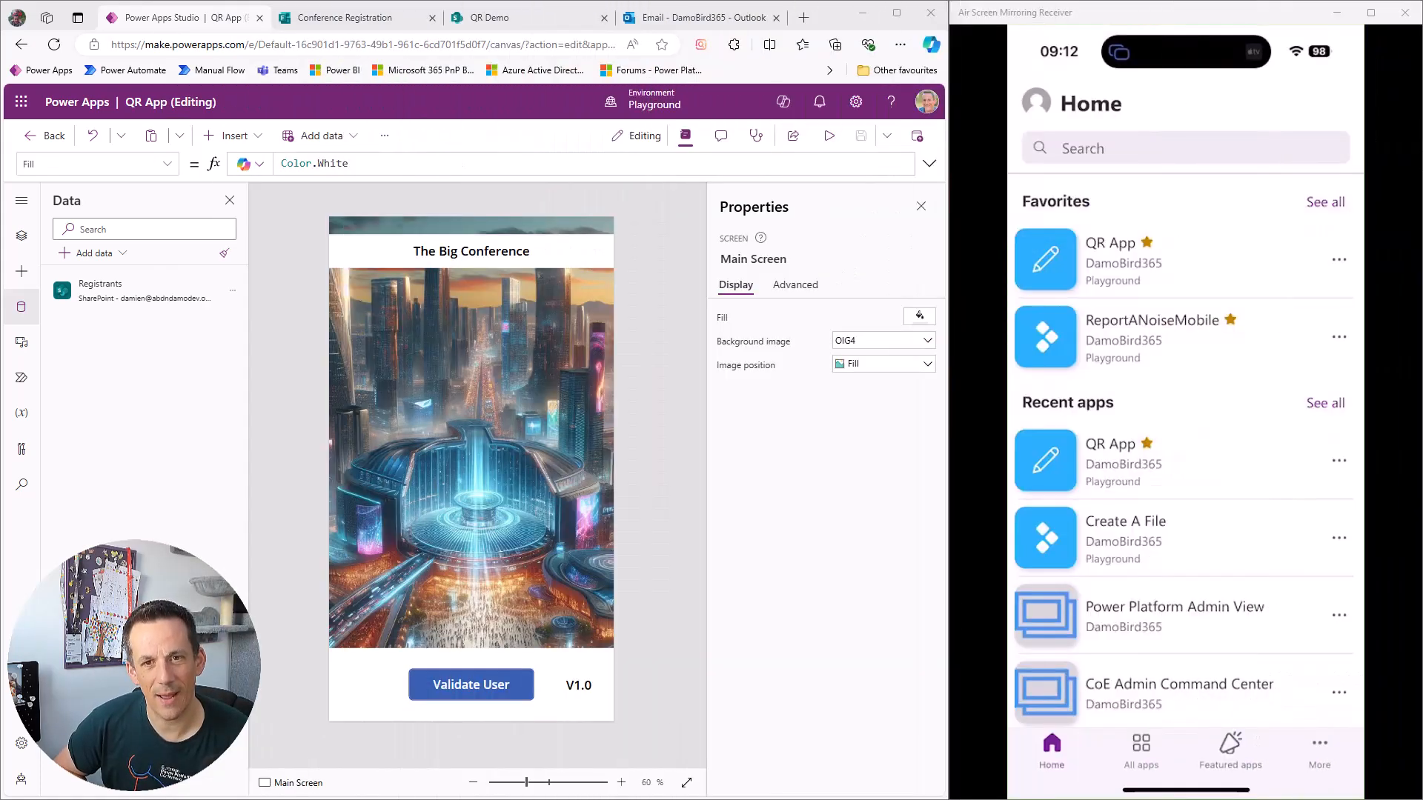
Step: Show the Conference Registration form, then the SharePoint QR Demo Registrants list with one registrant
click(471, 454)
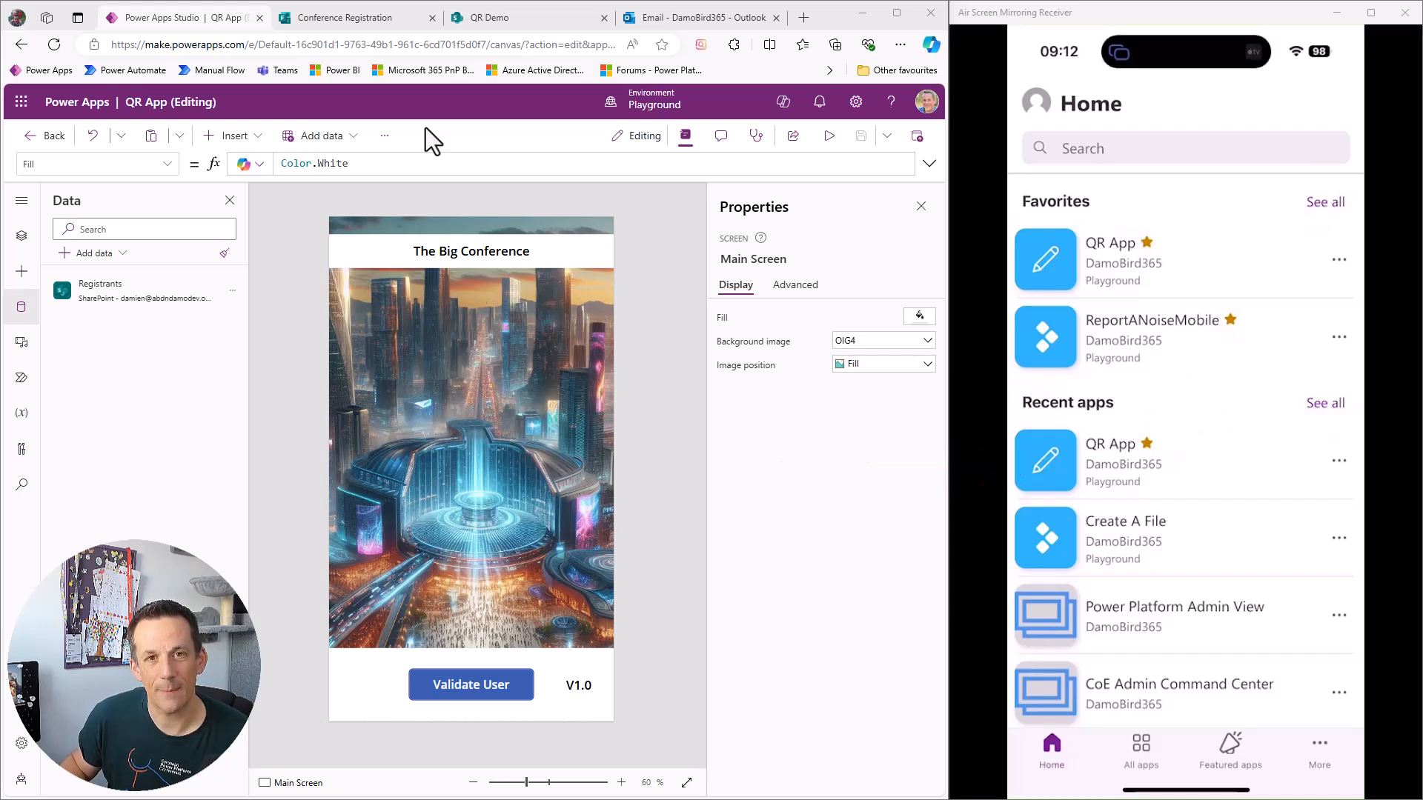
click(354, 18)
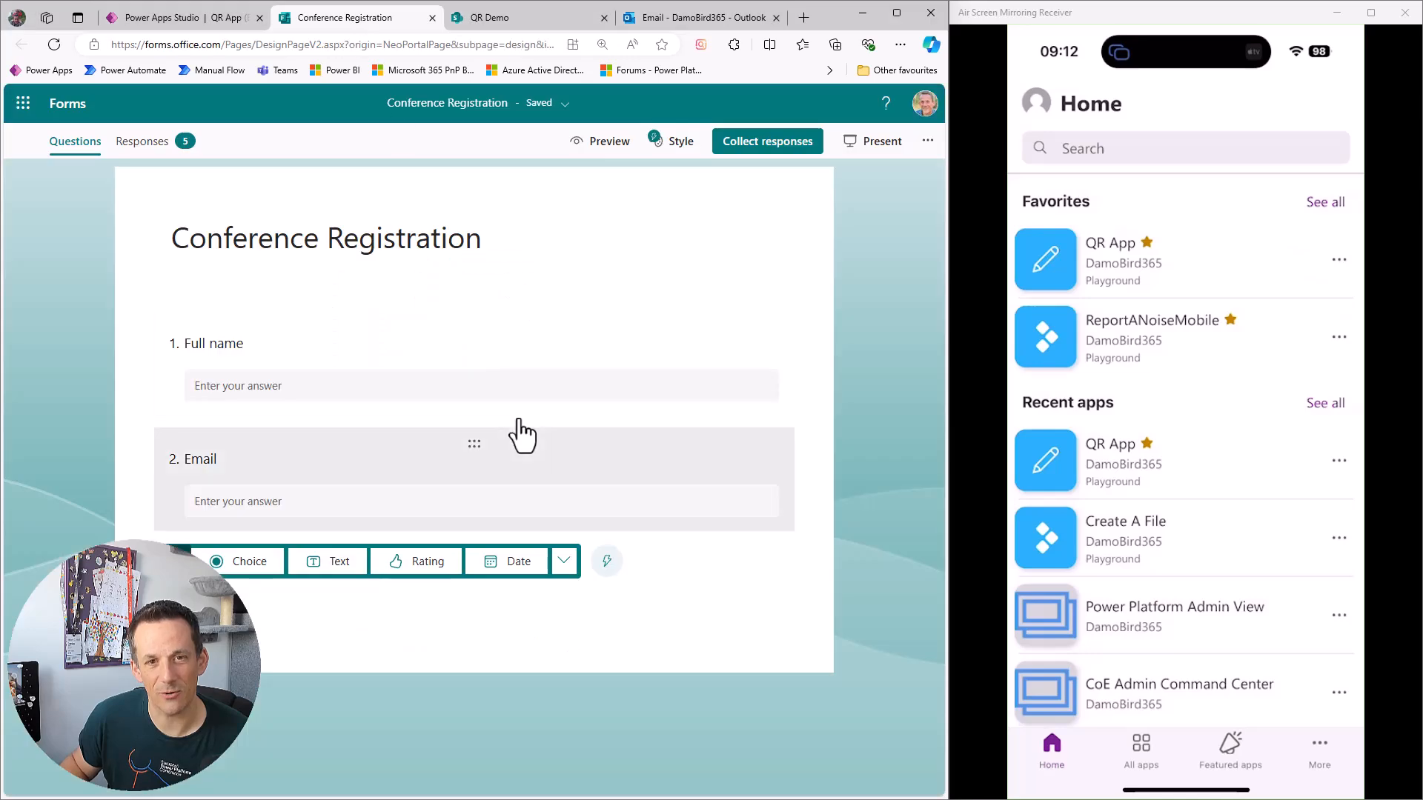
mouse_move(537, 260)
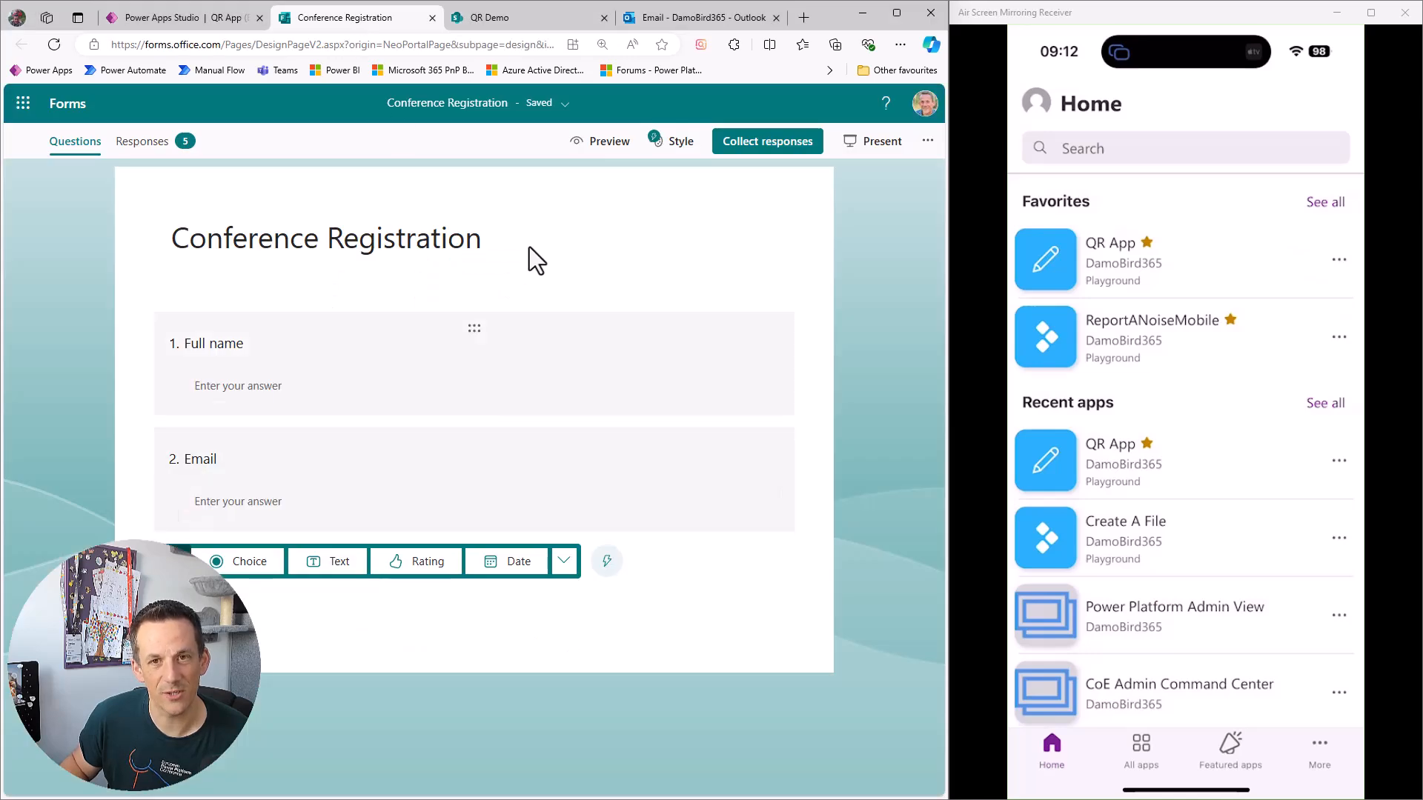
click(495, 18)
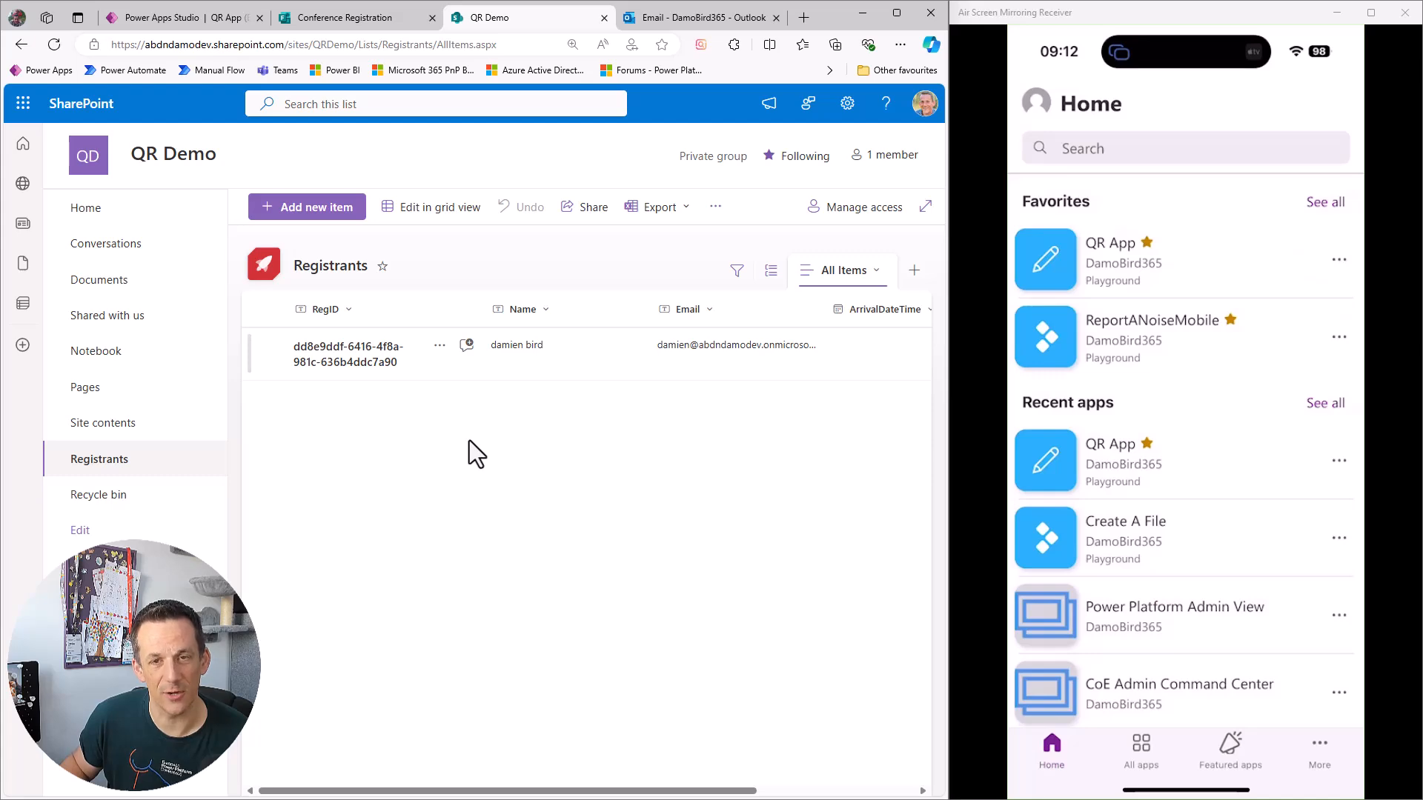
click(699, 18)
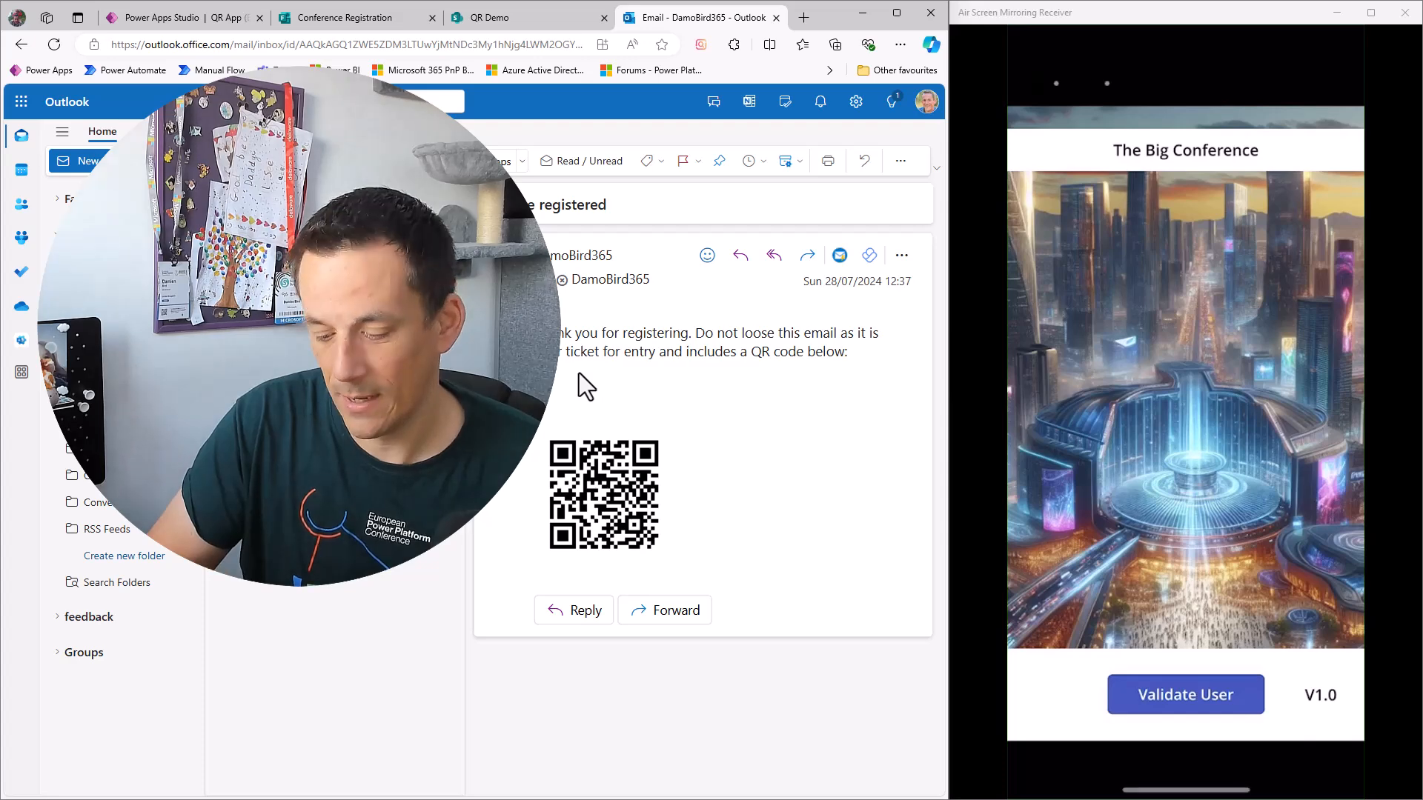
Step: Show the You are registered email's QR code, activate the registrant by scanning it, and return to Power Apps
click(1185, 694)
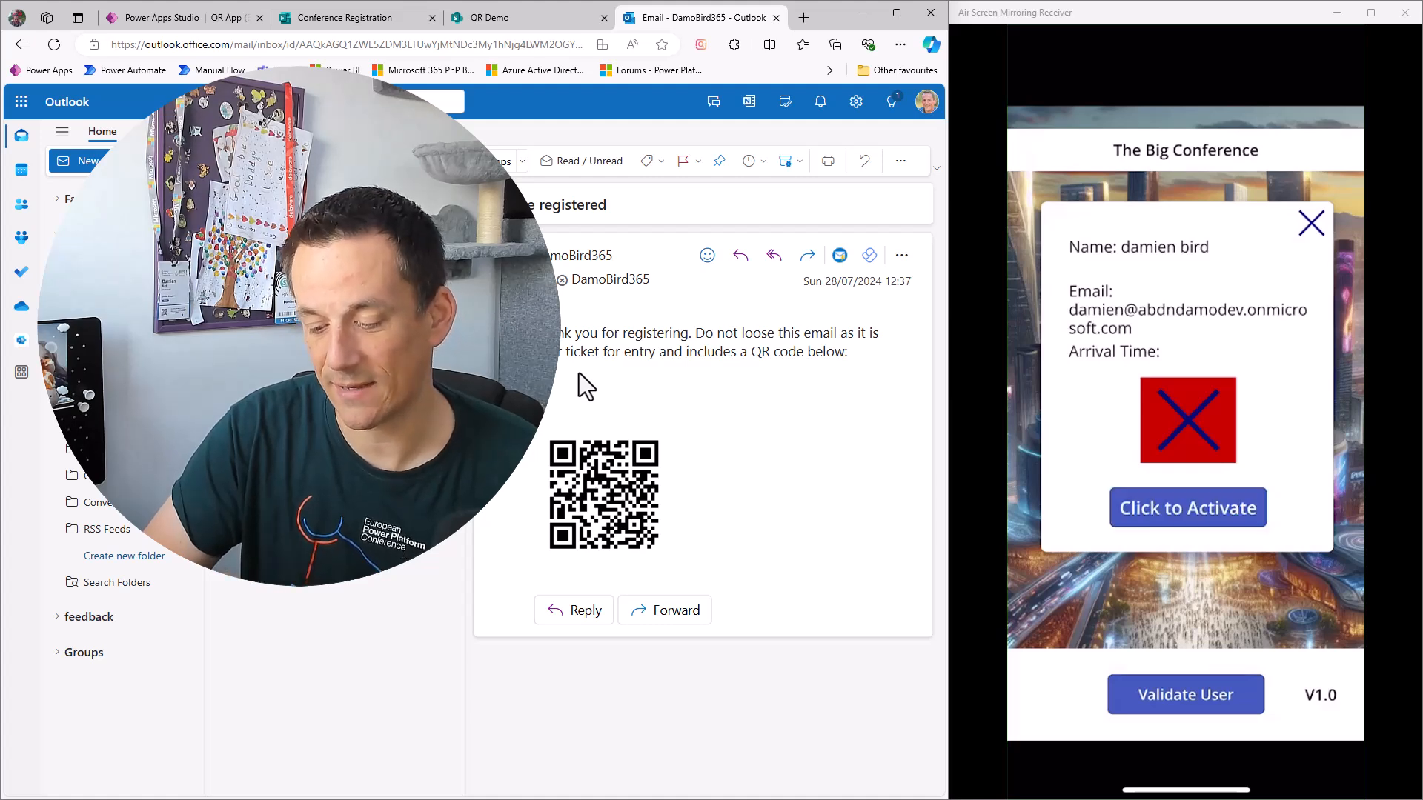
click(1186, 507)
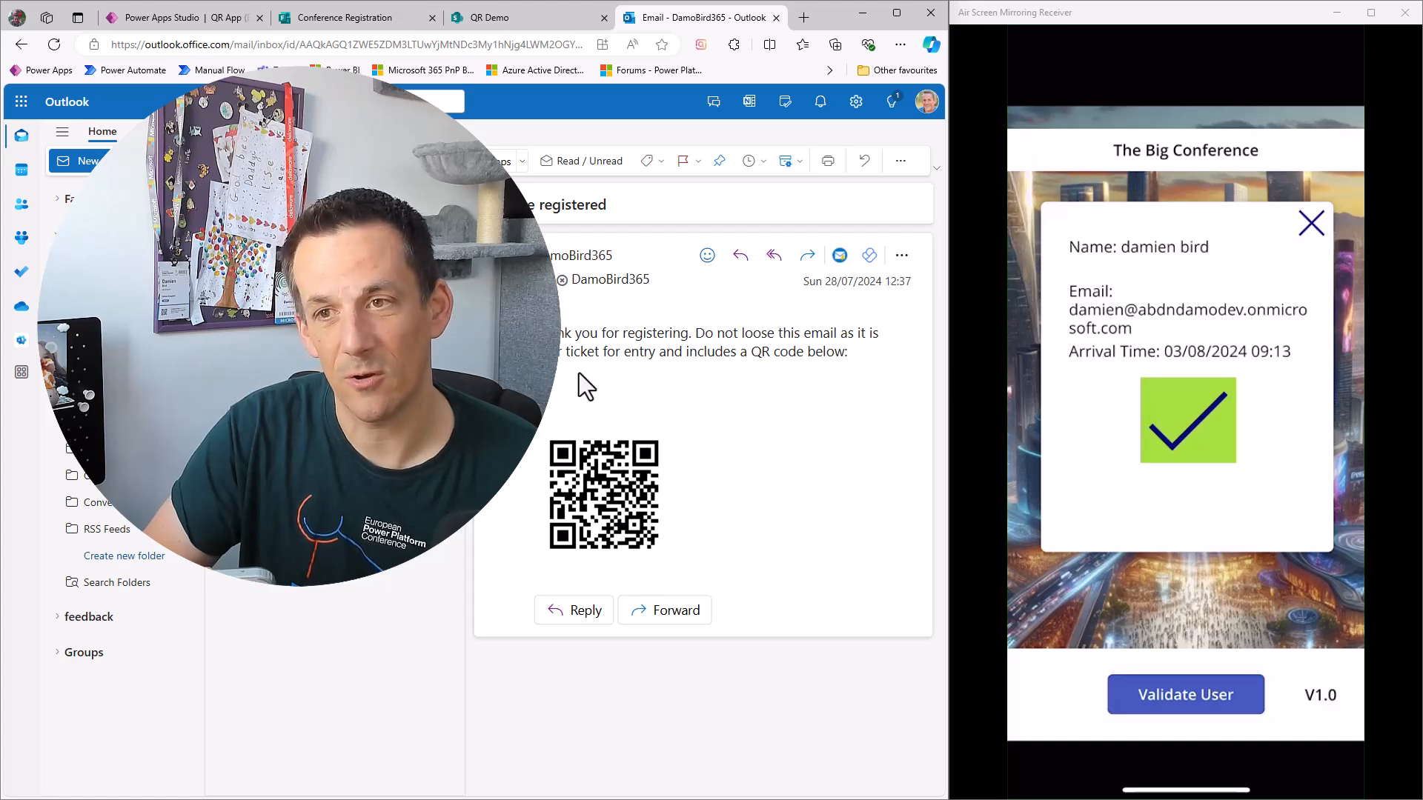
click(1309, 222)
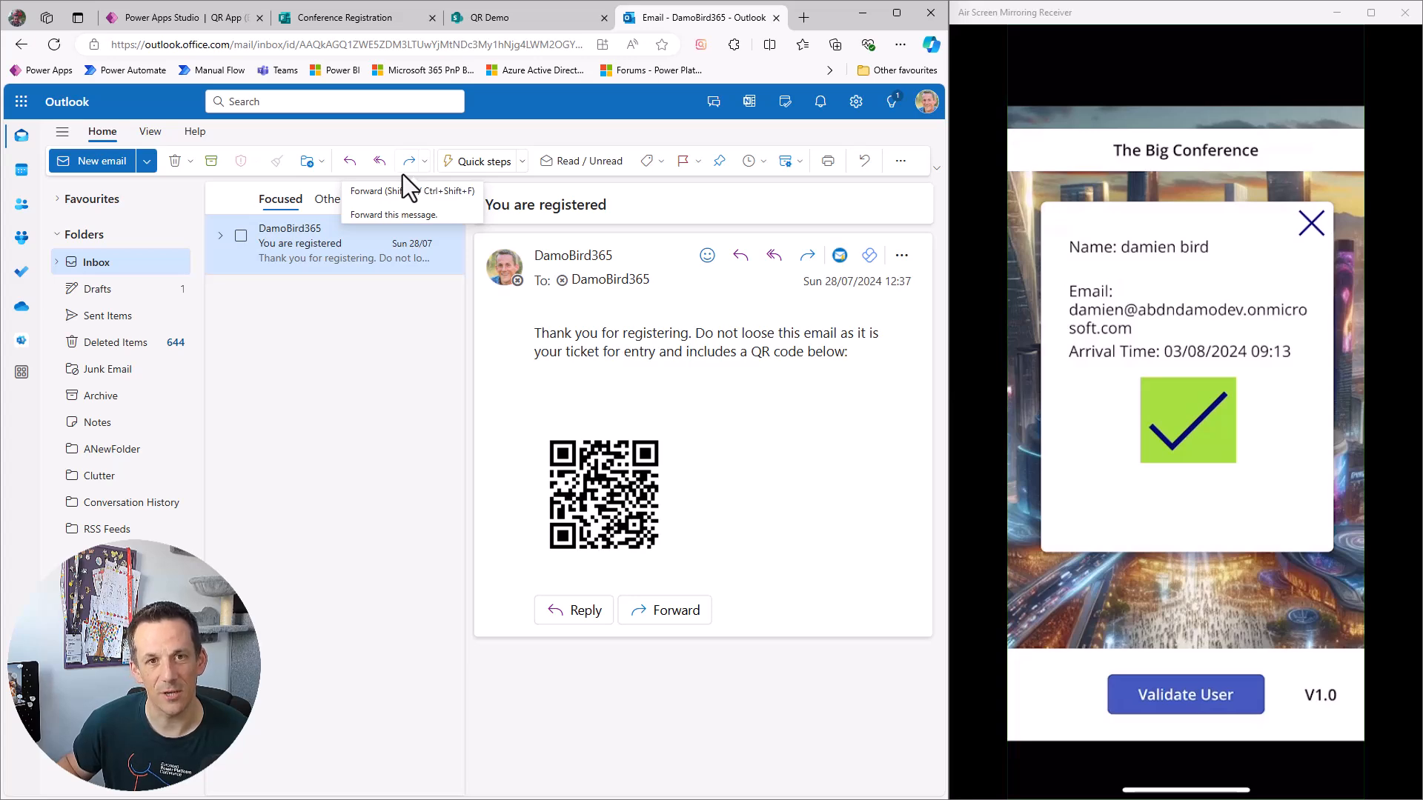
click(163, 18)
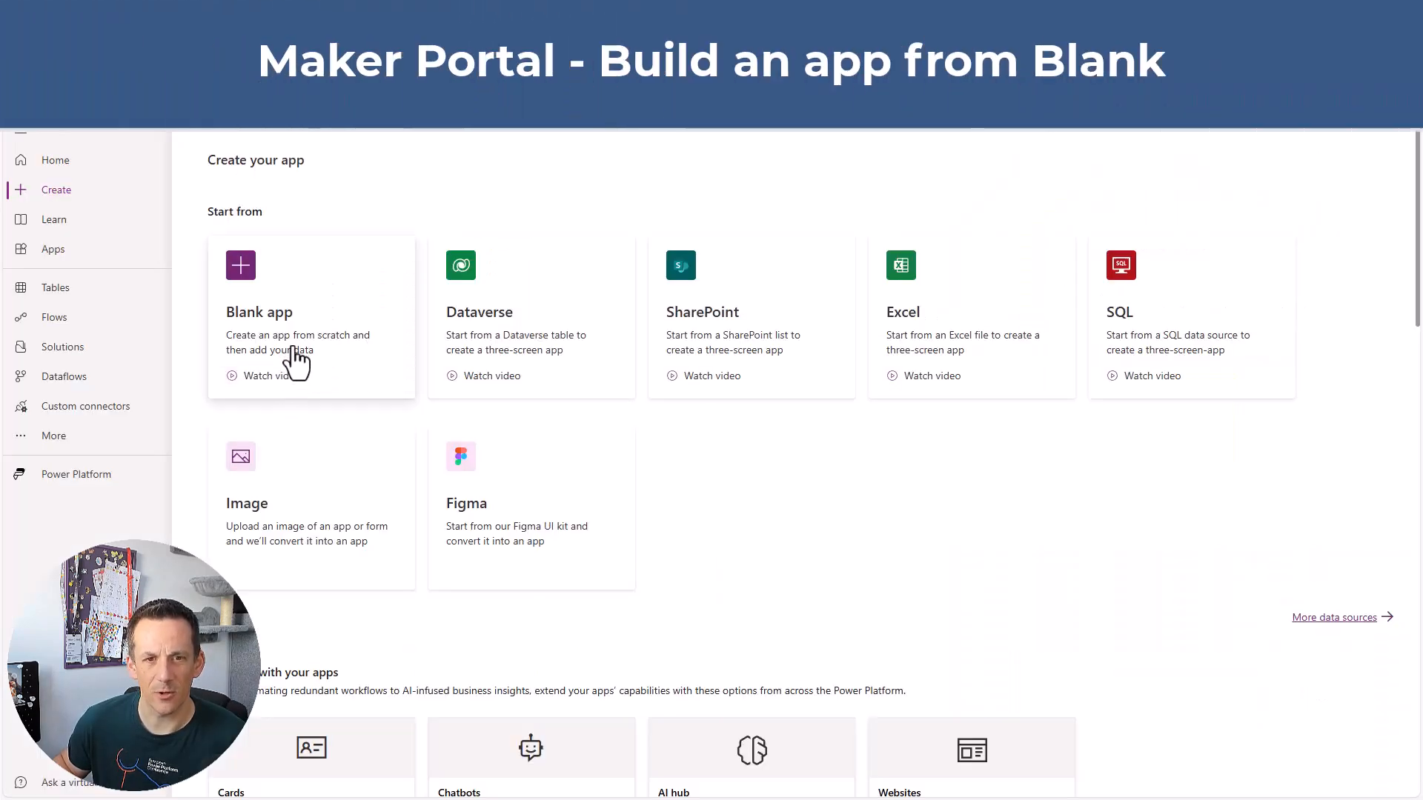
Step: Create a blank phone-format canvas app named Event Registration
click(310, 317)
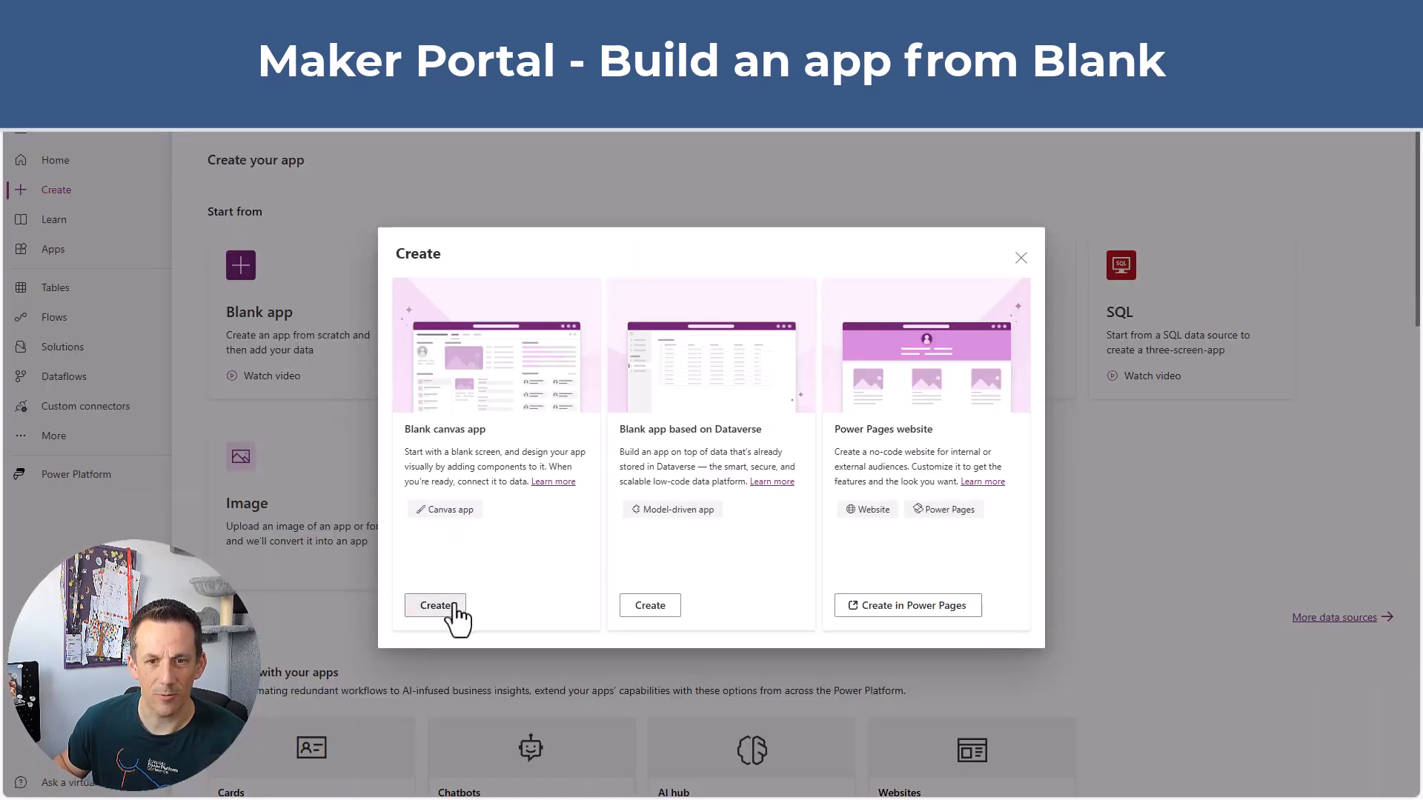
click(435, 605)
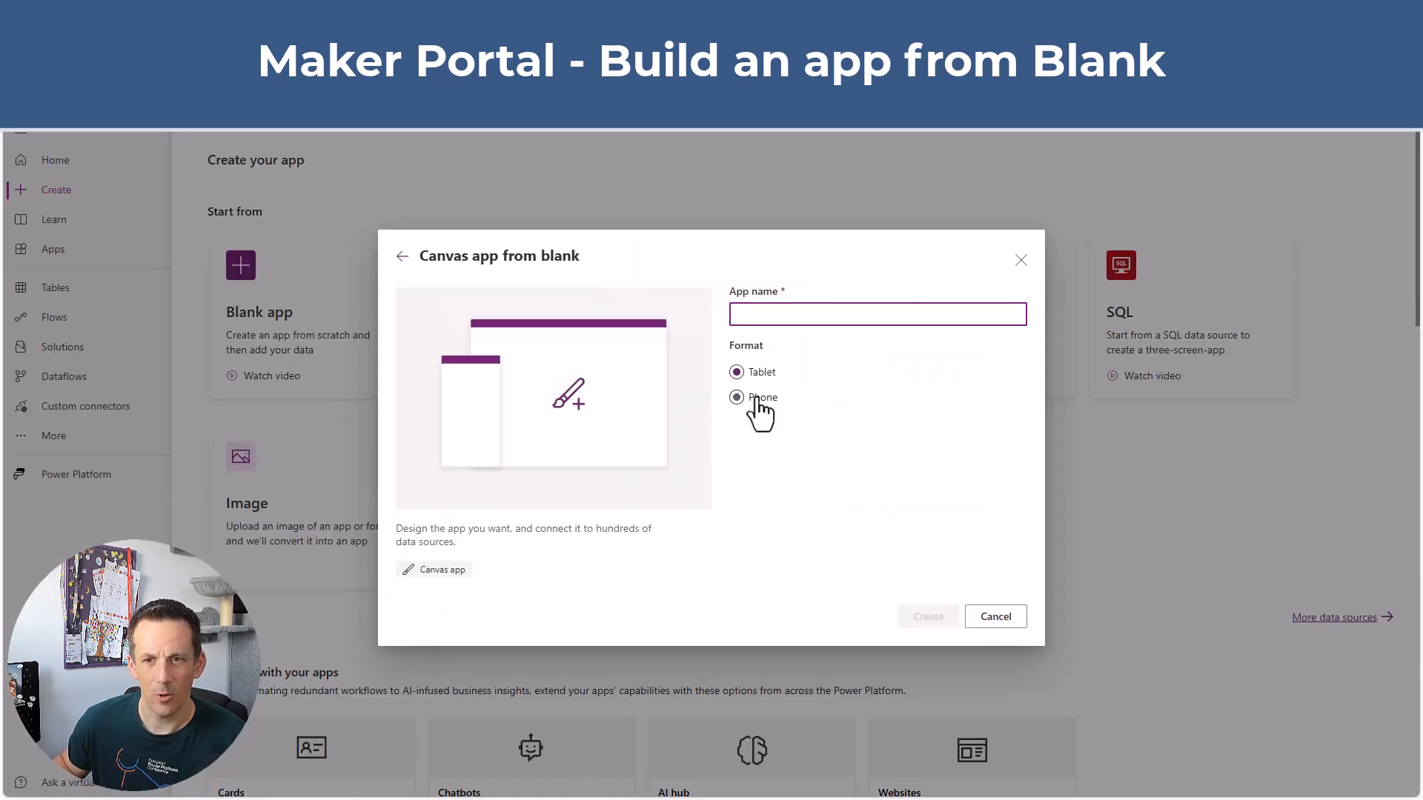
click(737, 397)
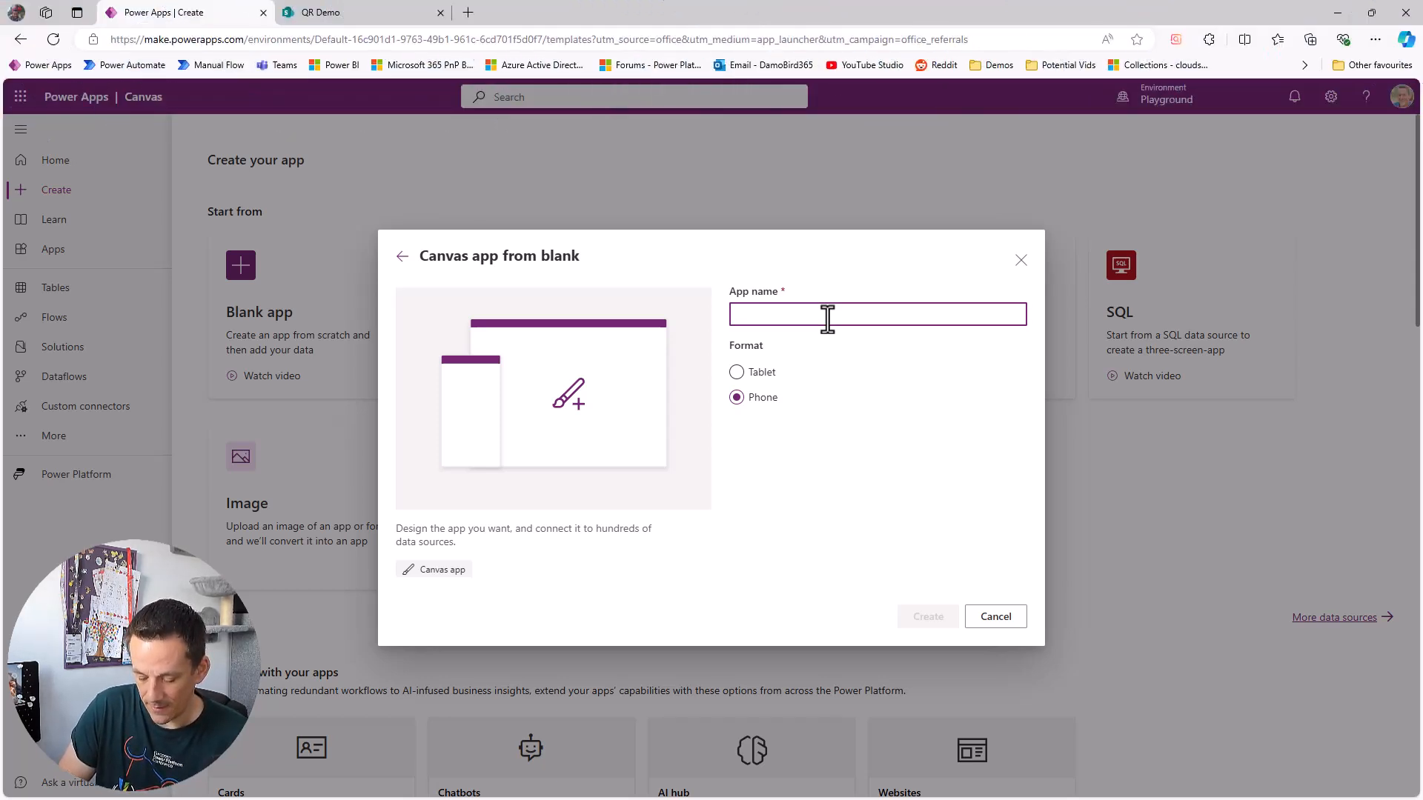
text(Event Registrat)
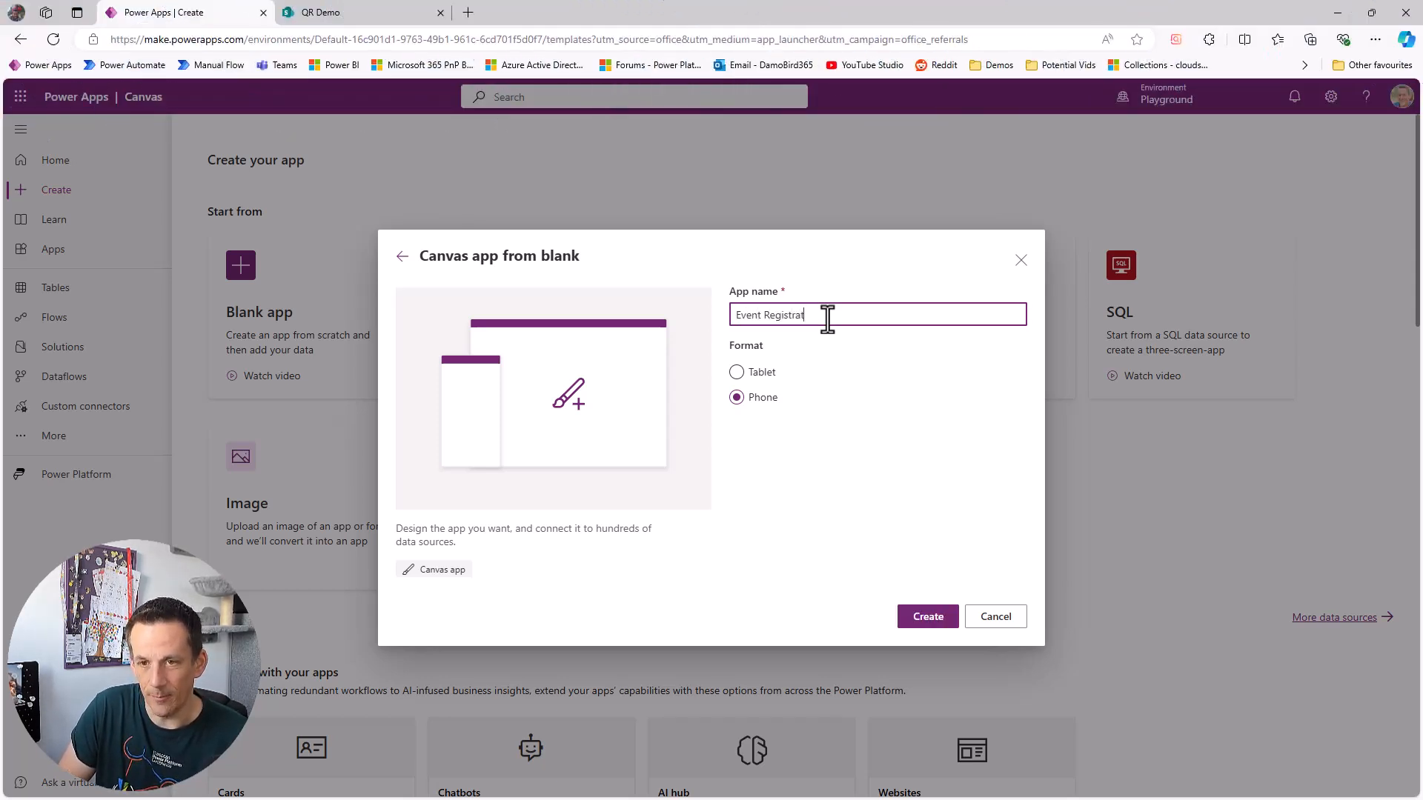
click(927, 617)
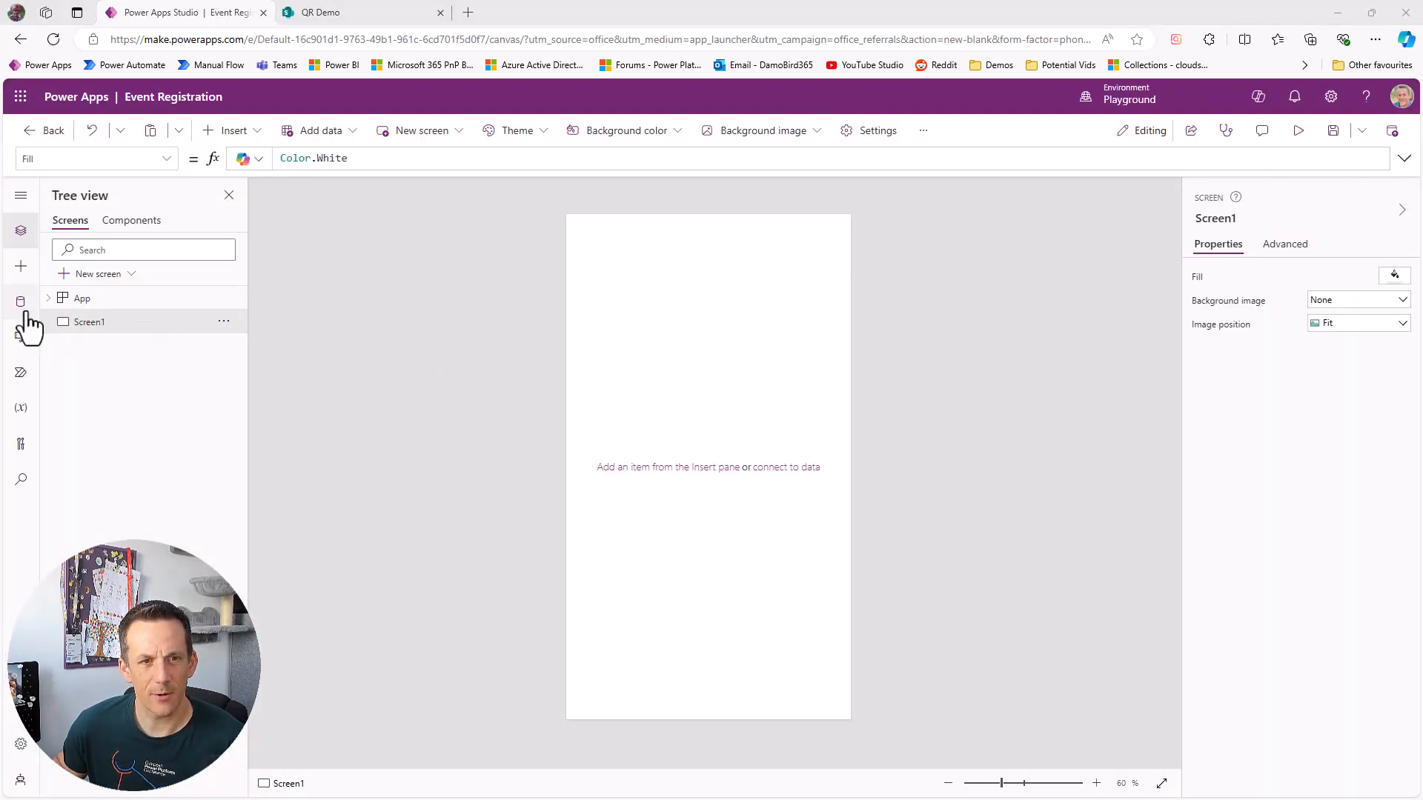
Step: Connect the SharePoint Registrants list as the app's data source
click(20, 301)
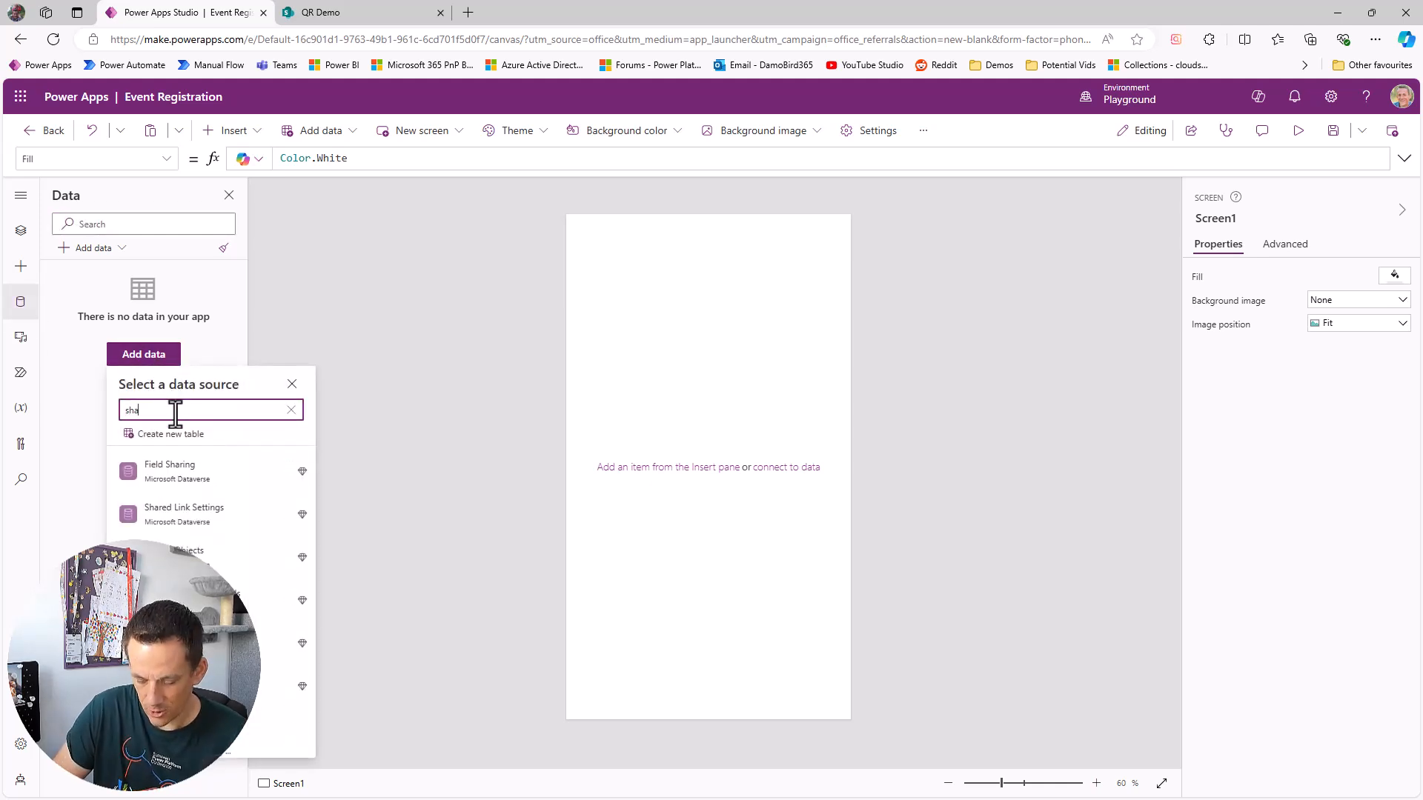
text(sharepoint)
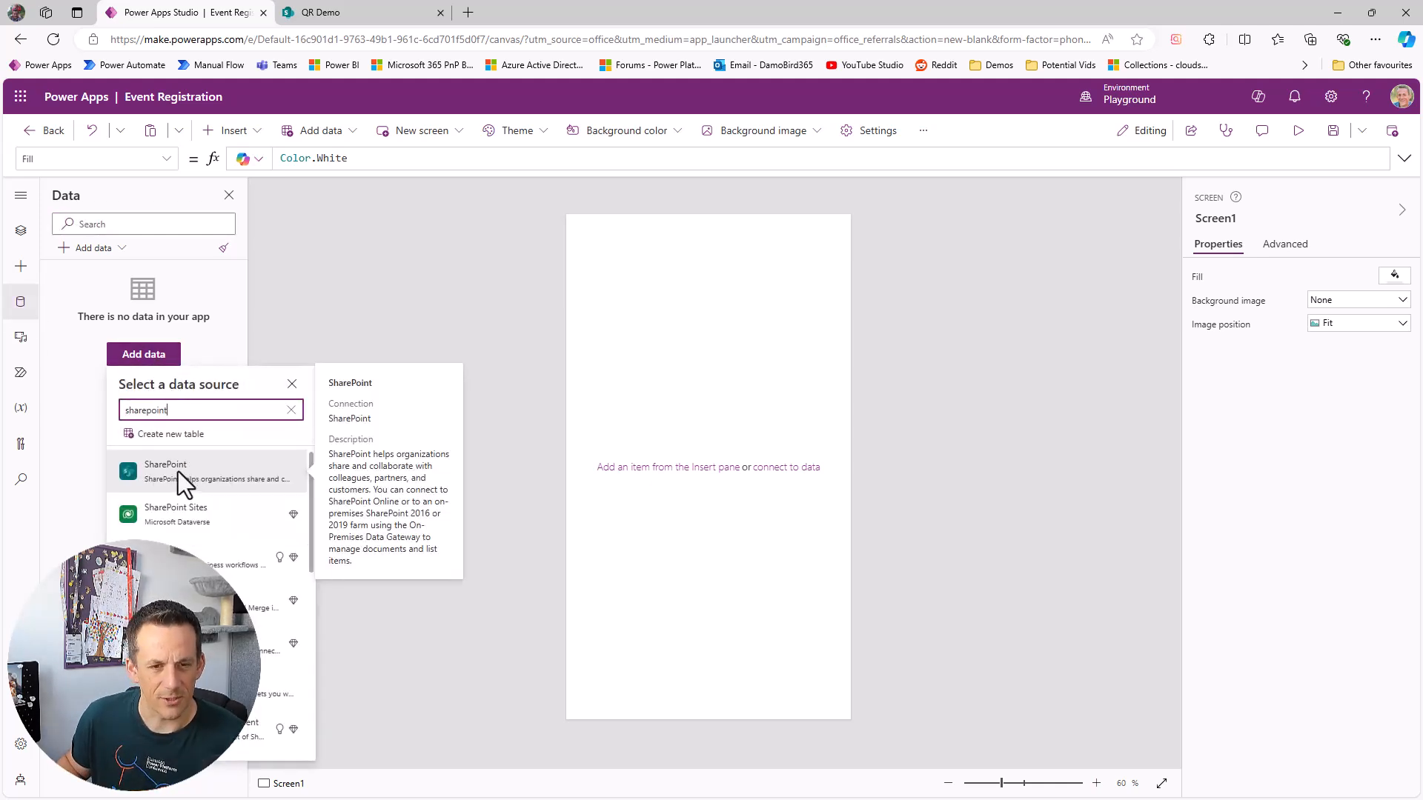
click(164, 464)
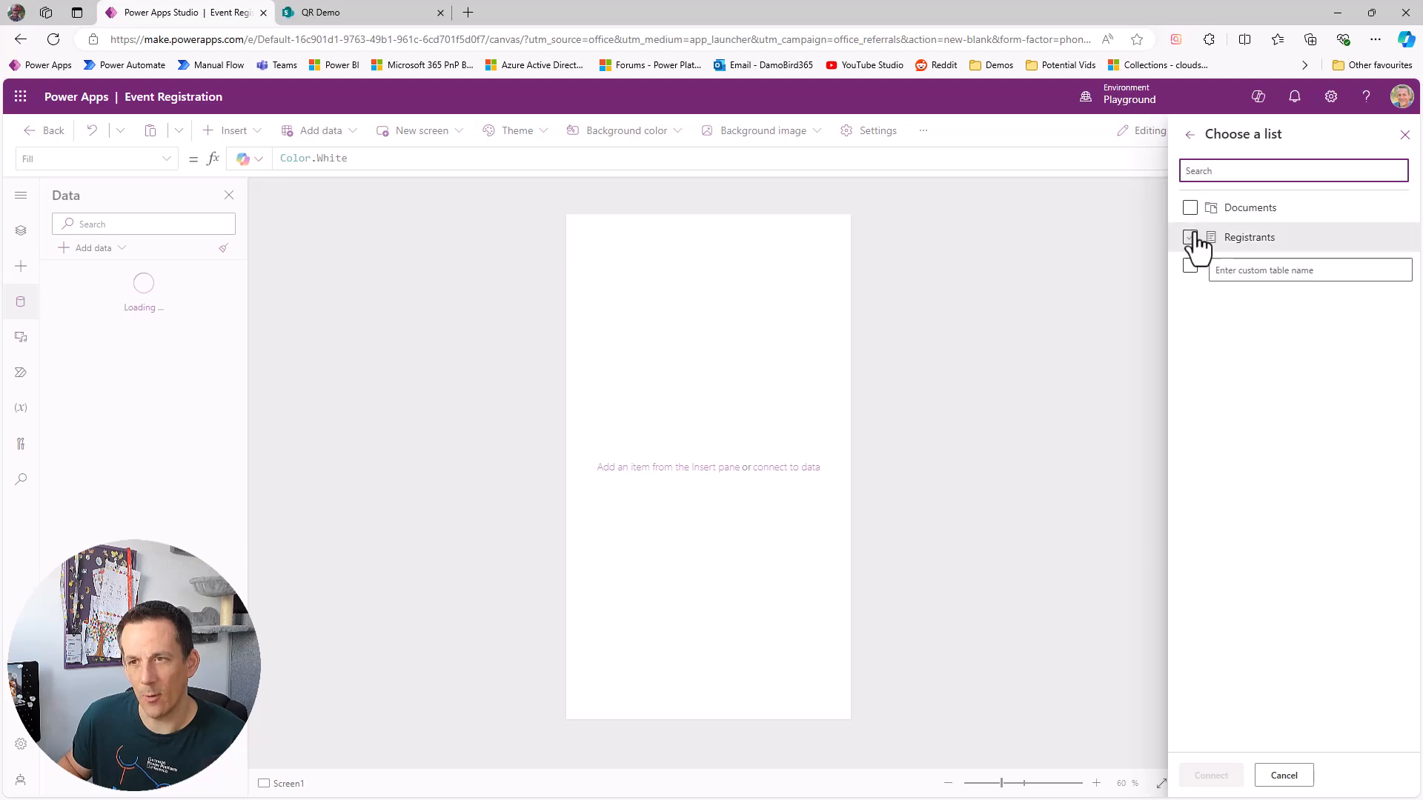
click(1191, 237)
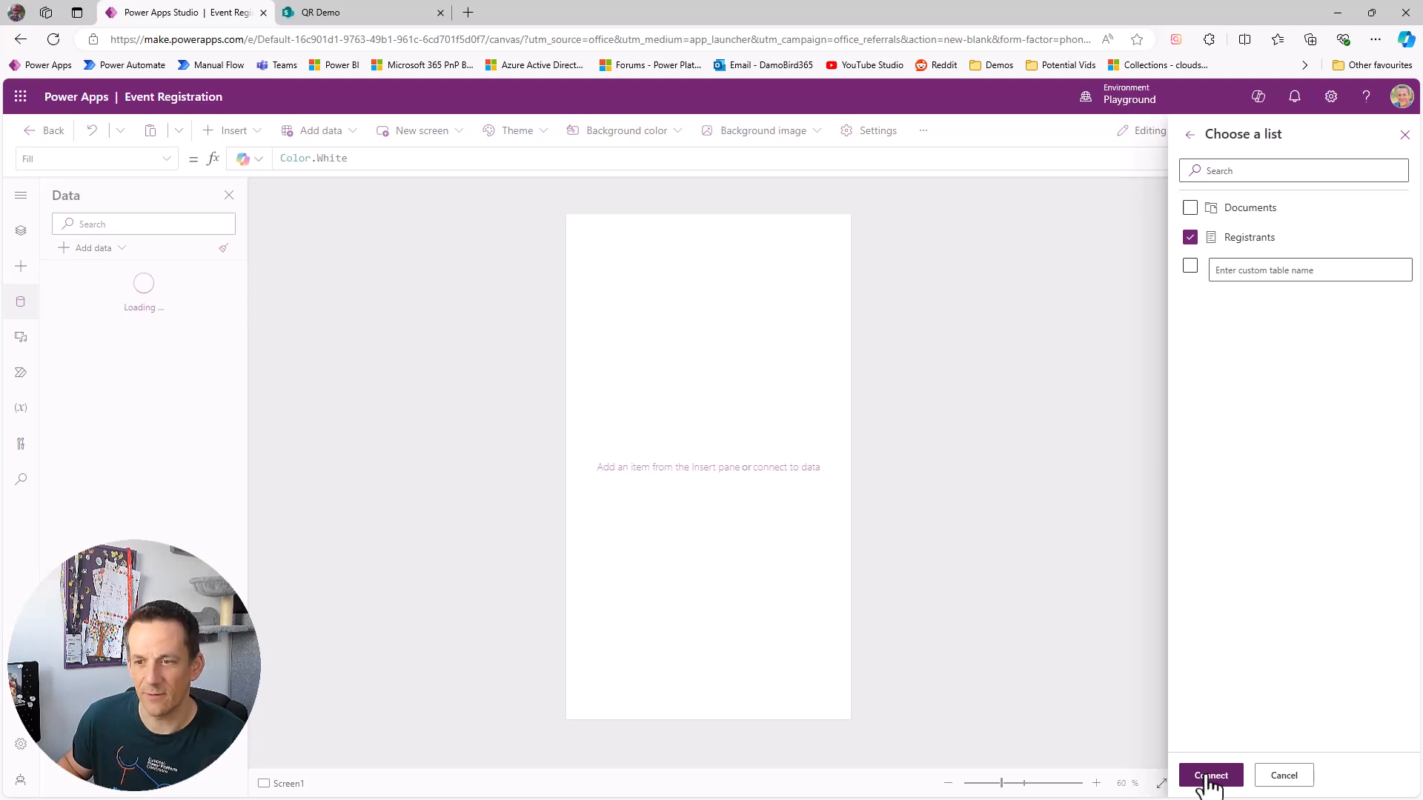
click(1211, 775)
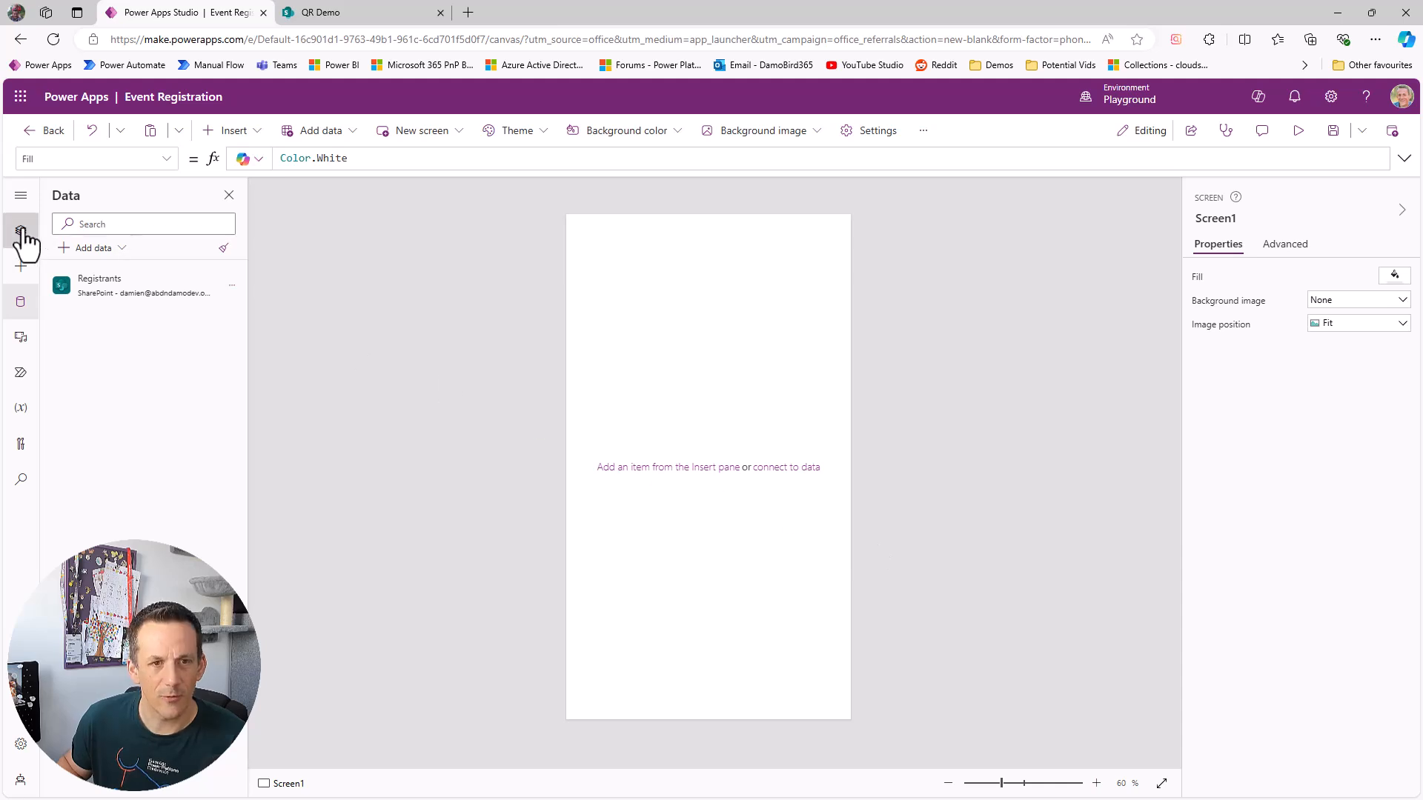
Step: Set Screen1's background image to bigconfimage with Fill image position
click(19, 232)
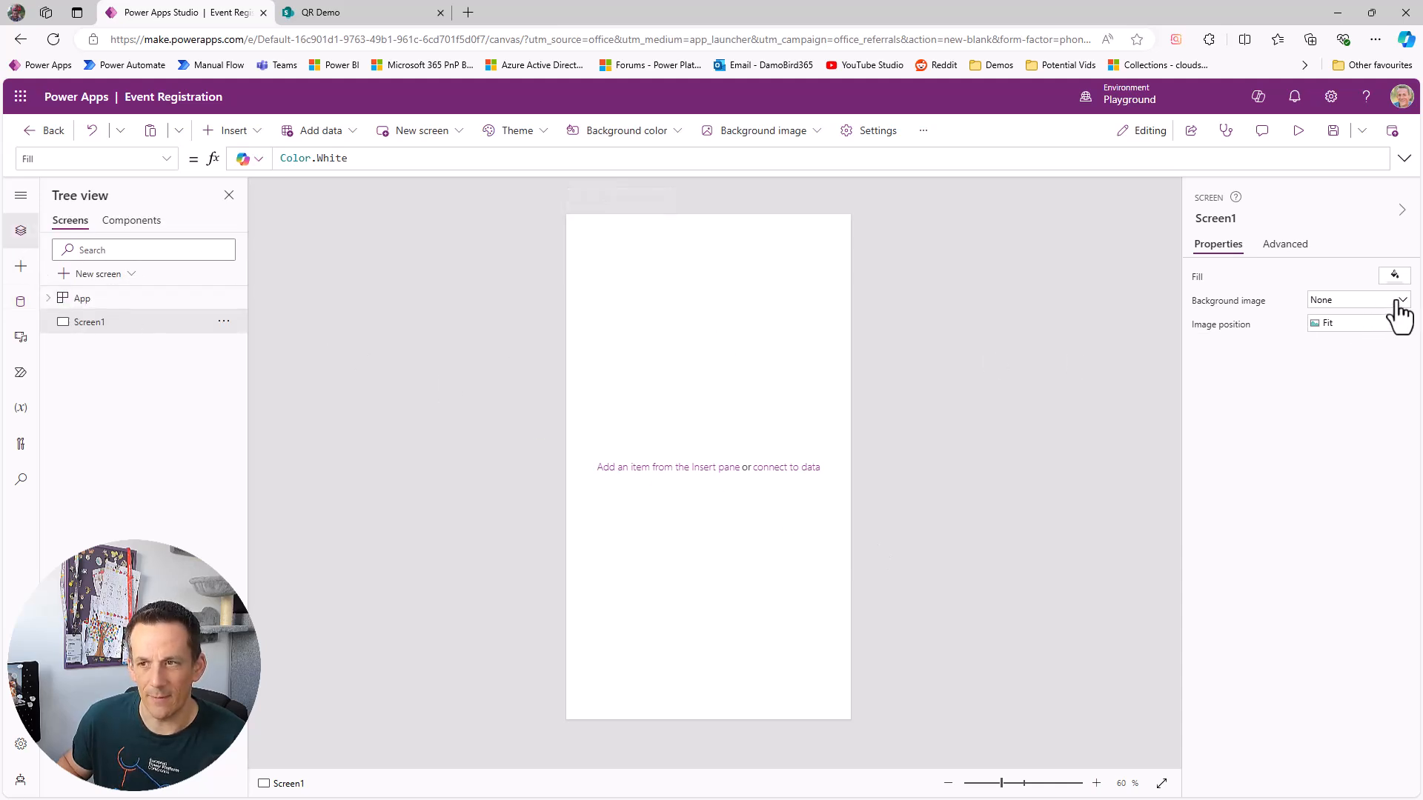
click(1395, 275)
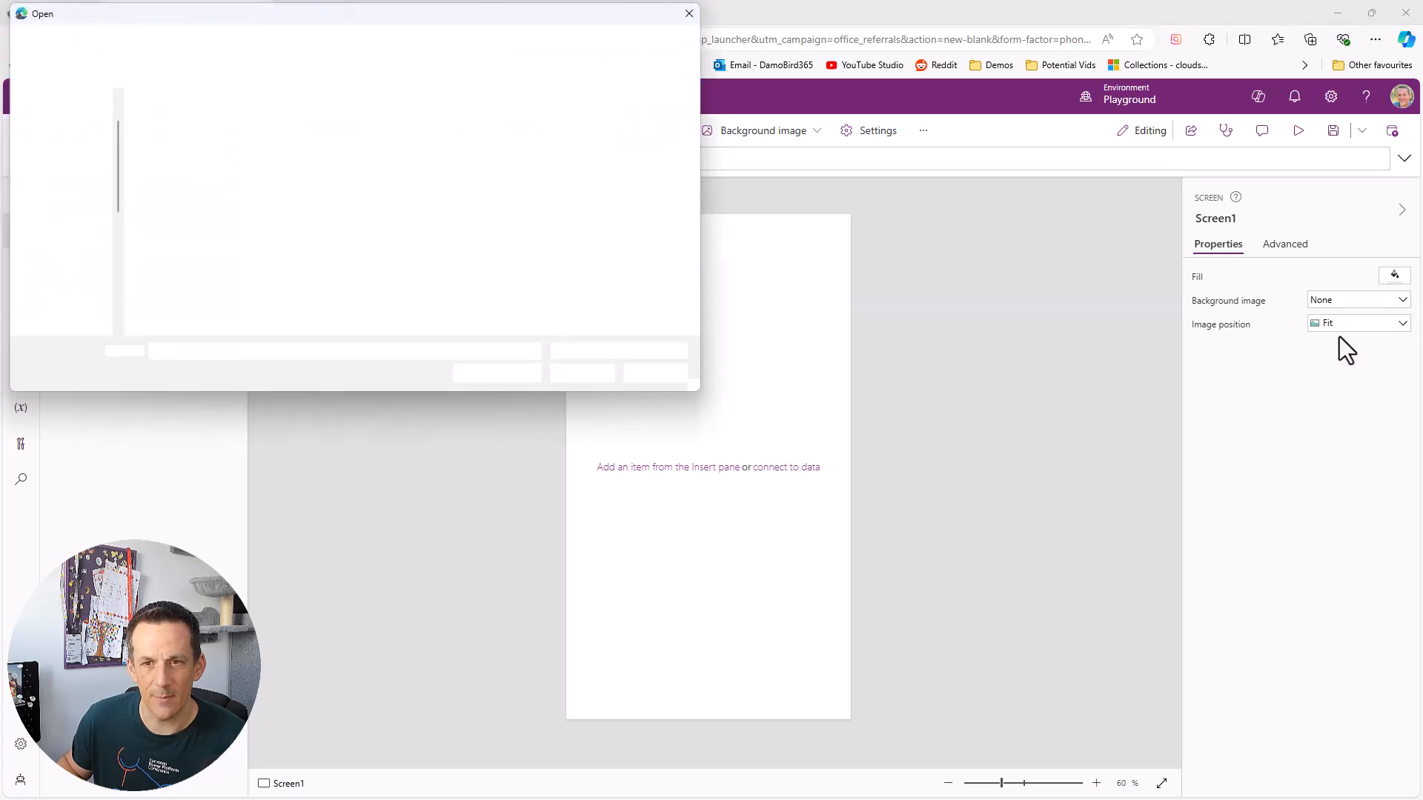
click(255, 123)
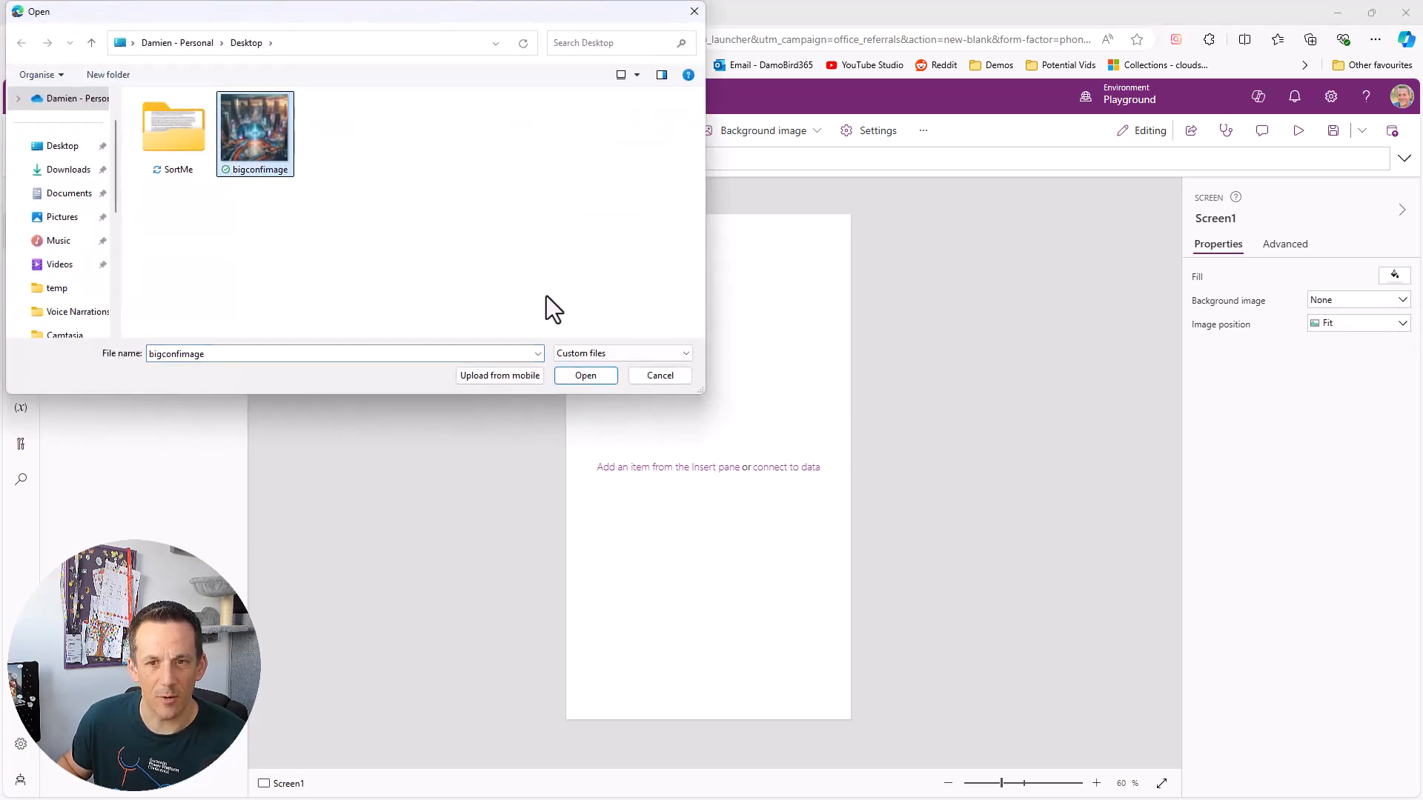
click(658, 375)
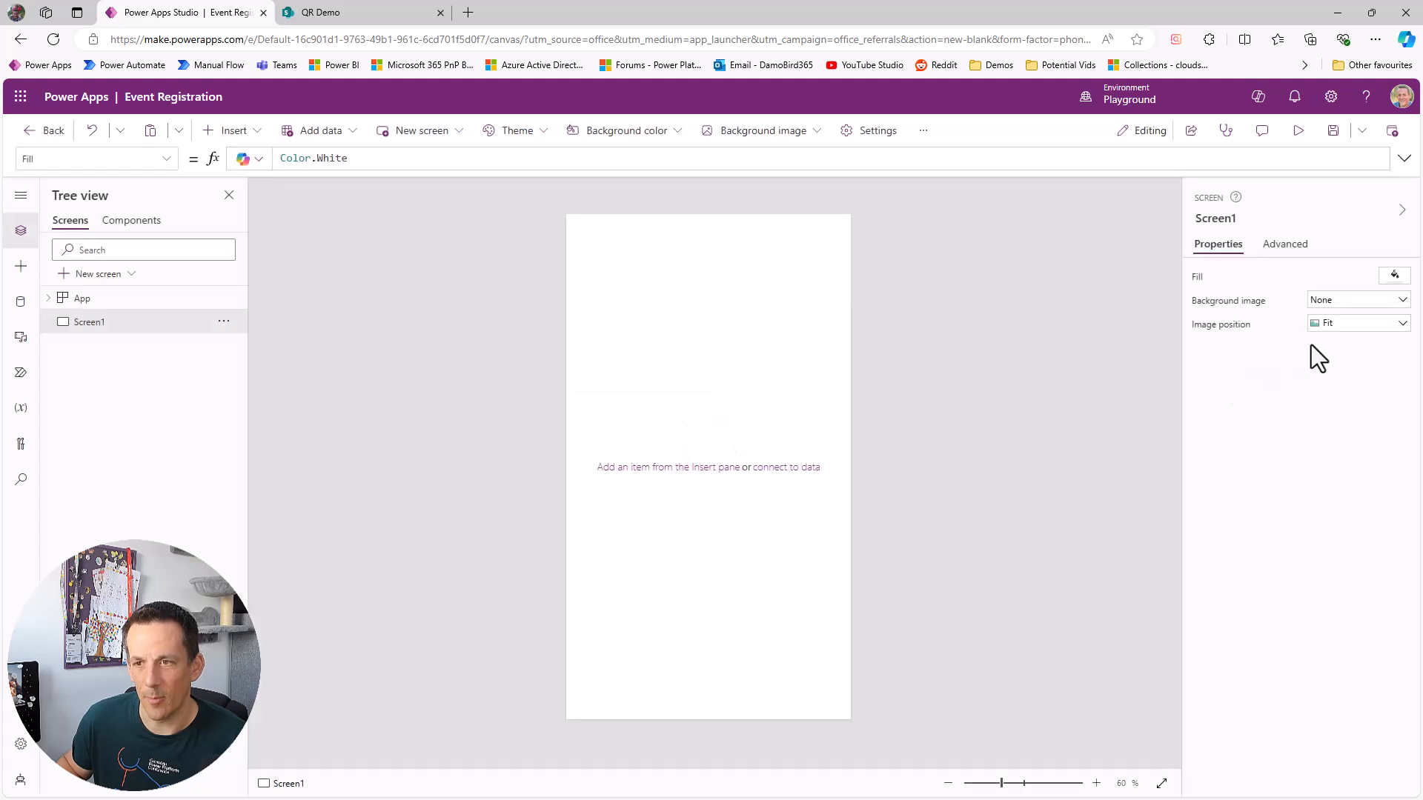
click(1357, 324)
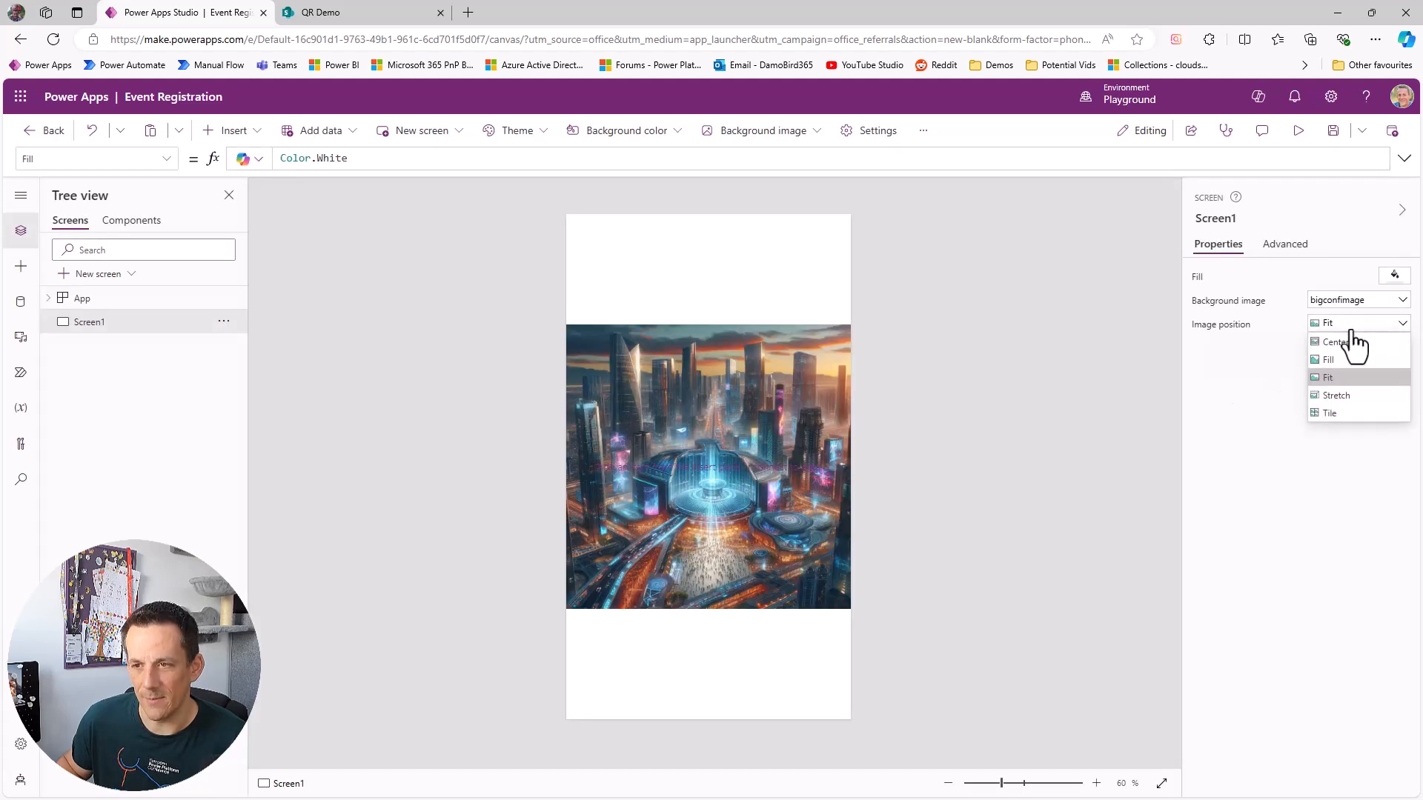
click(1328, 359)
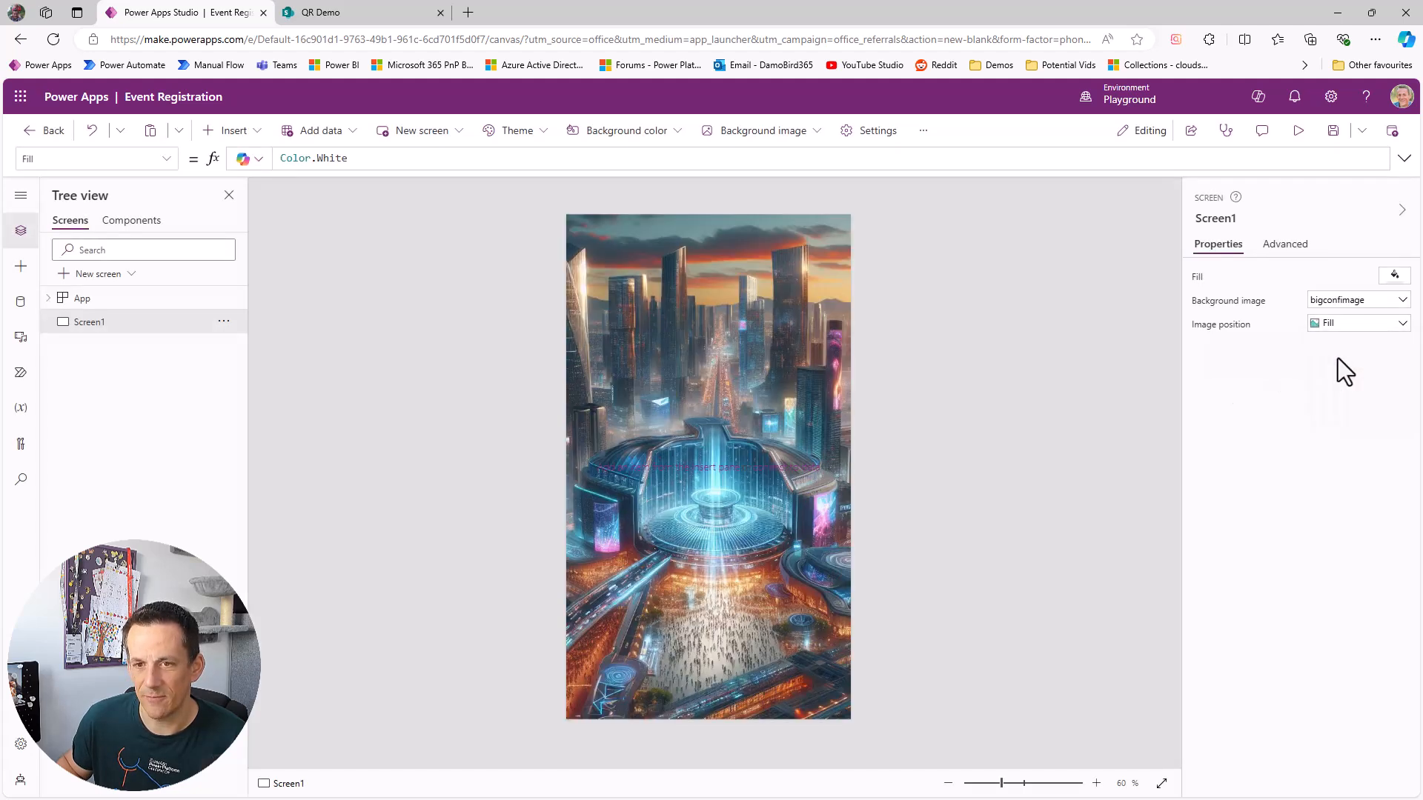
Step: Rename Screen1 to Main Screen
double_click(89, 321)
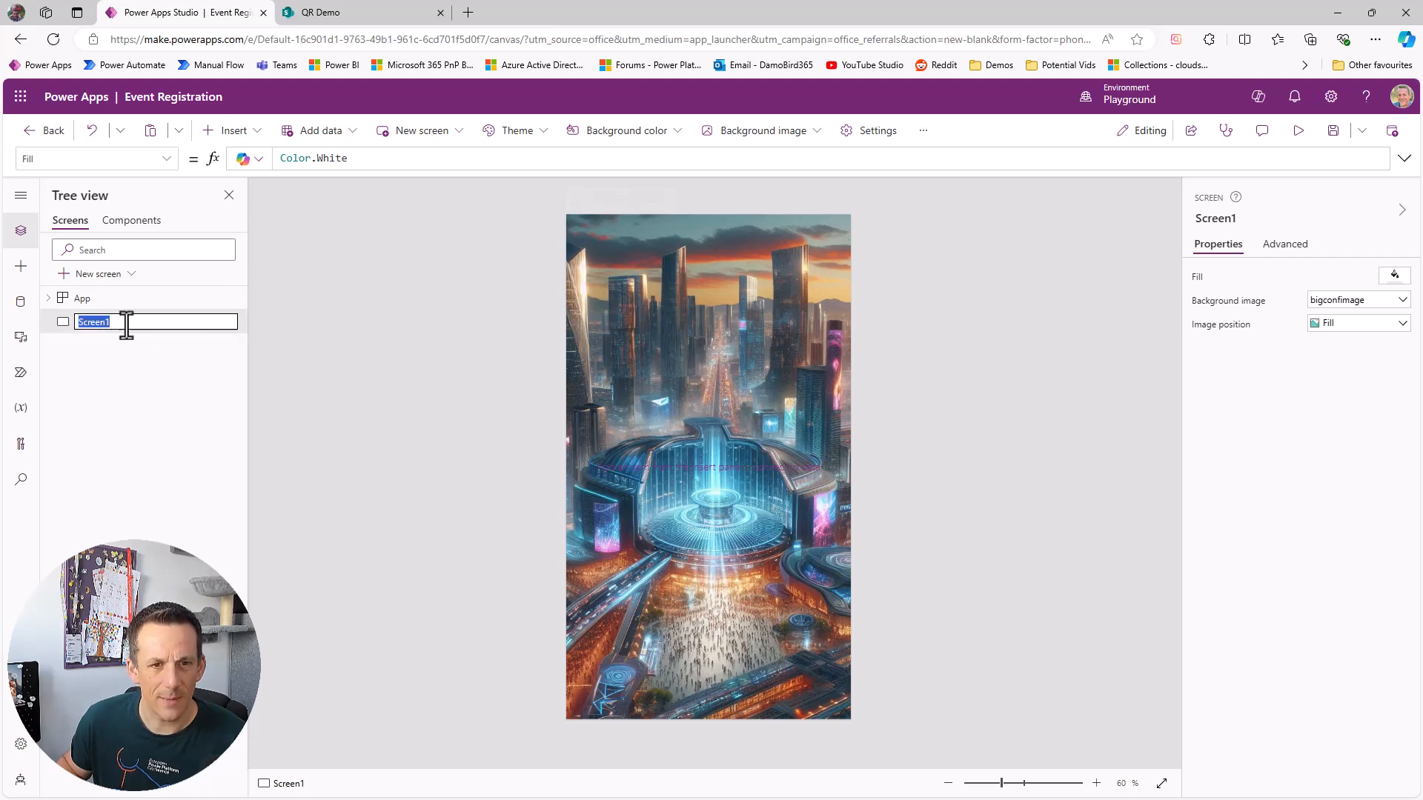
text(Main)
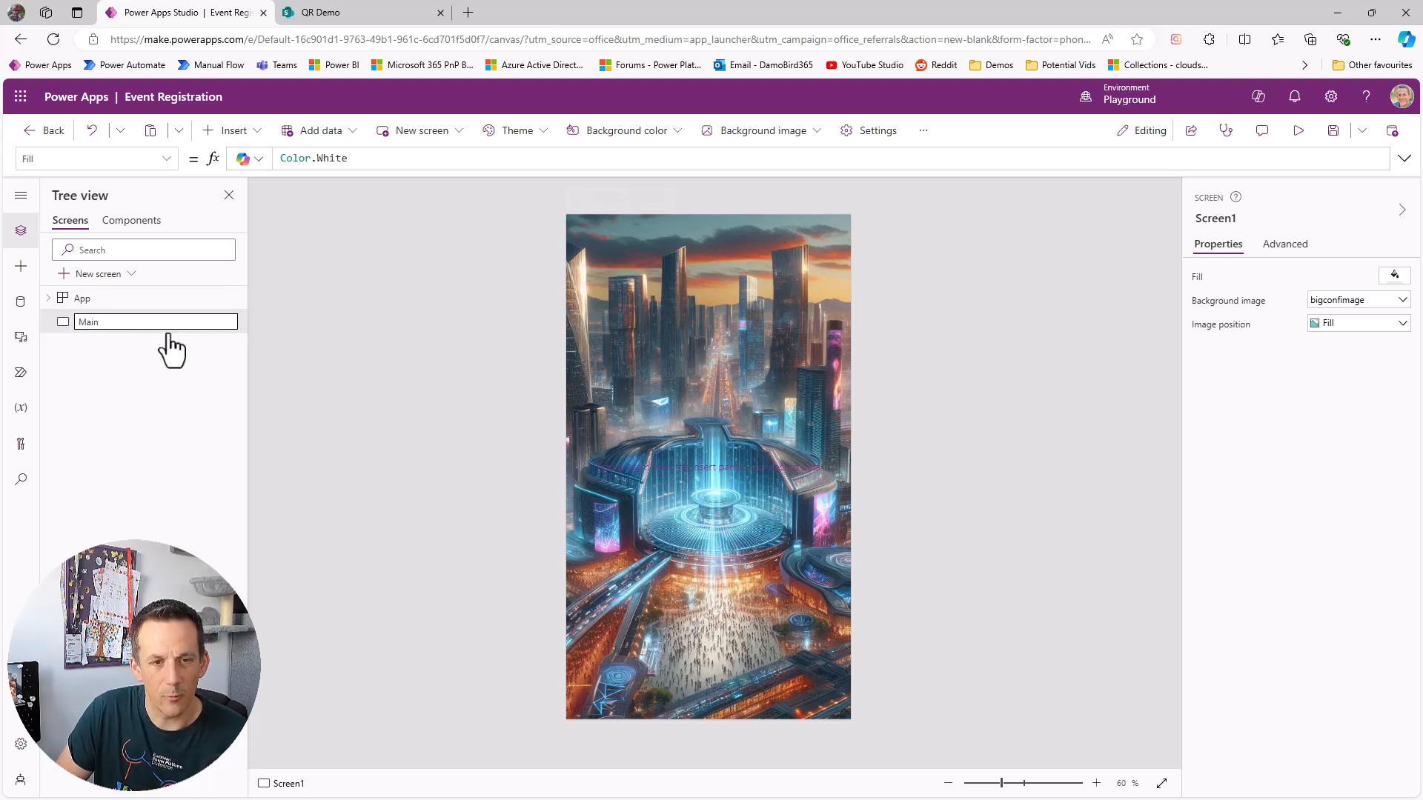
text(Scree)
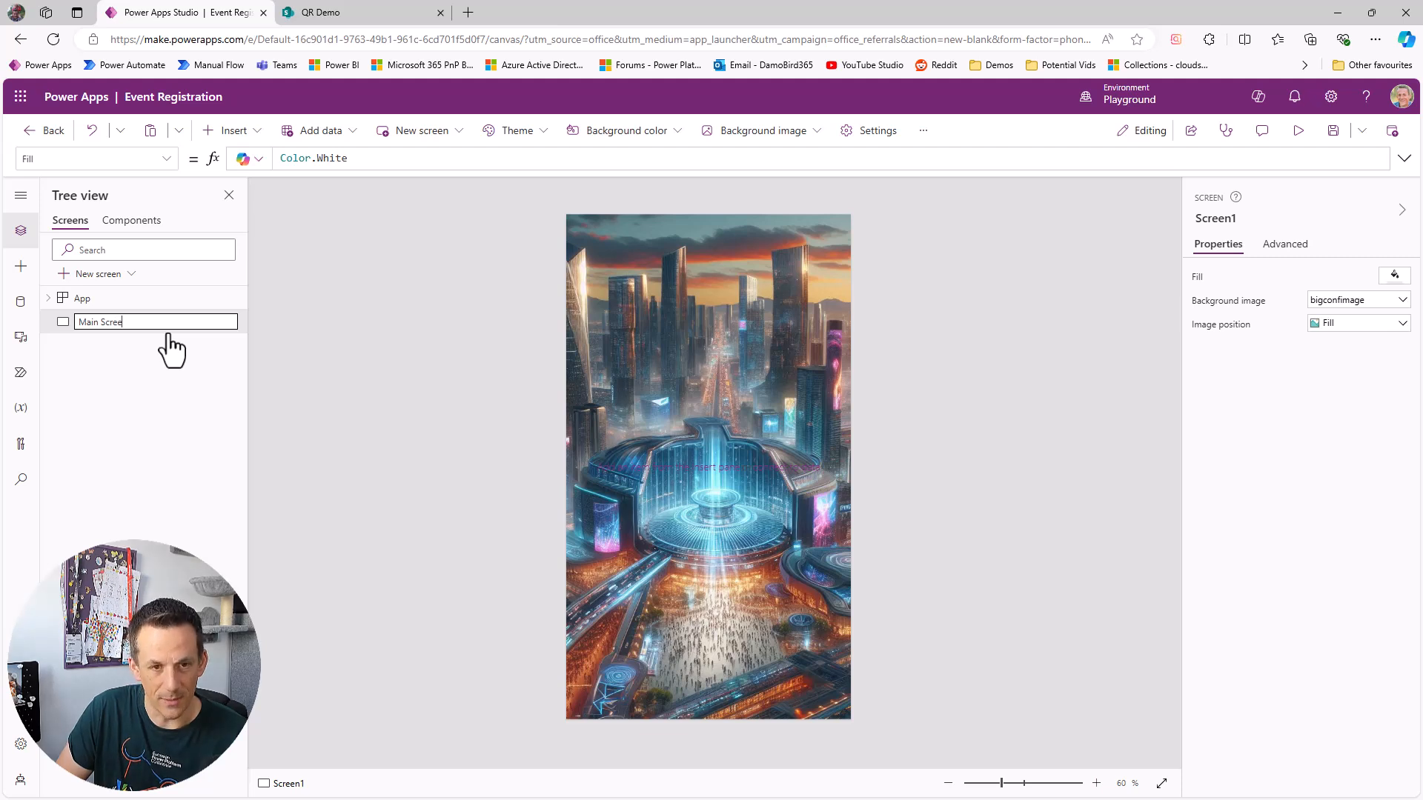
Step: Add a text label lblHeader reading The Big Conference
click(224, 130)
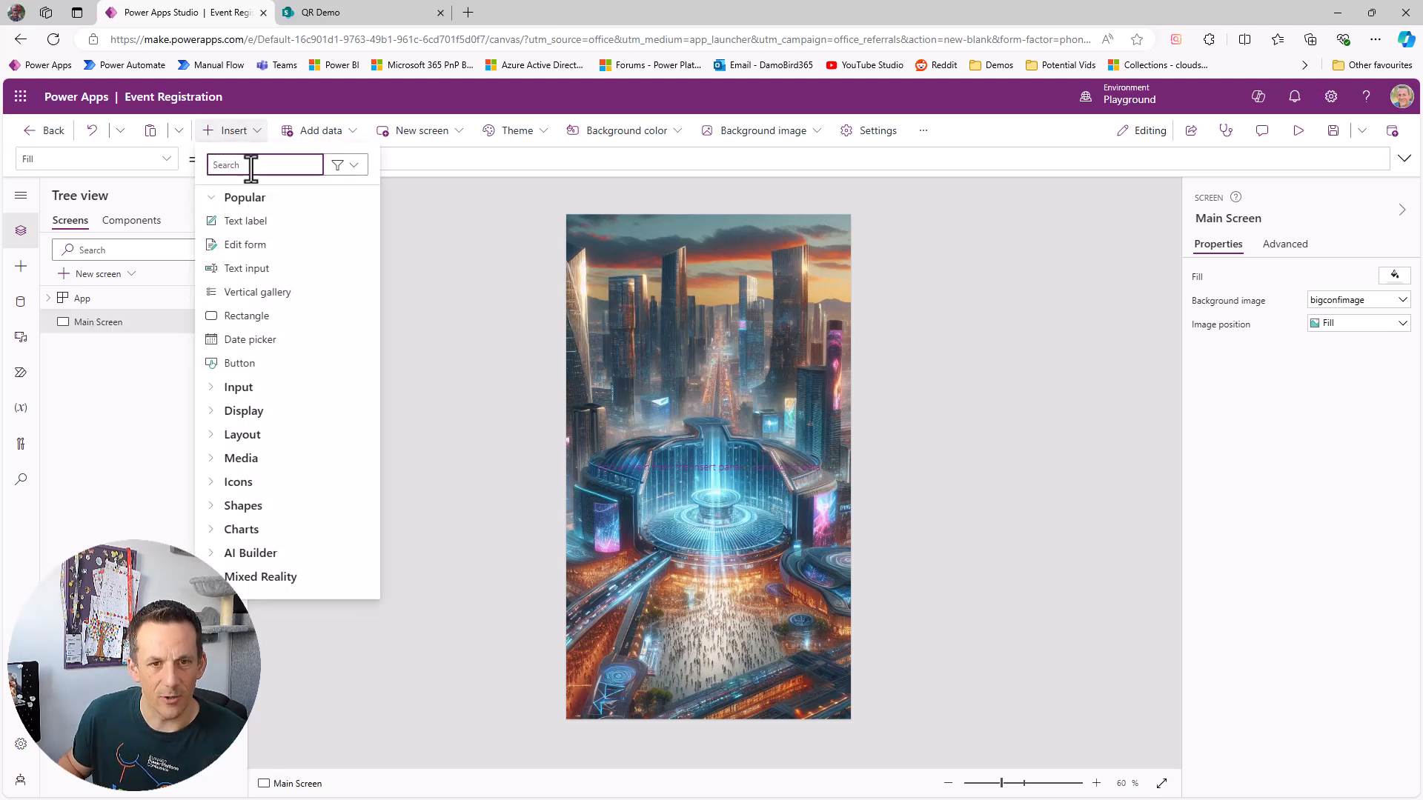
click(244, 220)
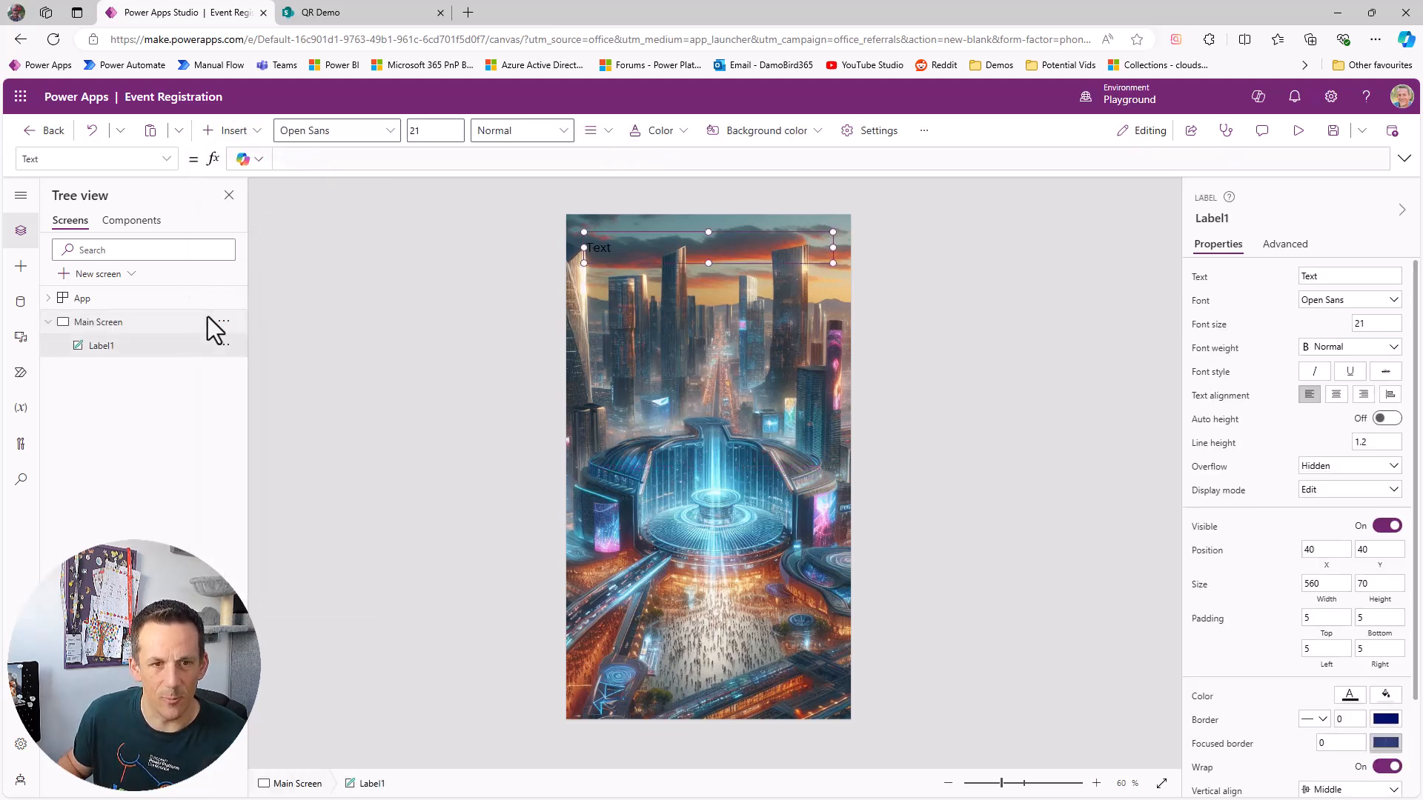
double_click(101, 345)
text(lblHeader)
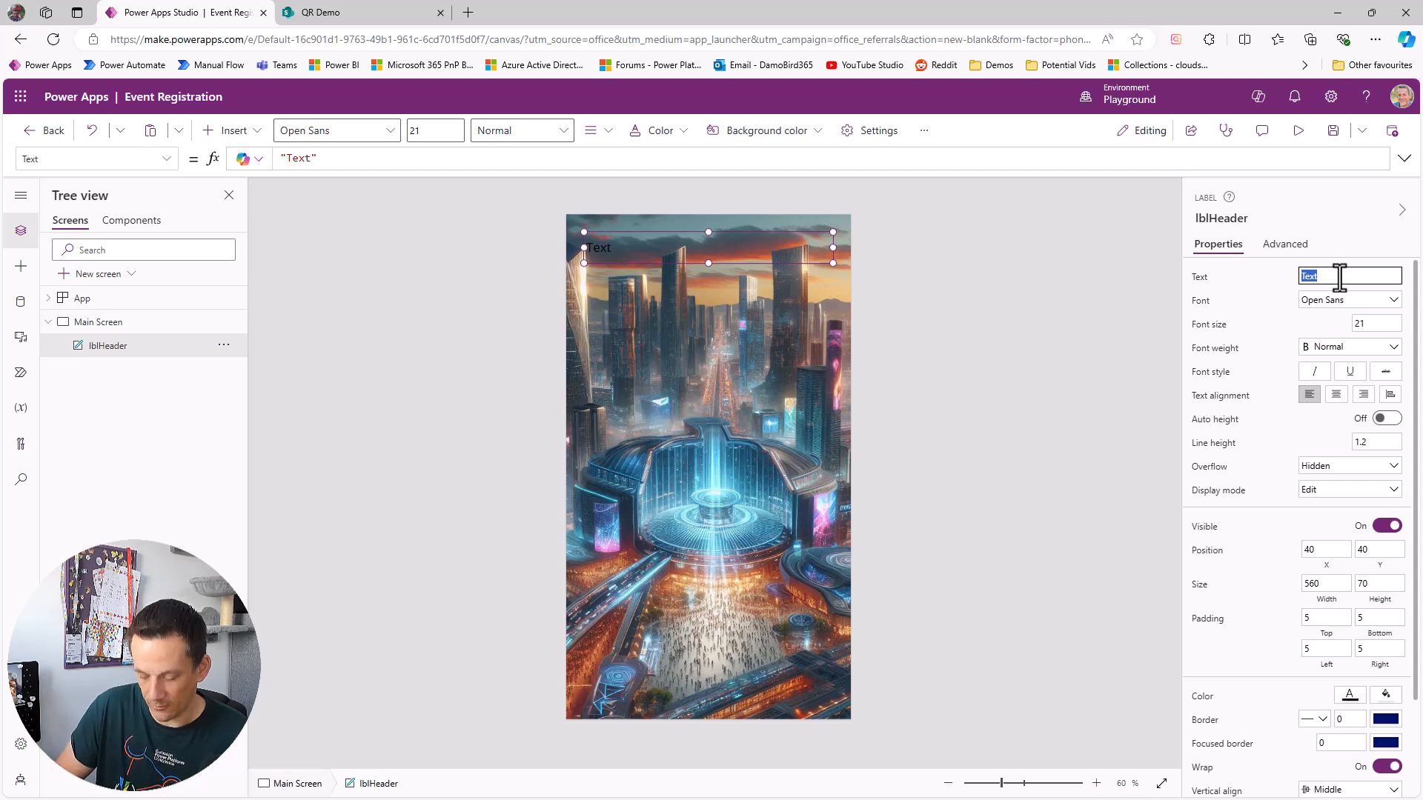
text(The Big Confer)
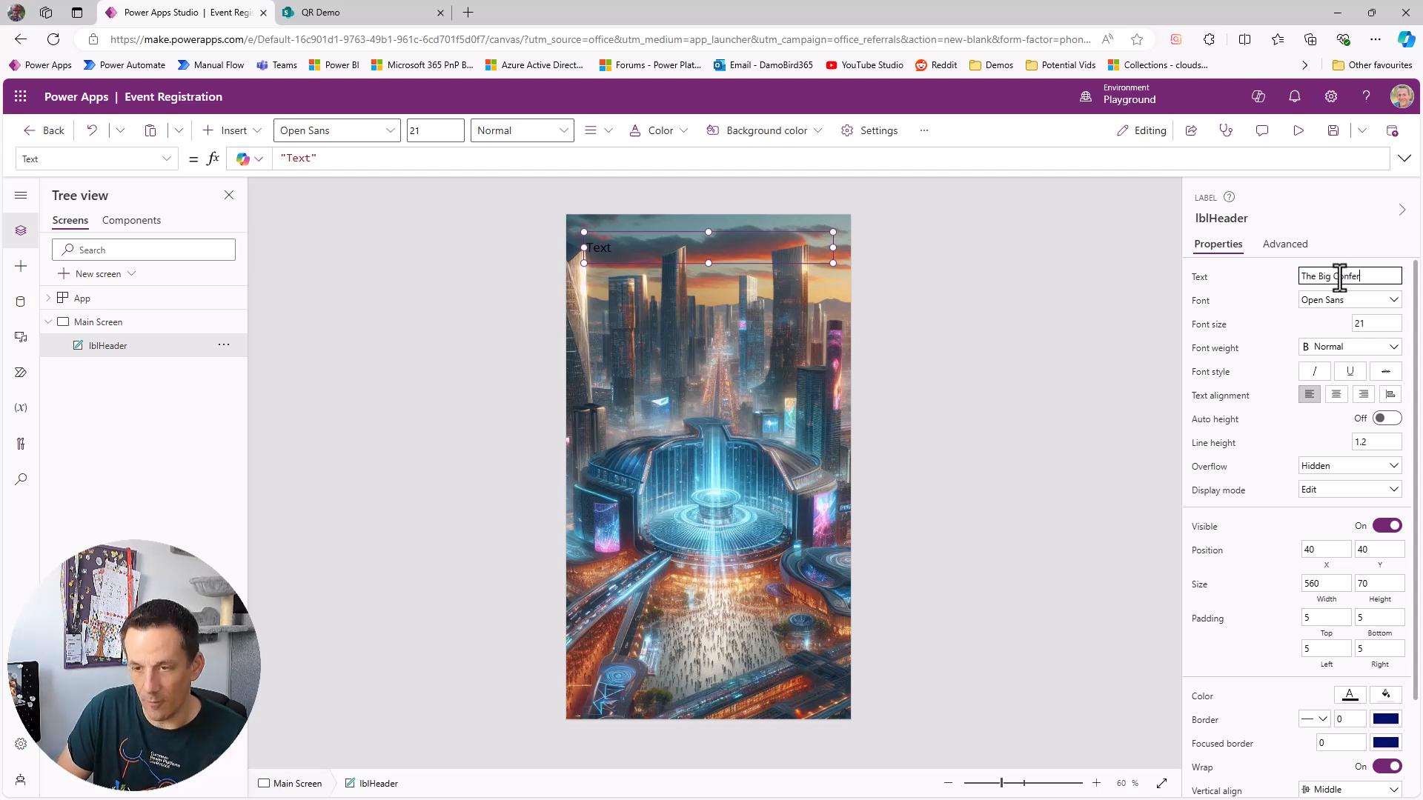
Step: Give the header a white fill, bold font size 40, centred text and full 640 width
click(1386, 693)
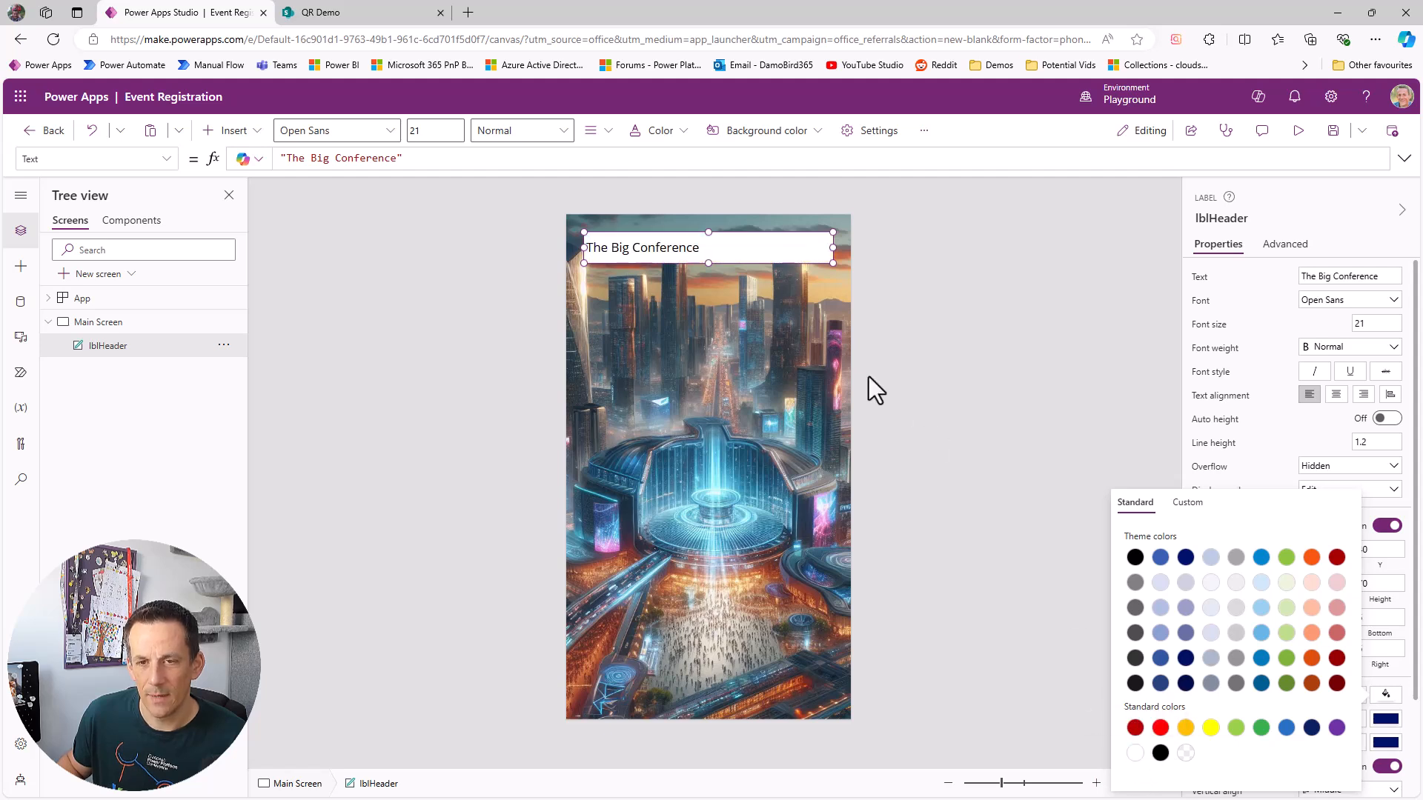
click(1372, 325)
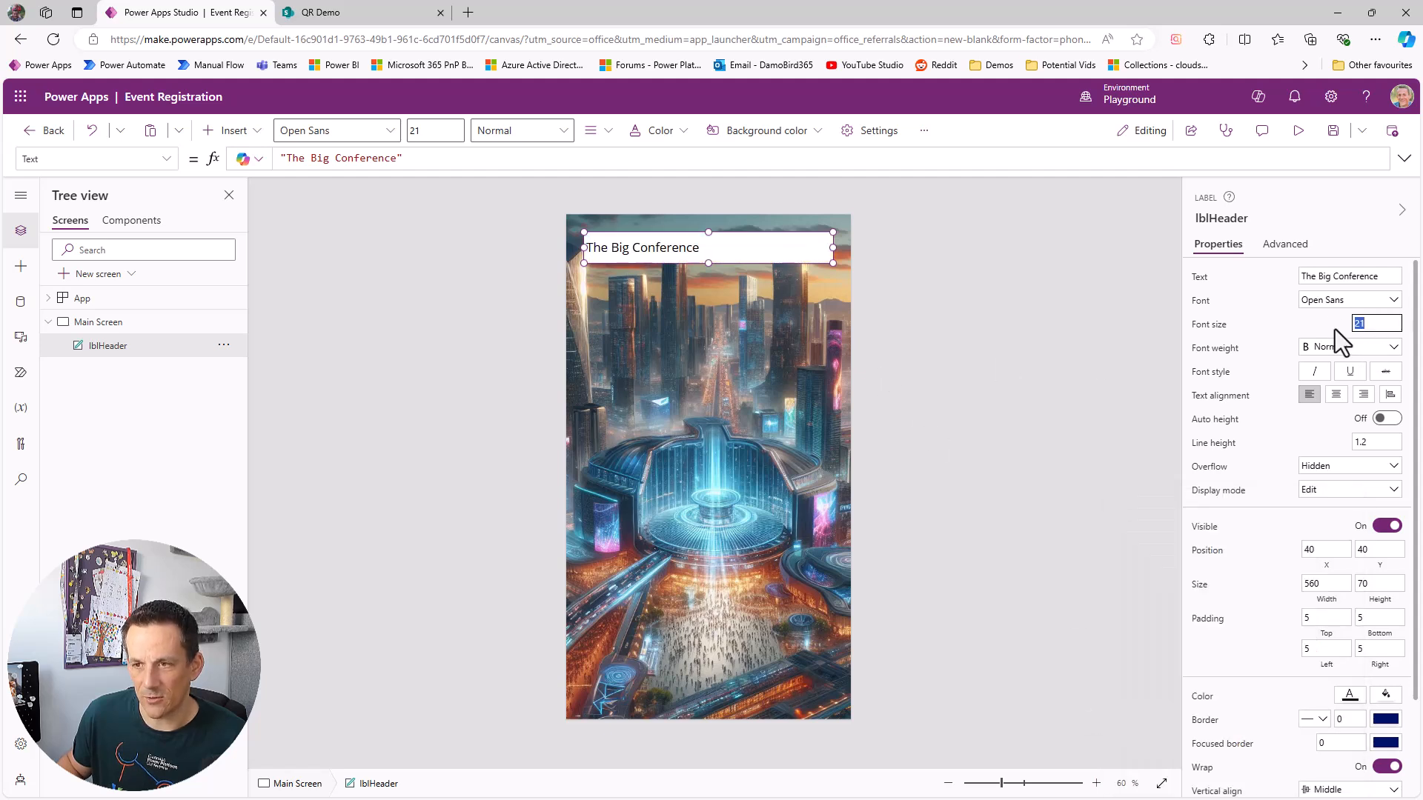
mouse_move(1403, 363)
text(40)
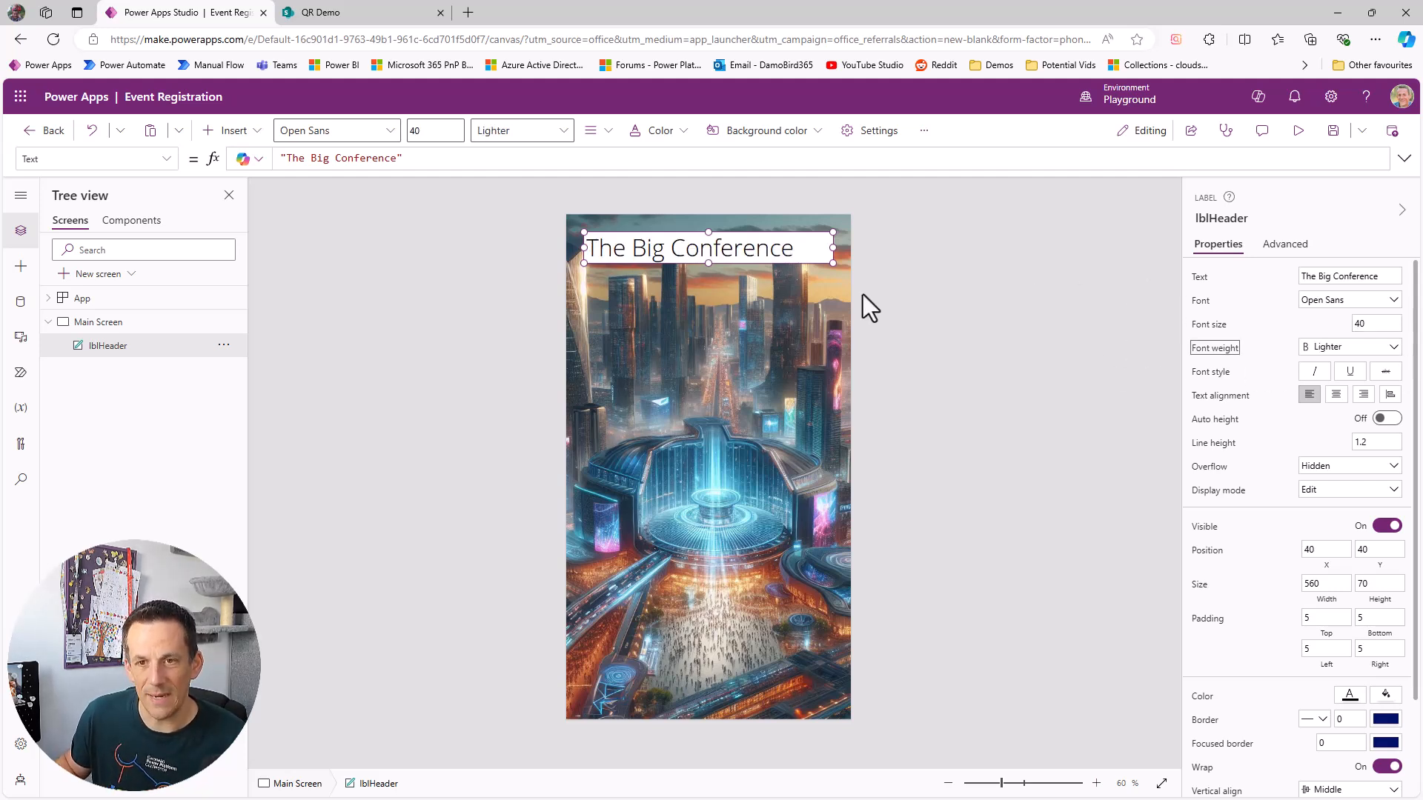
click(517, 130)
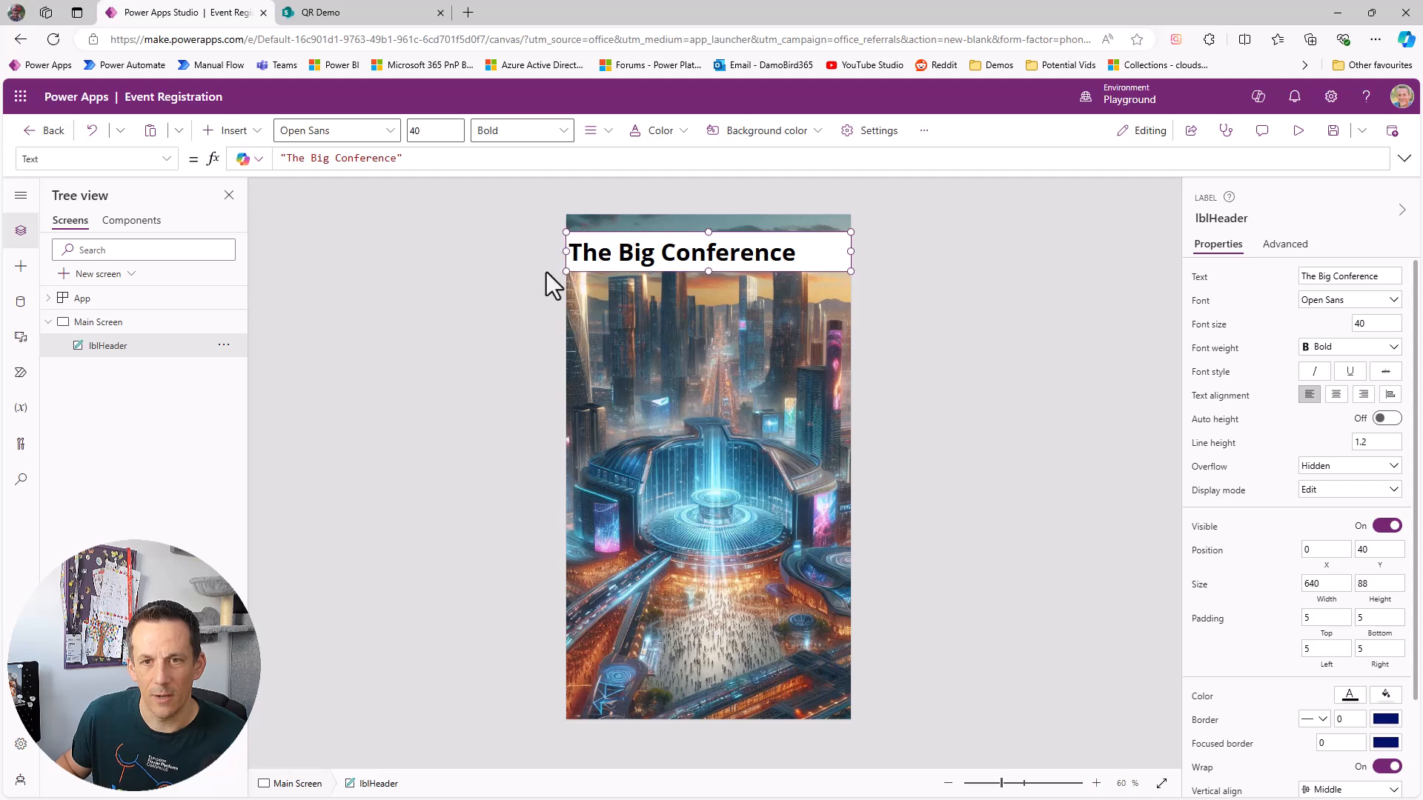
mouse_move(1334, 394)
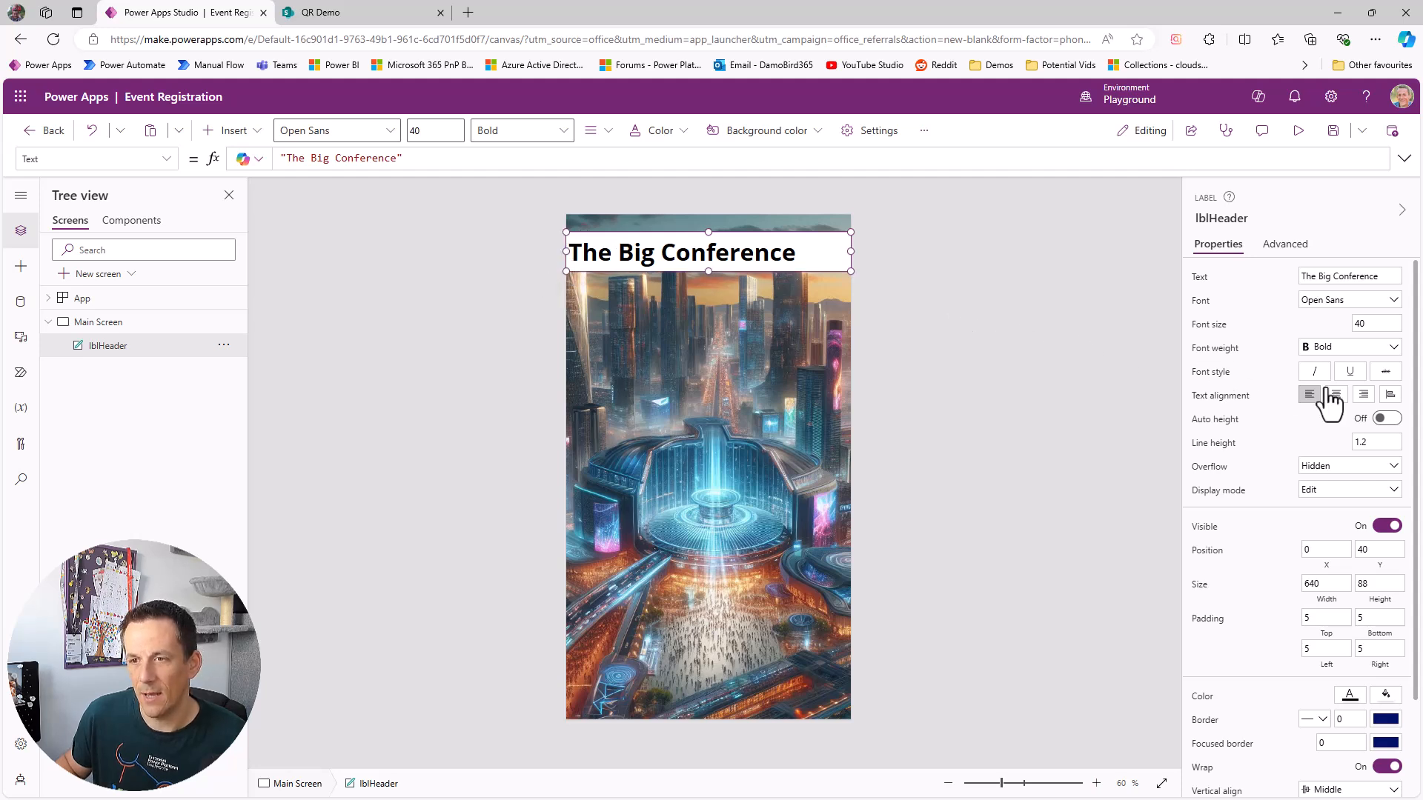
click(1336, 394)
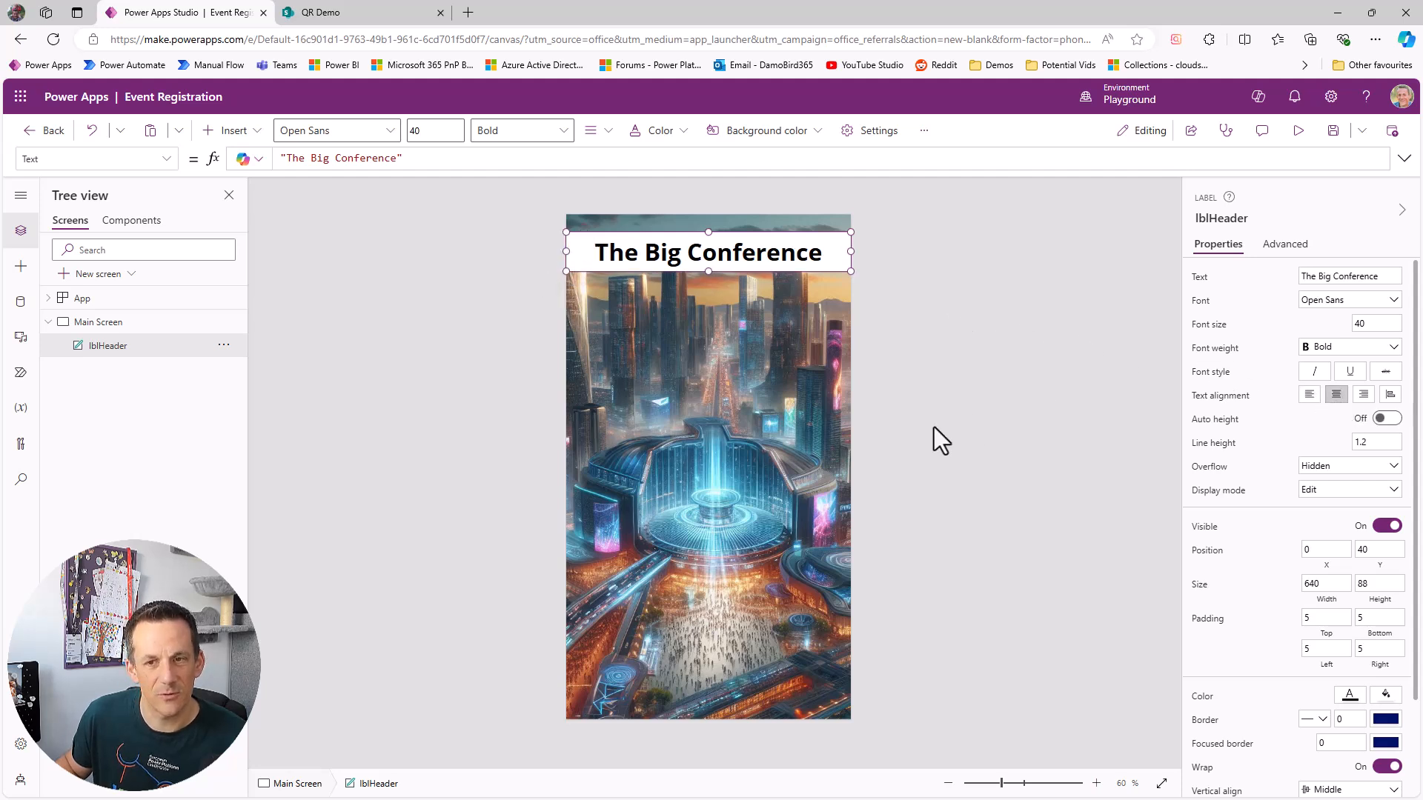
click(225, 131)
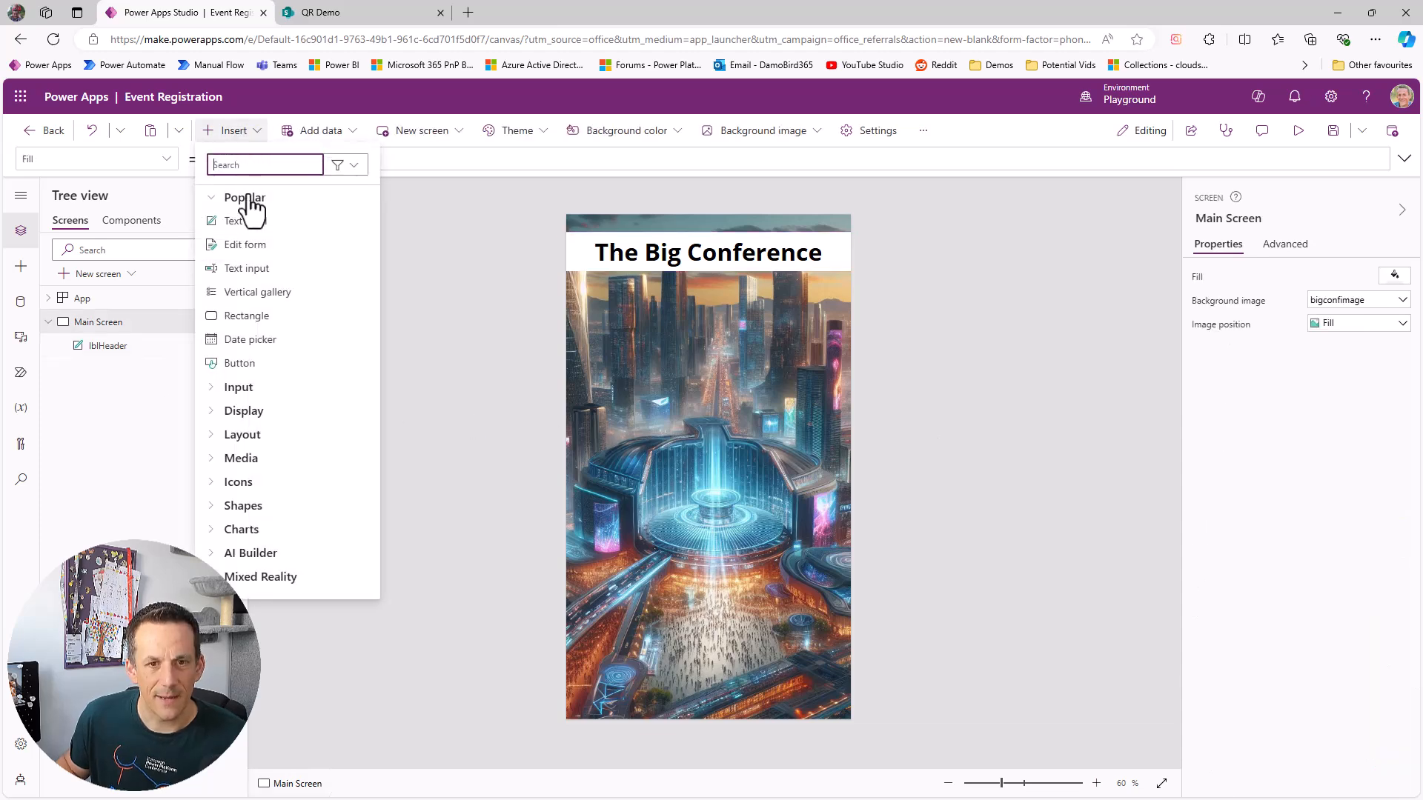
Step: Add a white full-width lblFooter label at the bottom showing right-aligned V1.0
click(235, 221)
text(lblFooter)
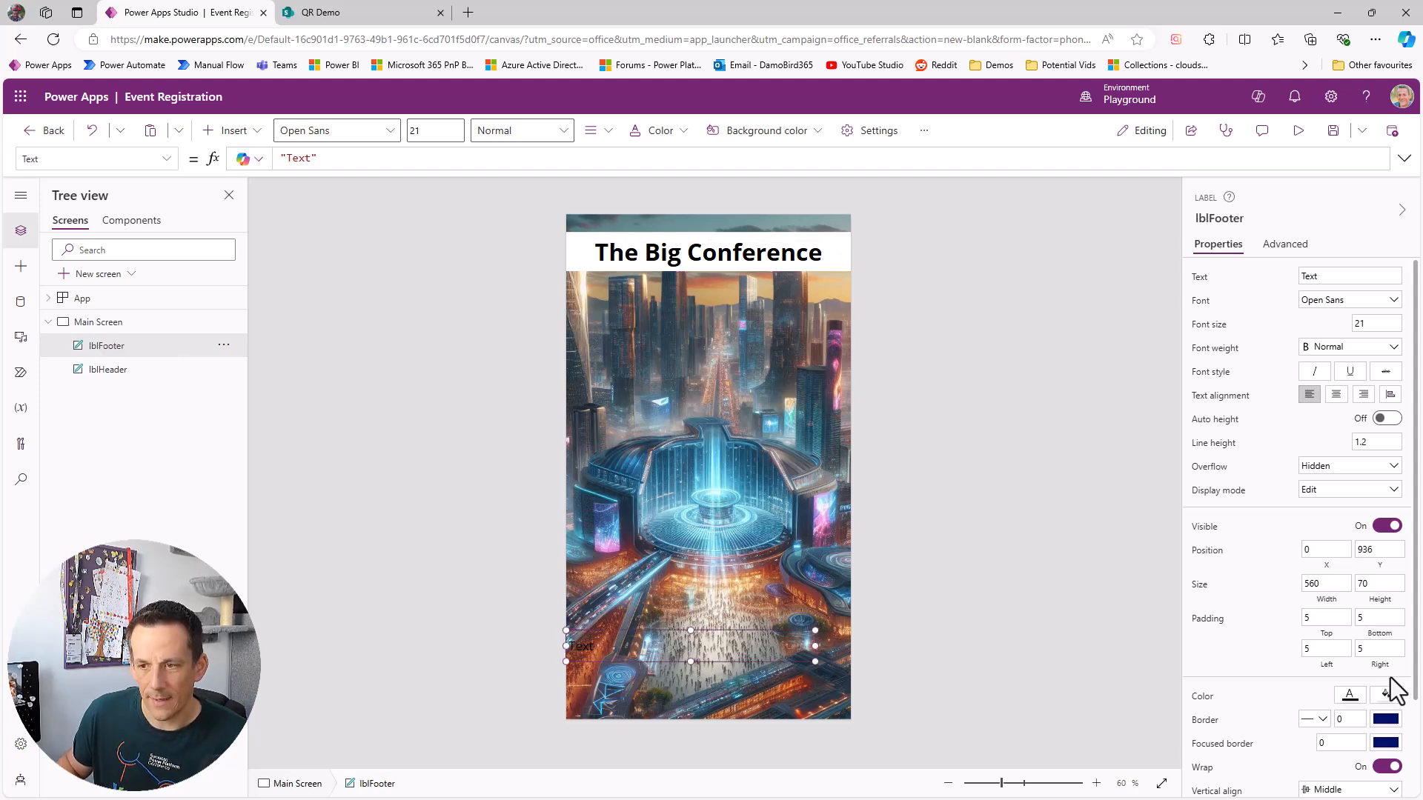
click(1349, 697)
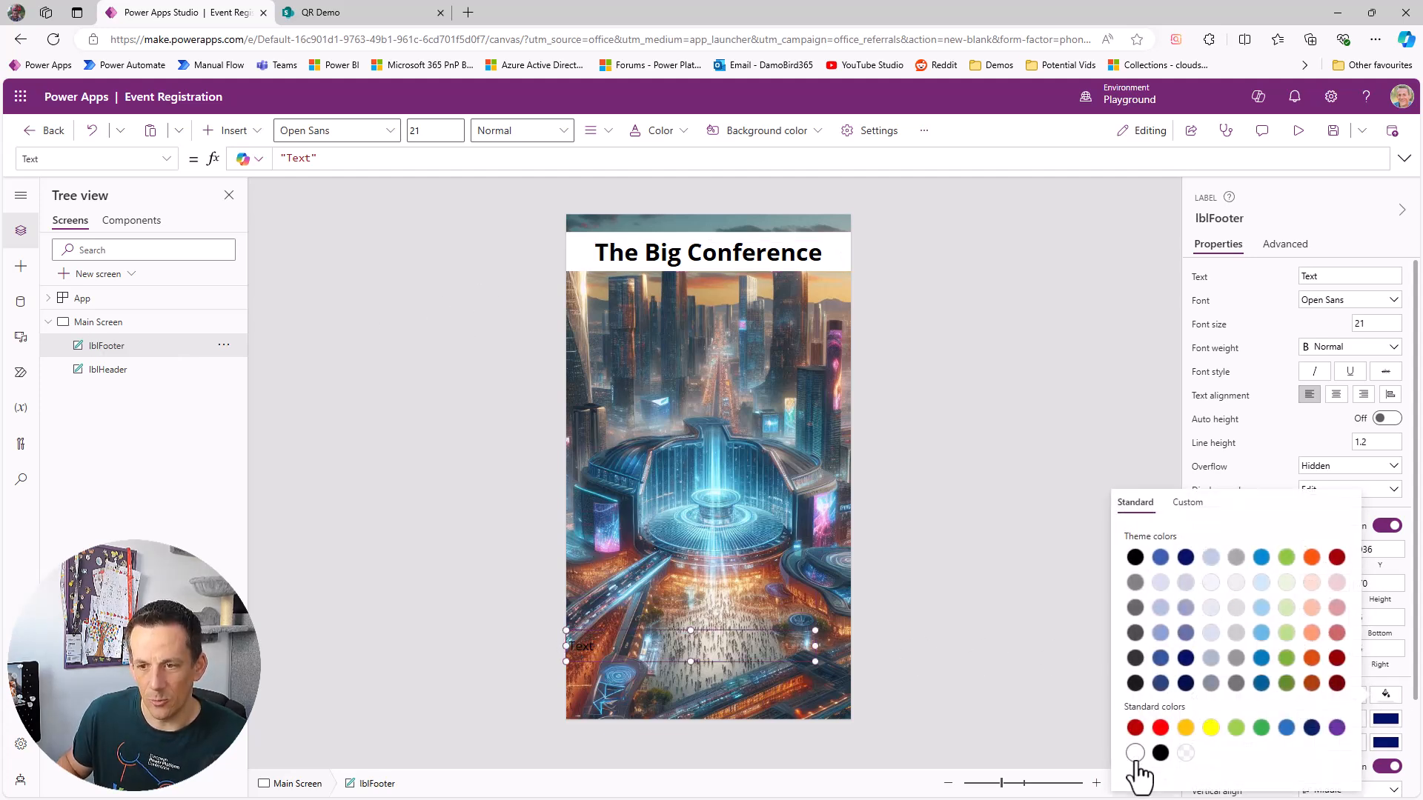
click(1134, 753)
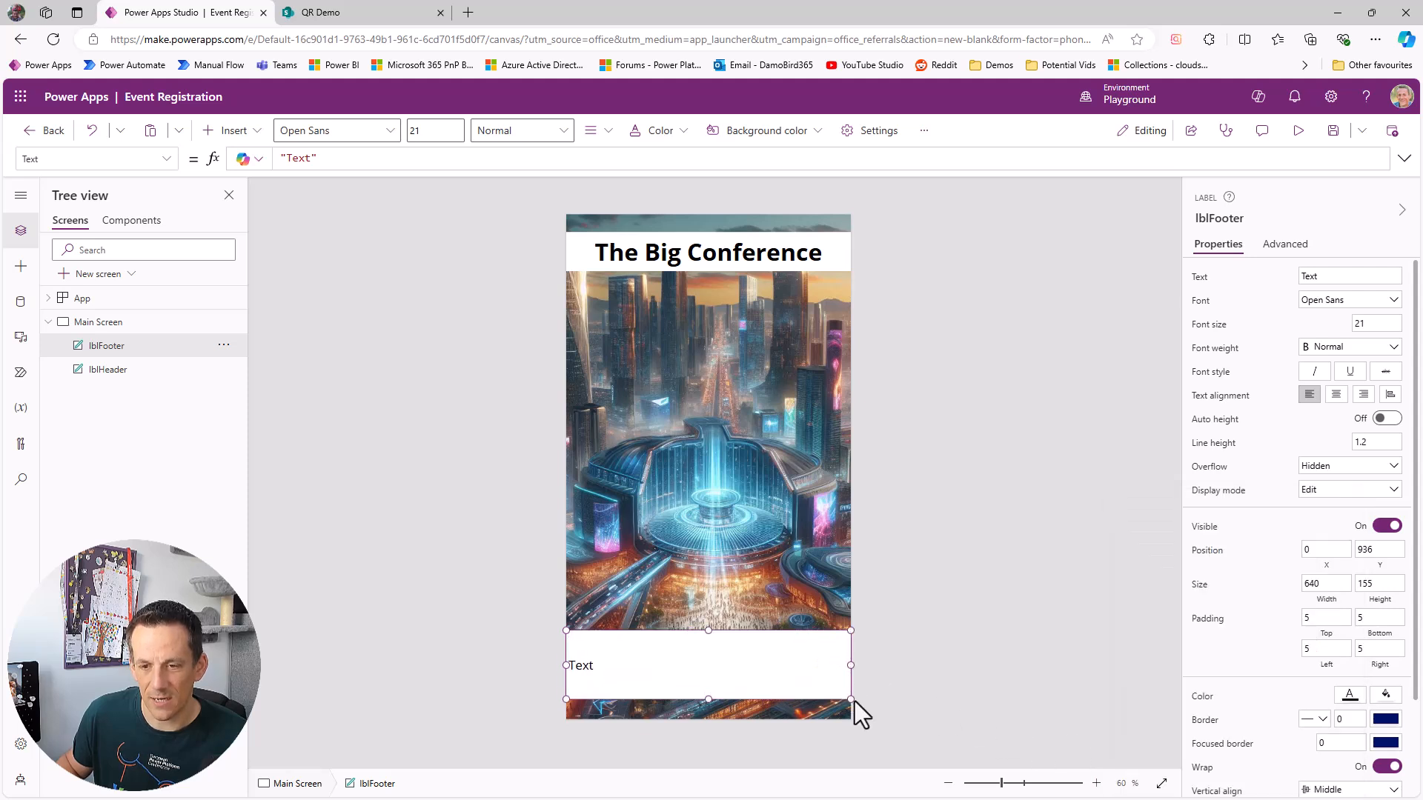
mouse_move(1365, 409)
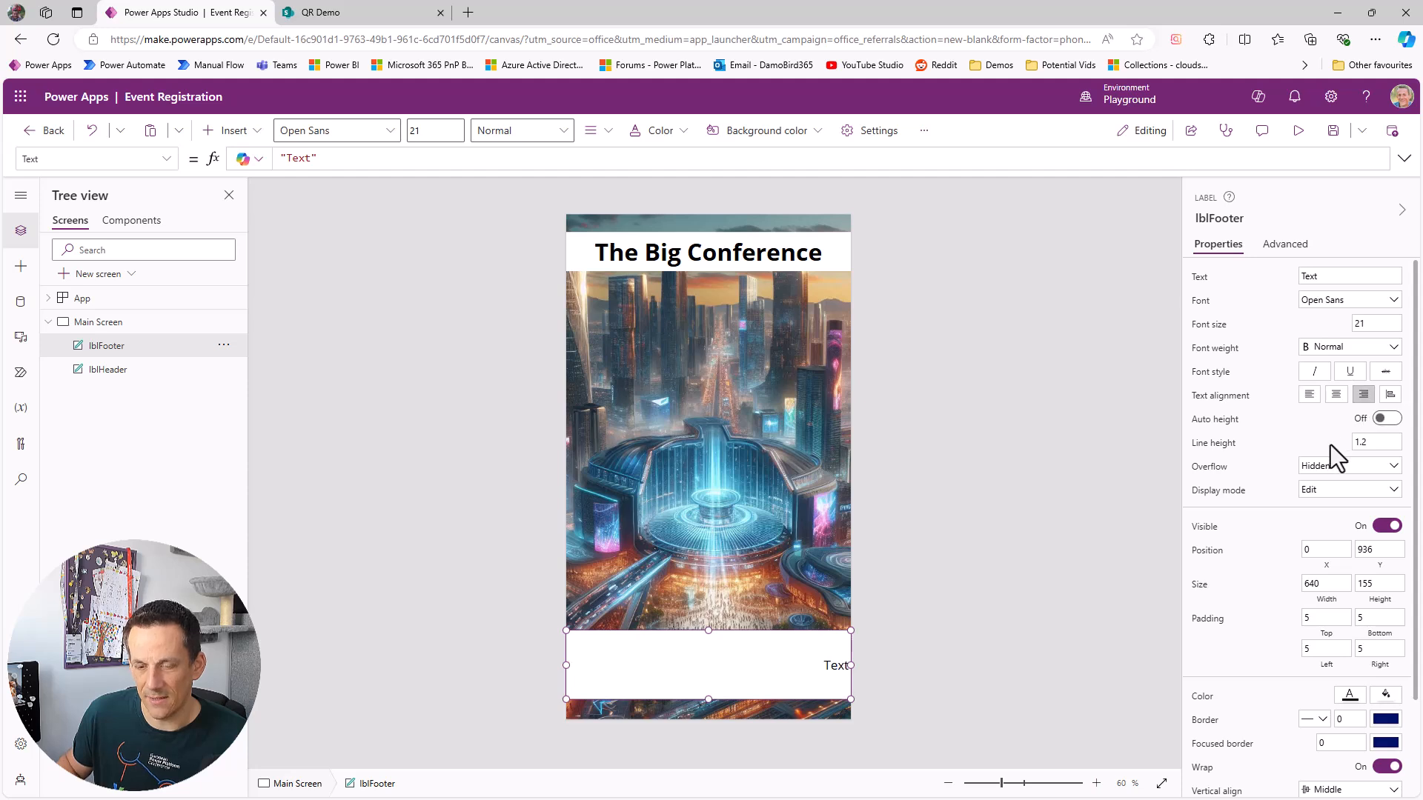
mouse_move(816, 666)
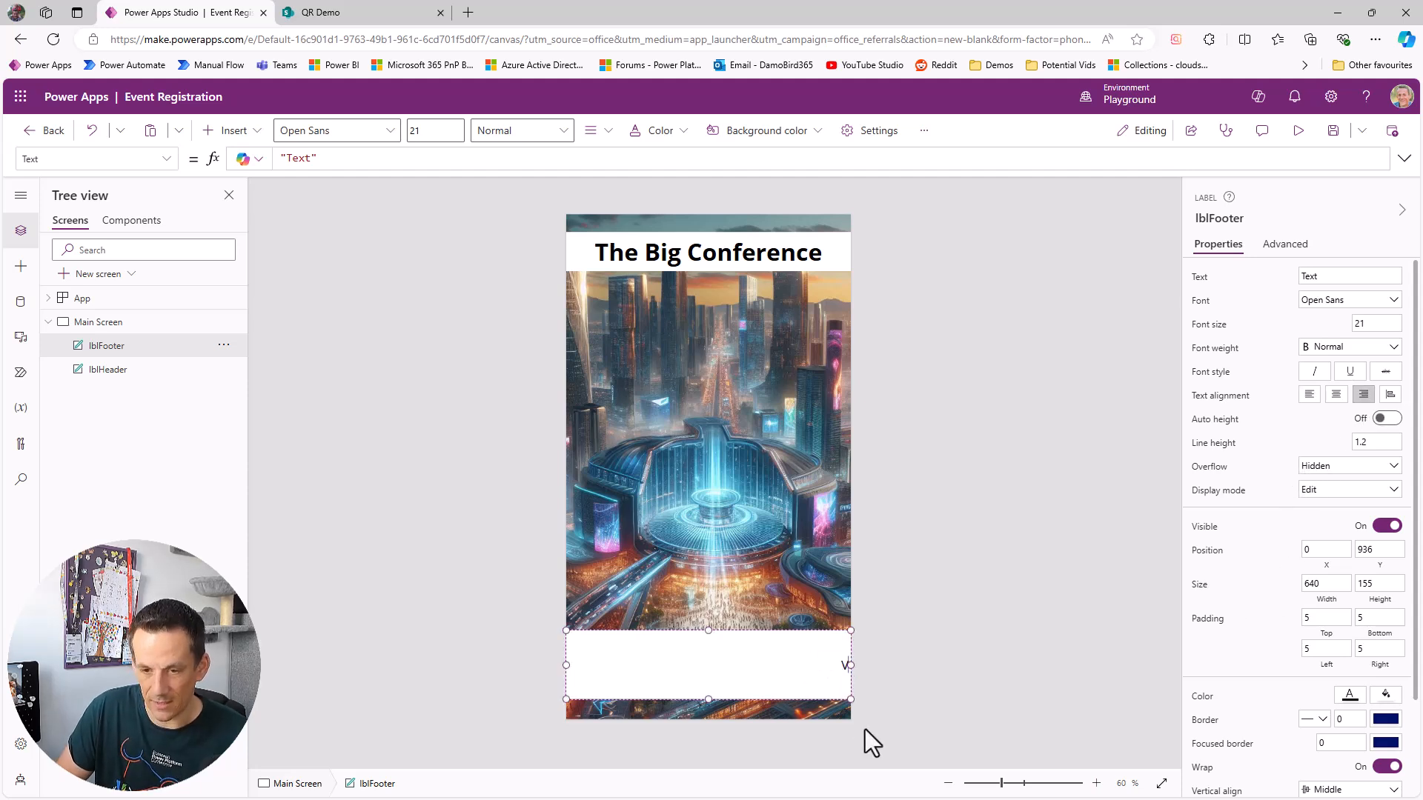
text(V1)
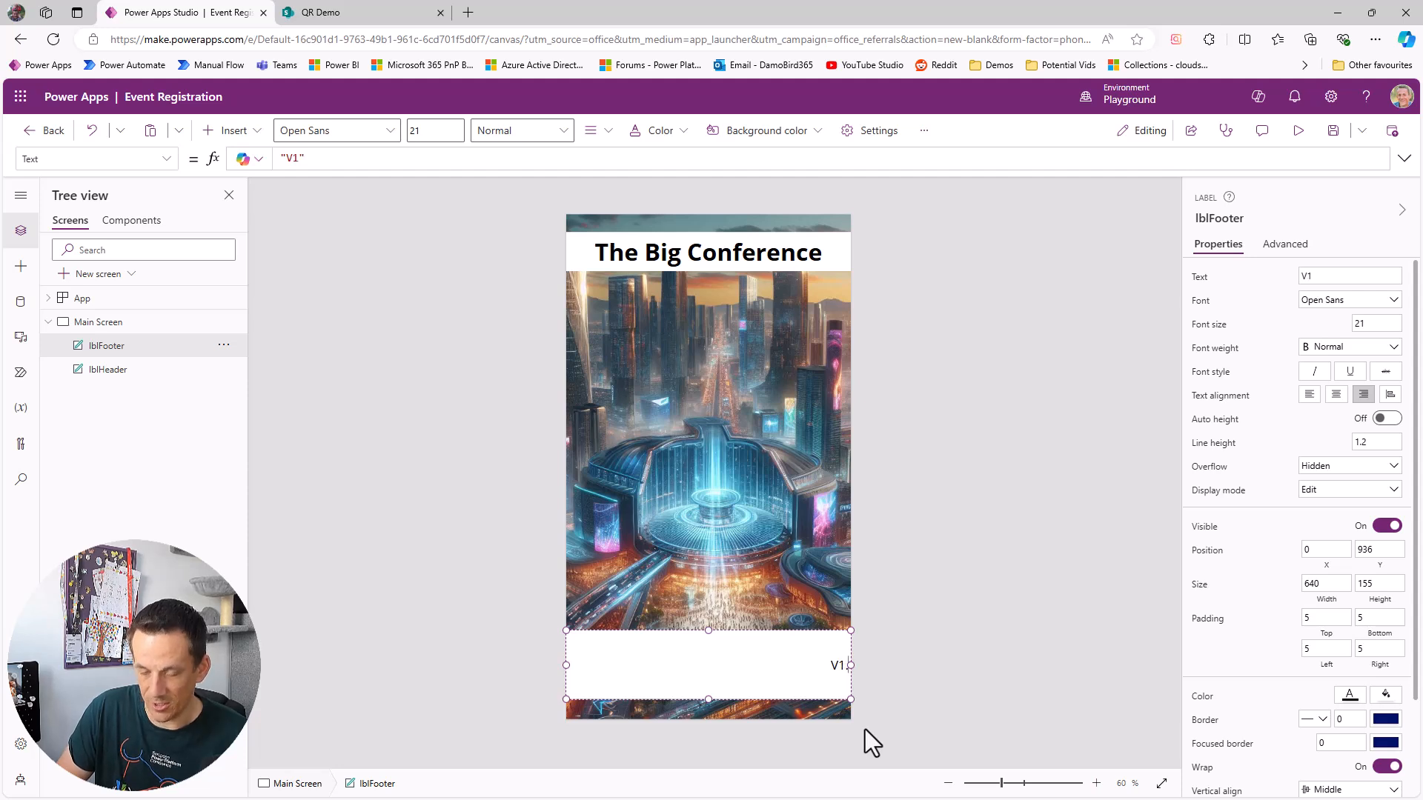
text(.0)
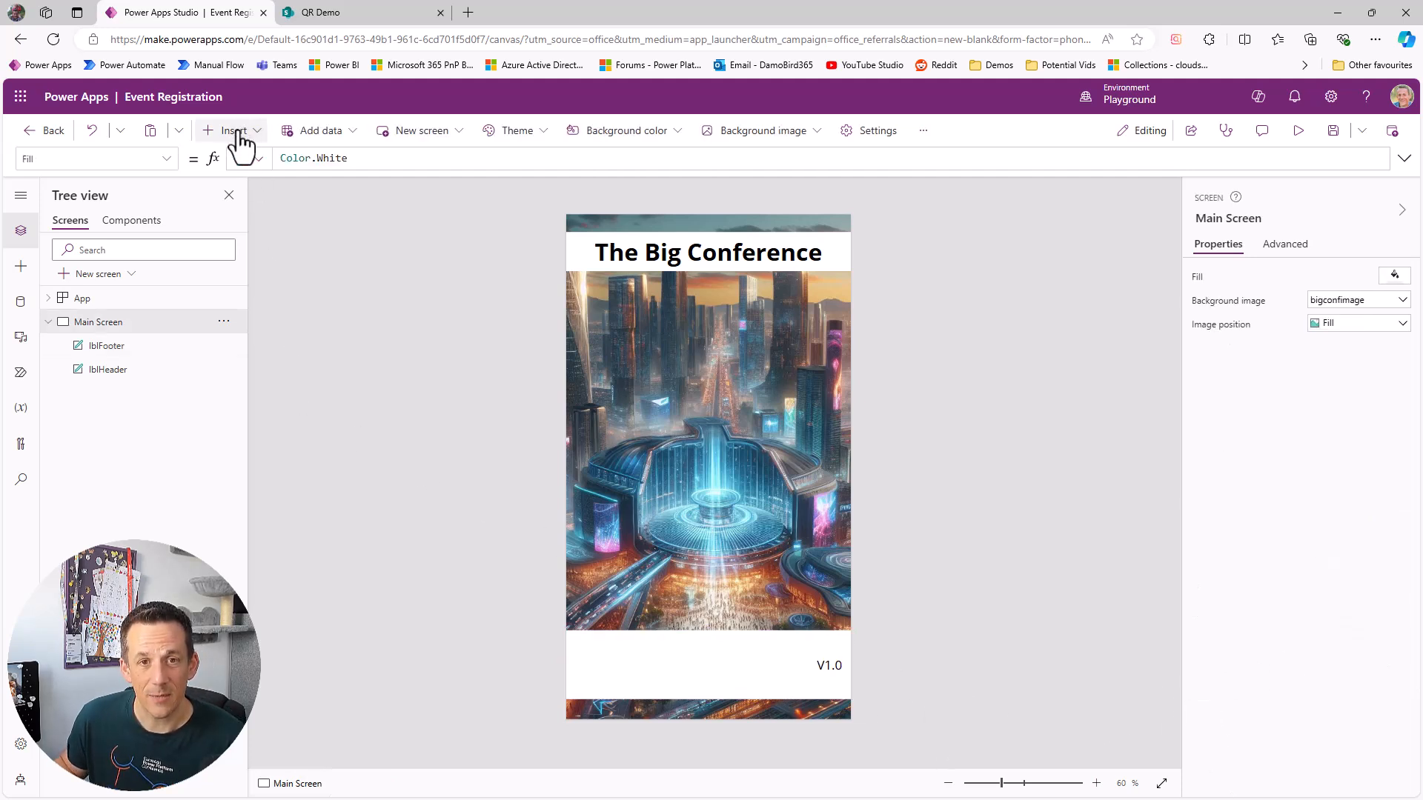
Step: Add a barcode reader to the footer with Text Validate User
click(232, 131)
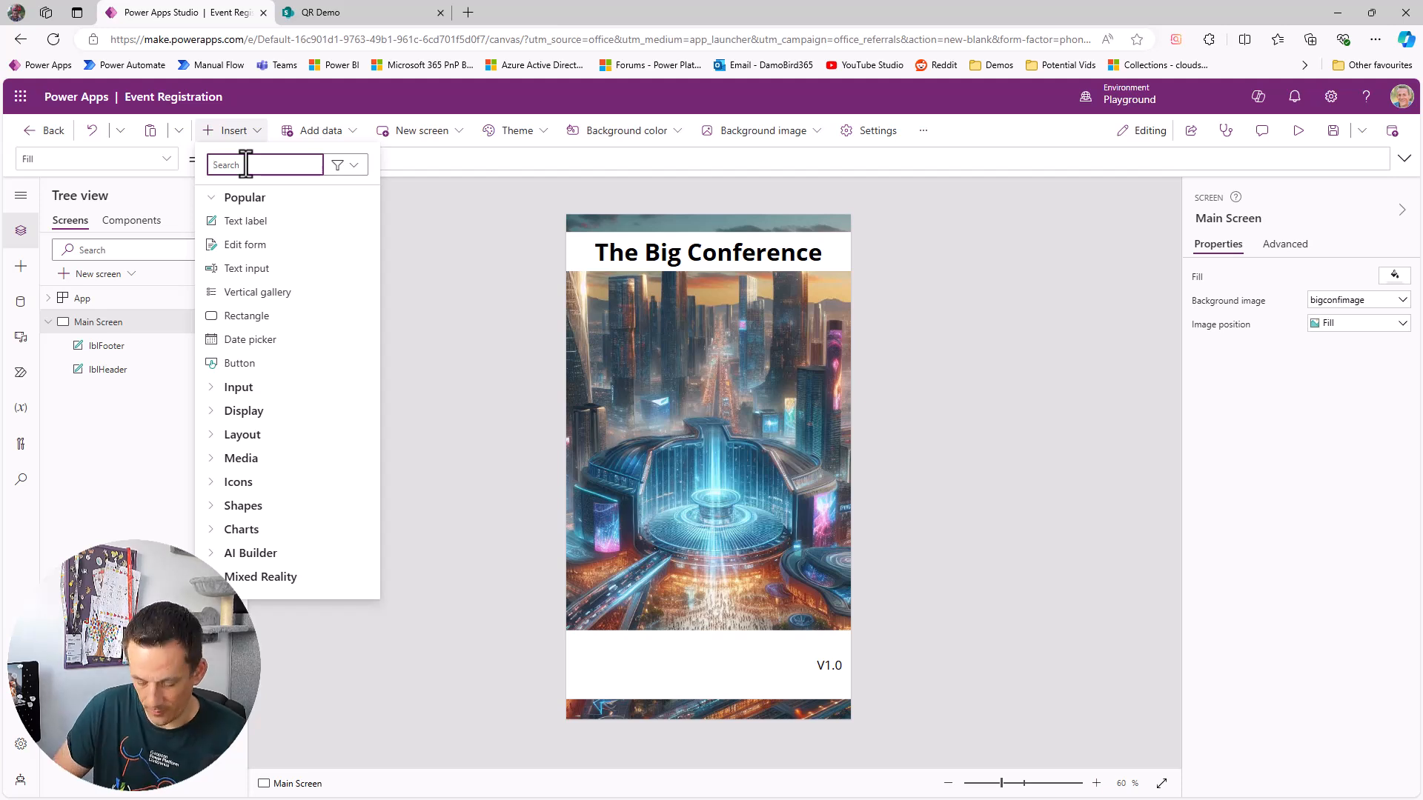
text(bard)
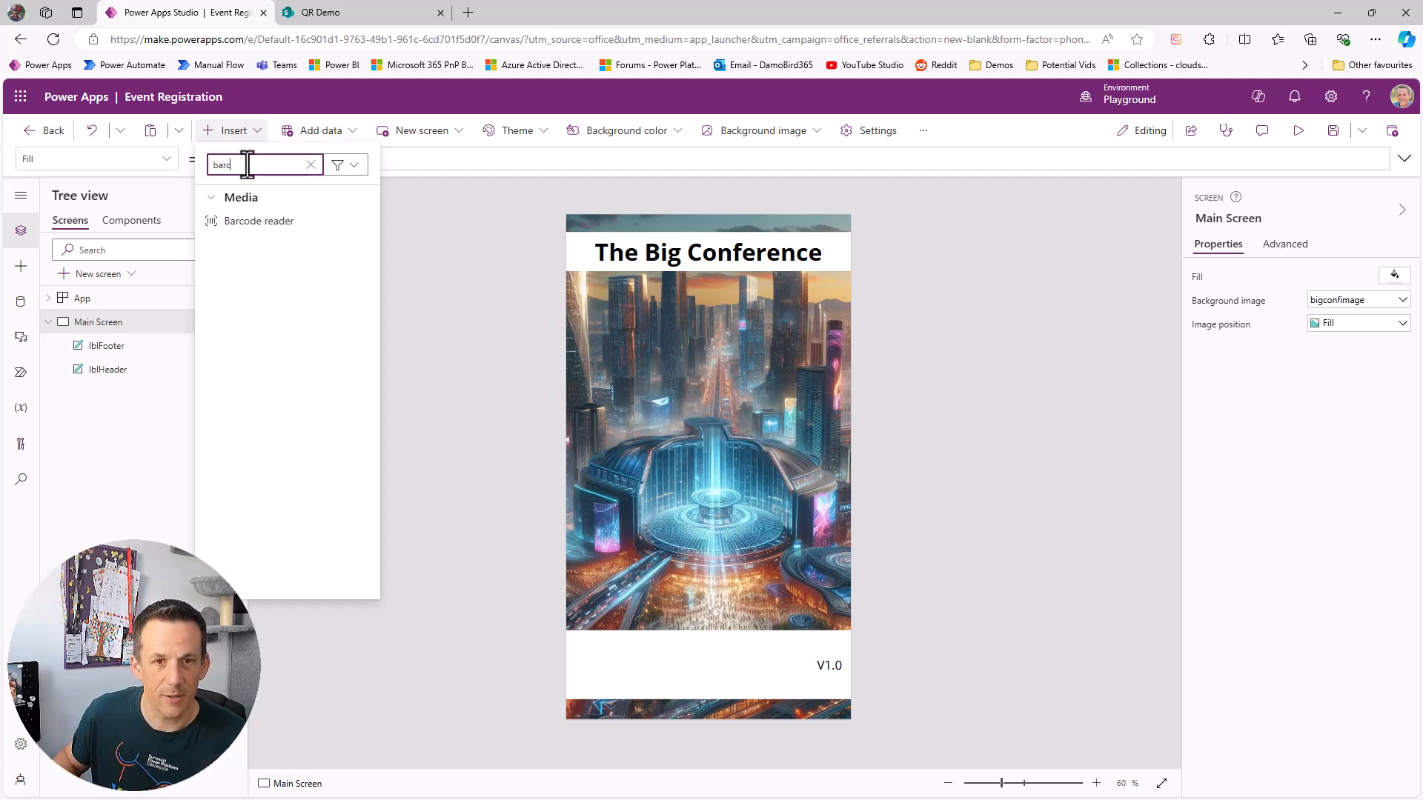
click(258, 221)
text(V)
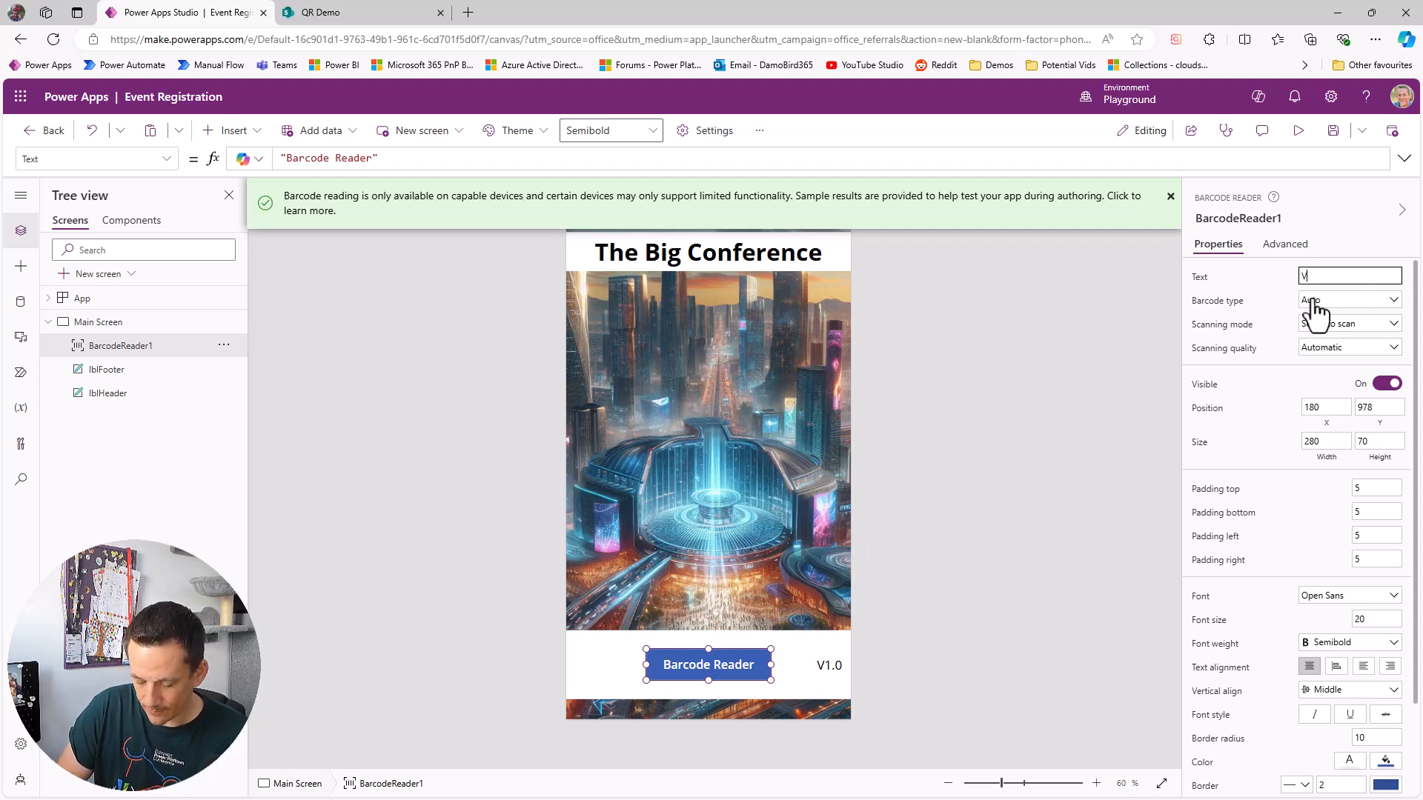
text(alidate User)
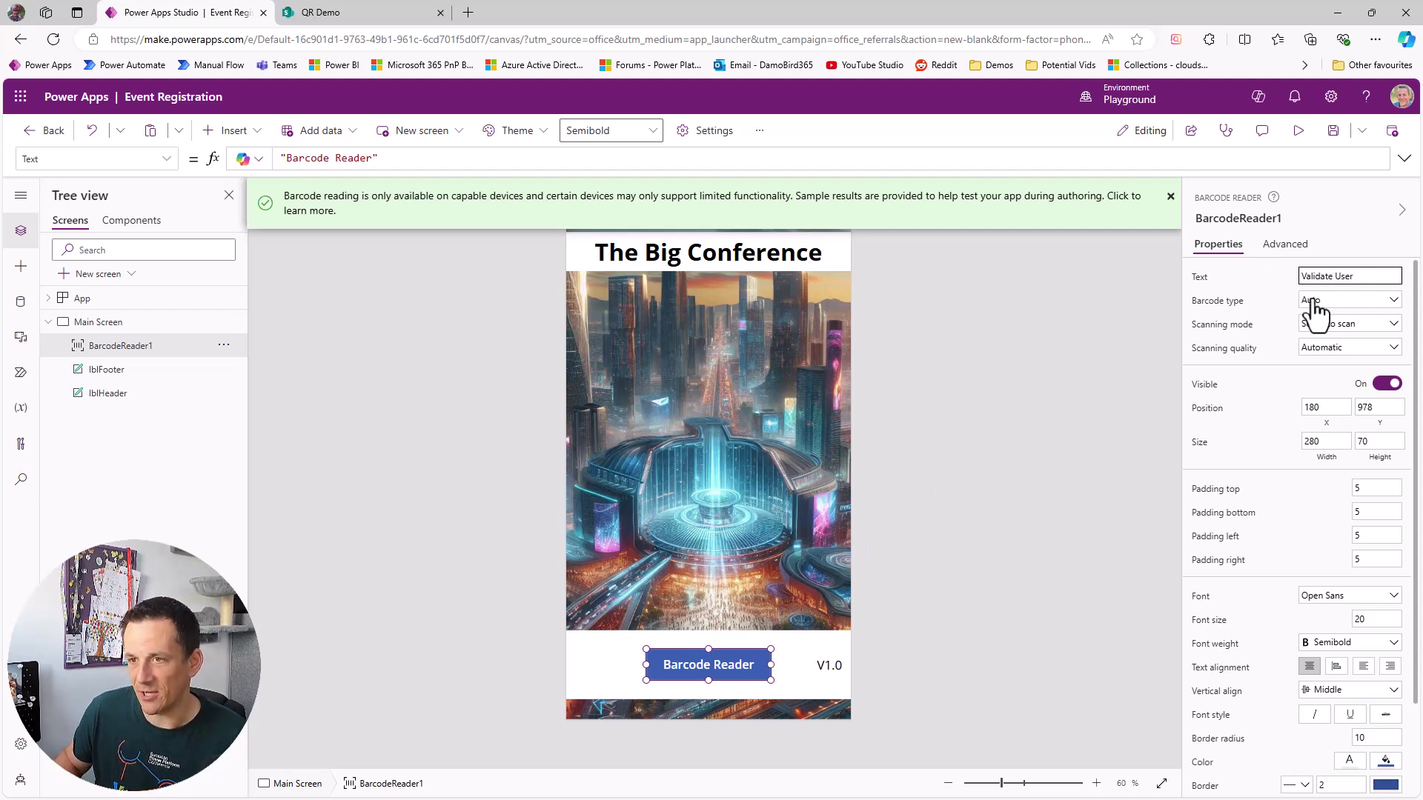
Step: Set the reader's Barcode type to QR Code and Scanning mode to Automatically scan
click(1392, 300)
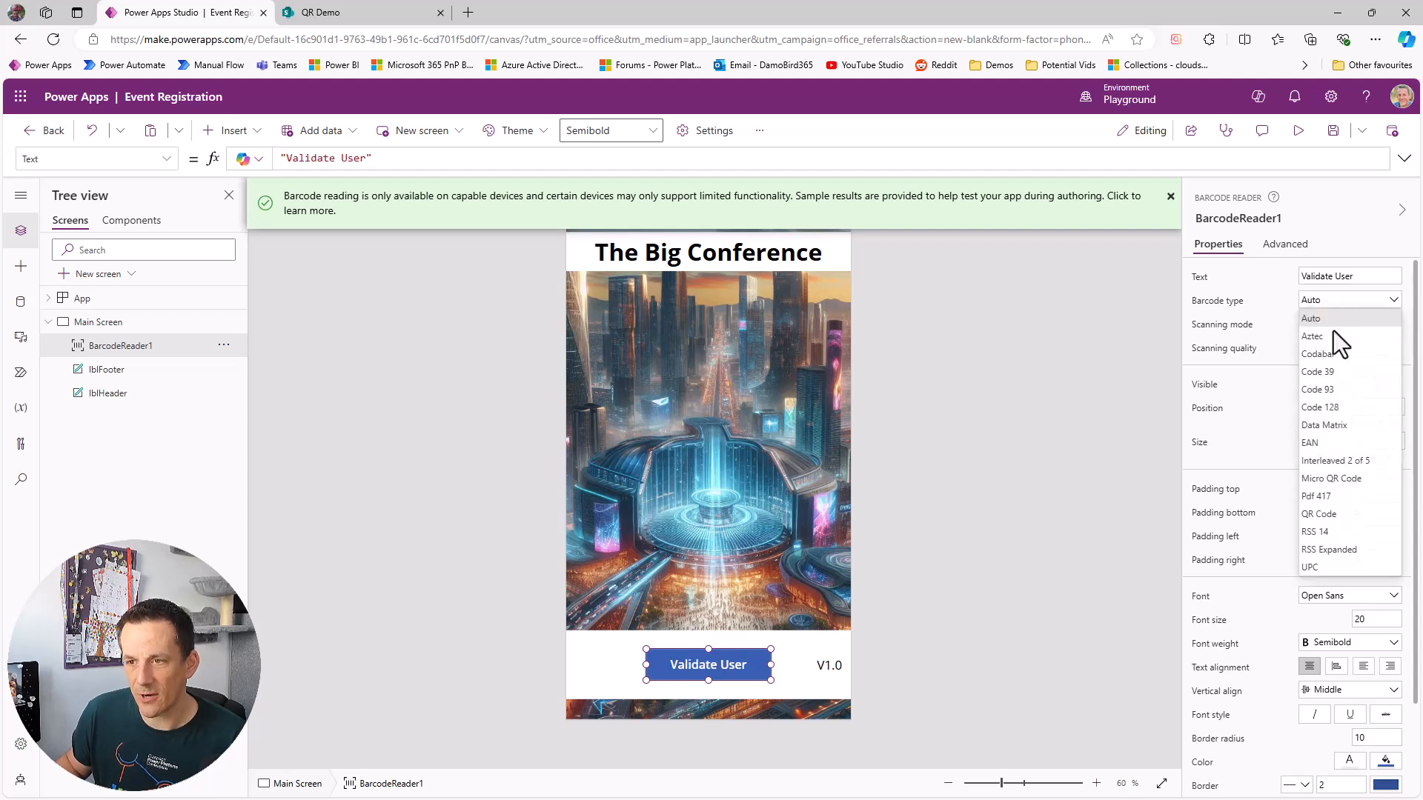
click(1320, 514)
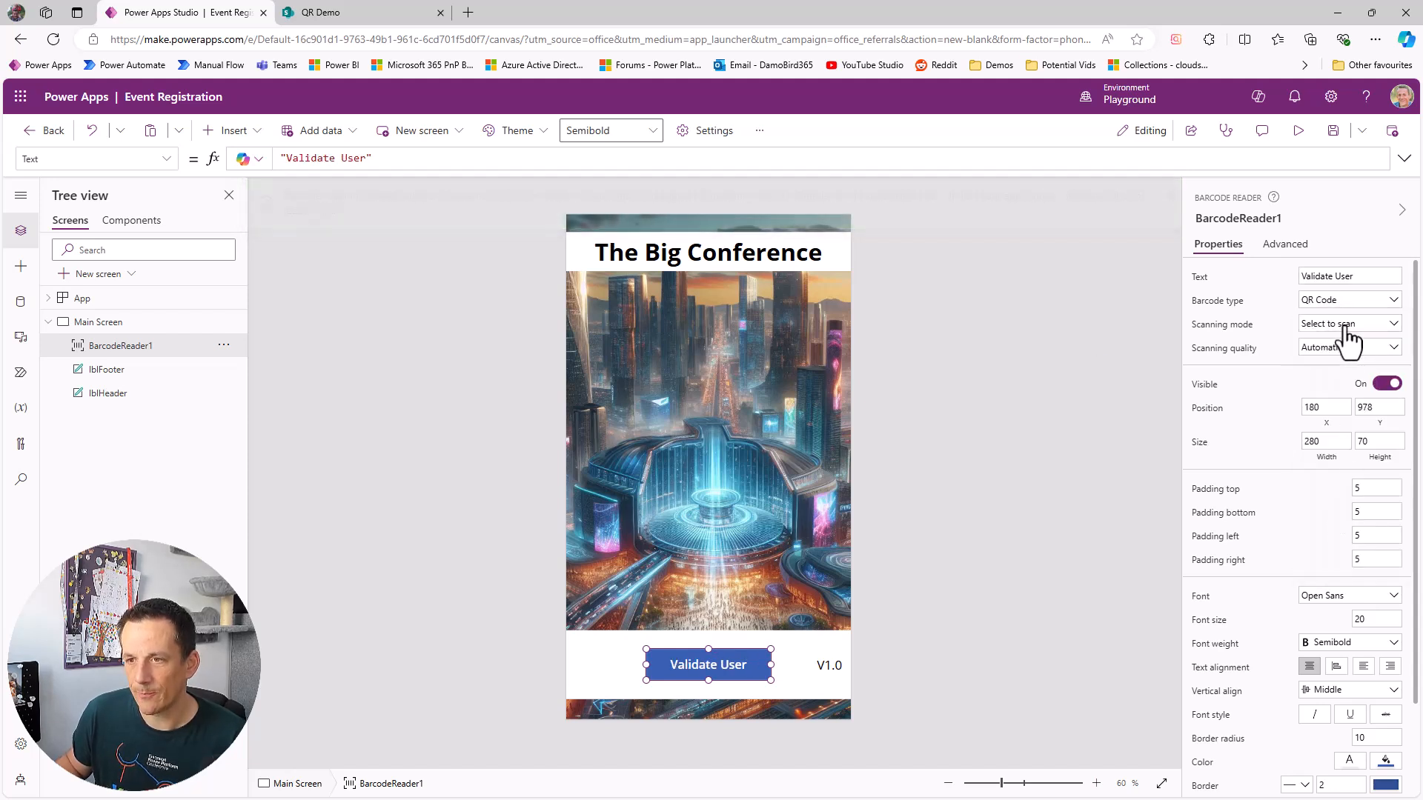
click(1349, 324)
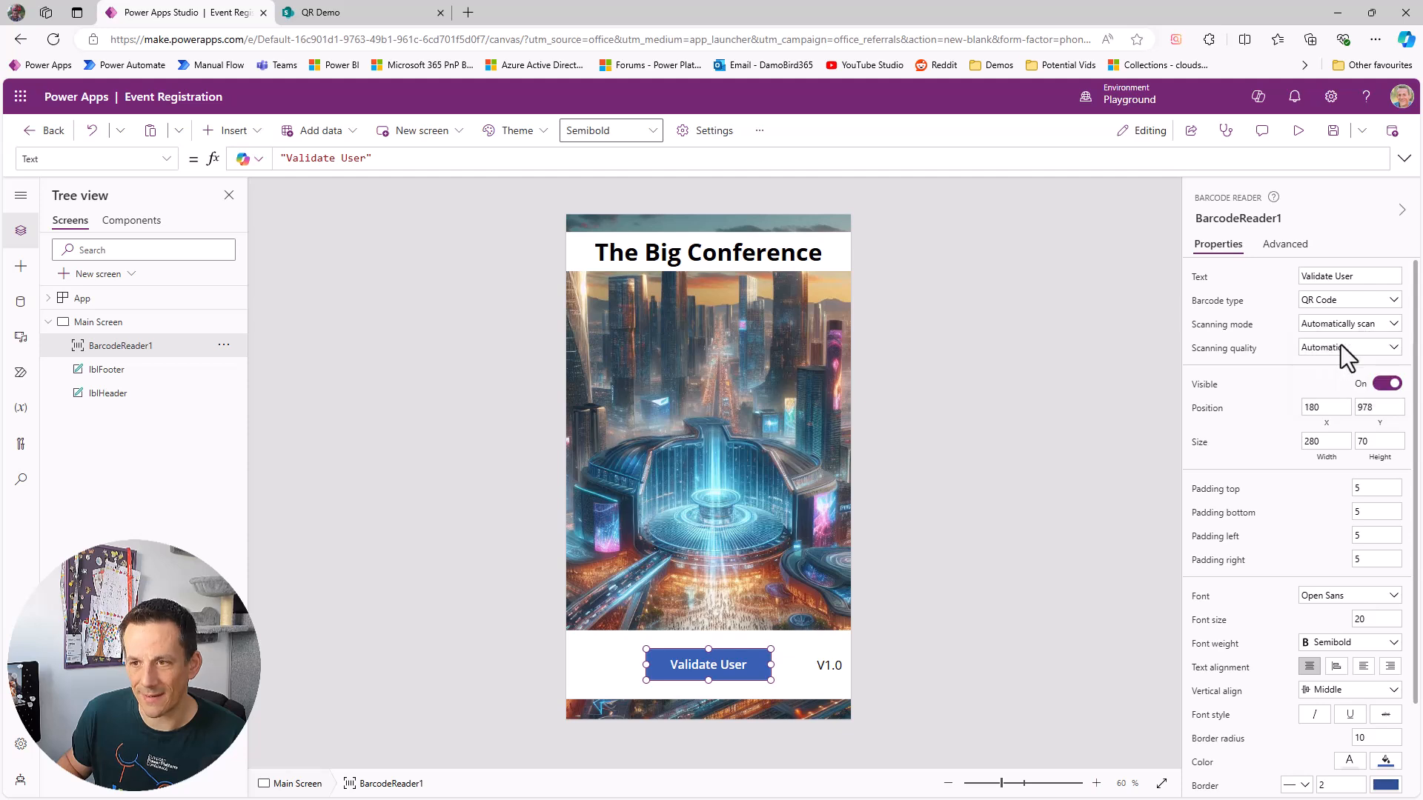
mouse_move(1347, 347)
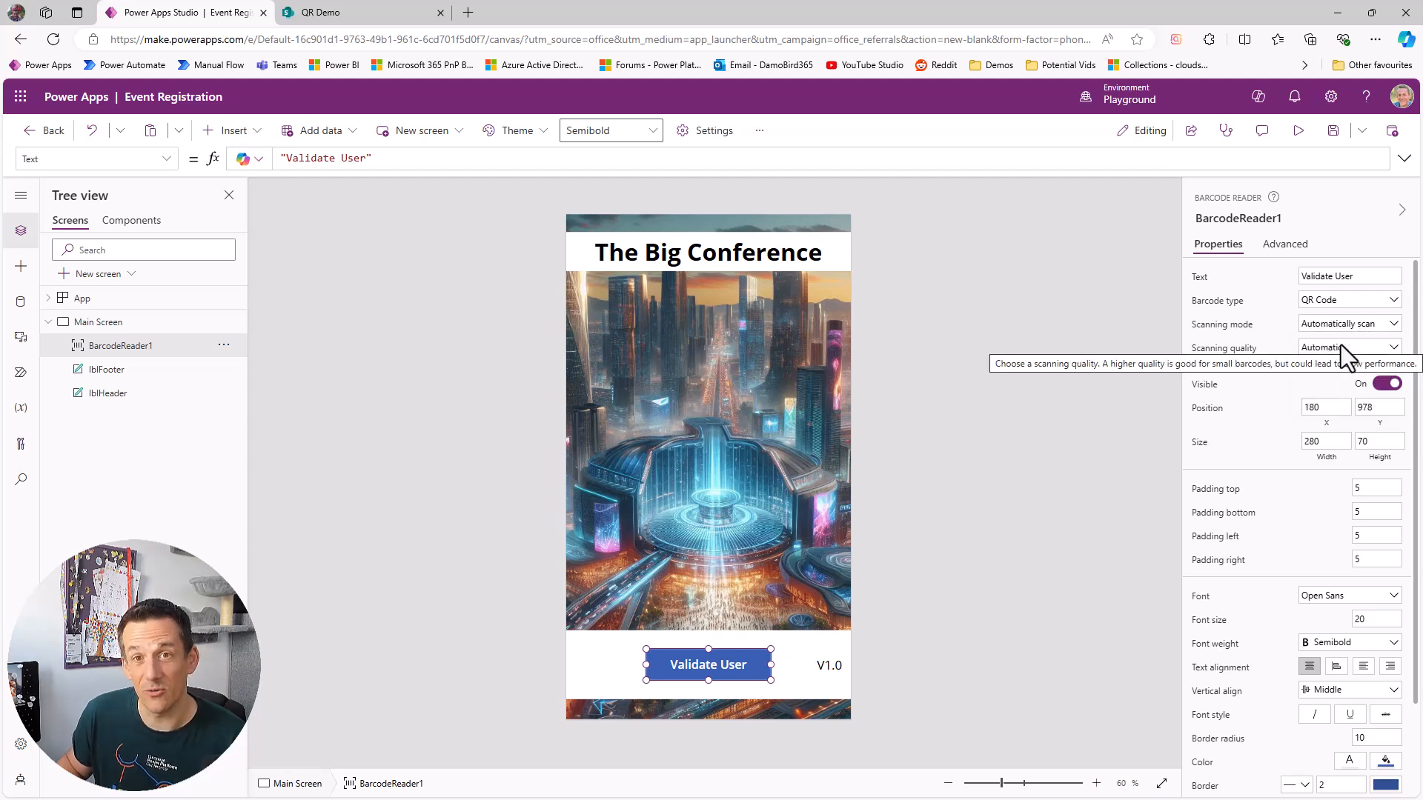
mouse_move(313, 354)
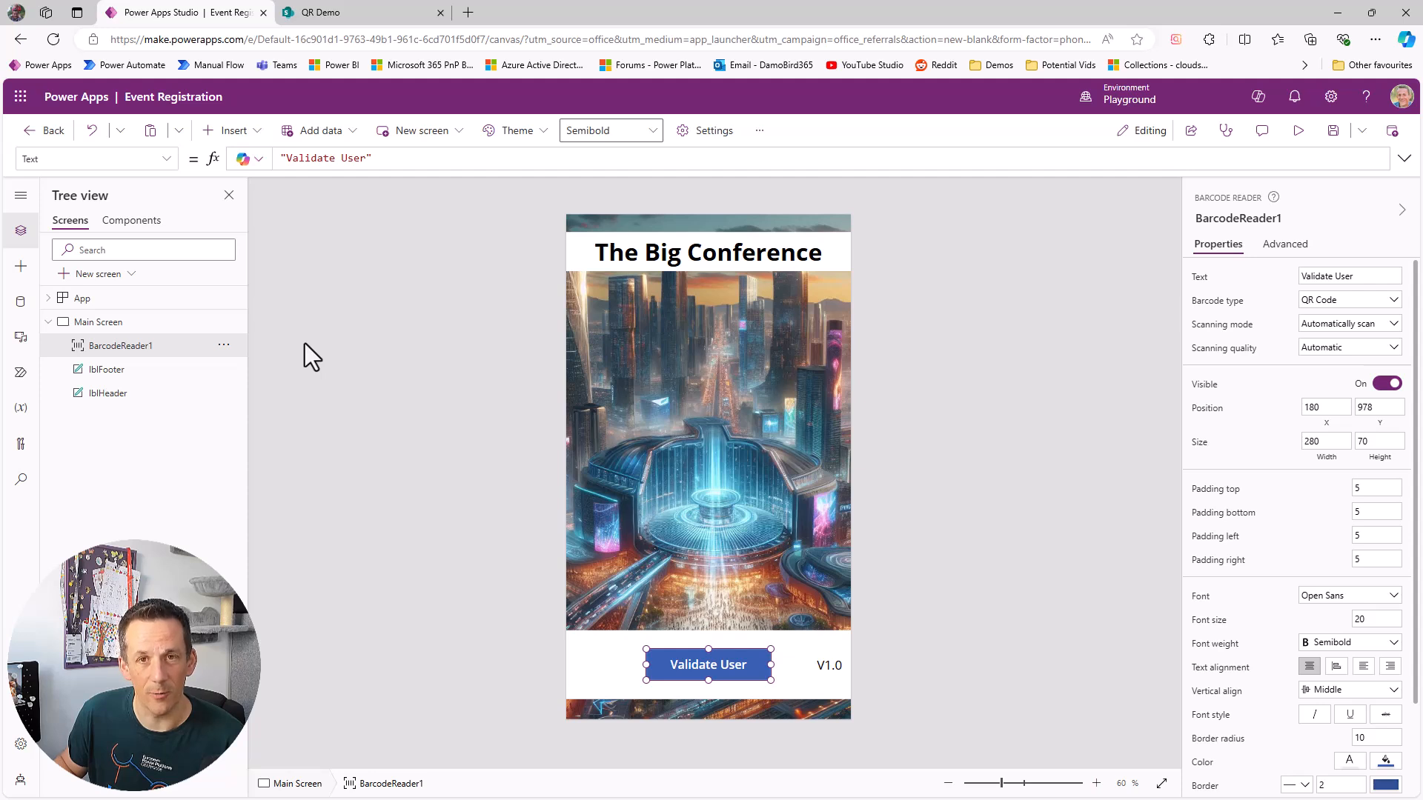
click(166, 159)
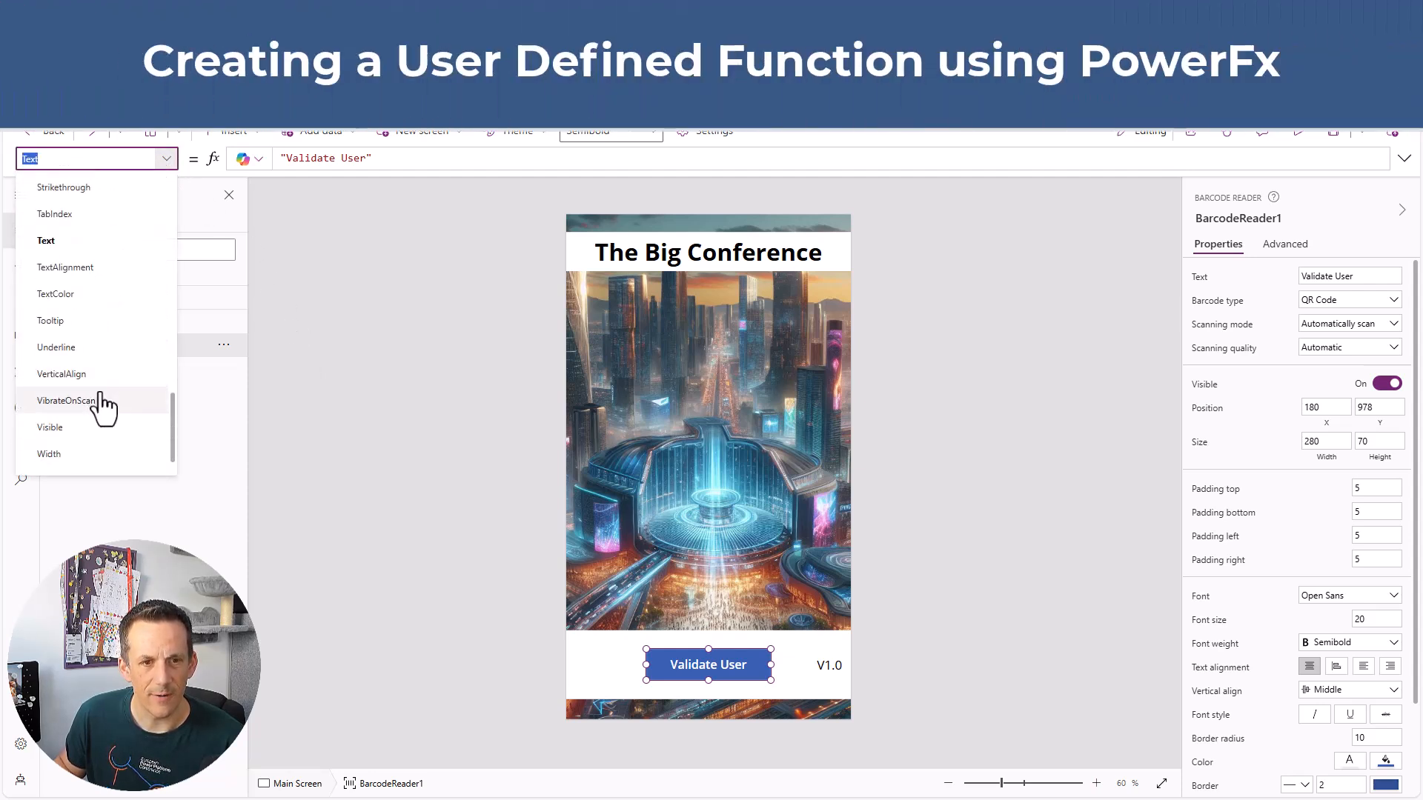
scroll(up, 3)
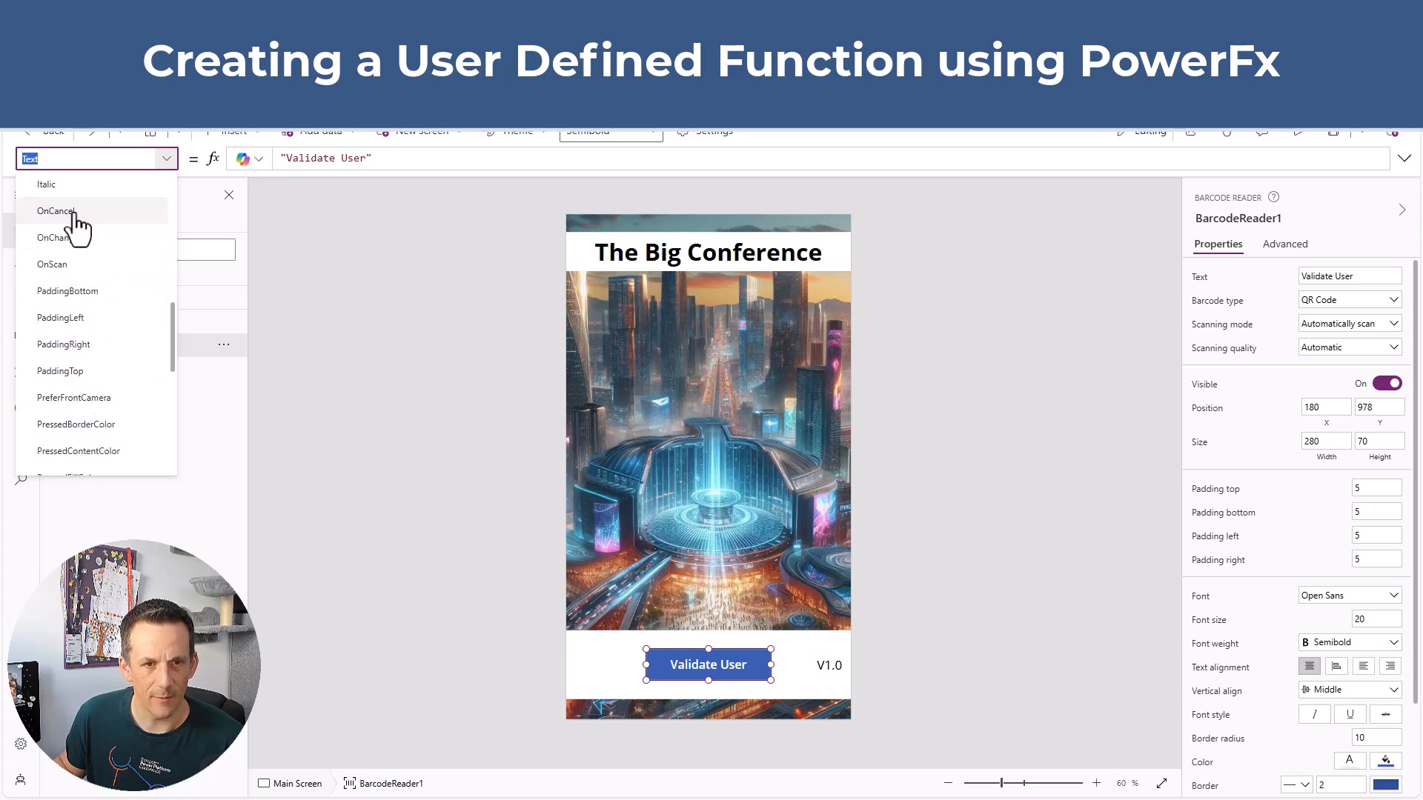
mouse_move(86, 264)
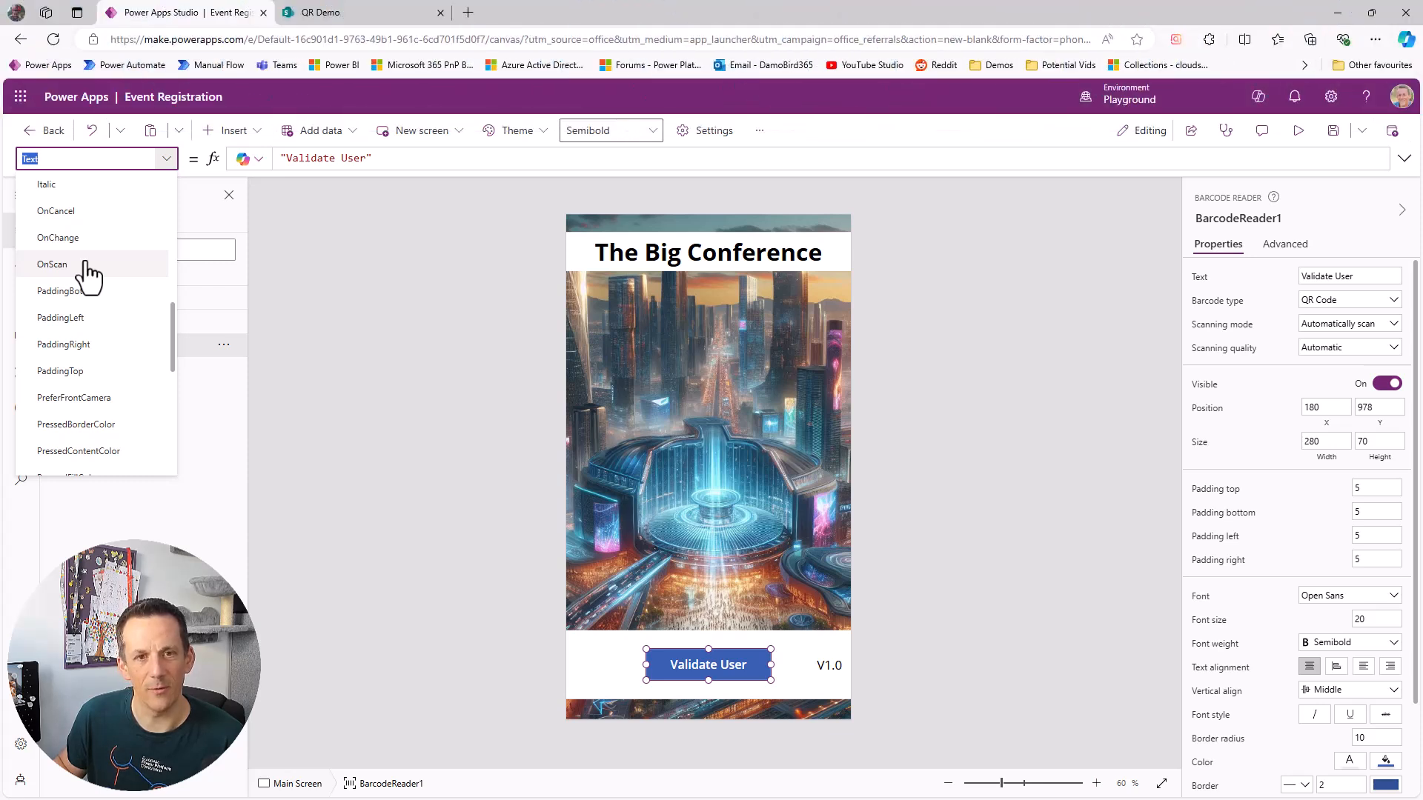
mouse_move(311, 252)
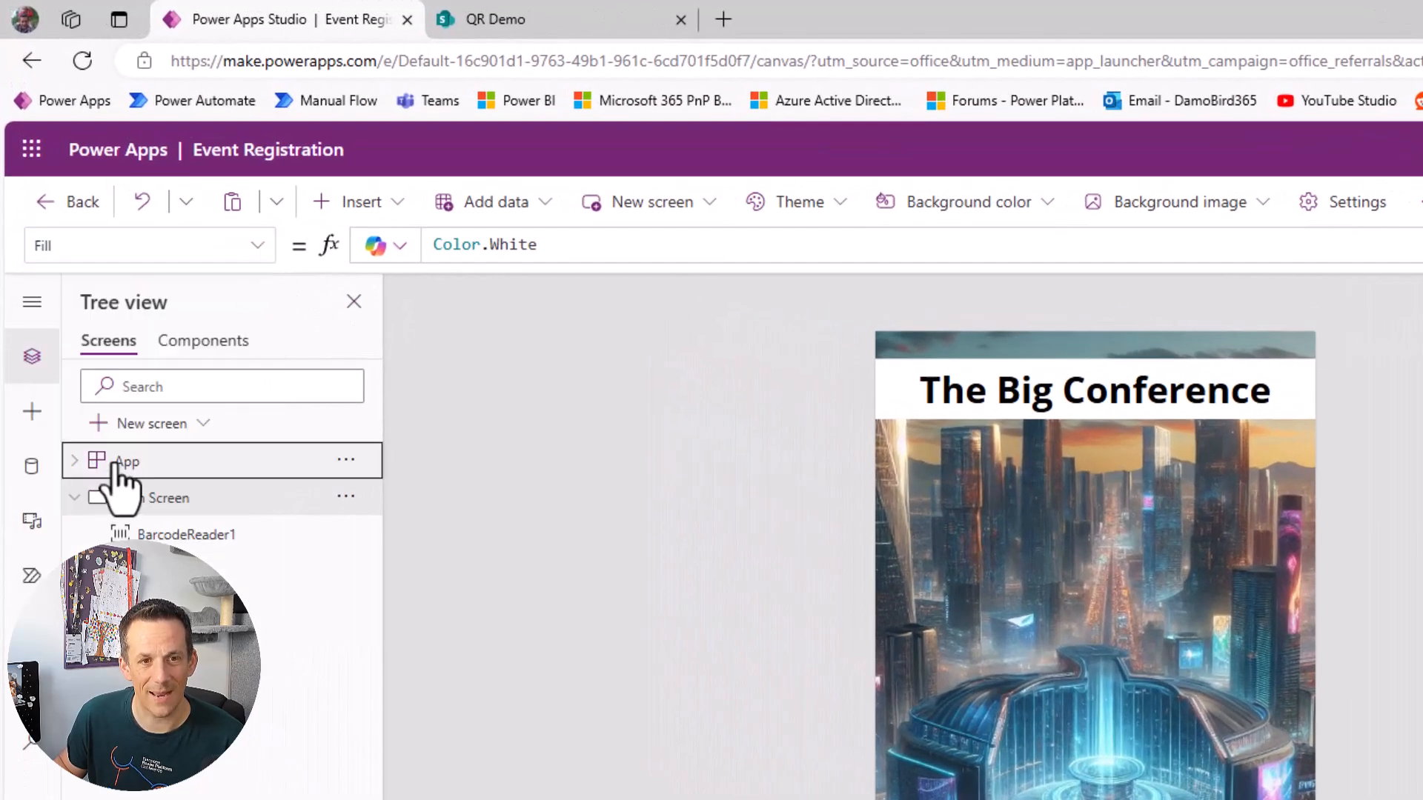
Step: In the App's Formulas, start fxUser = LookUp(Registrants, Title=..
click(127, 461)
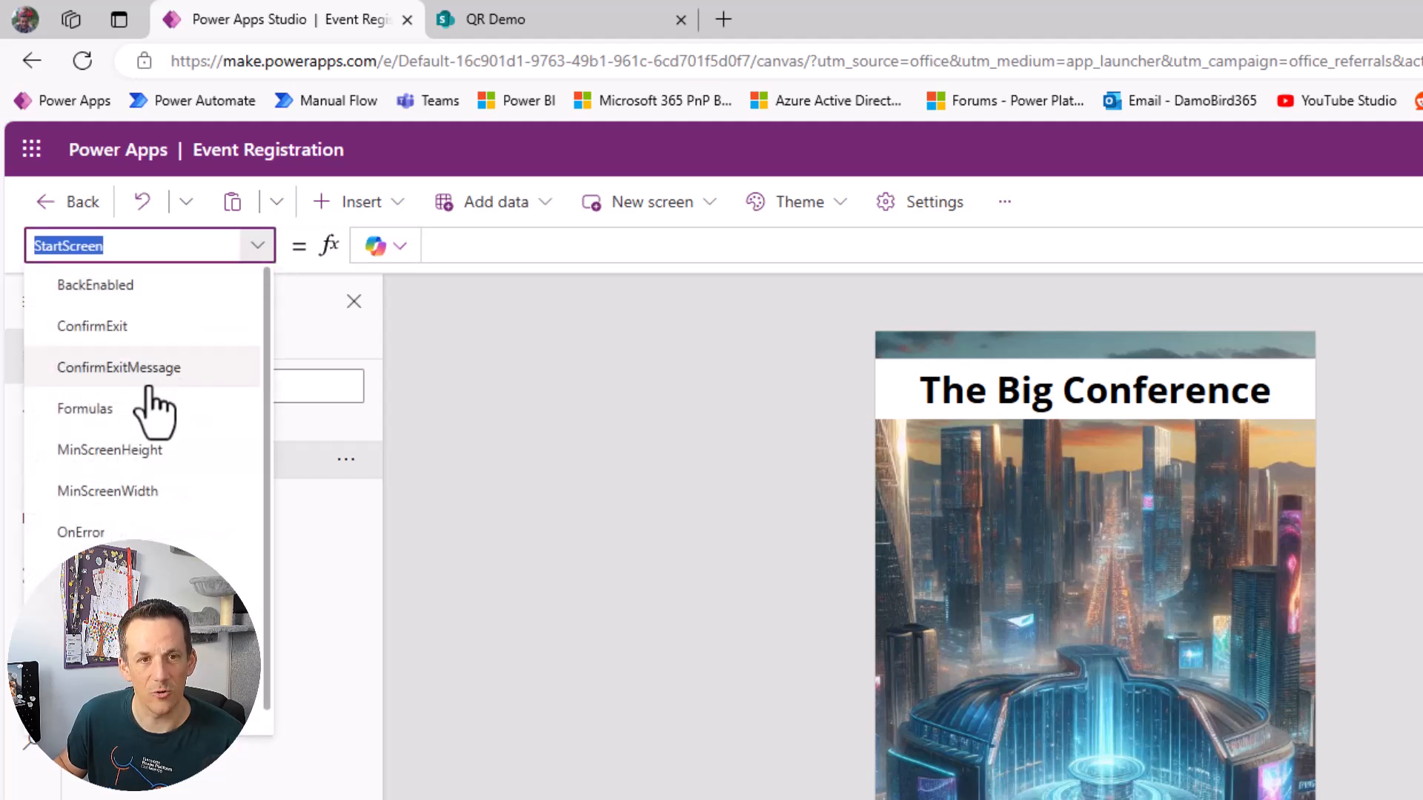
click(86, 410)
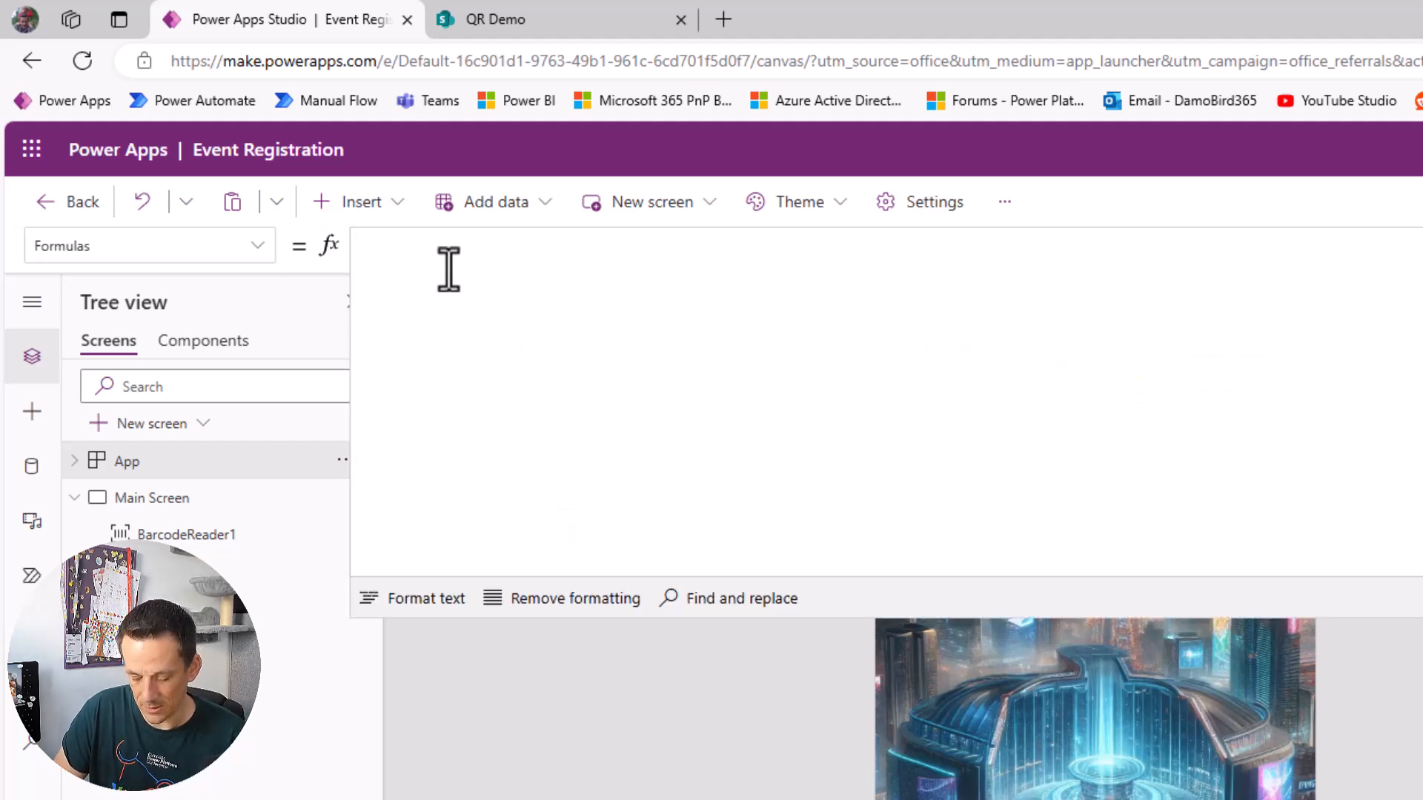
text(fx)
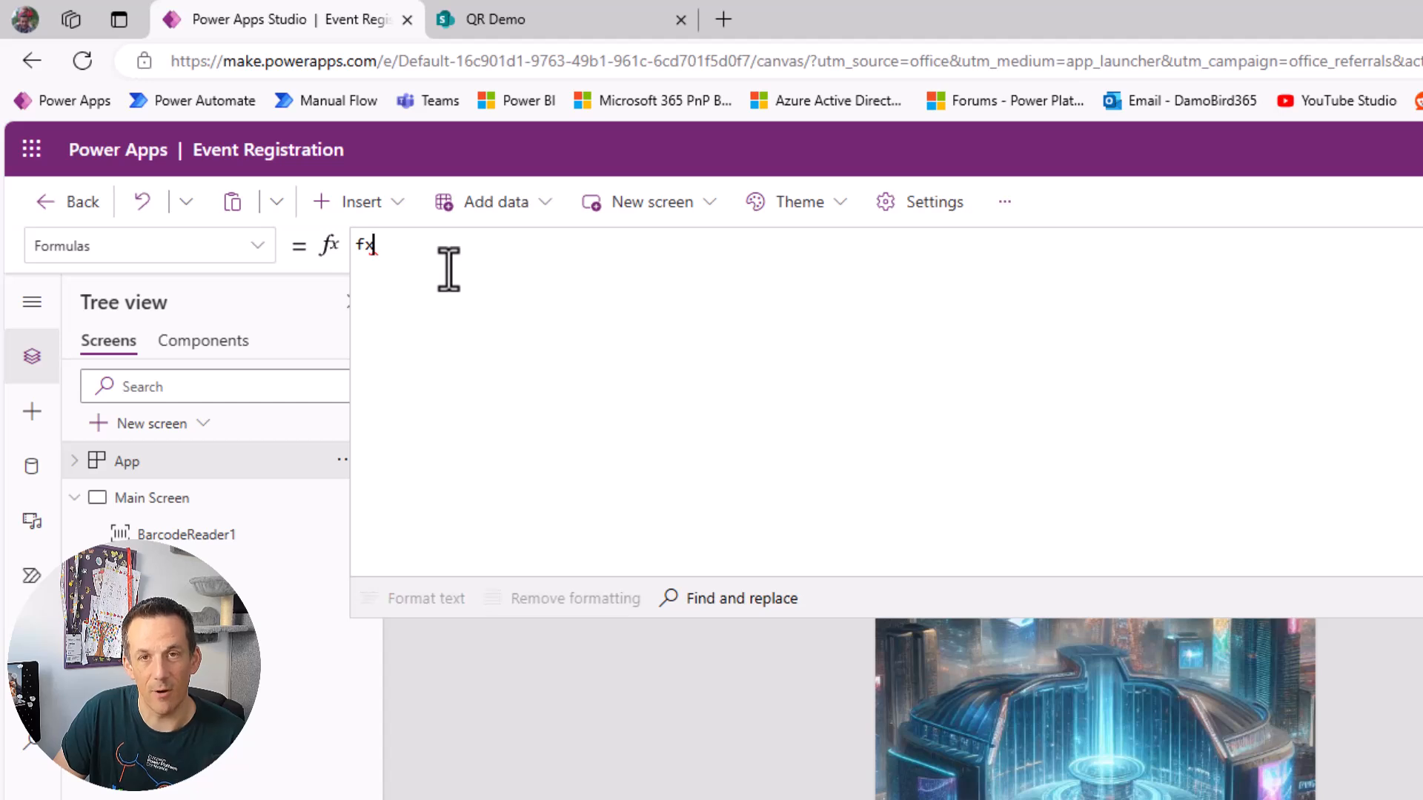
text(User)
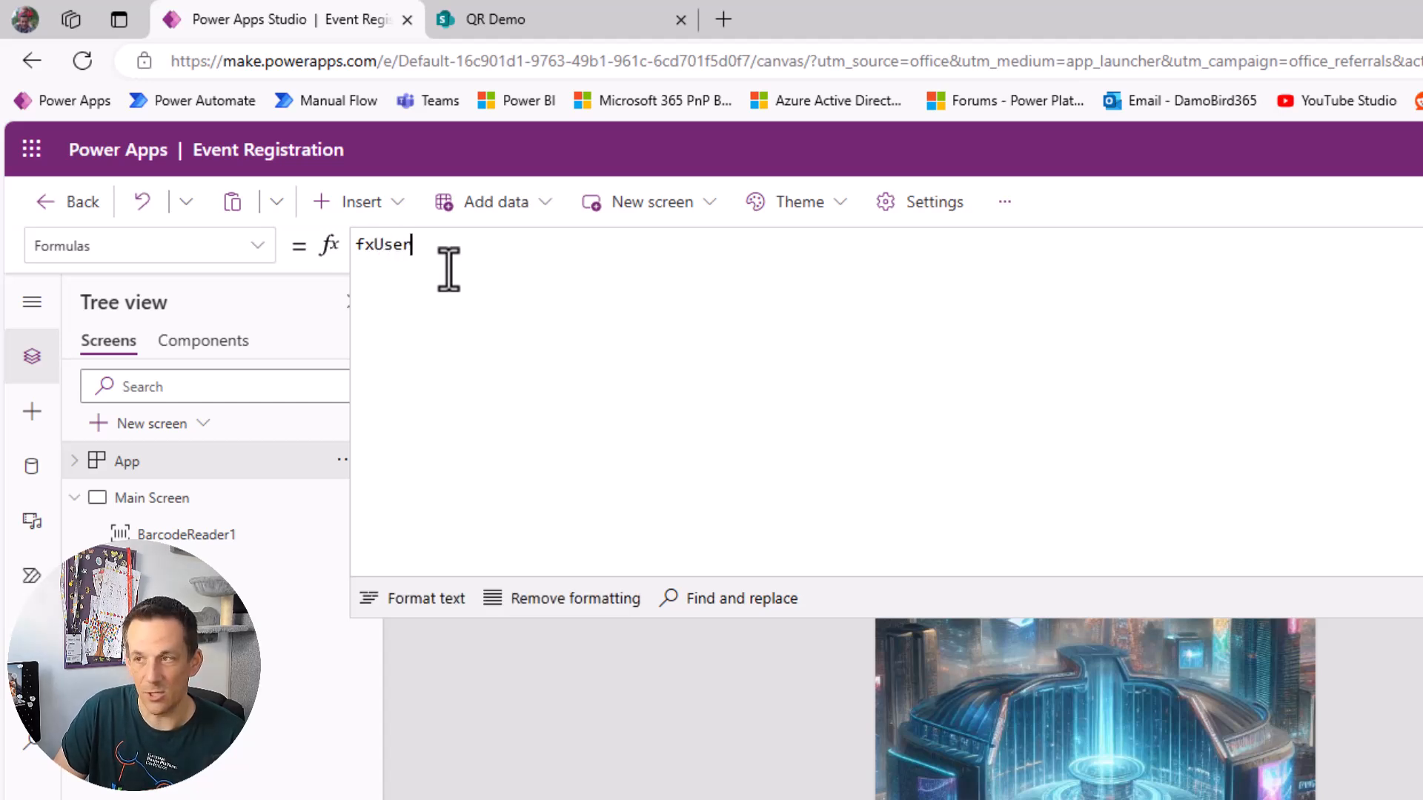
text(= Lo)
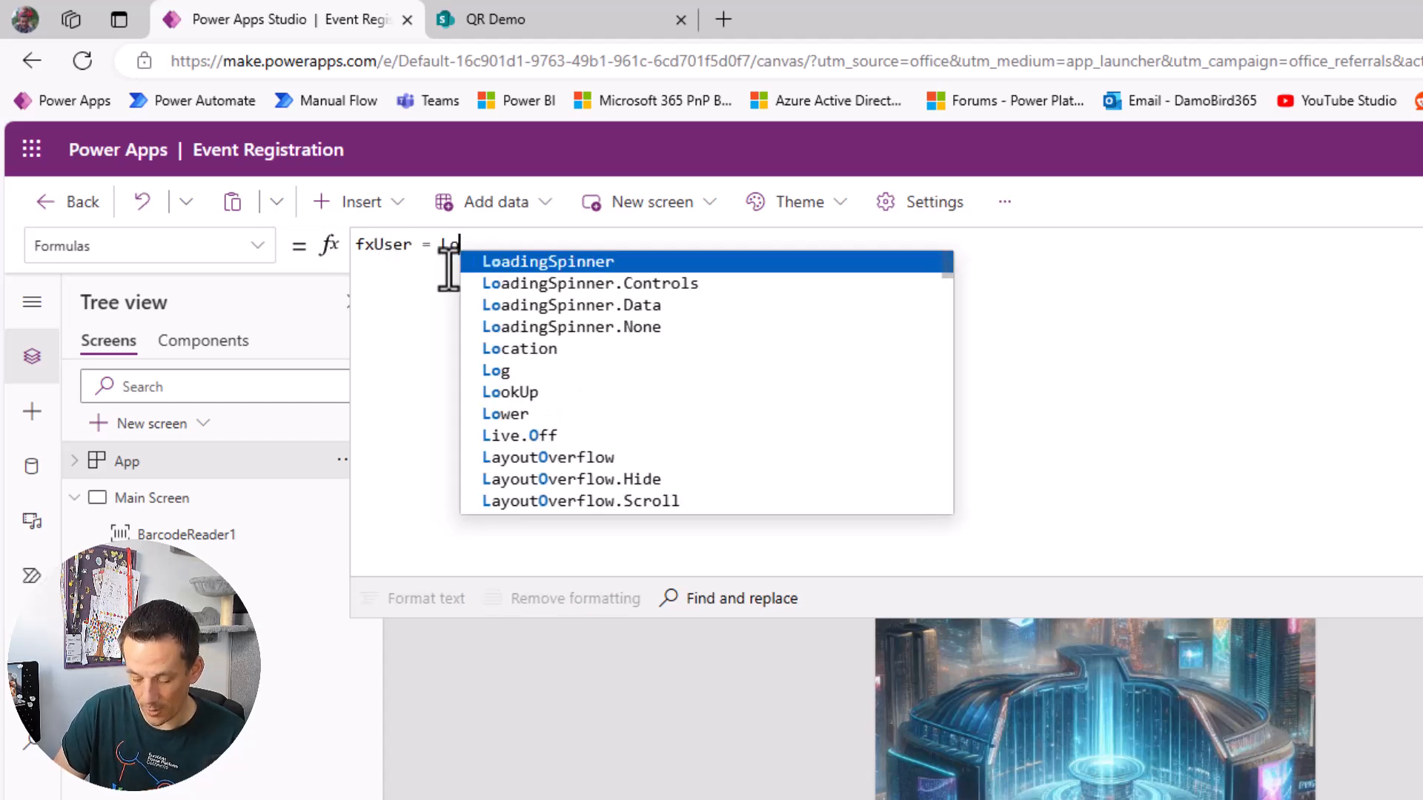
click(510, 391)
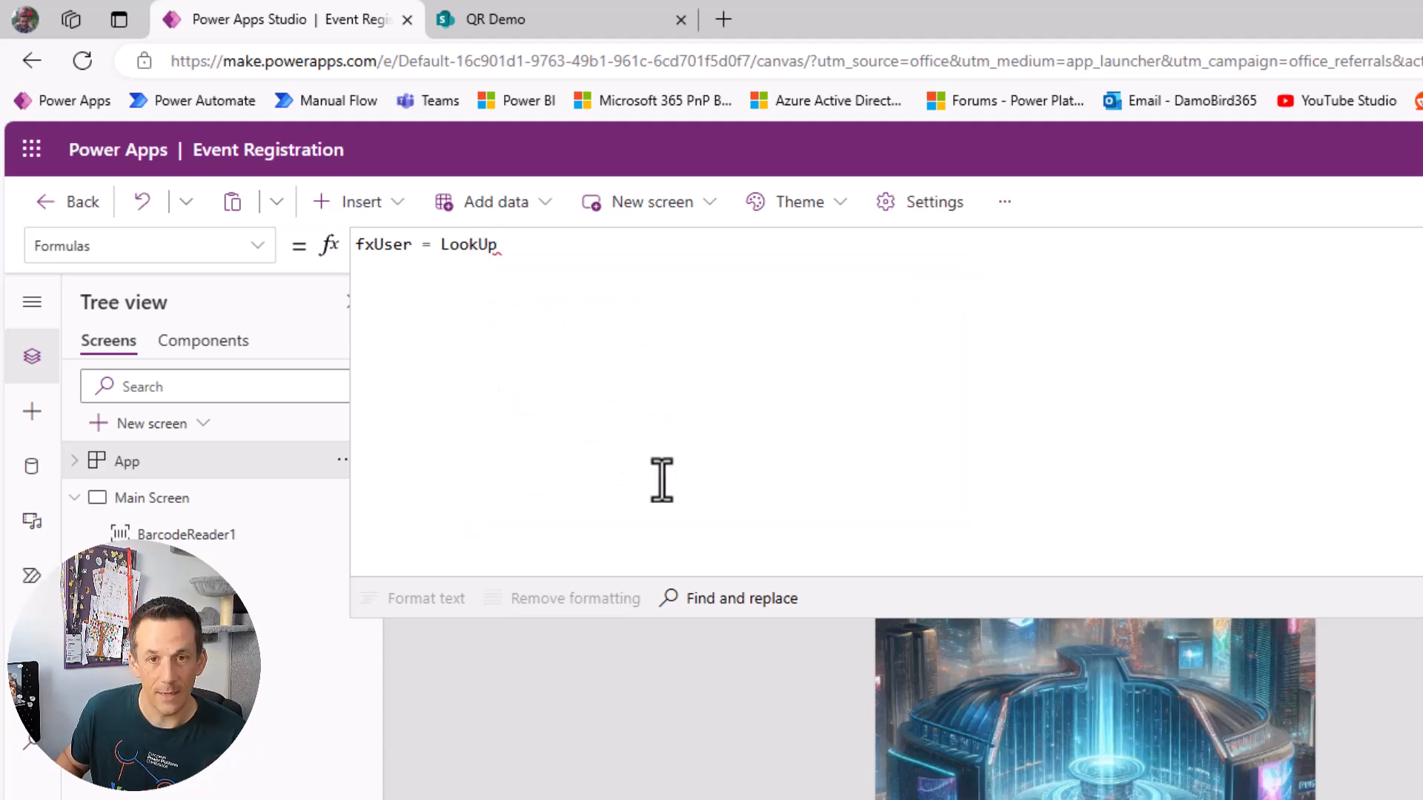
text((Registrants)
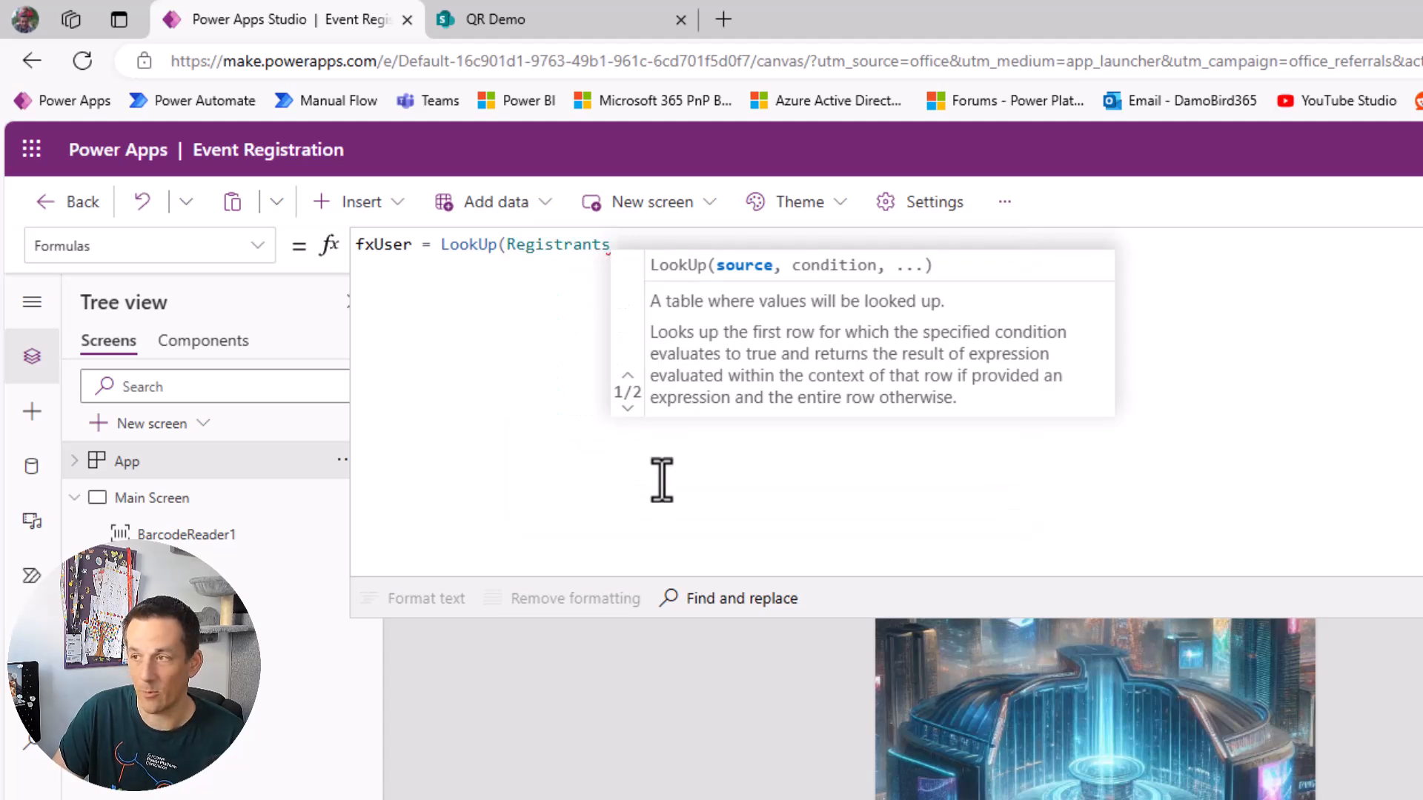
text(, T)
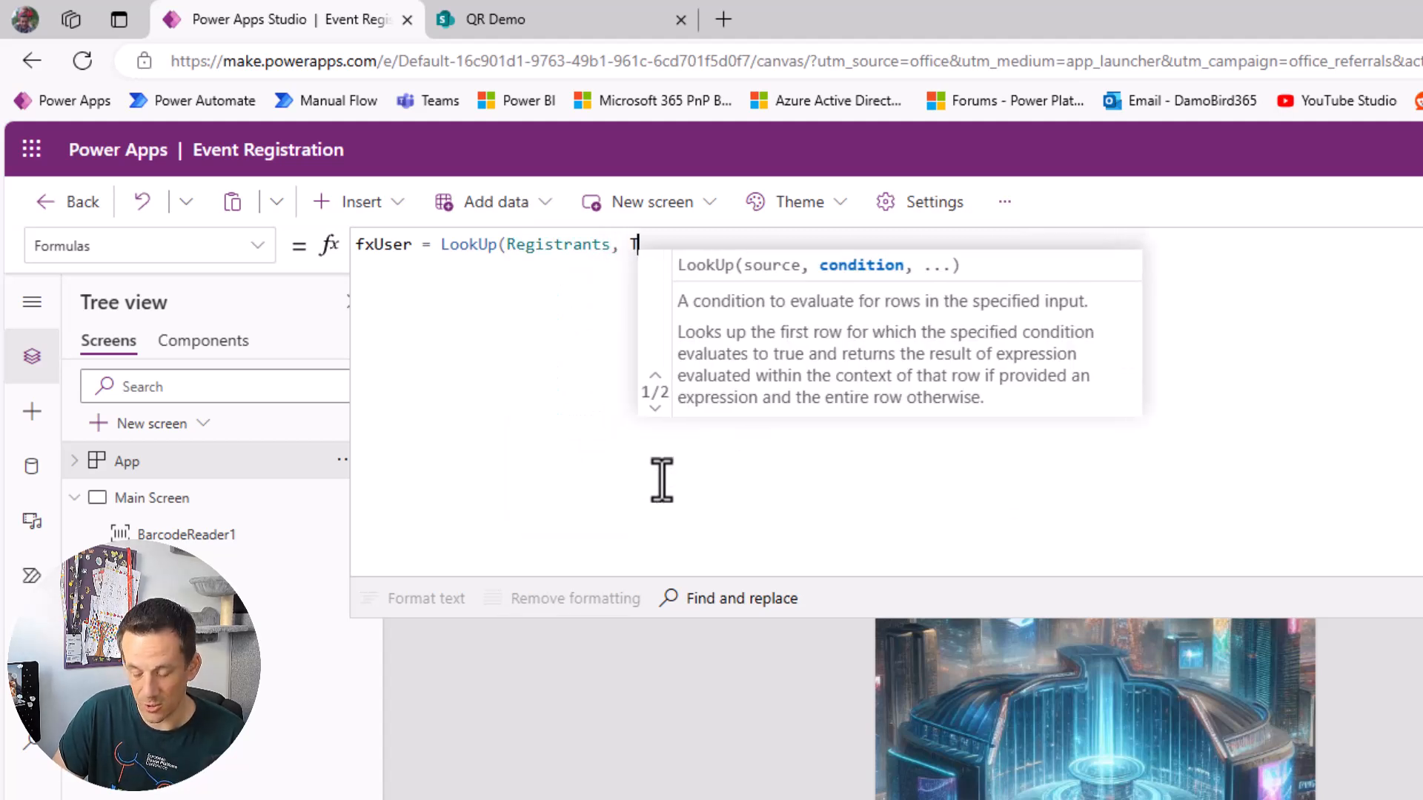
text(itle)
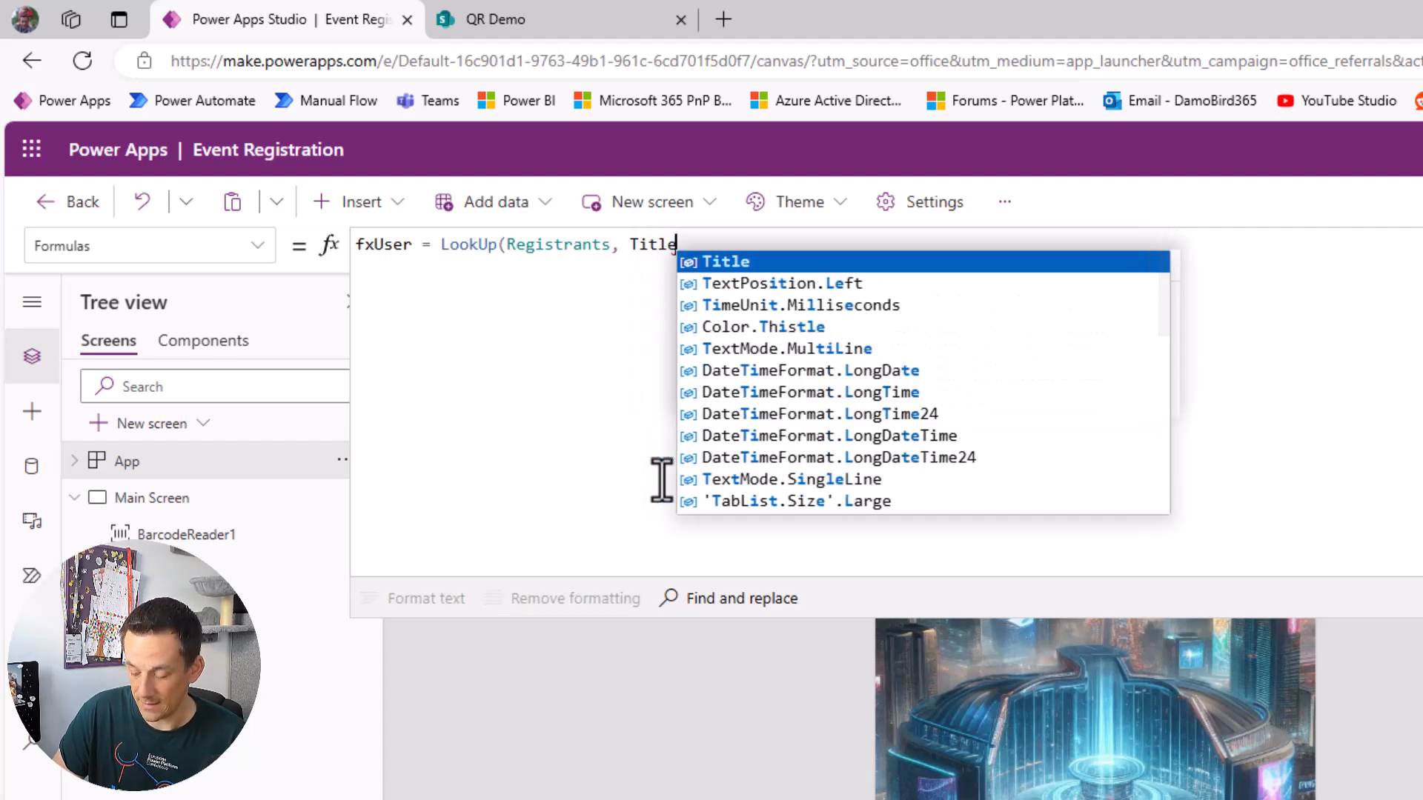
text(=BarcodeReader1.)
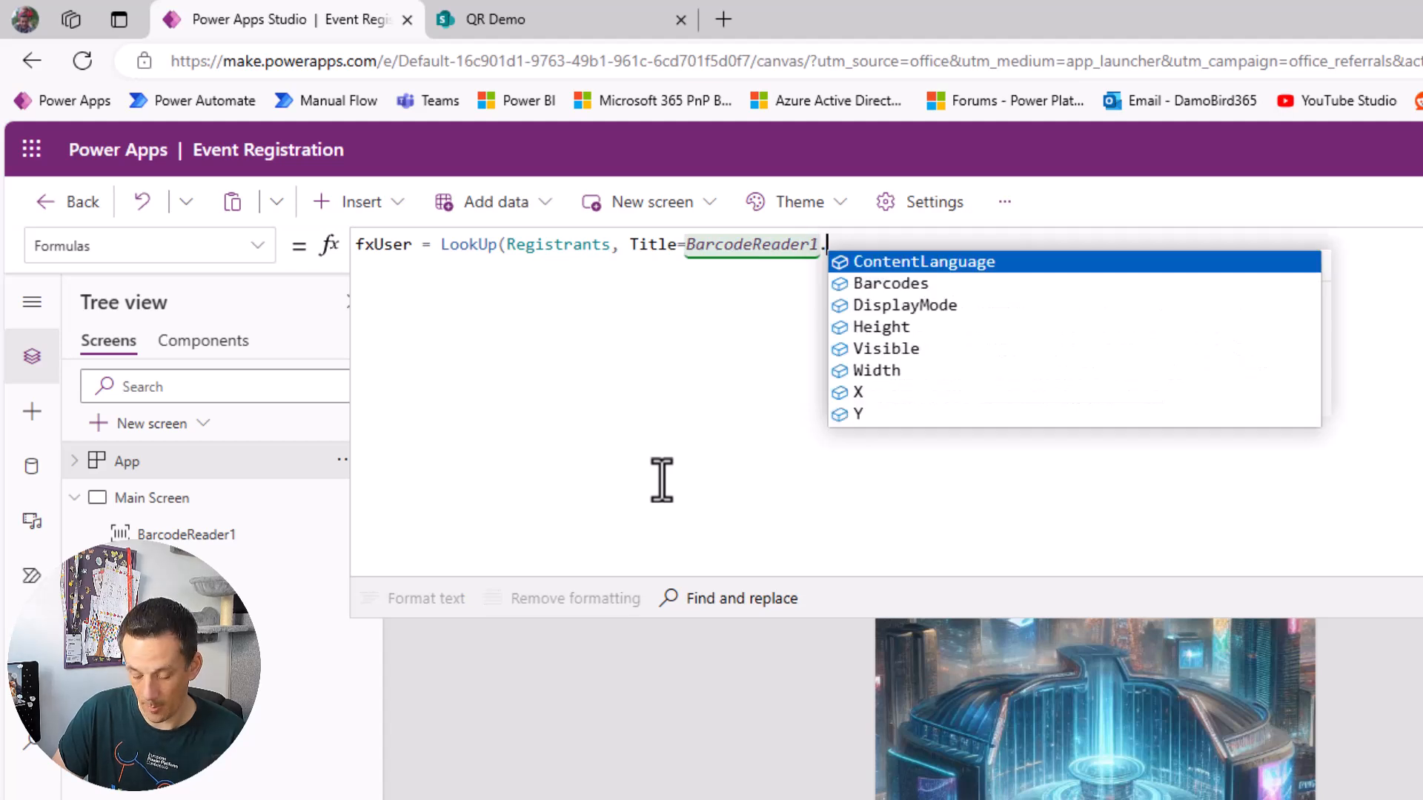
Step: Complete the lookup as Title=First(BarcodeReader1.Barcodes).Value);
click(891, 283)
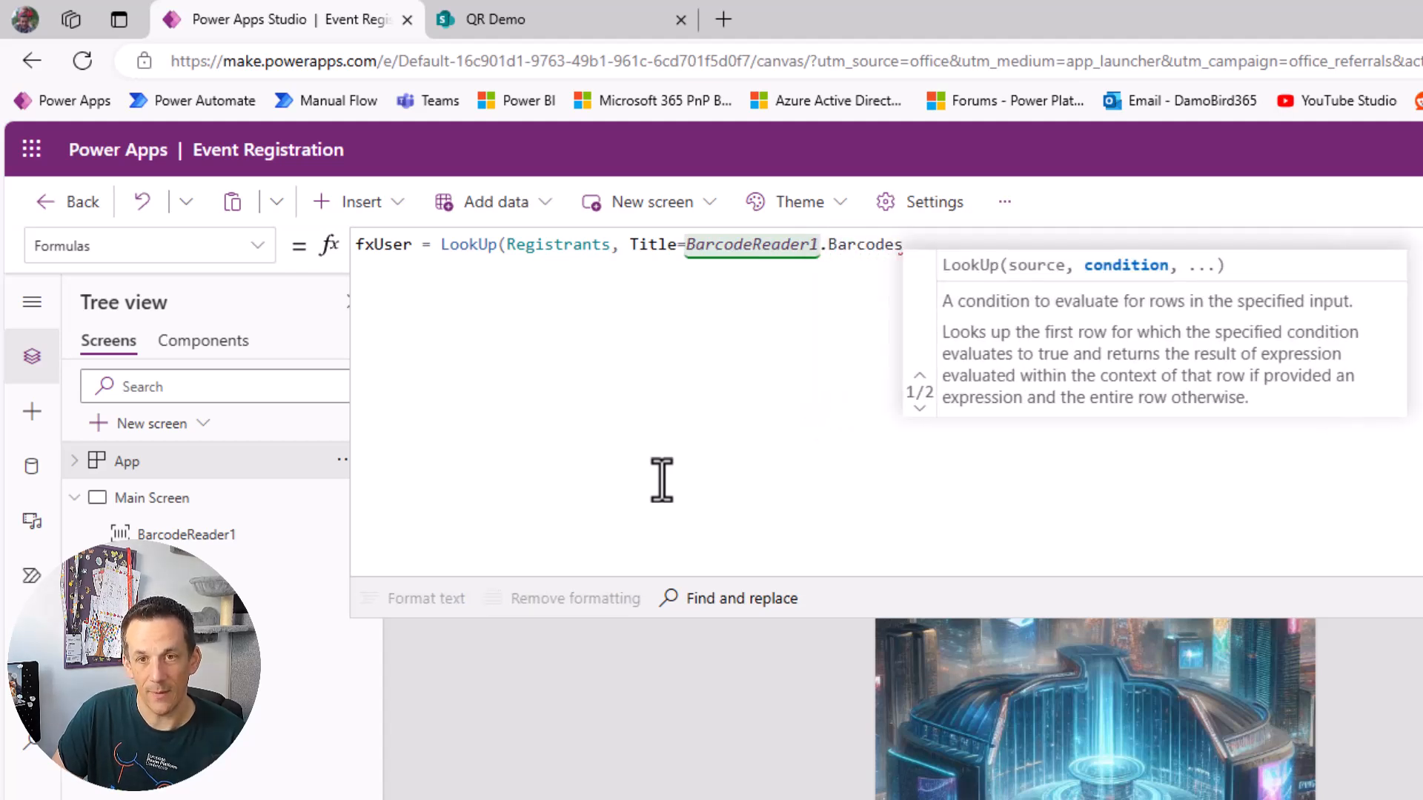
click(899, 245)
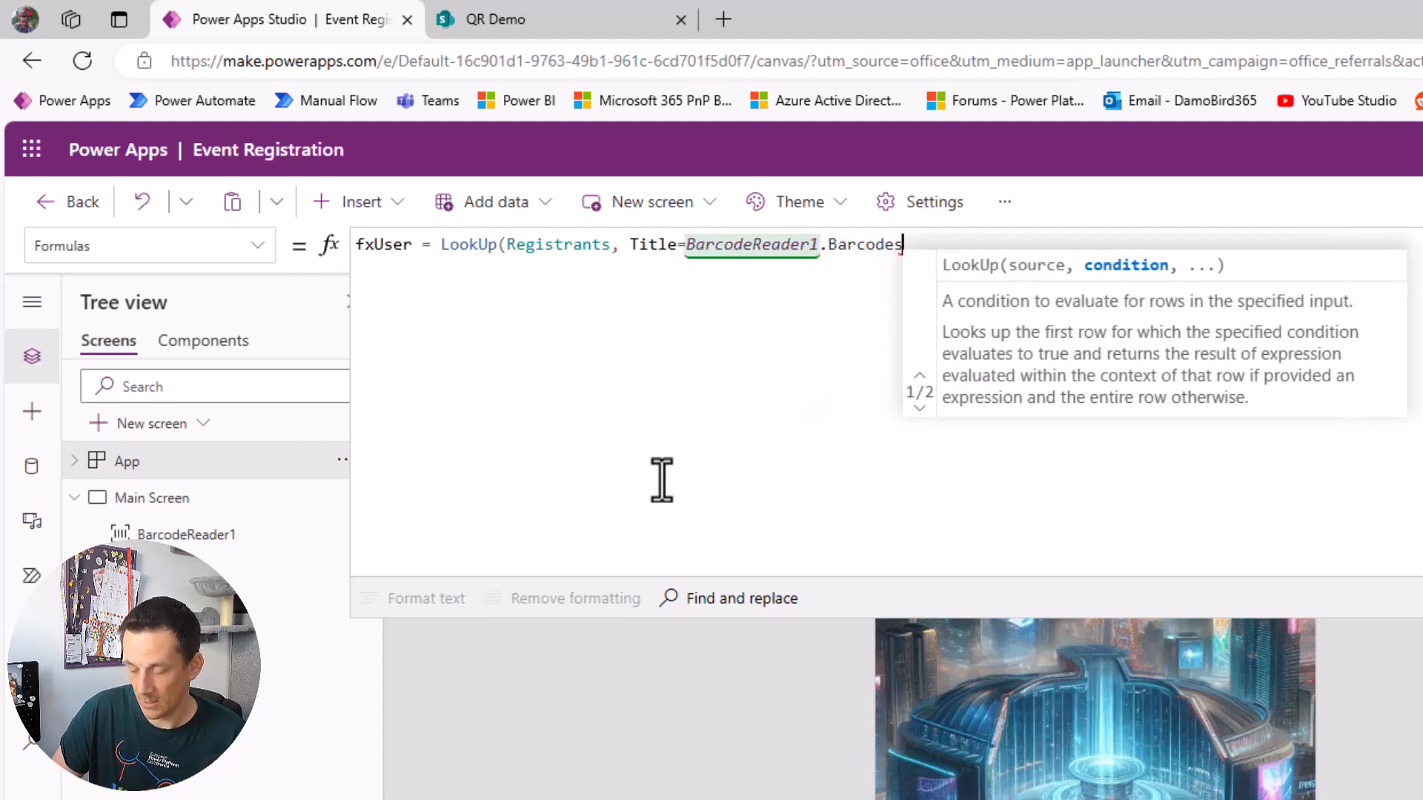
text())
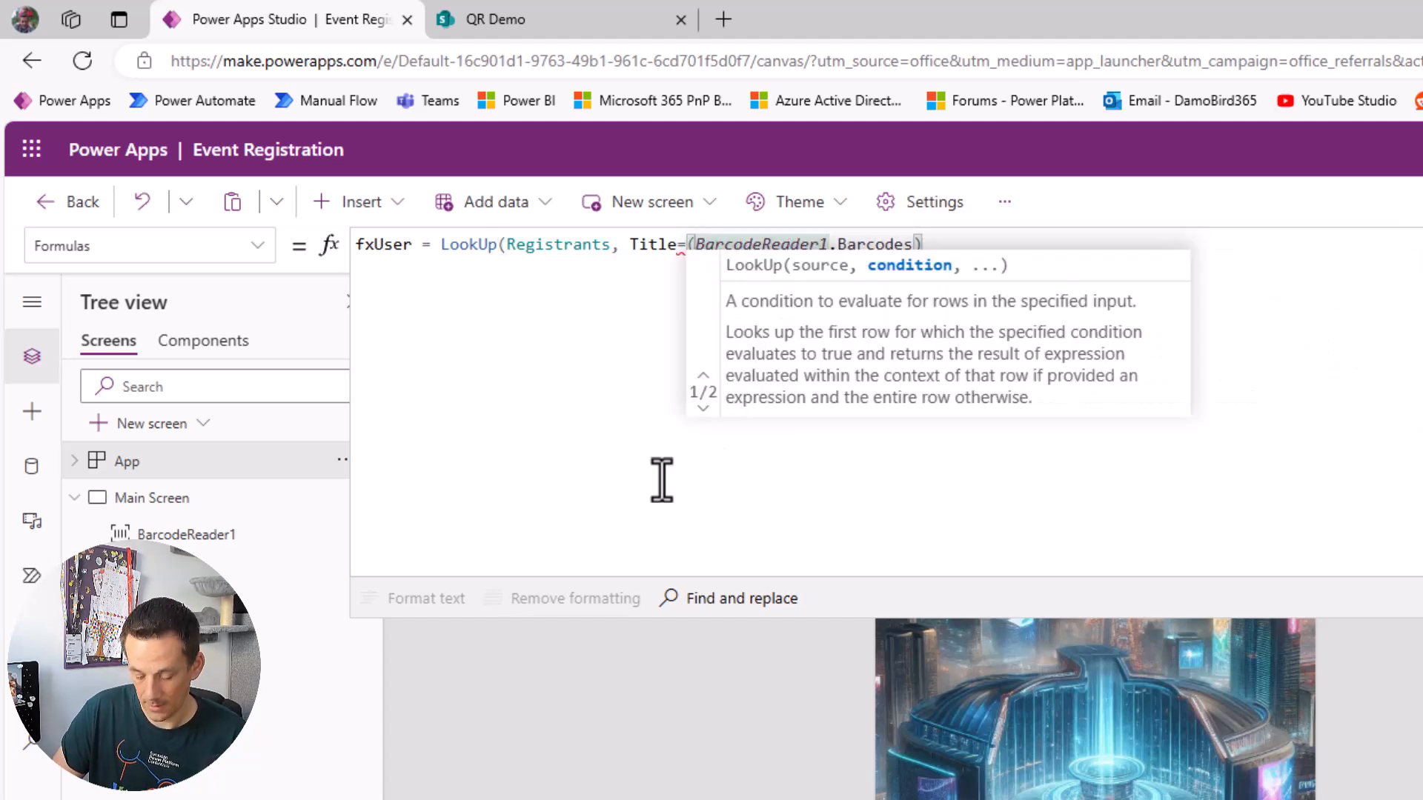
text(First()
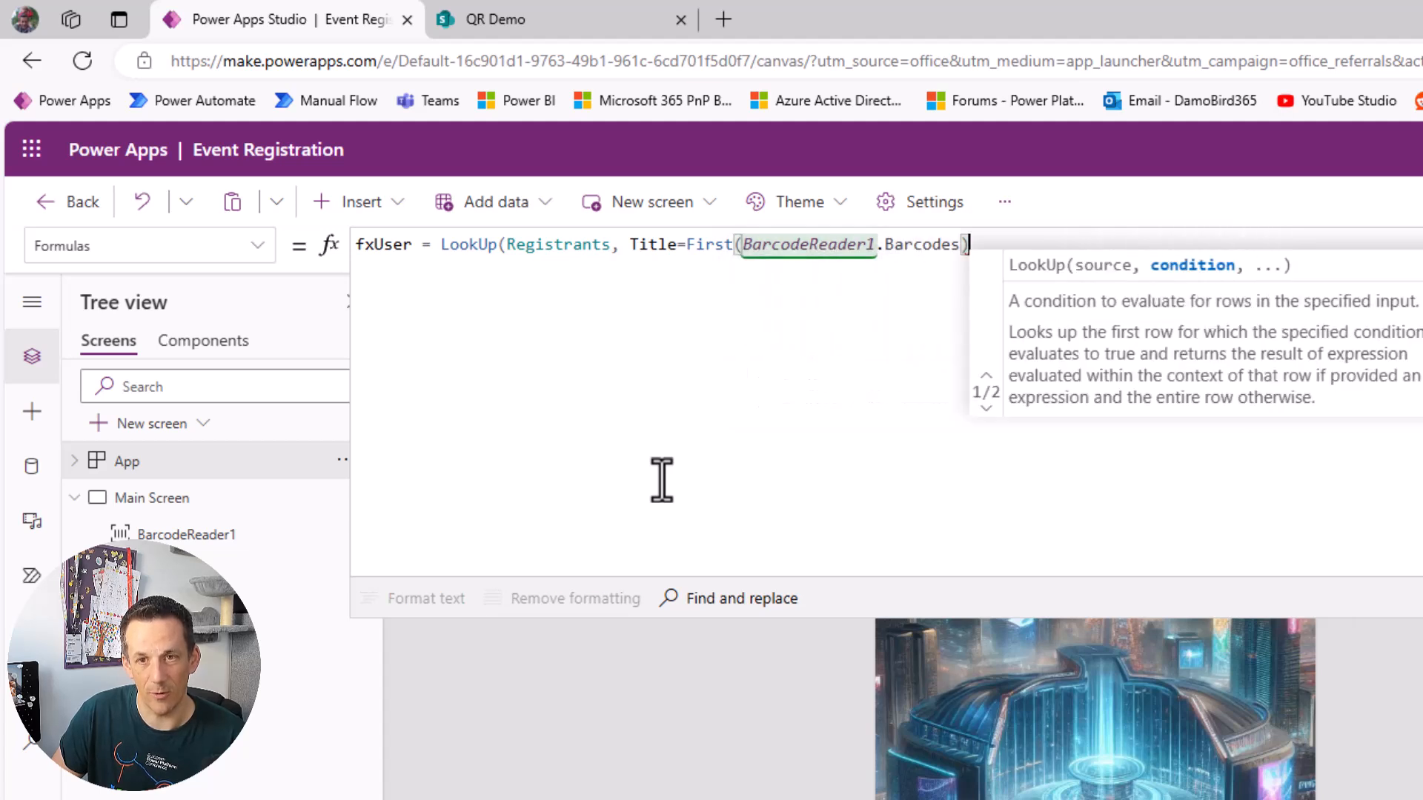
text(.Value))
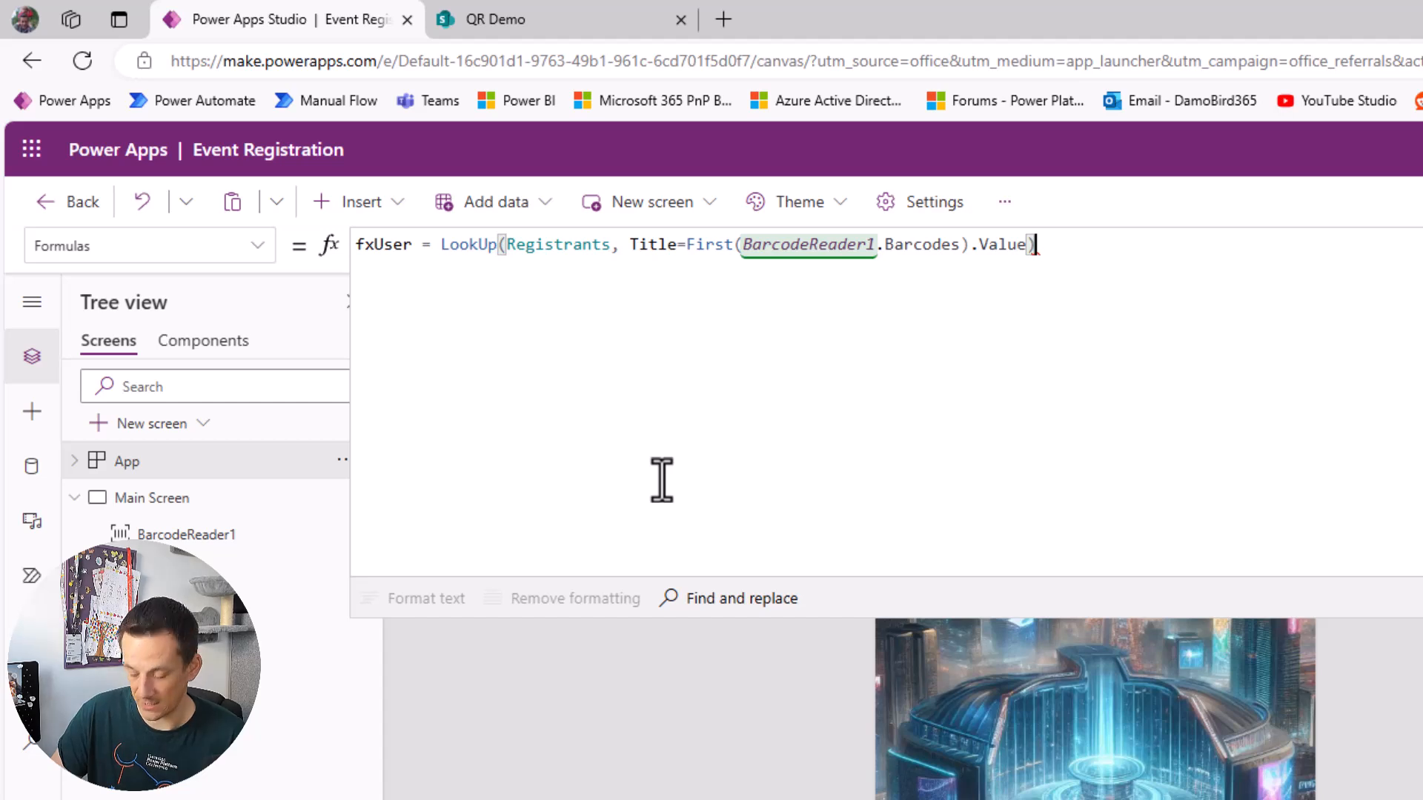
text(;)
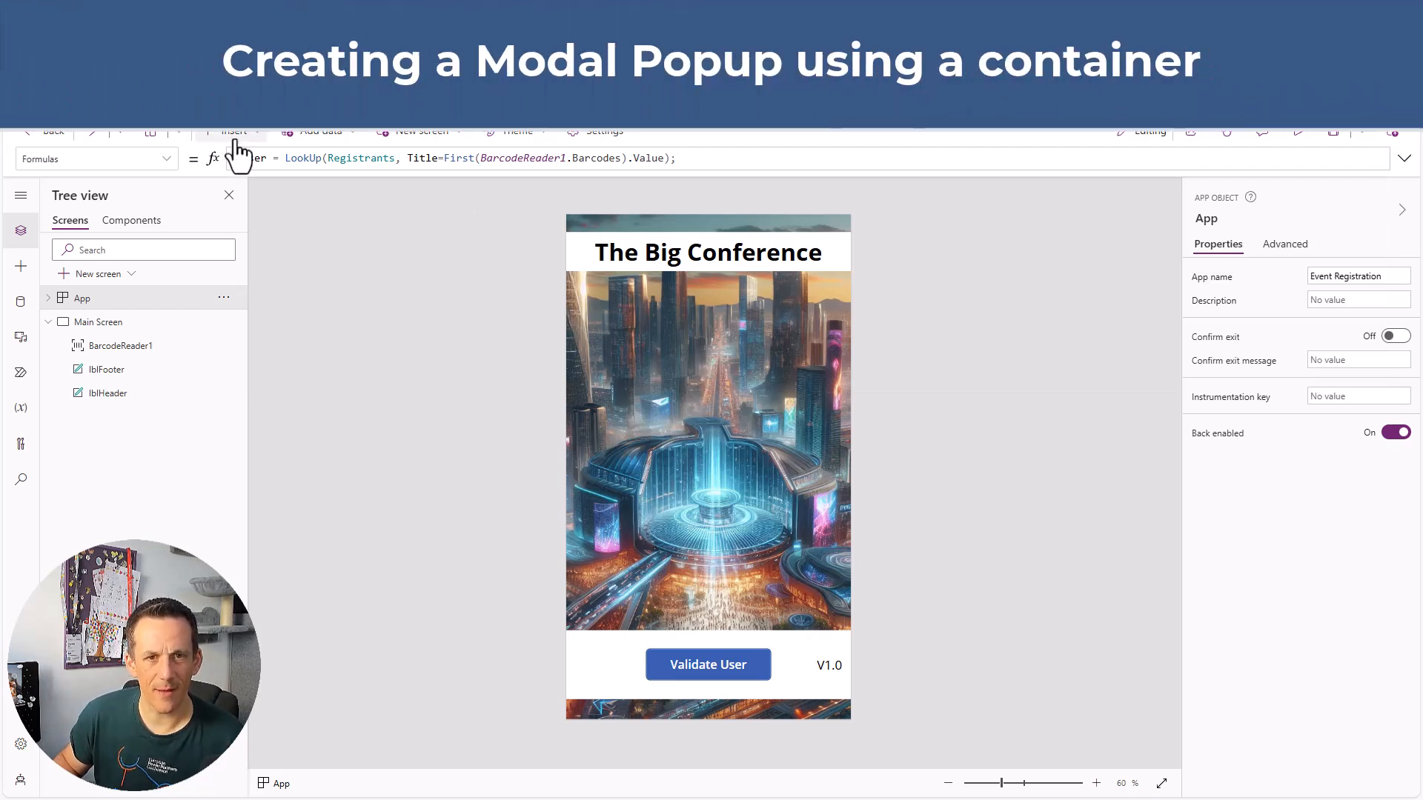
Step: Add a Container to Main Screen and rename it cntModalPopup
click(234, 132)
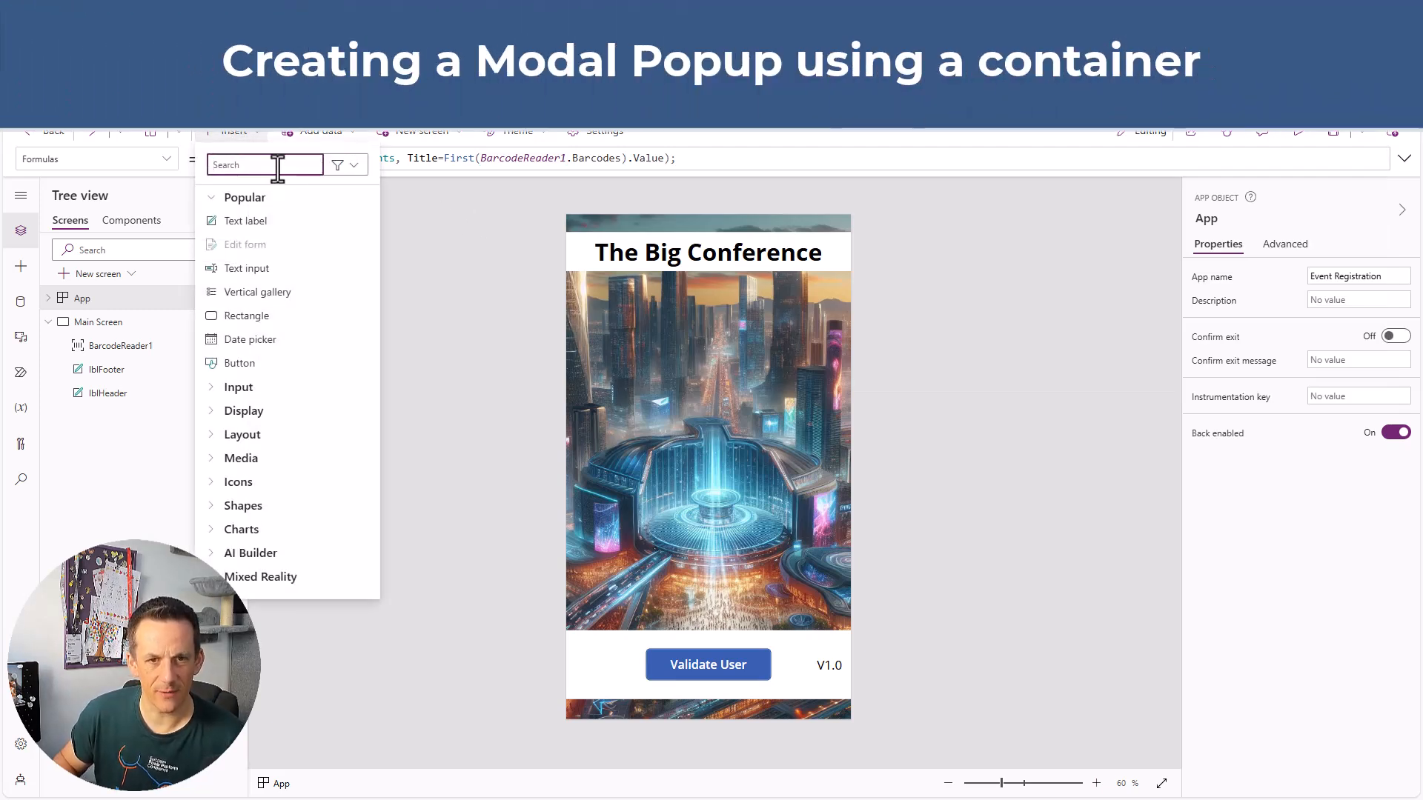
text(contain)
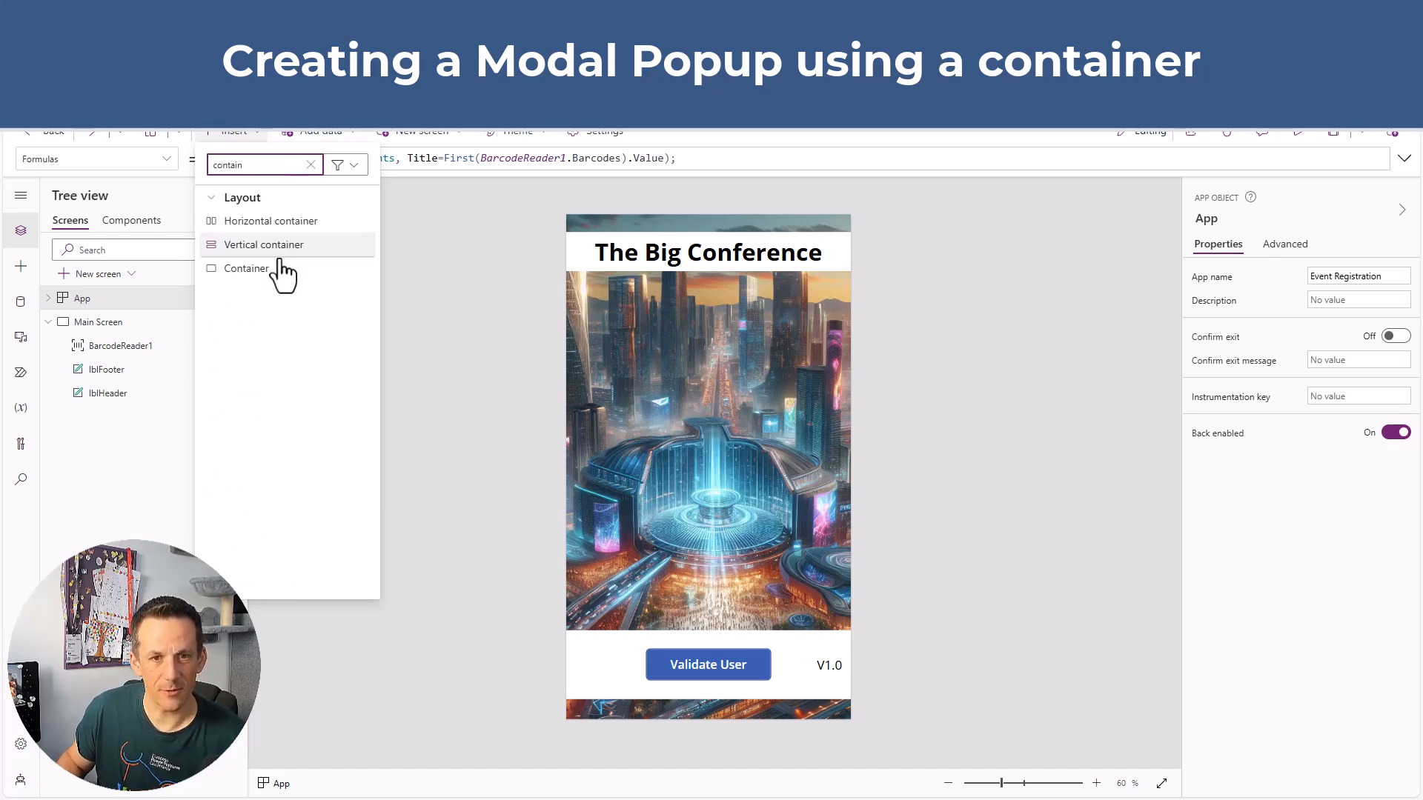
click(245, 268)
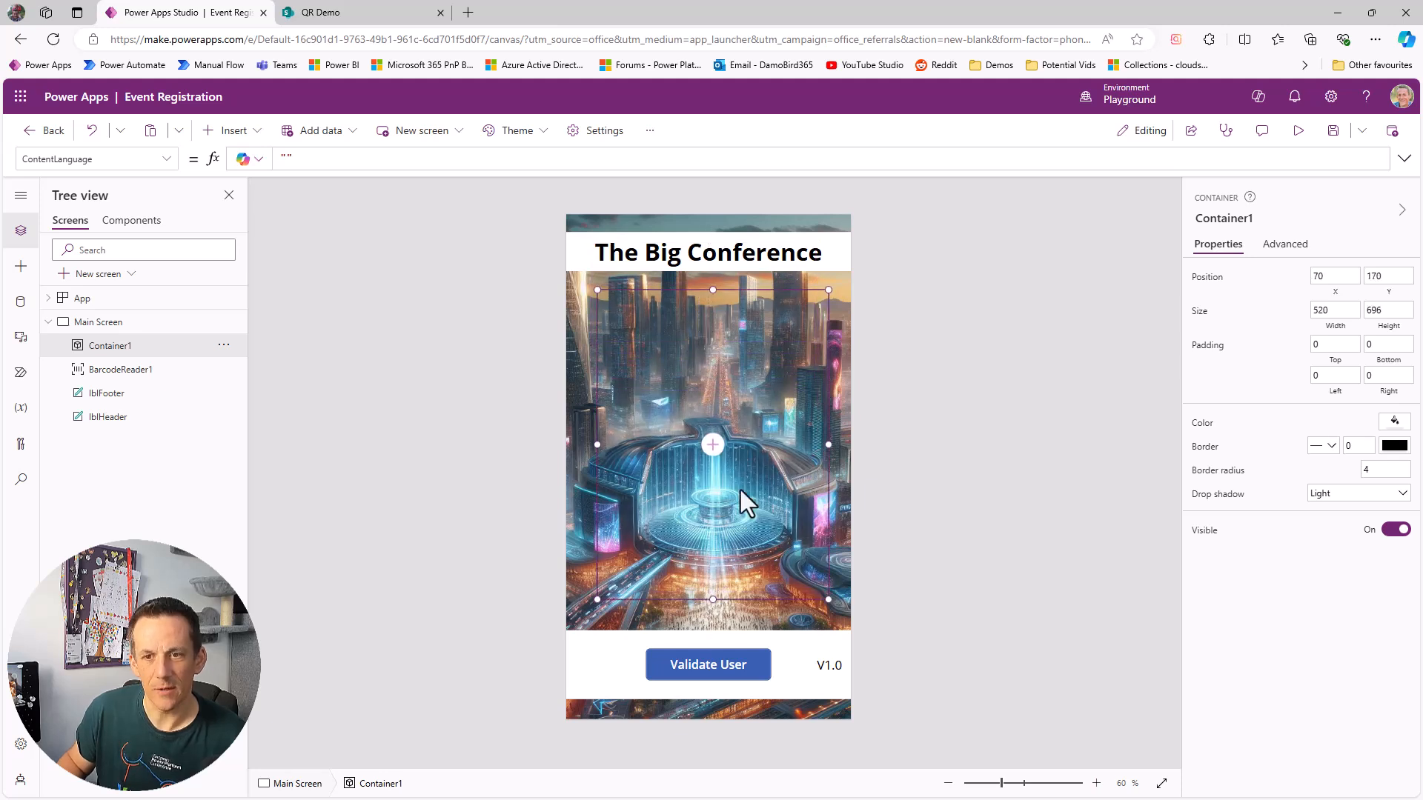
mouse_move(713, 281)
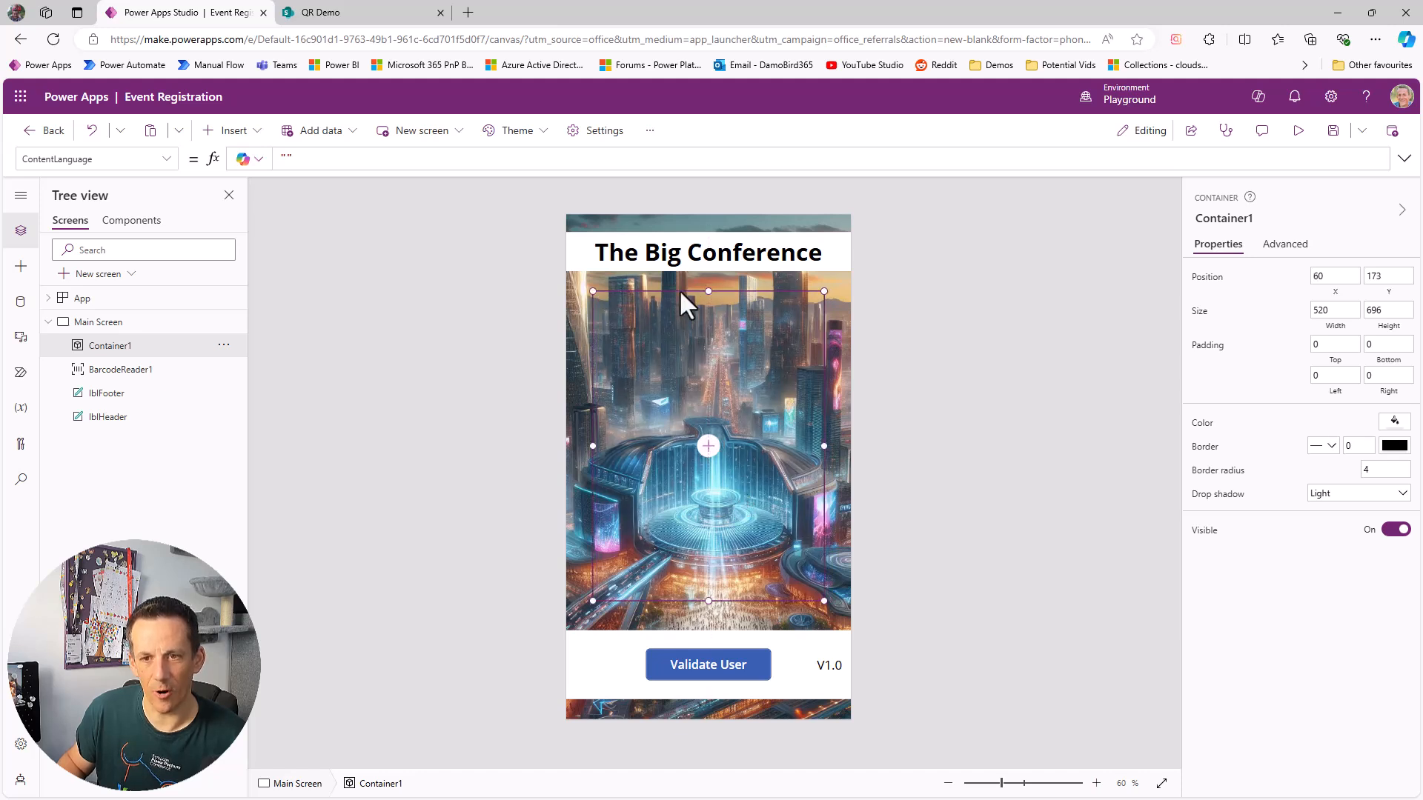
double_click(109, 345)
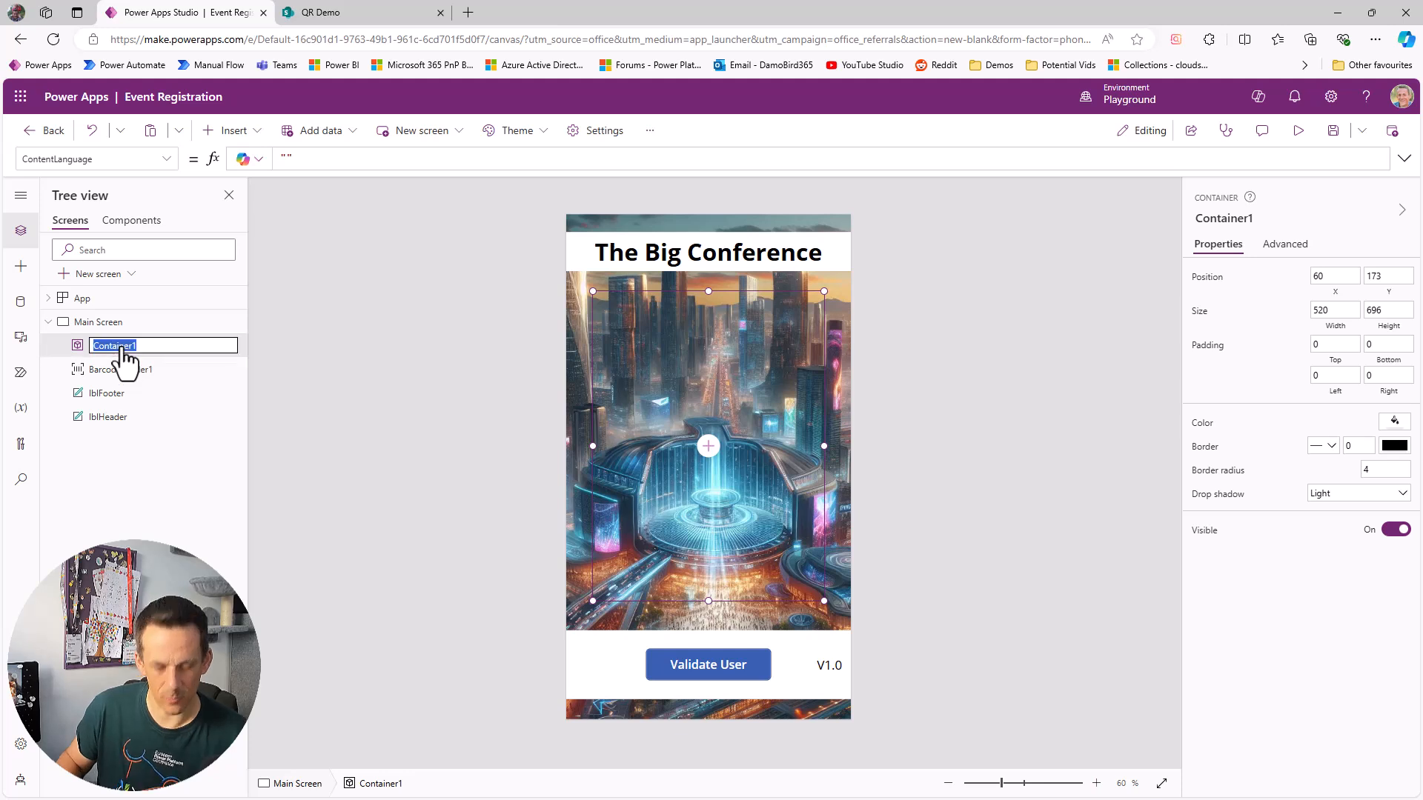
text(cntModalPopup)
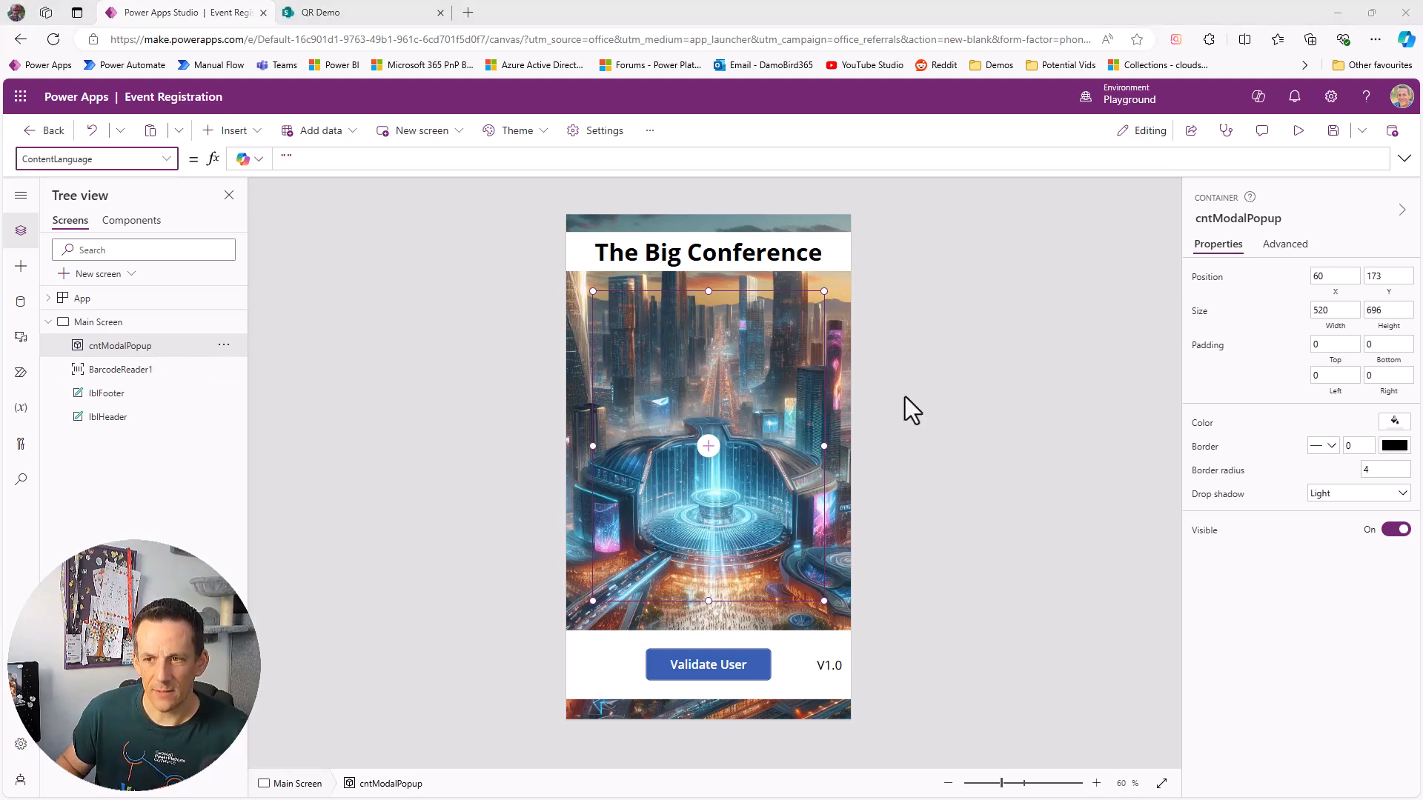
mouse_move(1395, 427)
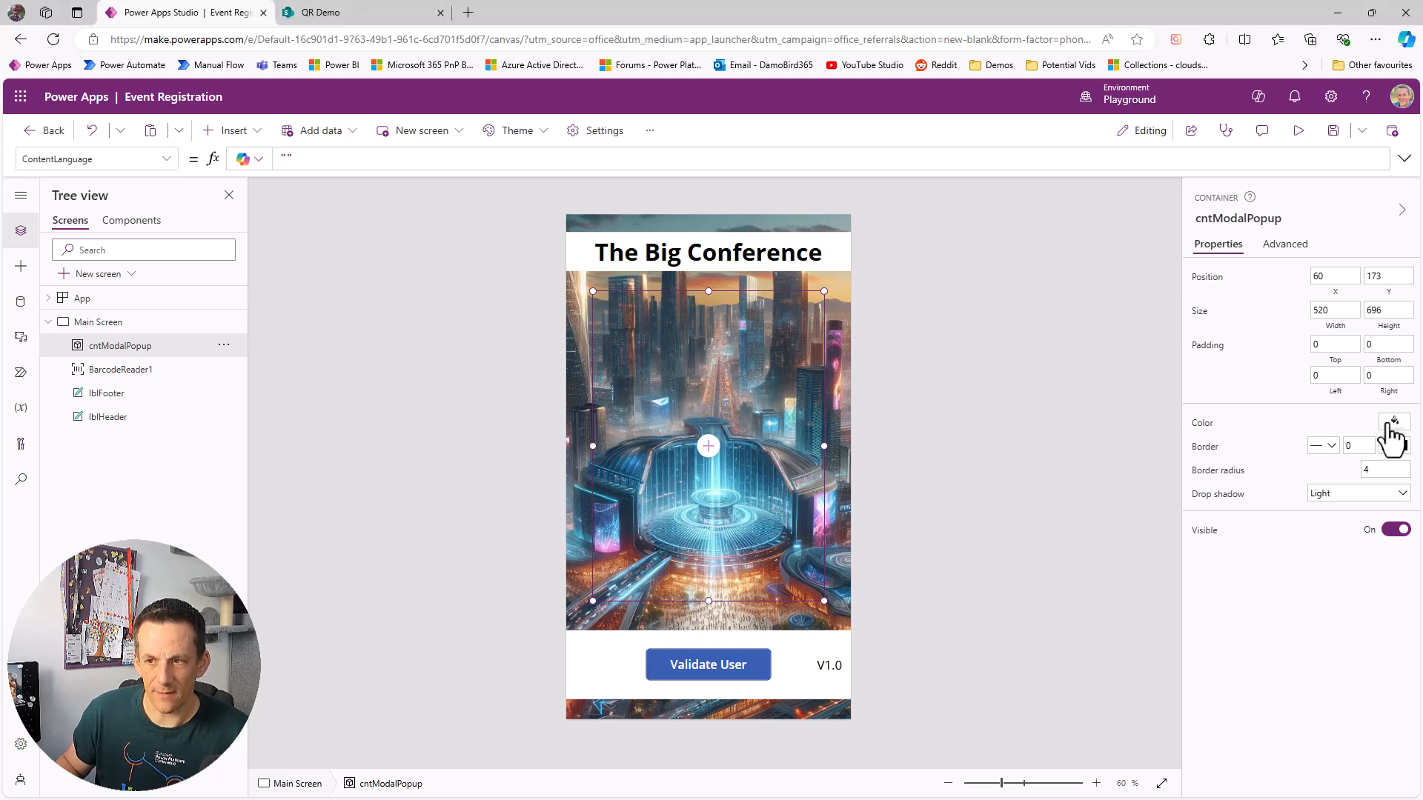
Step: Give the modal popup container a white fill and a bold drop shadow
click(1394, 423)
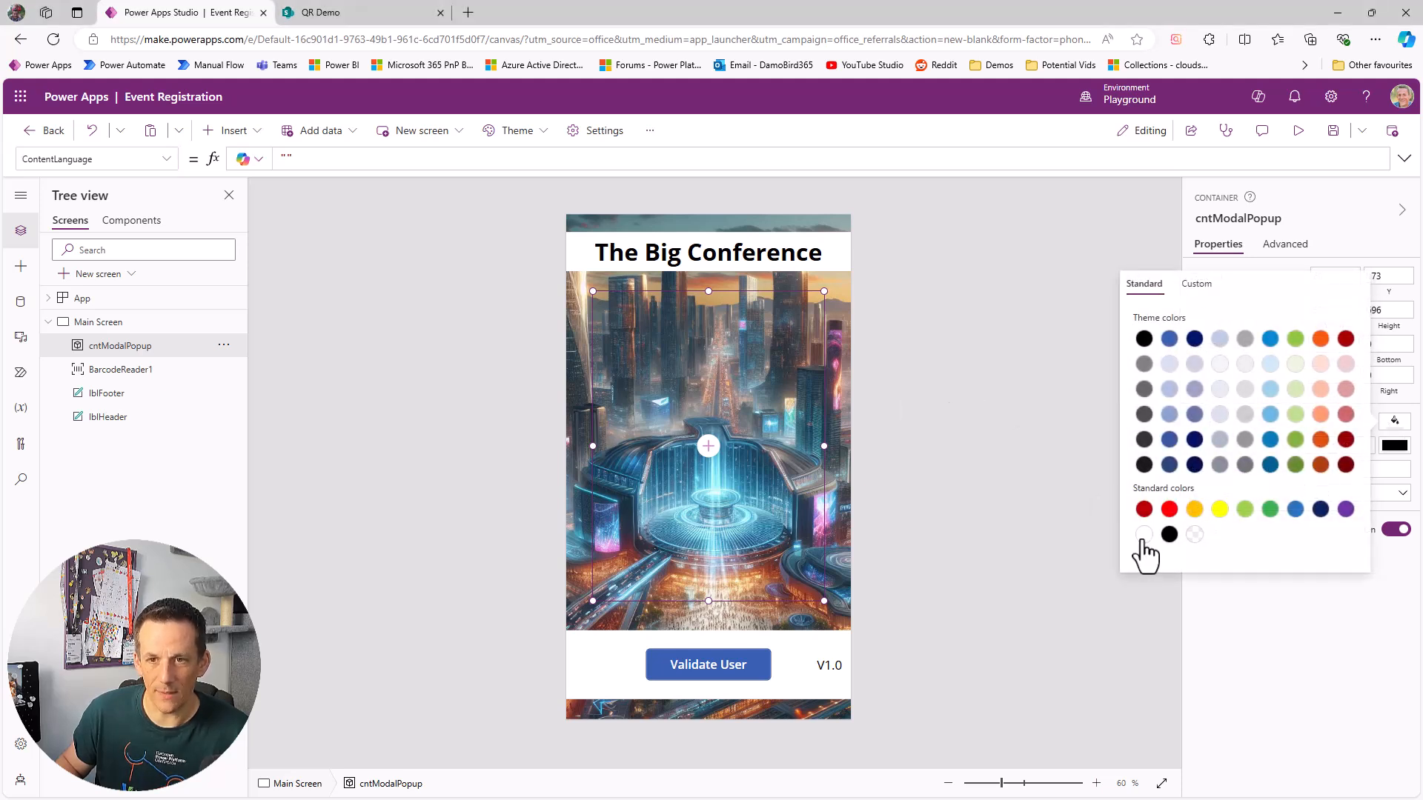
click(1143, 535)
text(10)
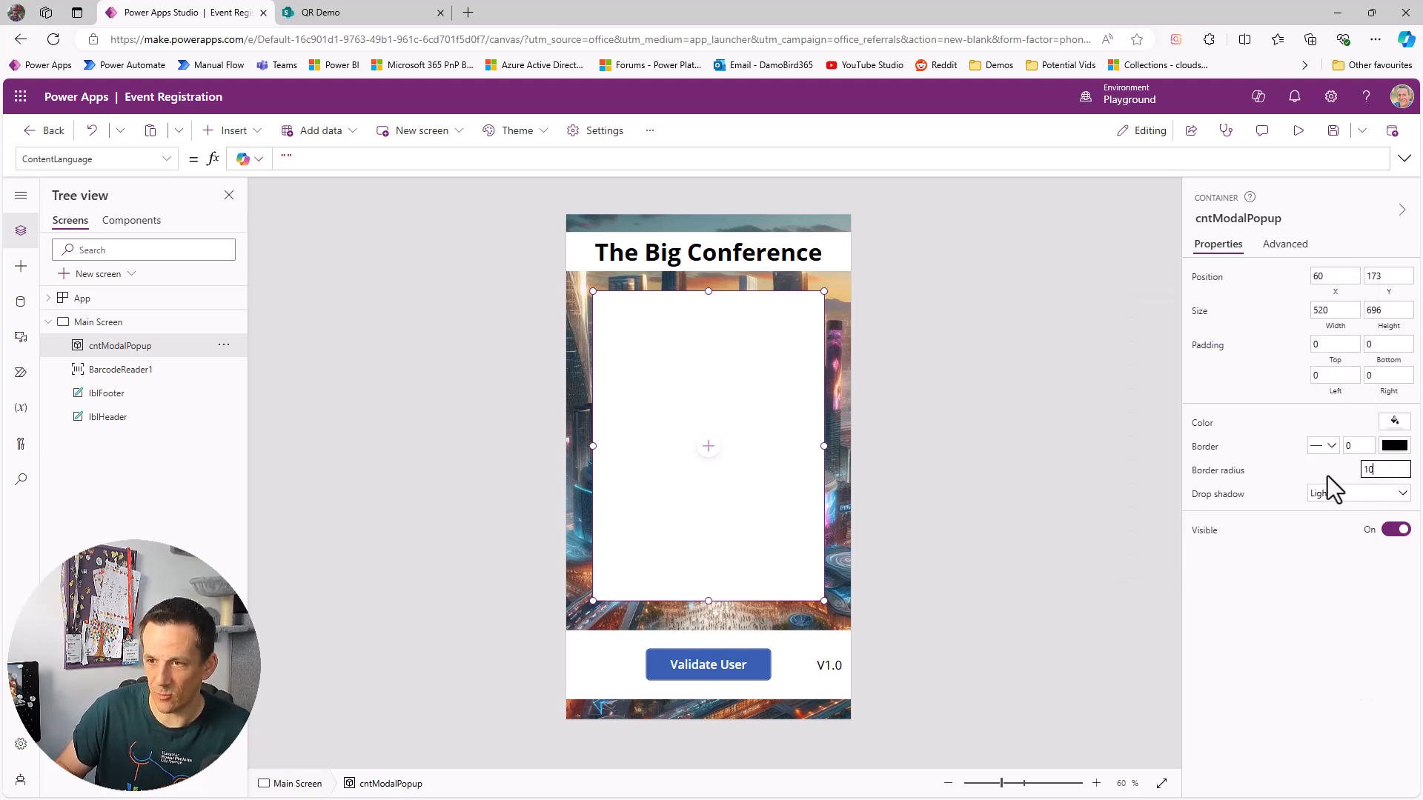
click(1356, 492)
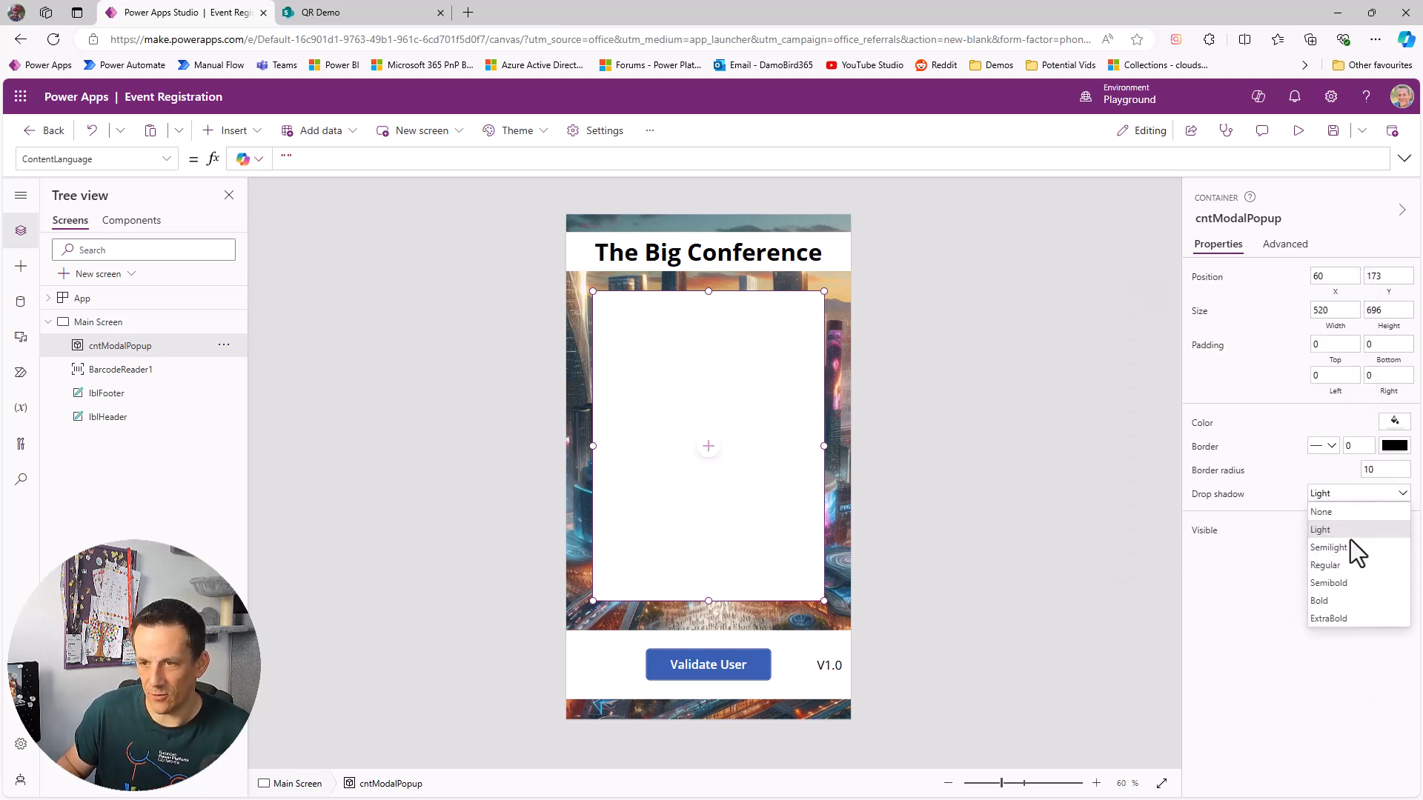
click(1318, 600)
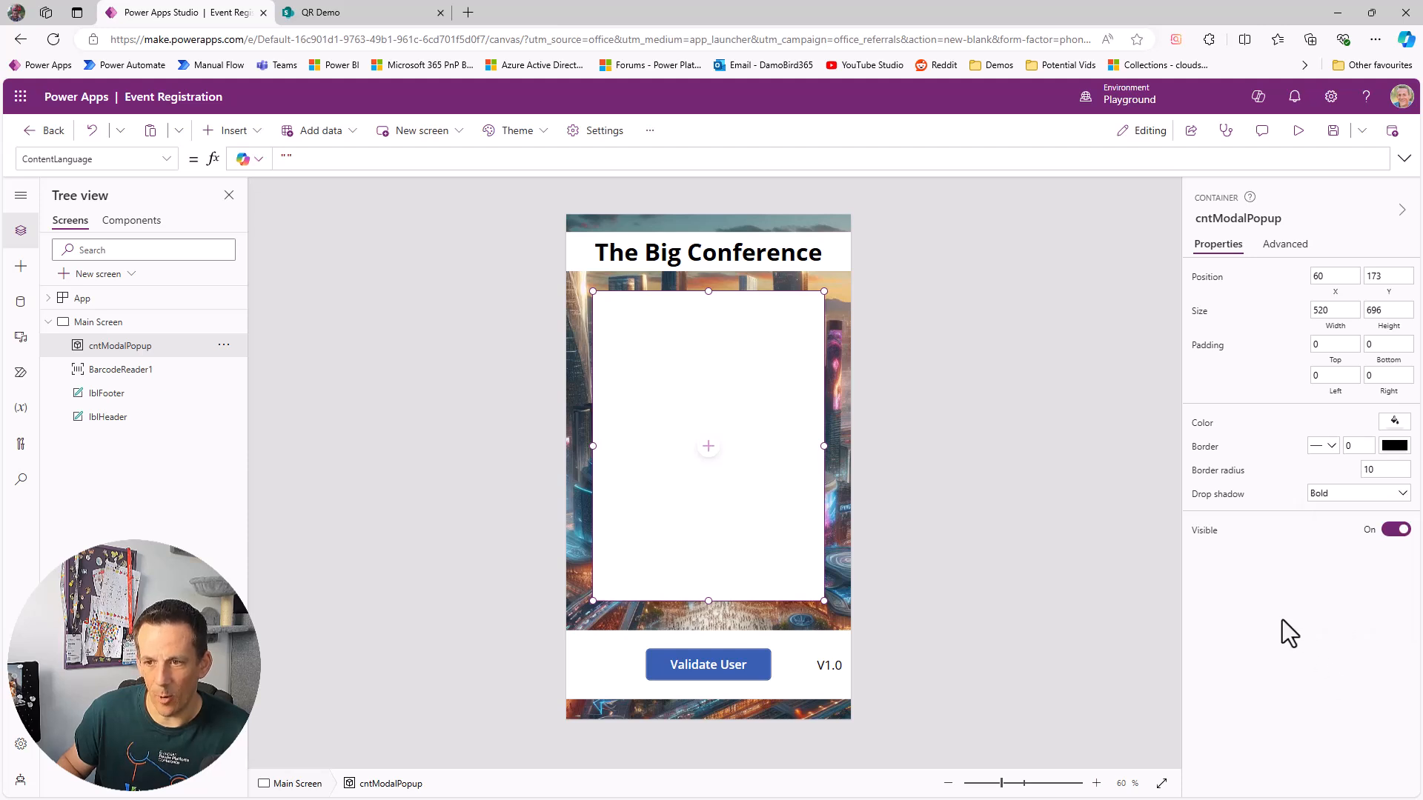
mouse_move(708, 386)
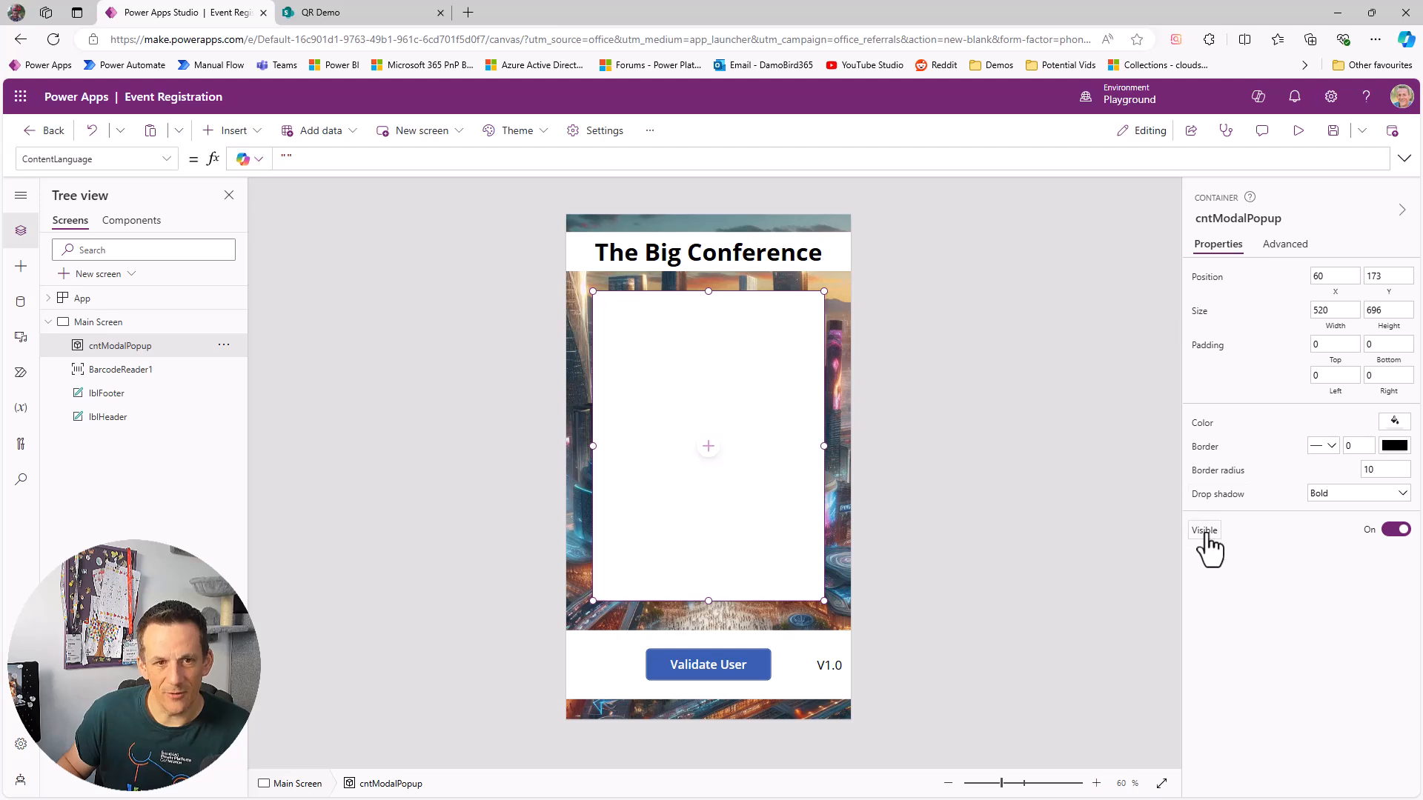
Step: Show cntModalPopup's Visible formula and confirm it reads true
click(1204, 531)
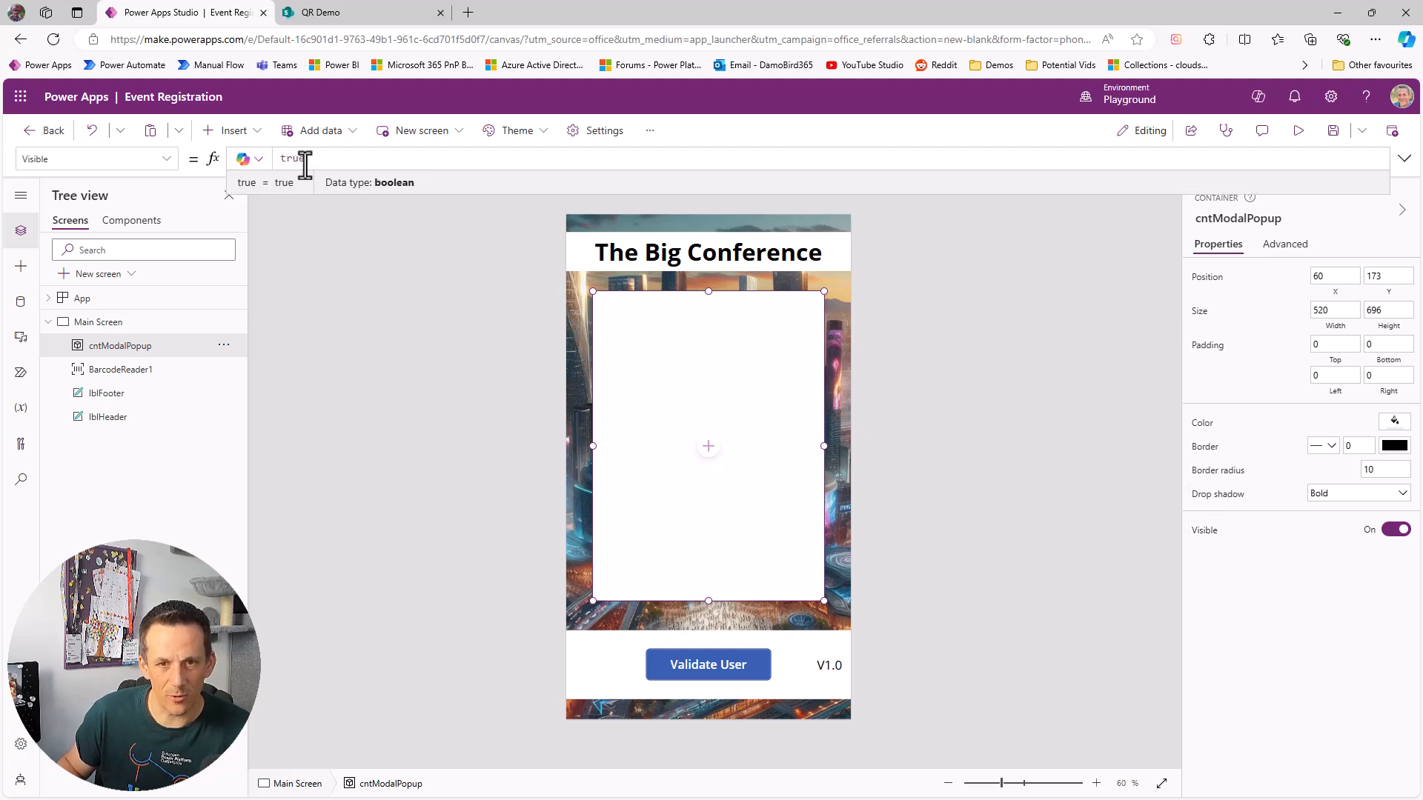
mouse_move(708, 470)
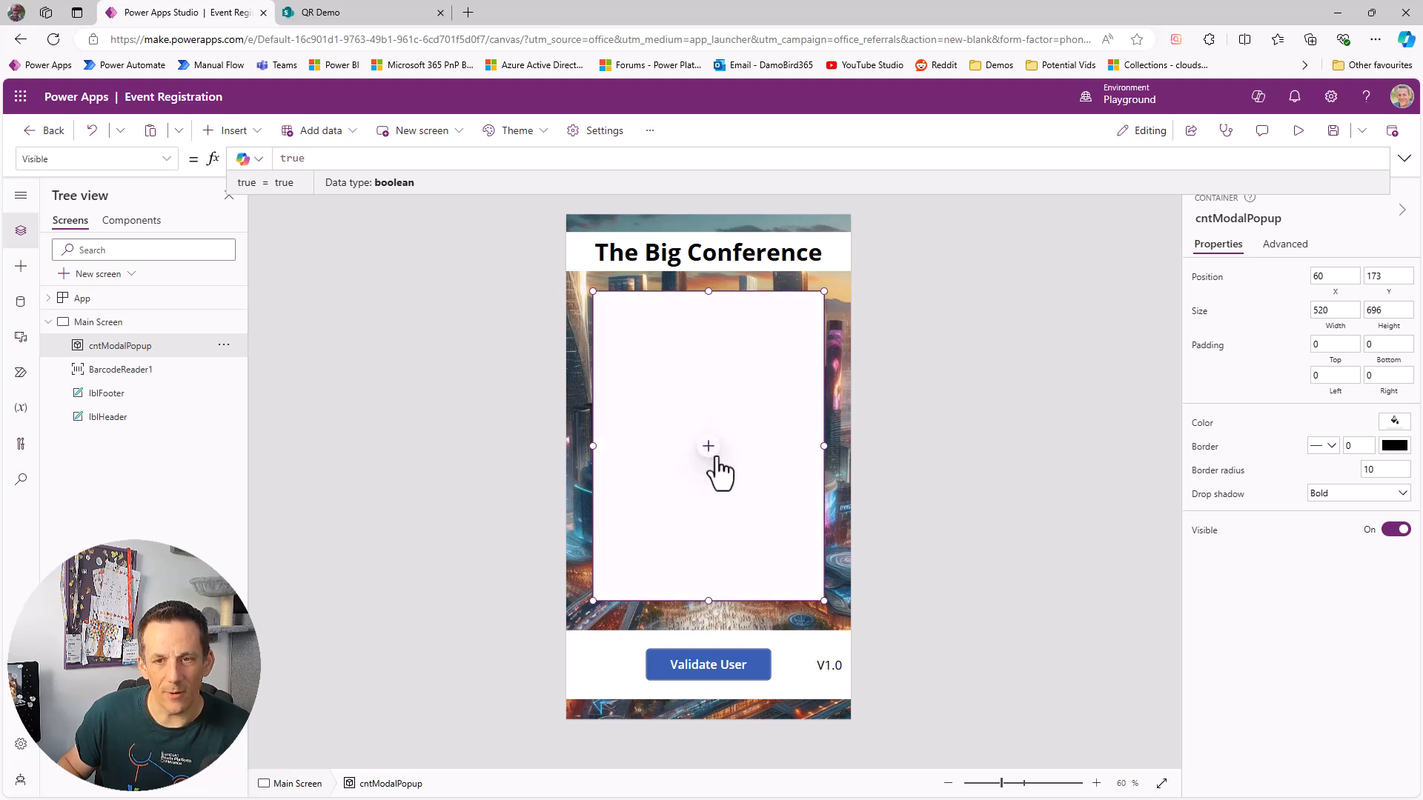
mouse_move(740, 467)
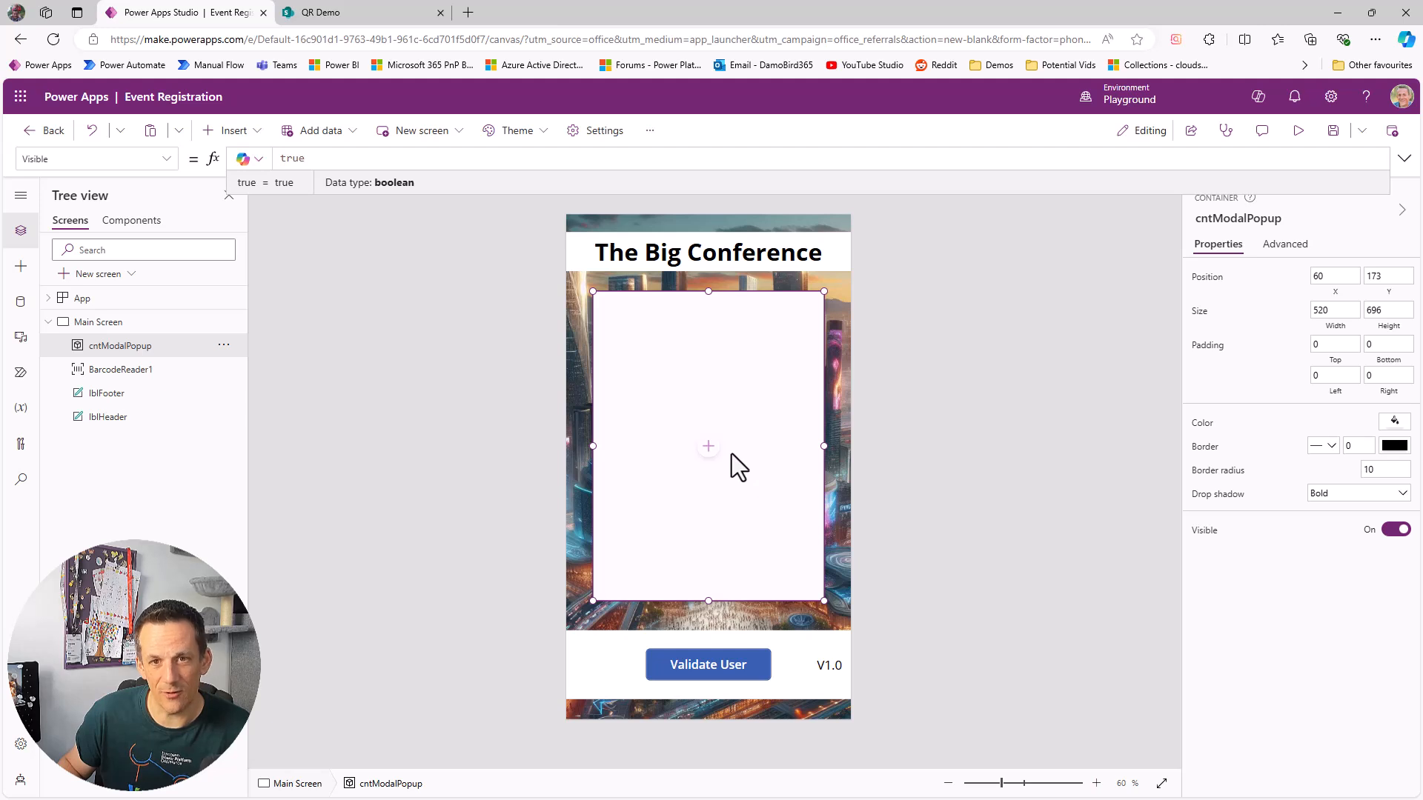
click(305, 158)
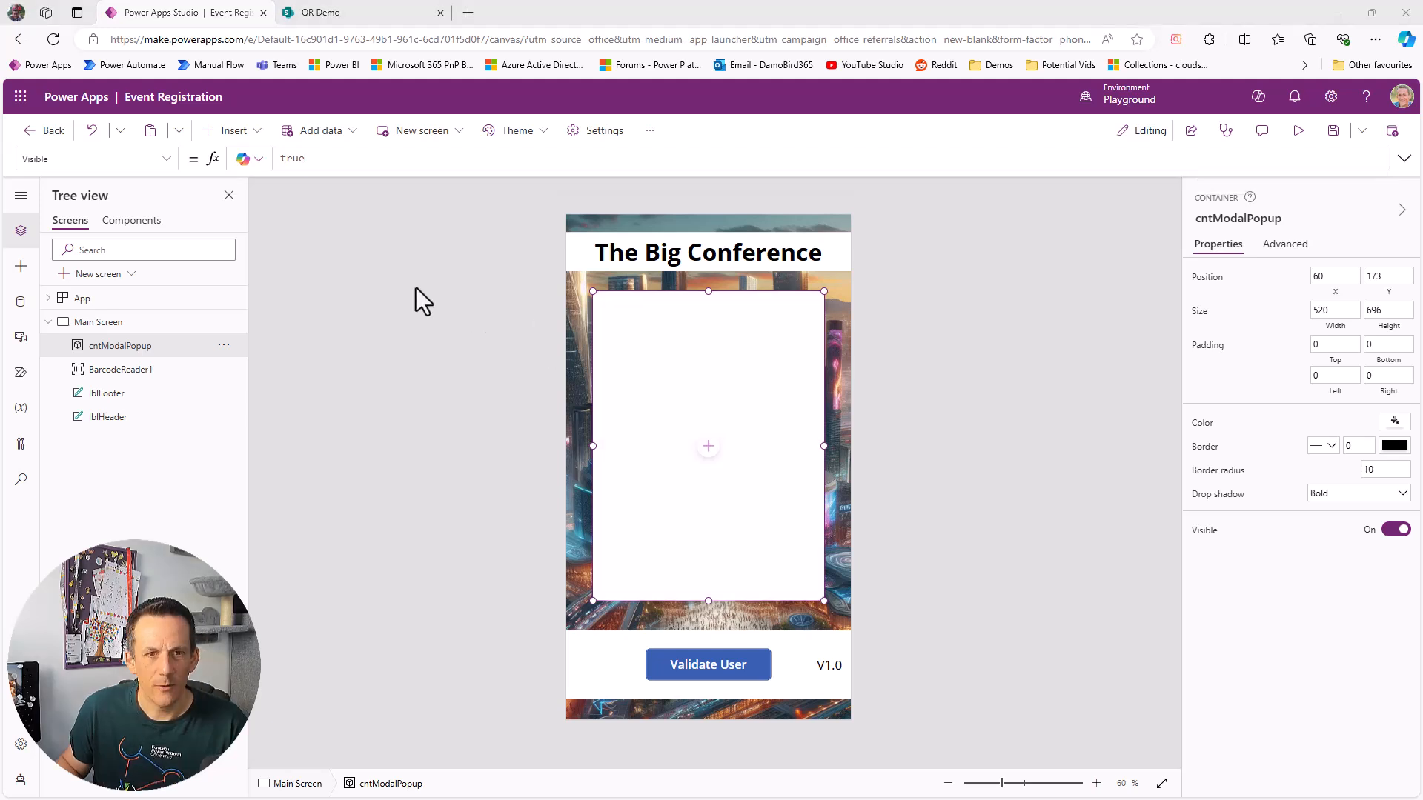
Step: Insert a text label inside the popup and start replacing its placeholder Text
click(226, 131)
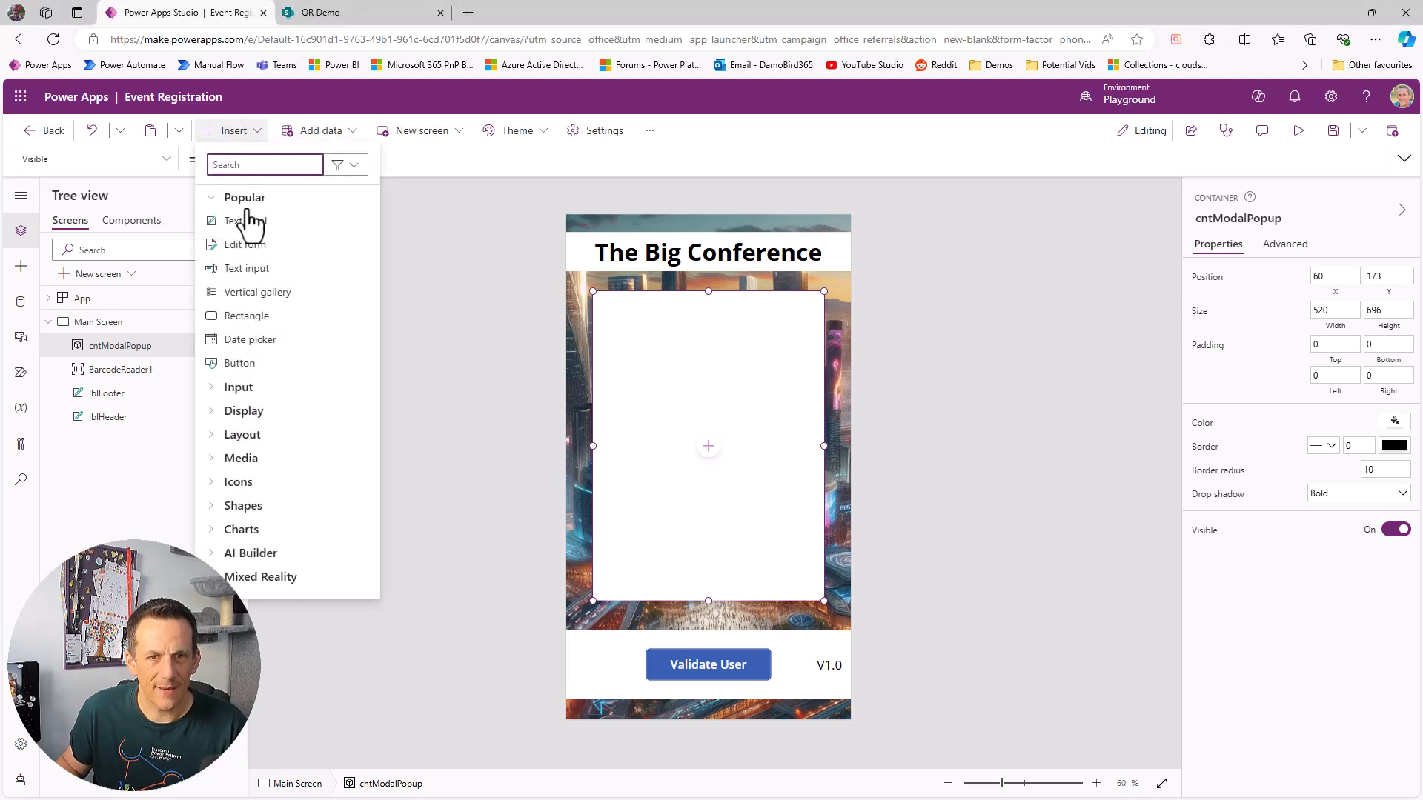
click(242, 220)
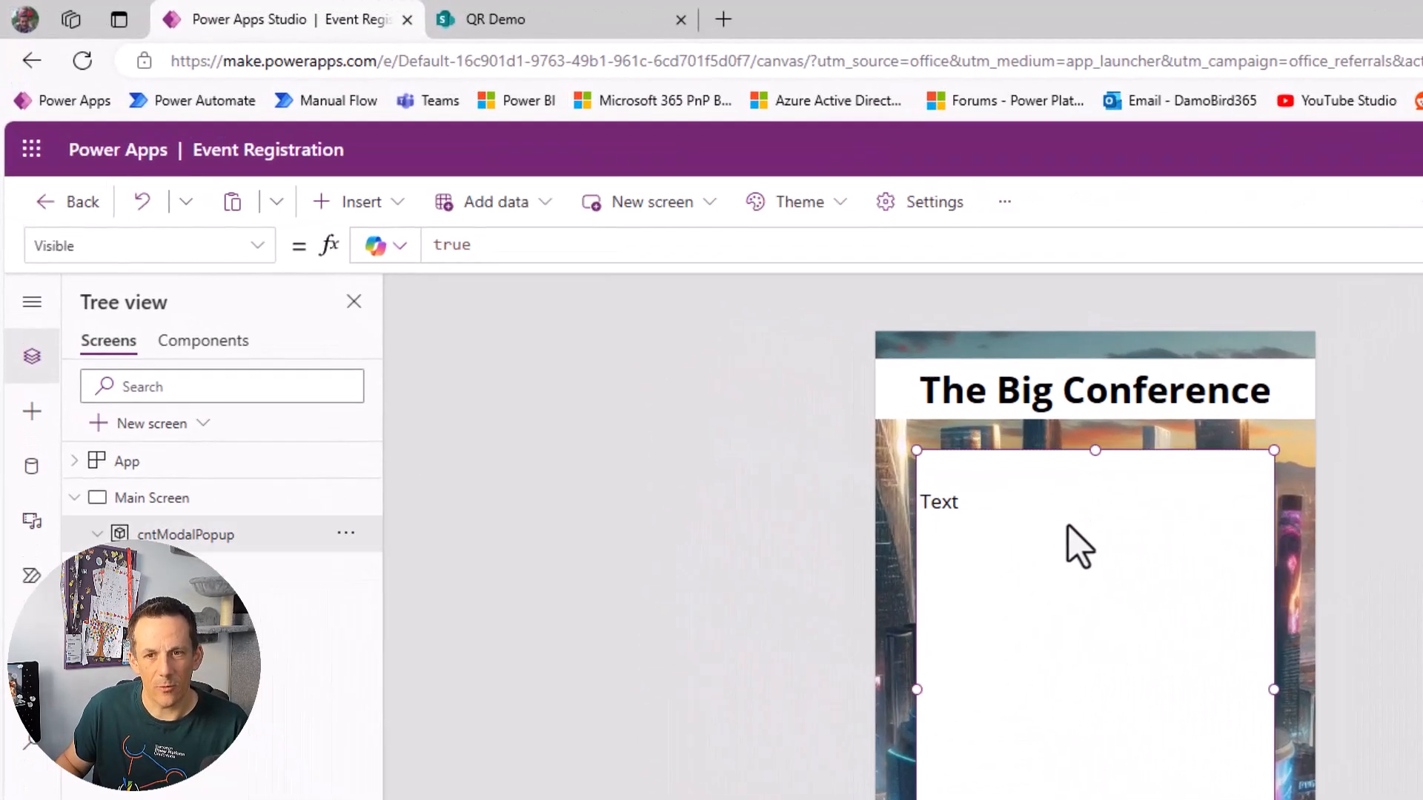
click(940, 503)
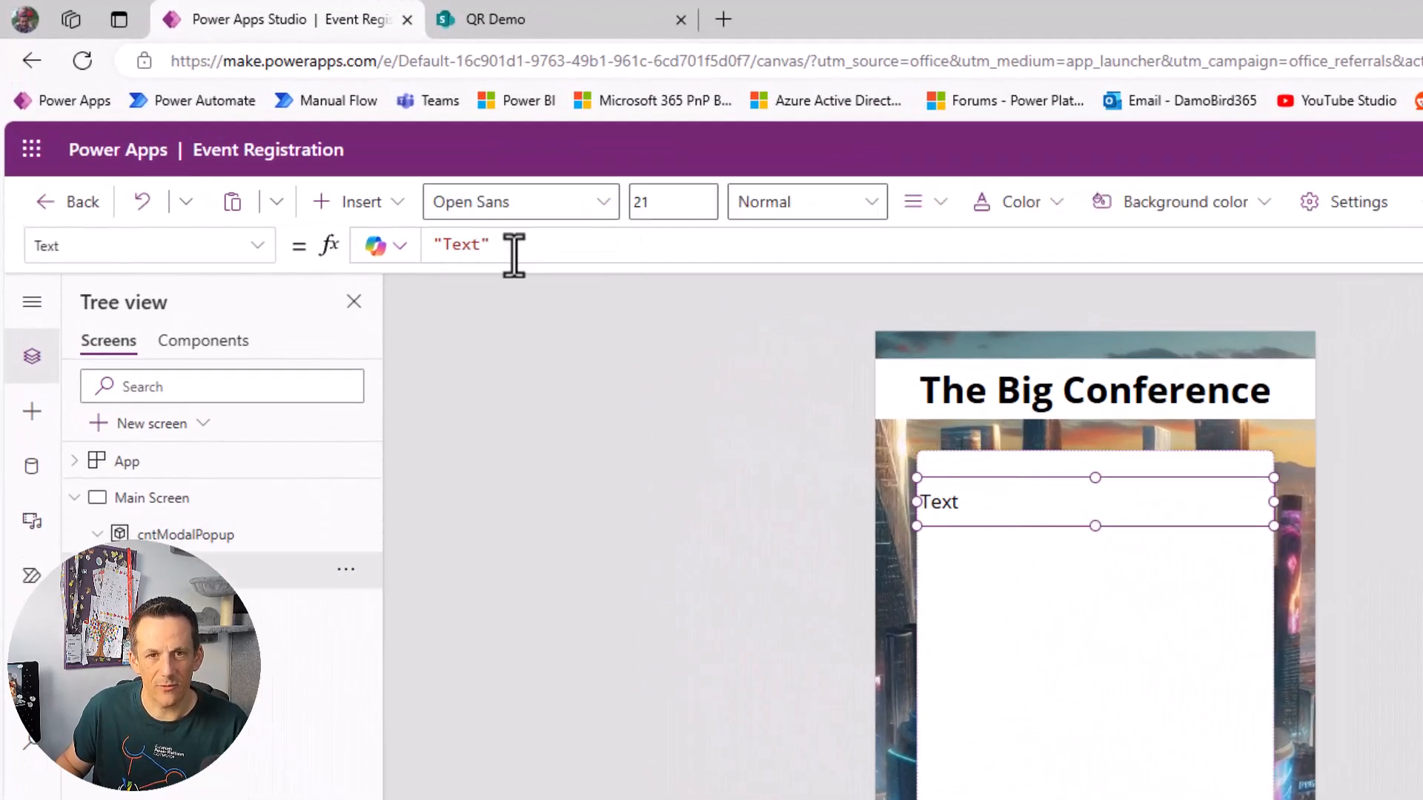
click(460, 244)
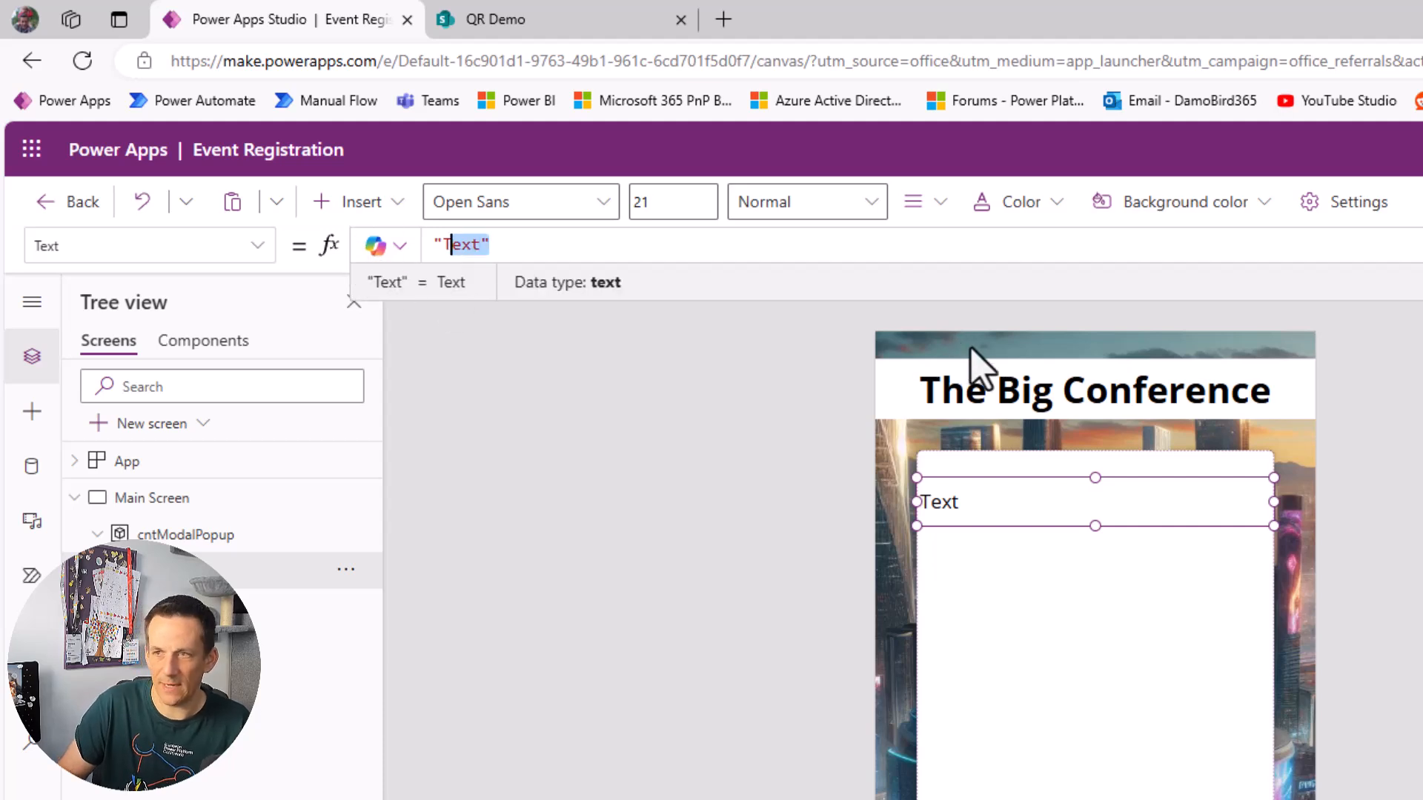
Step: Set the label's Text to $"Email: {fxUser.Email}"
text(fxUser.)
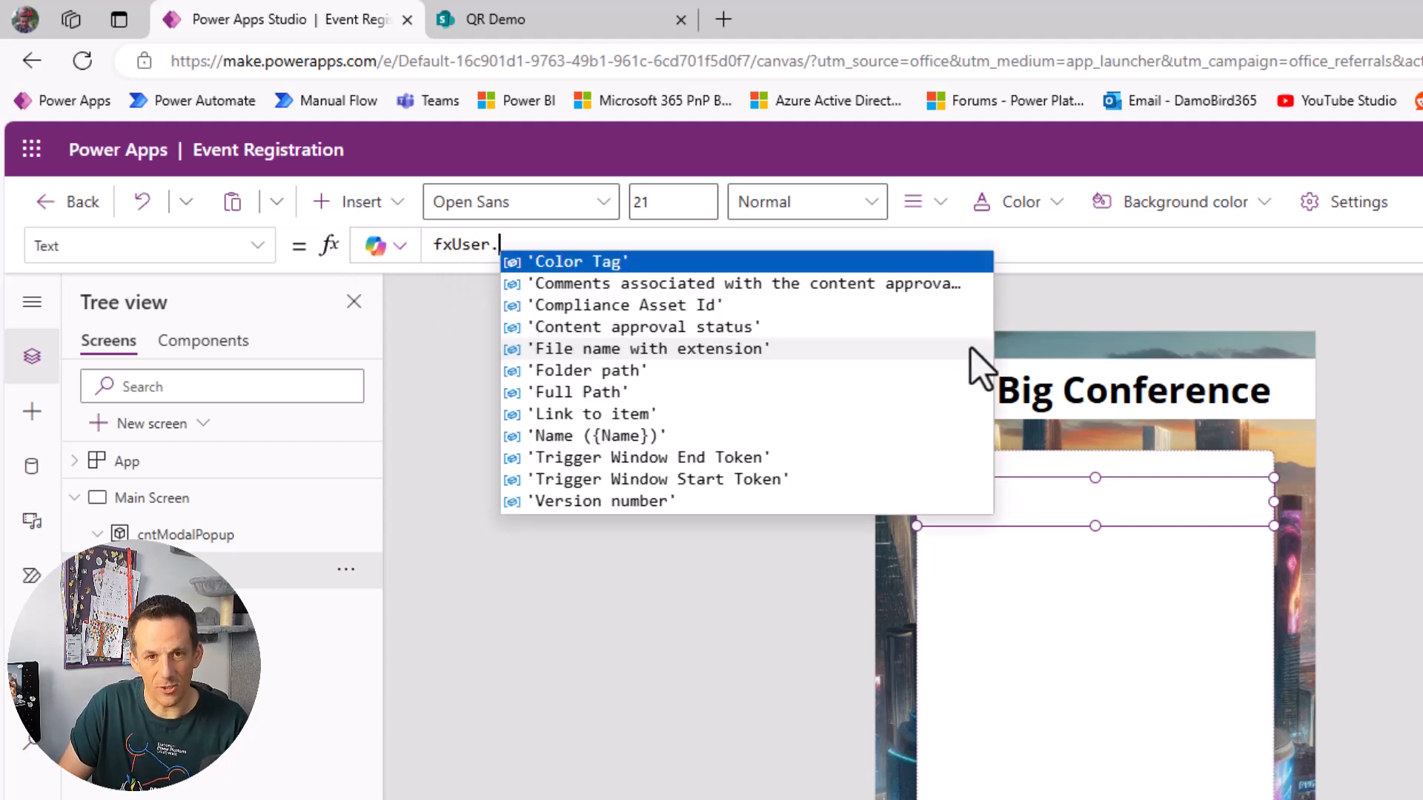
text(Email)
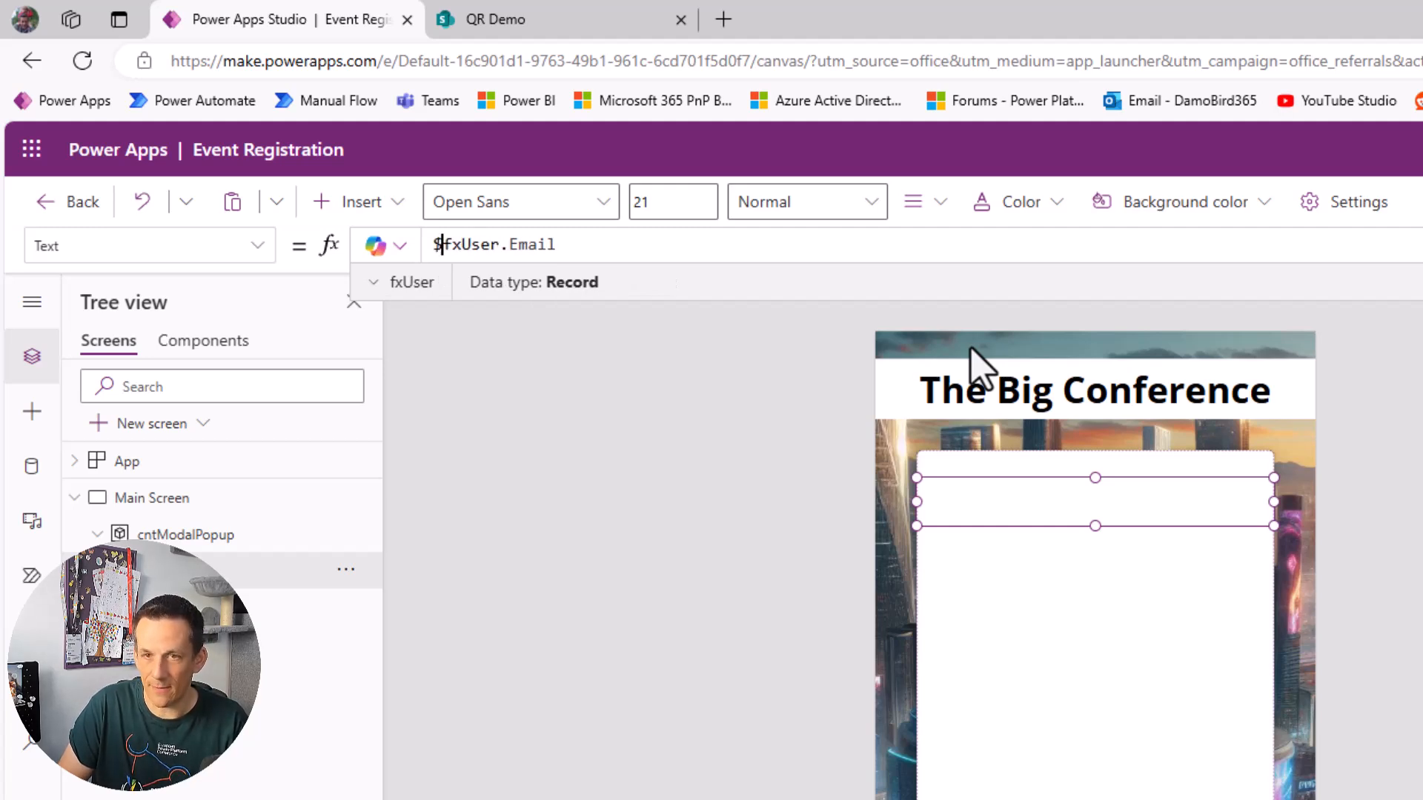
text(")
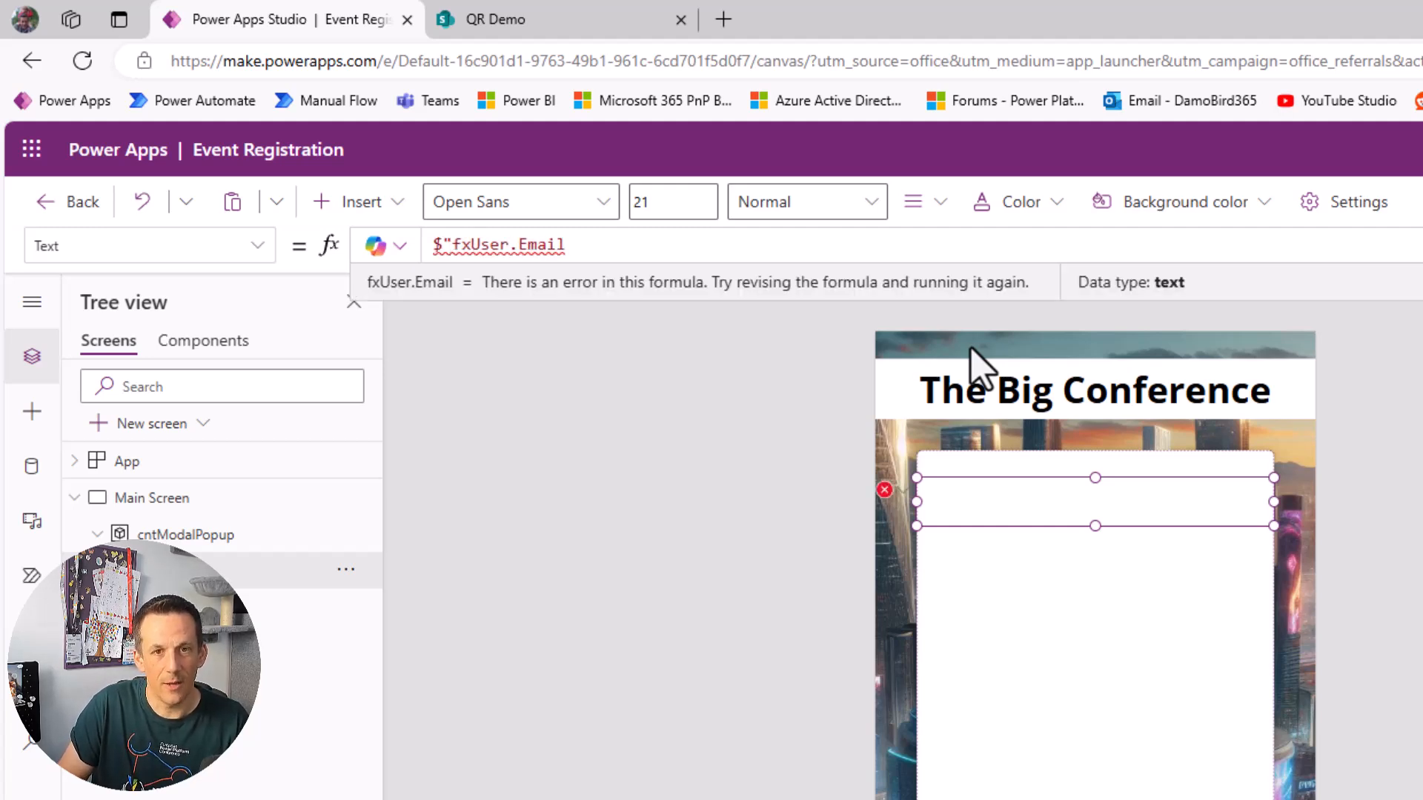
text(Email: {)
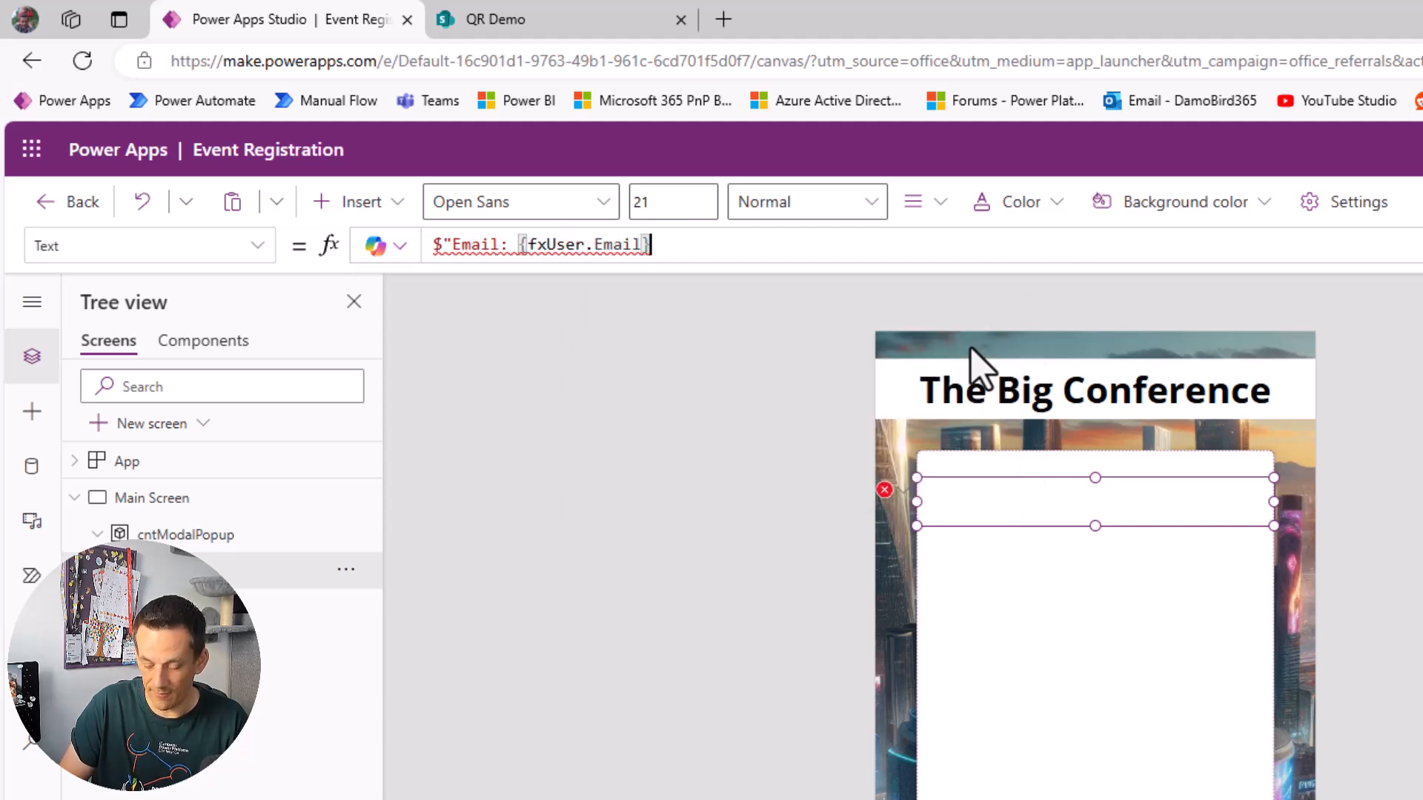
text("}")
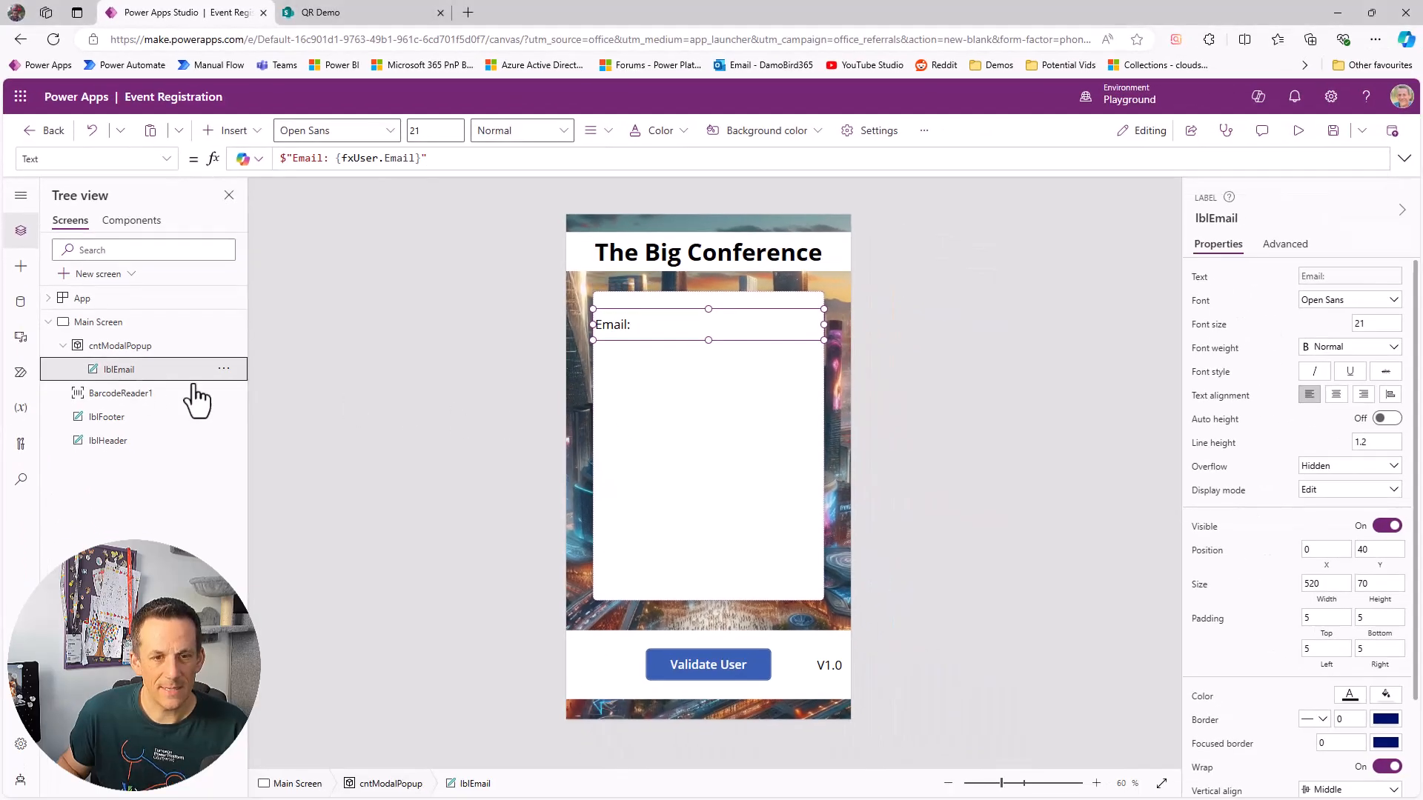
mouse_move(135, 376)
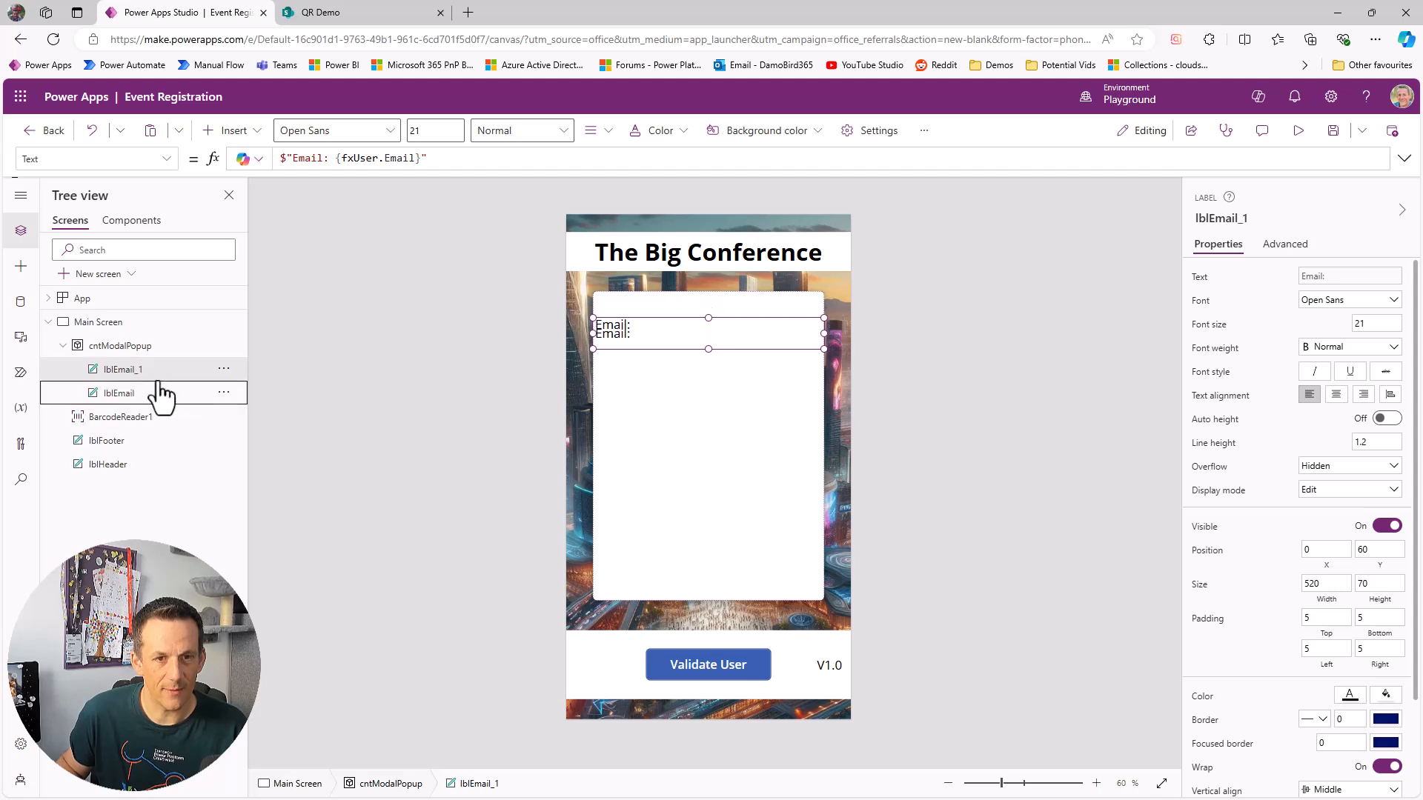
mouse_move(141, 375)
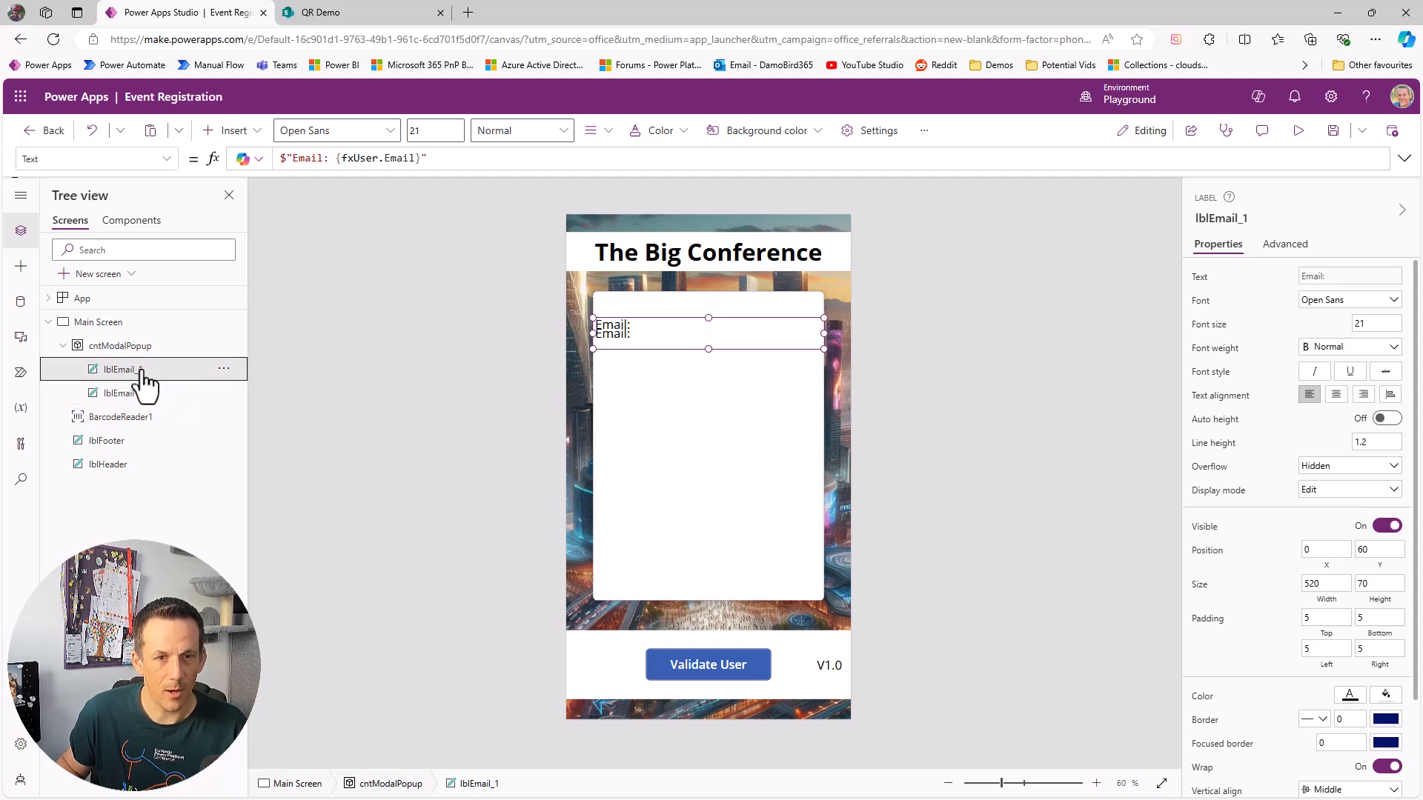
Step: Rename the duplicated label lblName and begin editing its Text formula
double_click(118, 369)
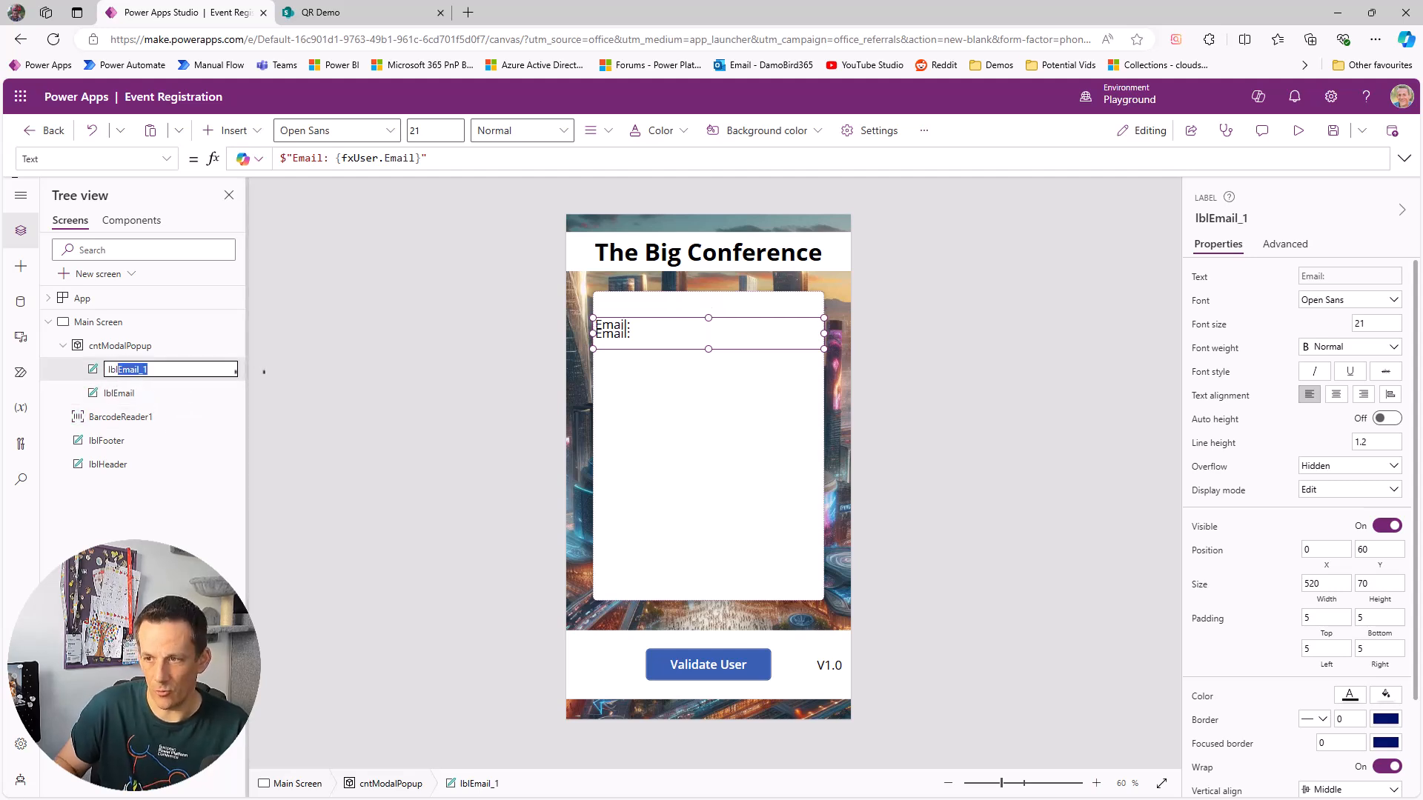
text(lblName)
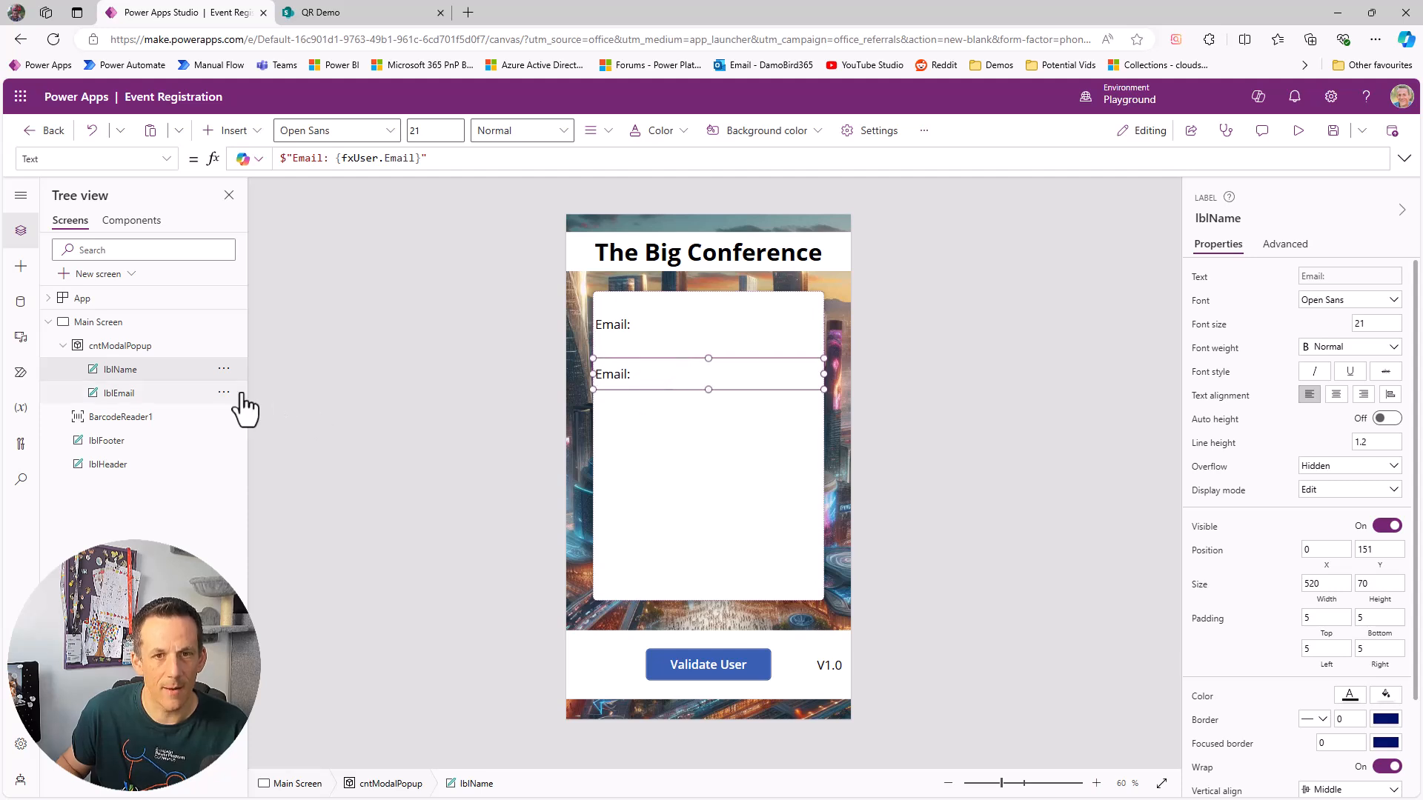
click(386, 158)
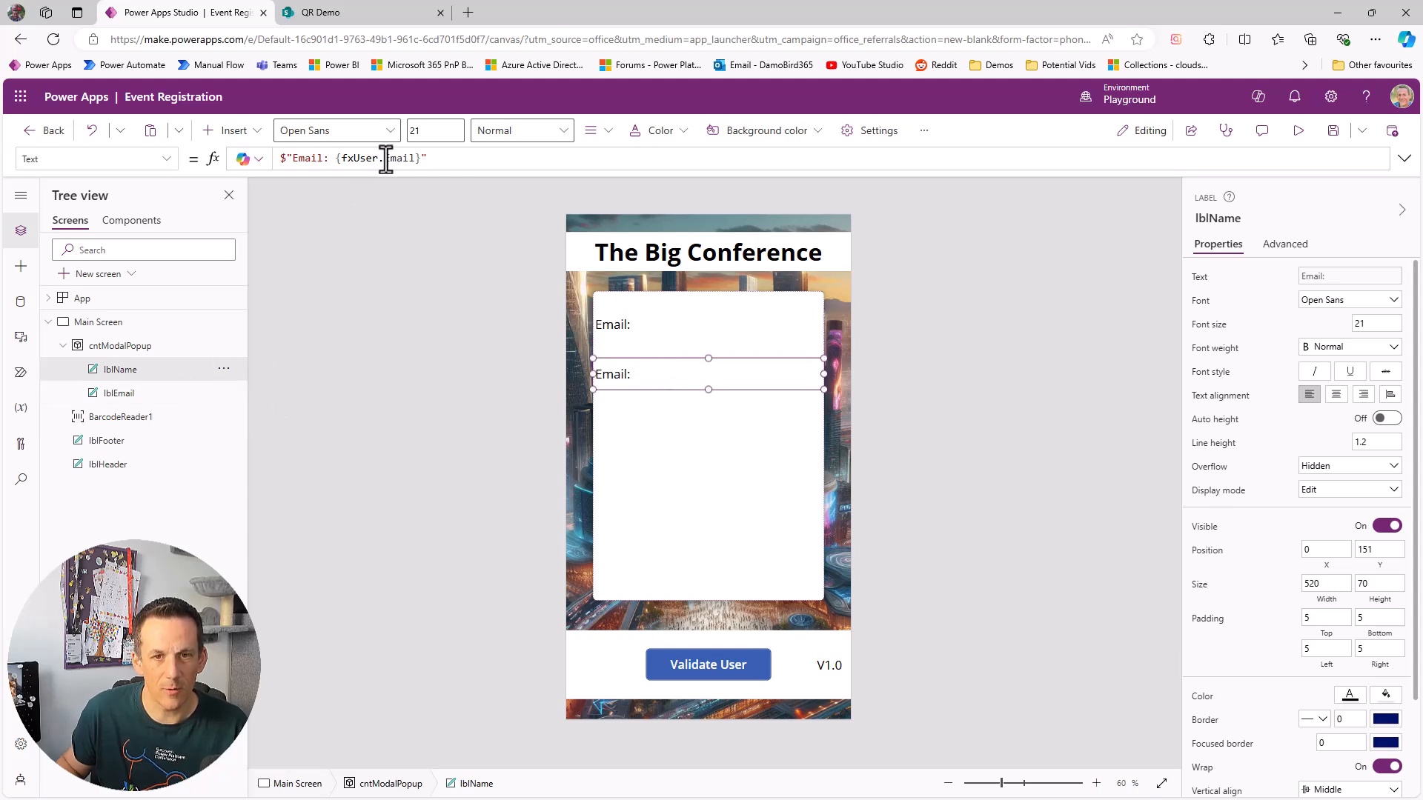
Step: Set Text to $"Name: {Coalesce(fxUser.Name,"USER NOT FOUND")}"
text(Name)
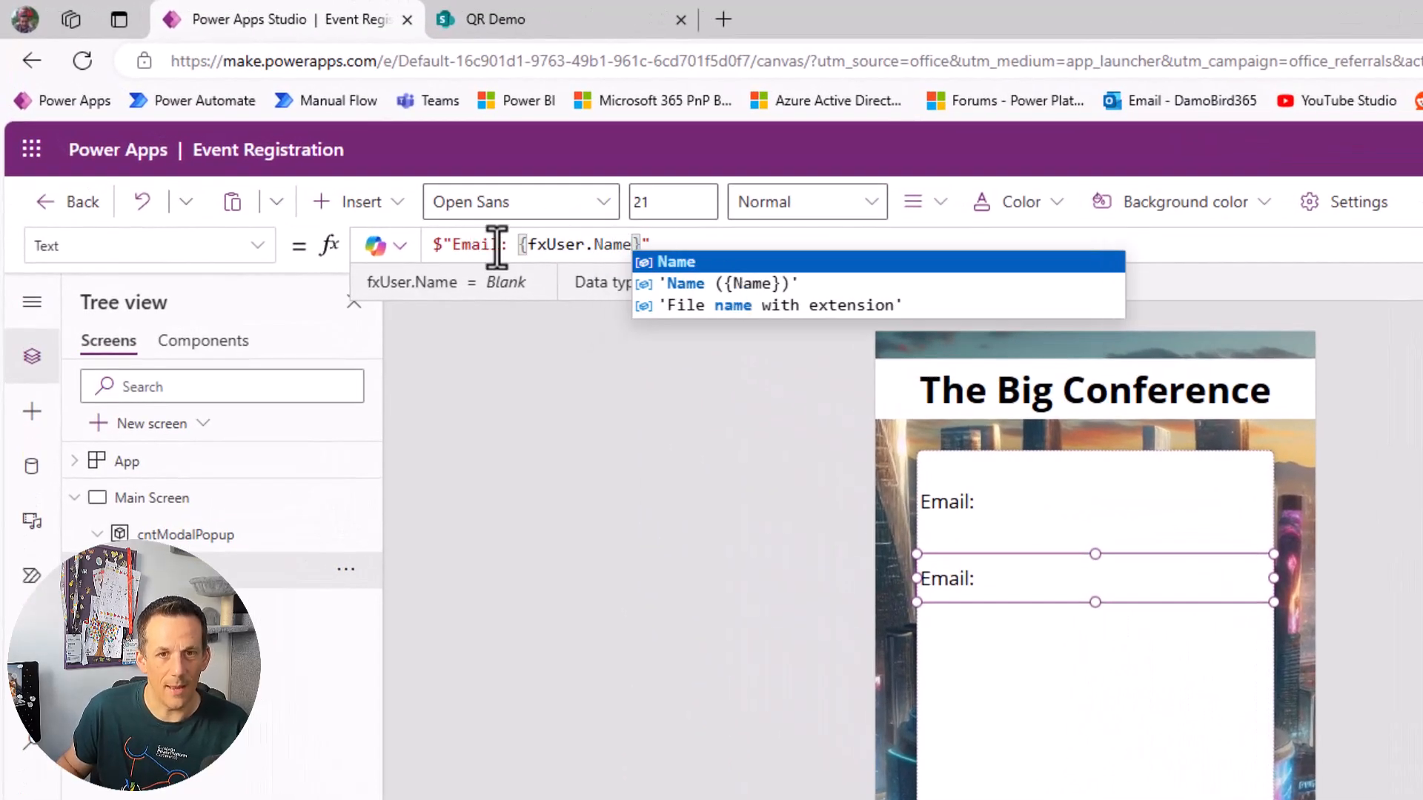
text(Name)
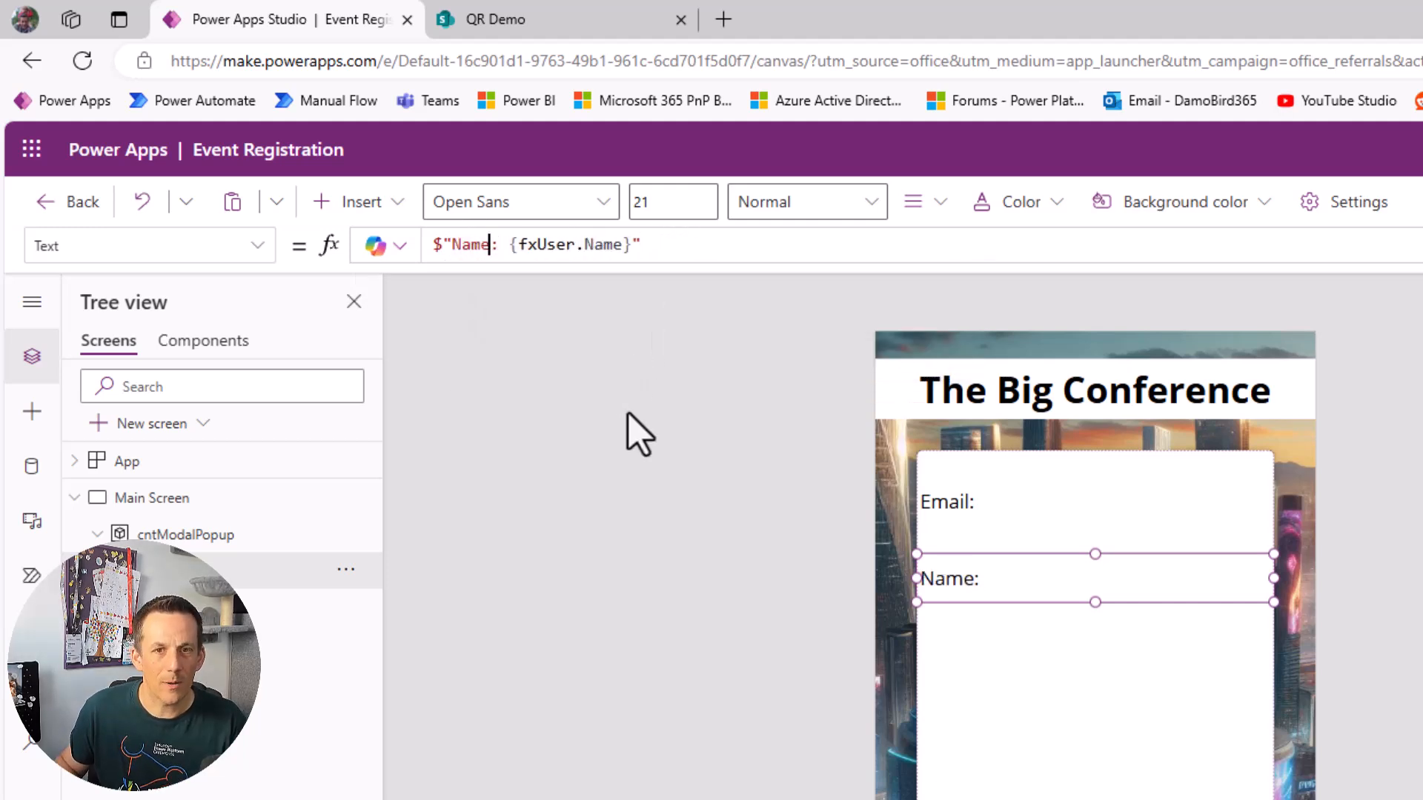
mouse_move(558, 336)
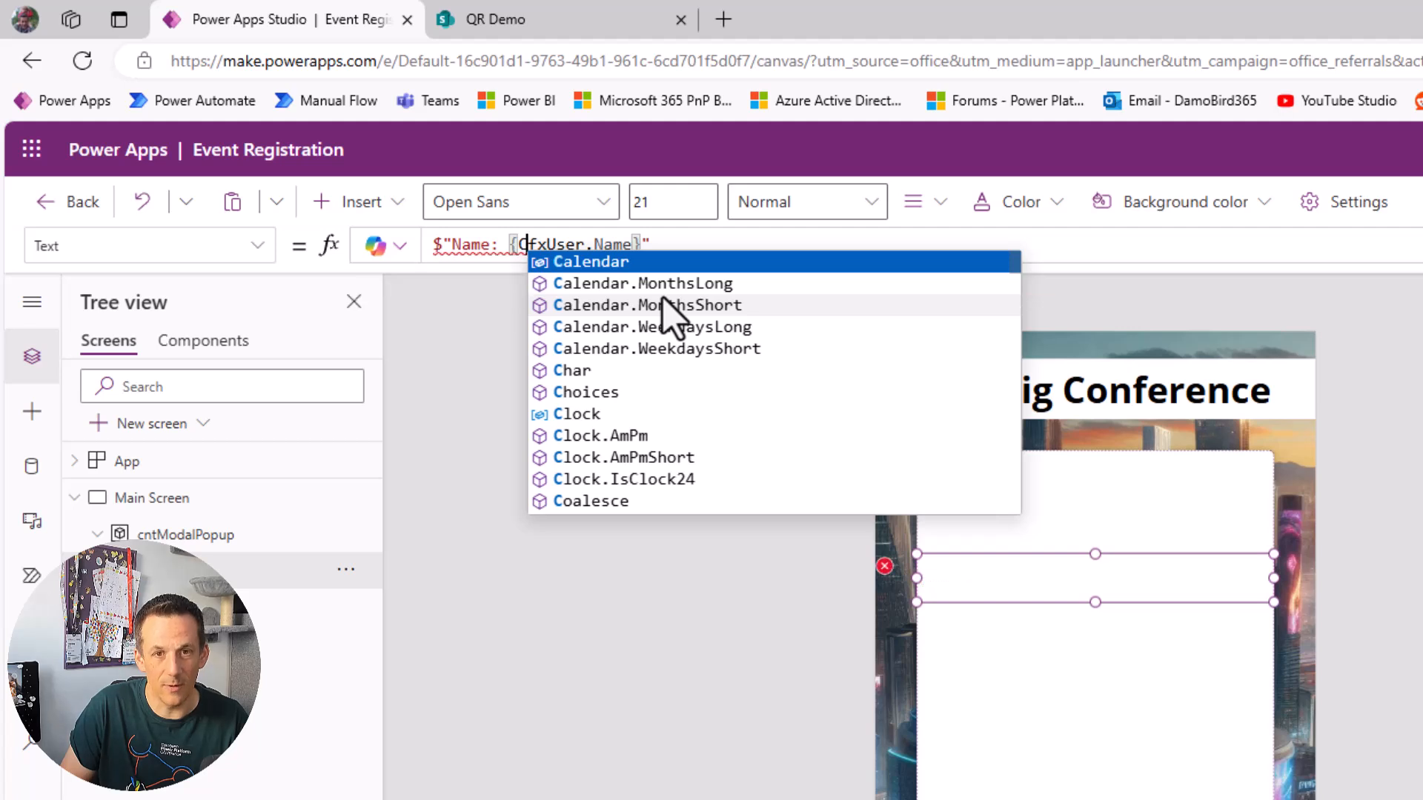
text(Coalesce()
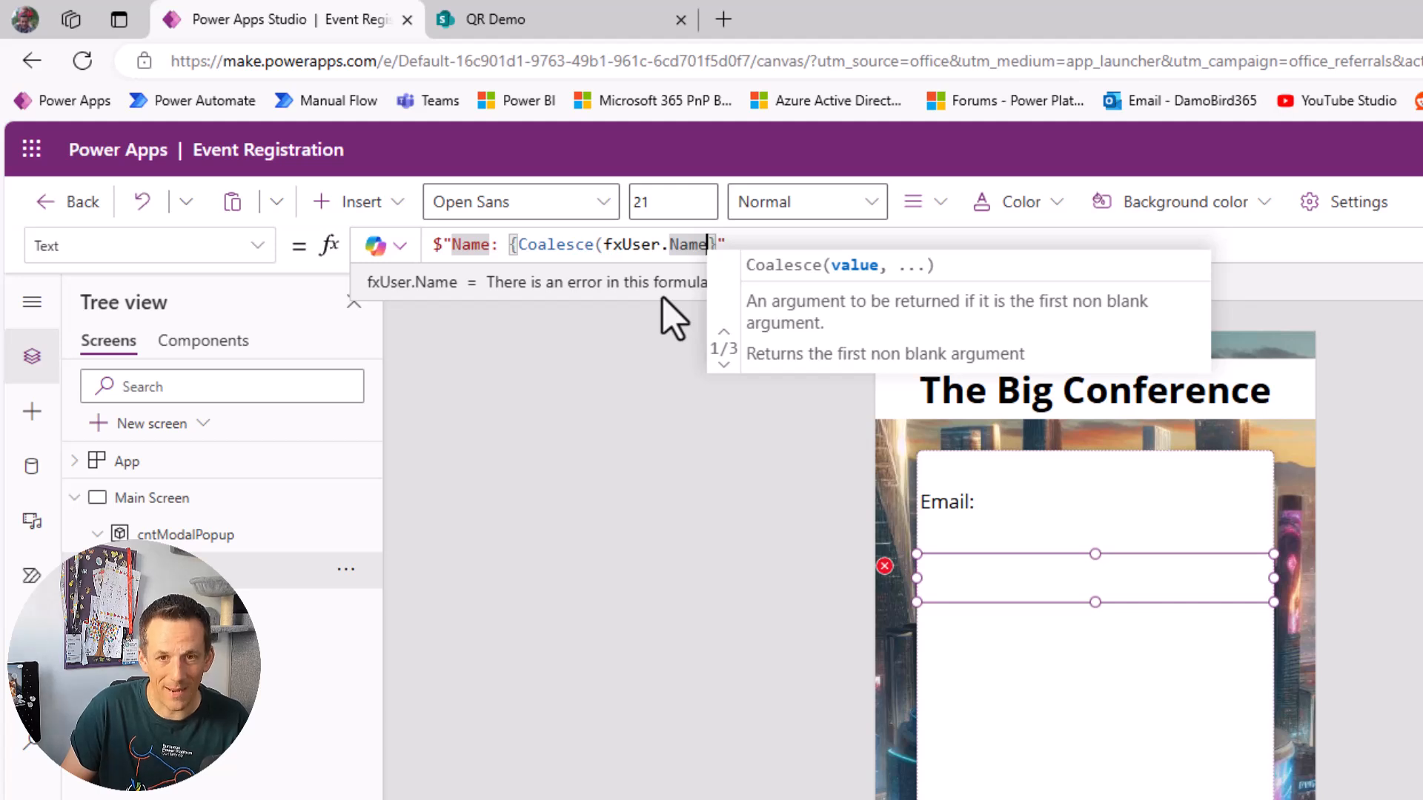
text(,"})
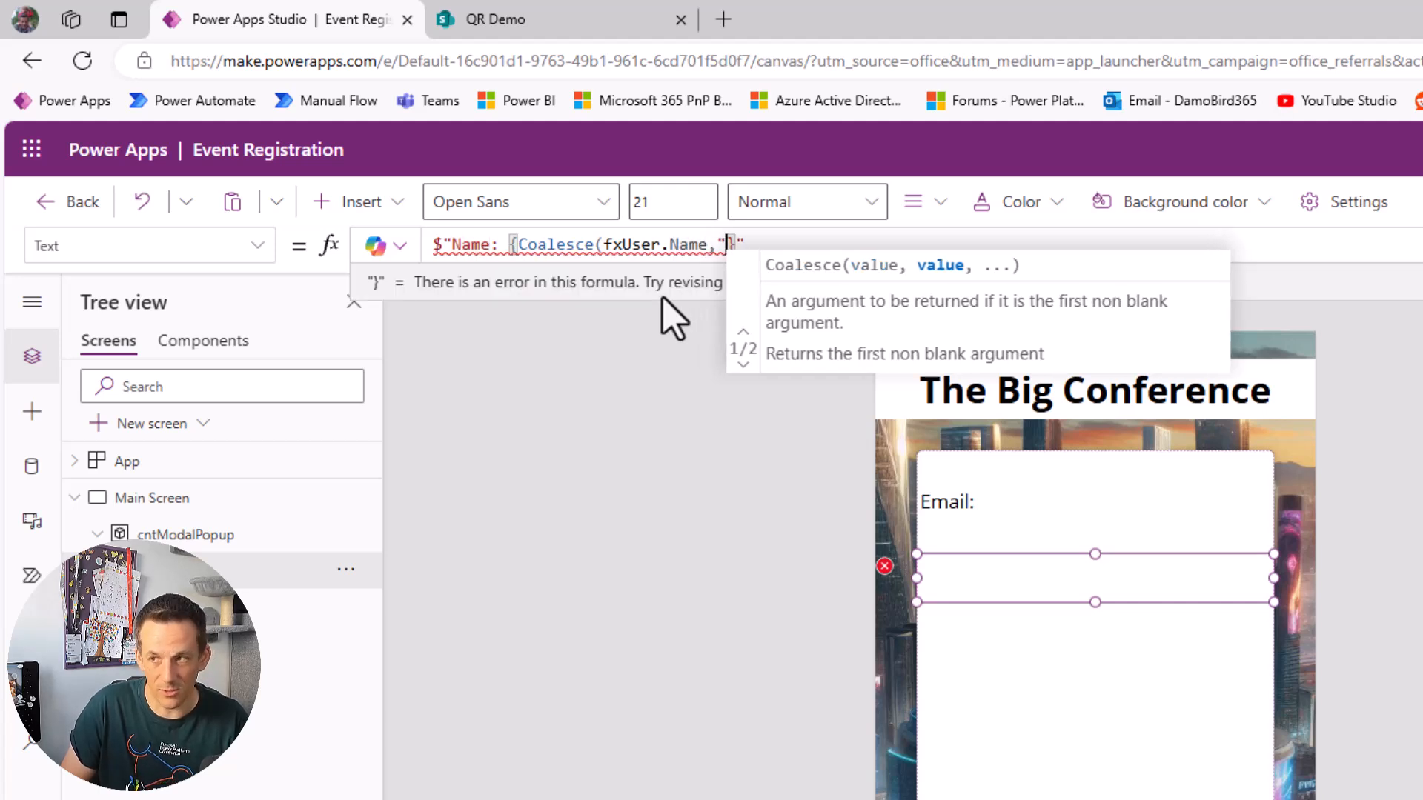
text(USER NOTE)
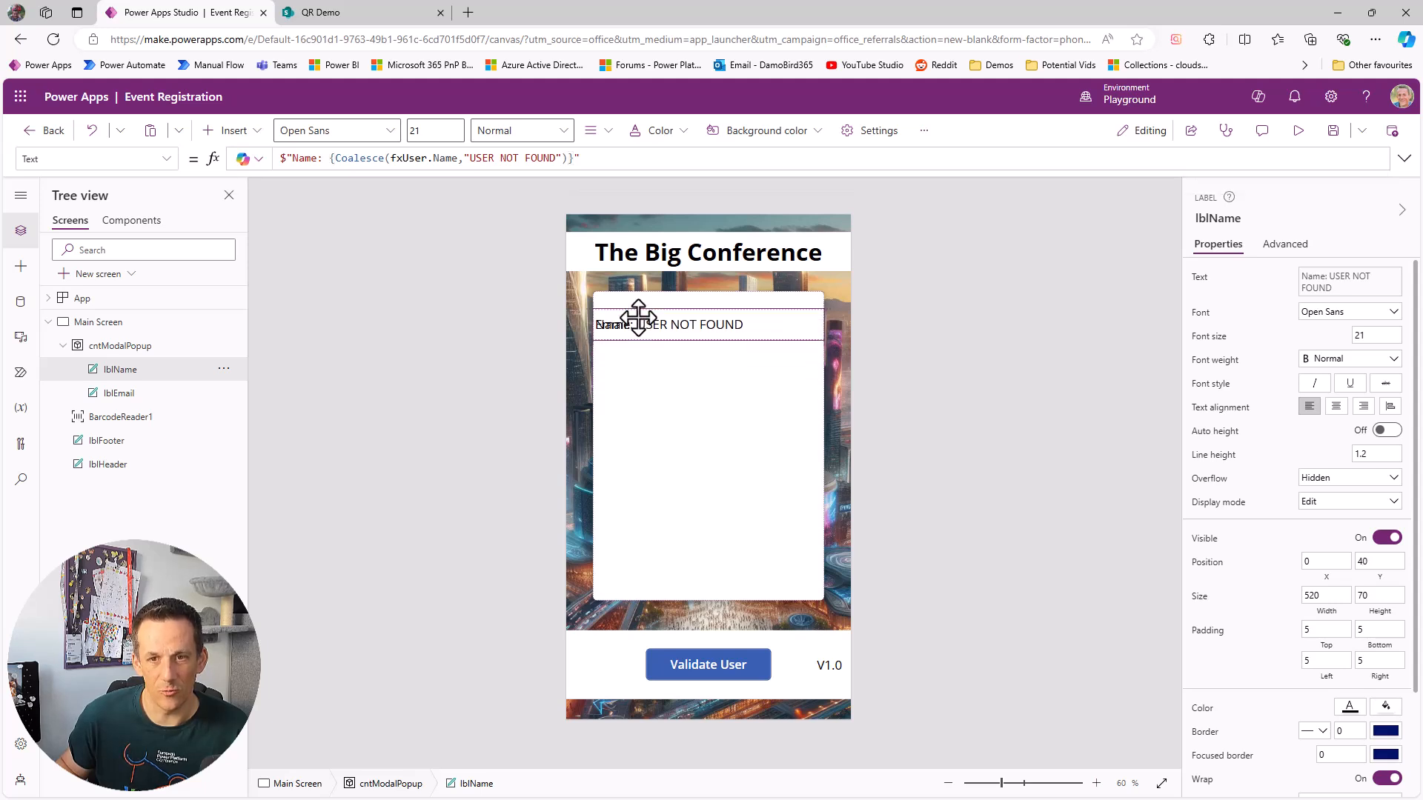
Step: Add a third label showing $"Arrival: {fxUser.ArrivalDateTime}" below the email label
click(118, 392)
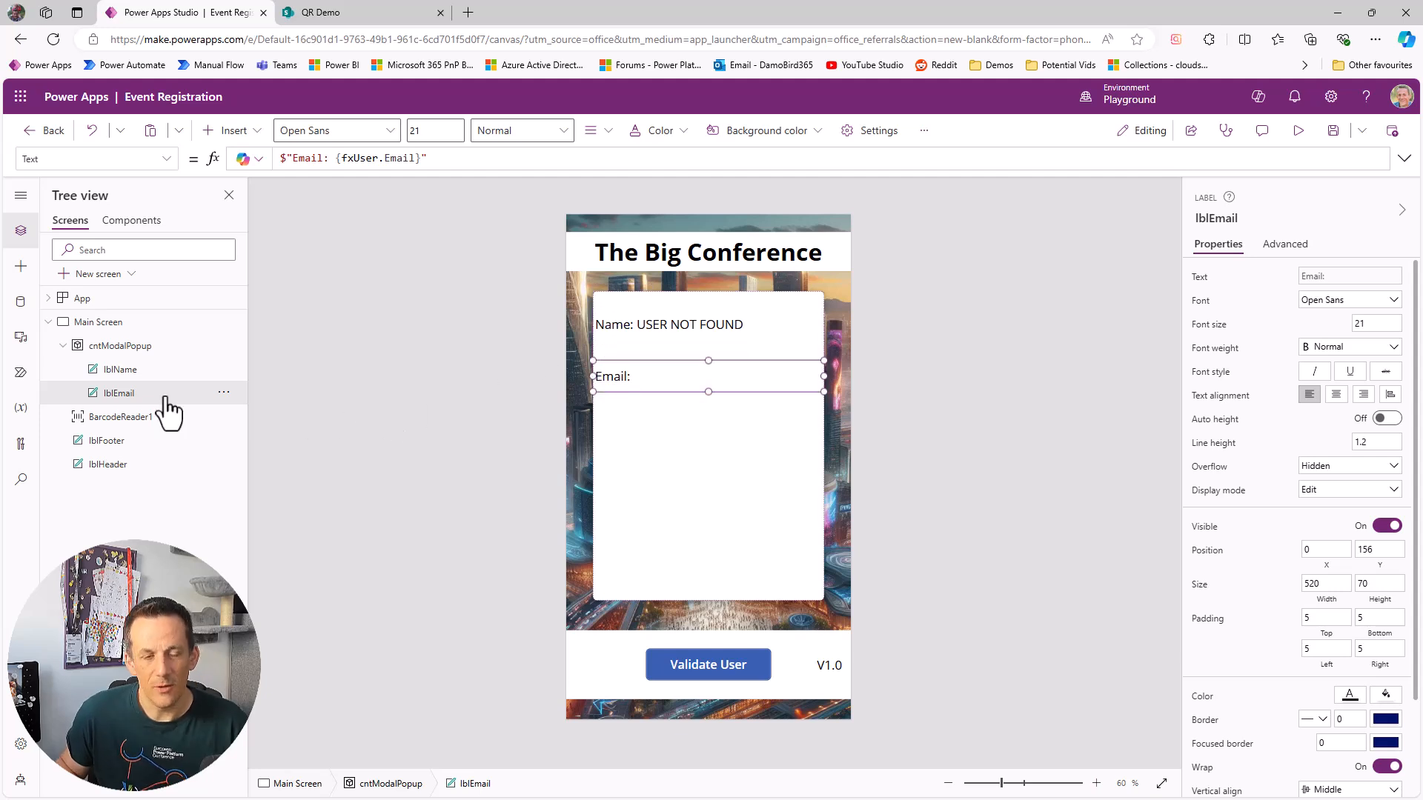
mouse_move(216, 434)
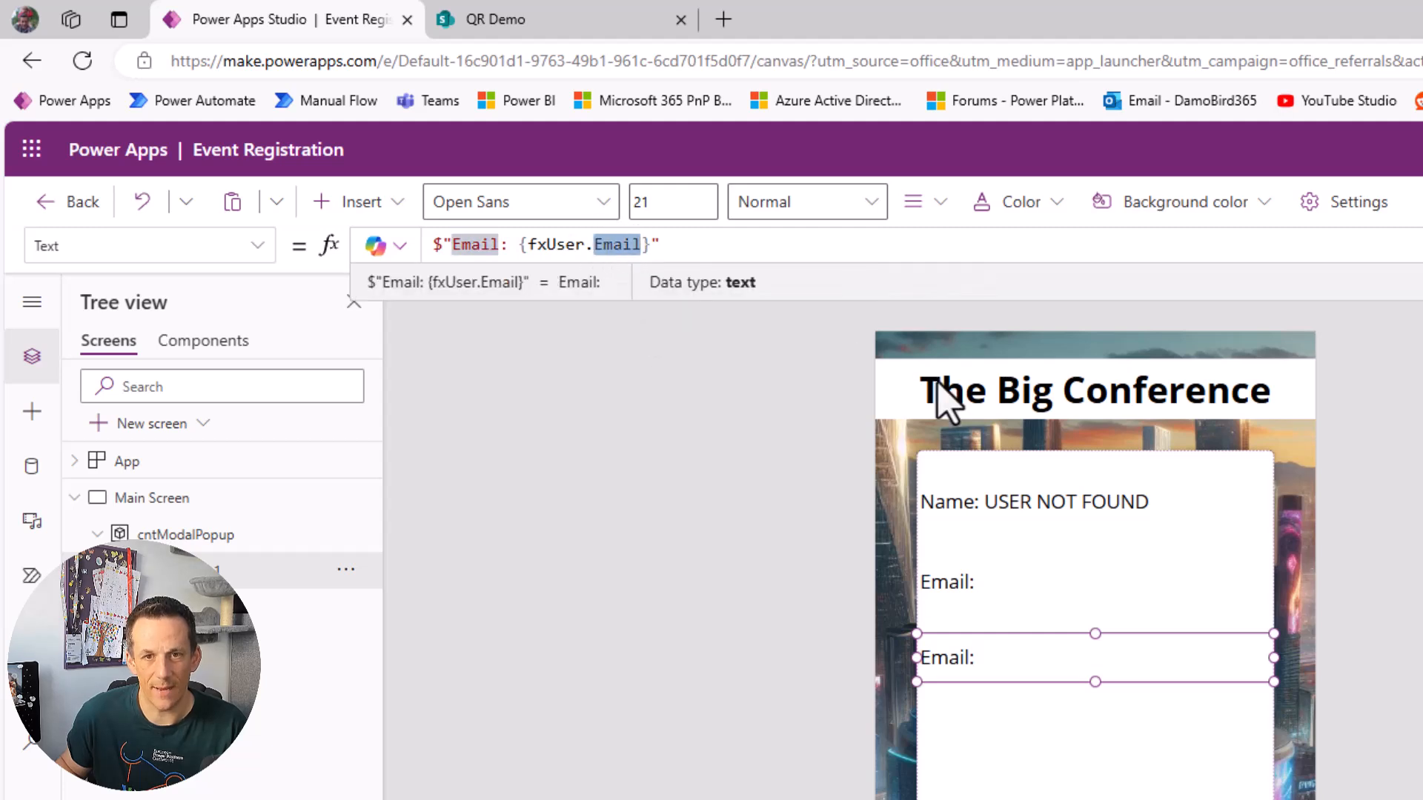
text(ArrivalDateTime)
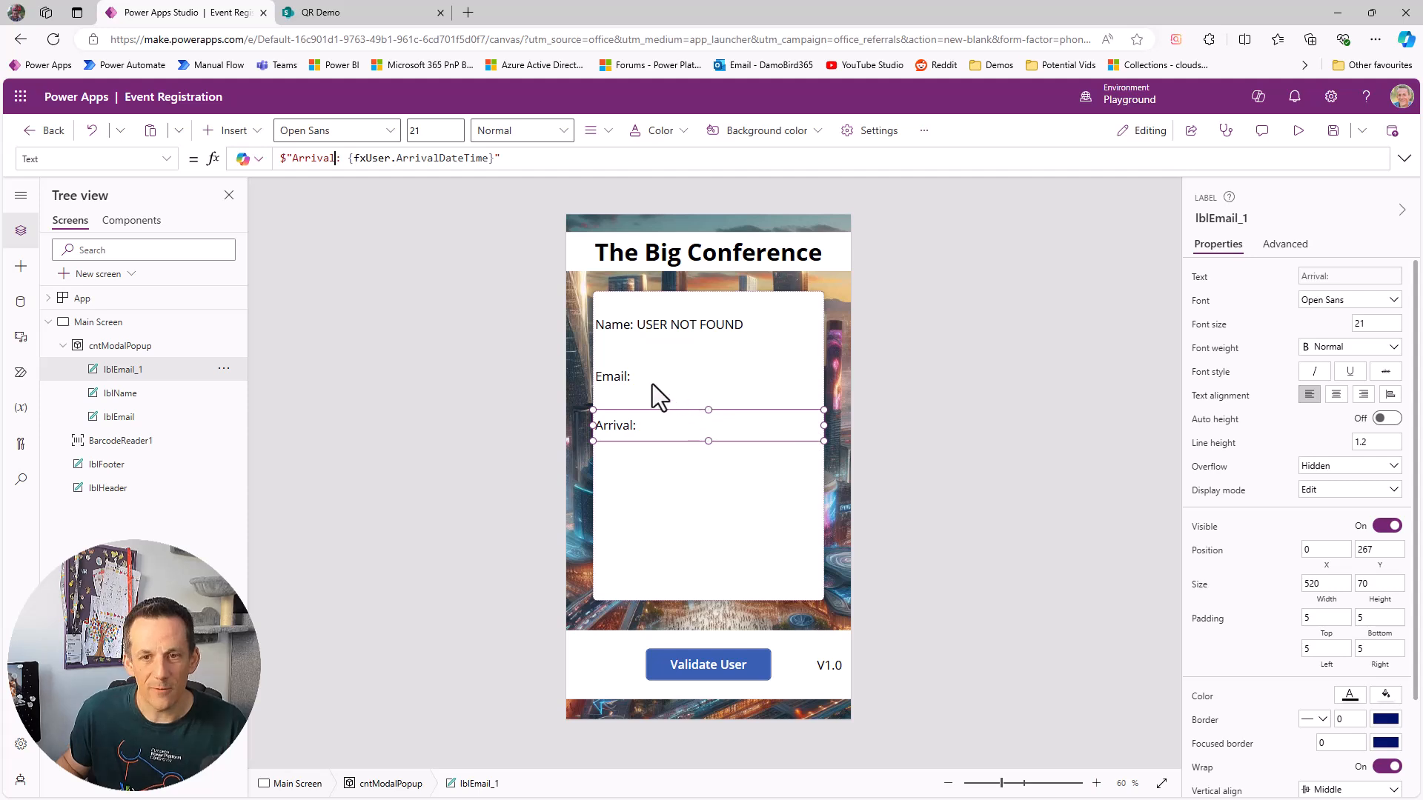
Step: Select the popup's three stacked labels and rename lblEmail_1 to lblArrival
click(119, 416)
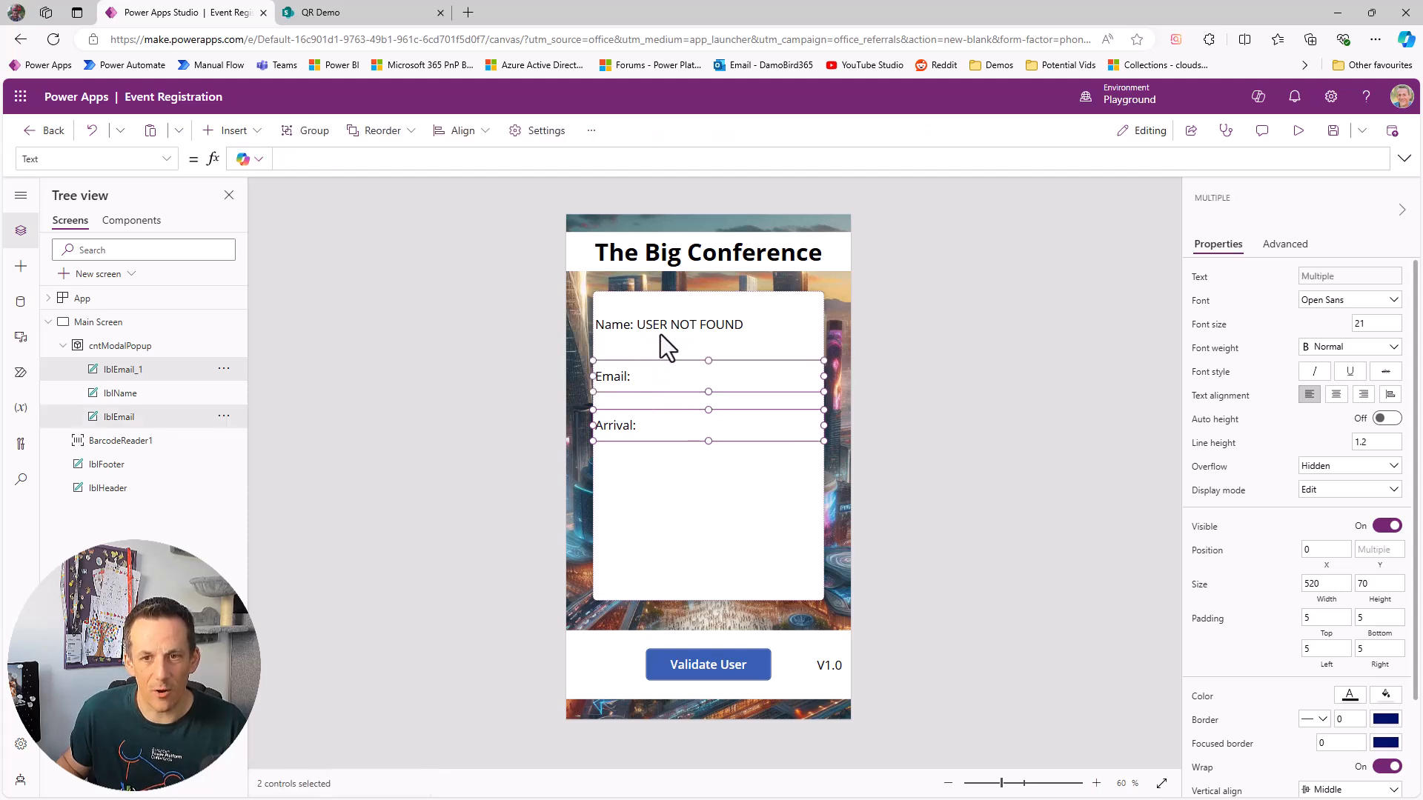
click(661, 324)
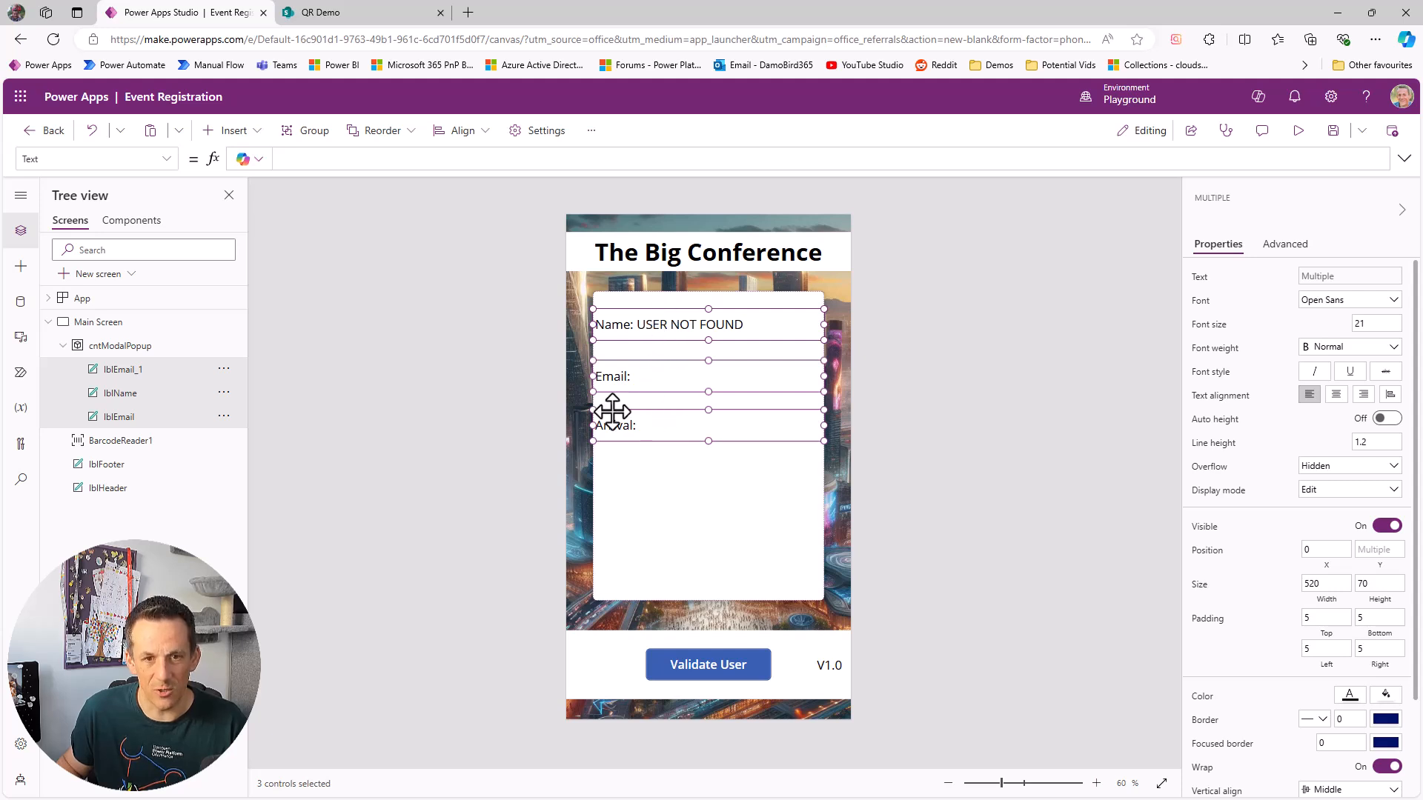
click(123, 370)
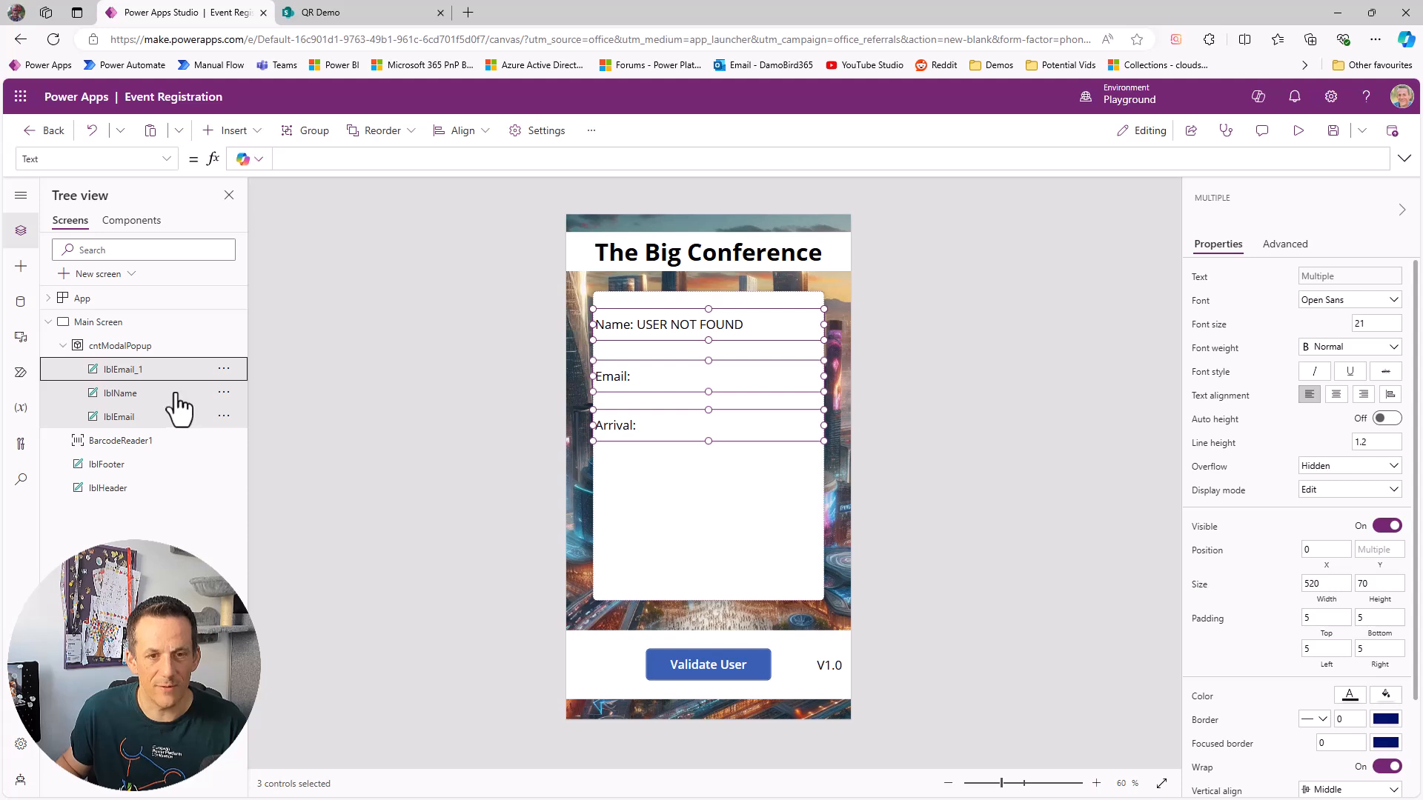
right_click(709, 350)
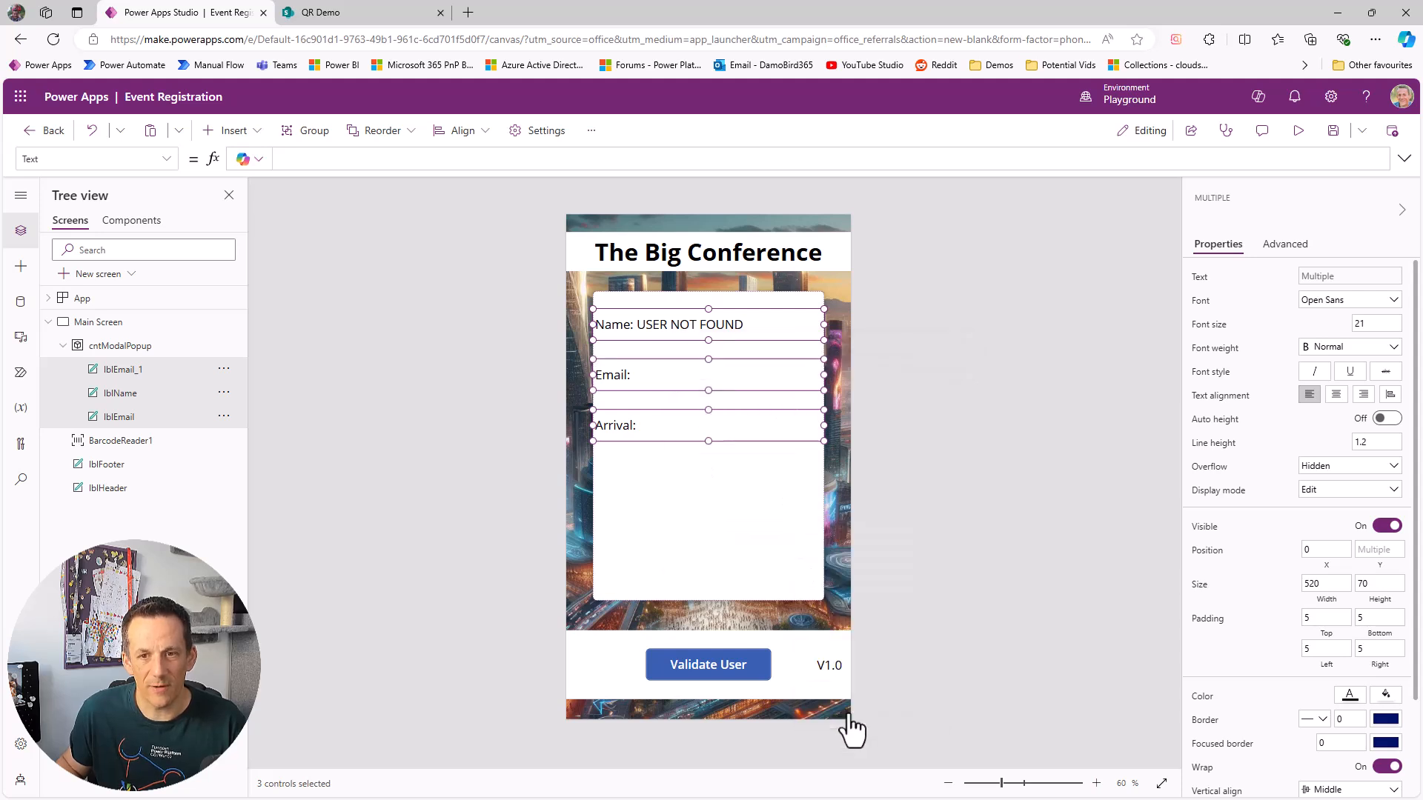
mouse_move(667, 330)
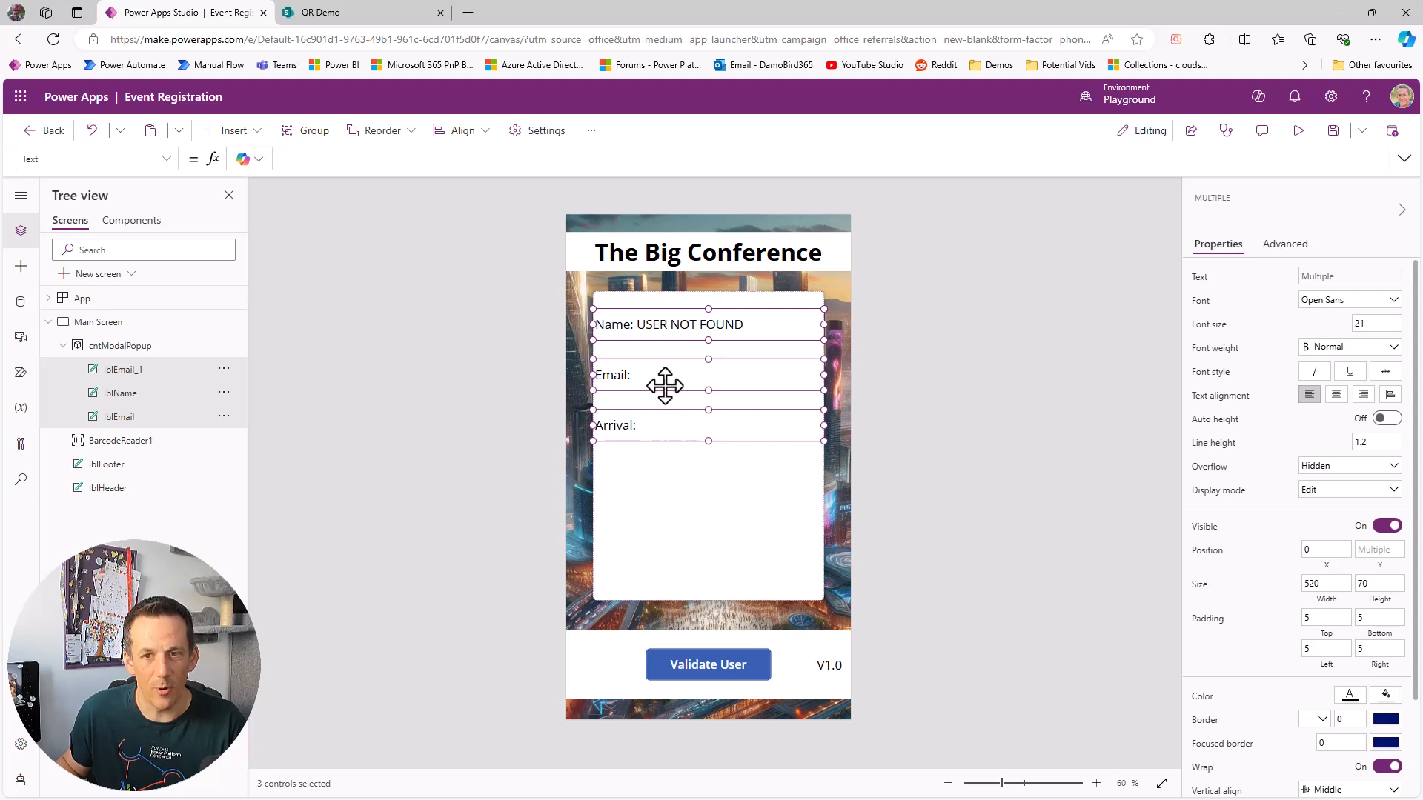
mouse_move(658, 378)
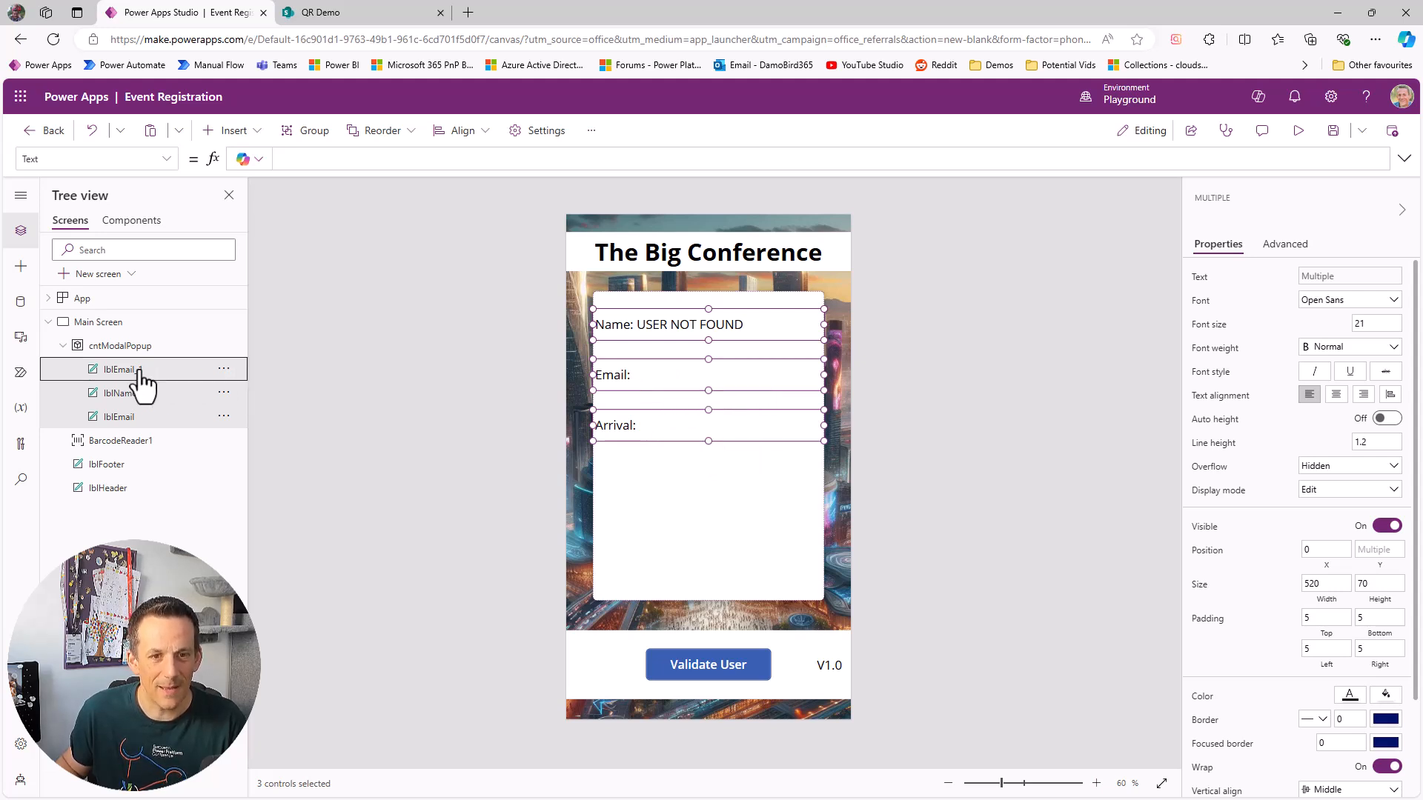
double_click(119, 369)
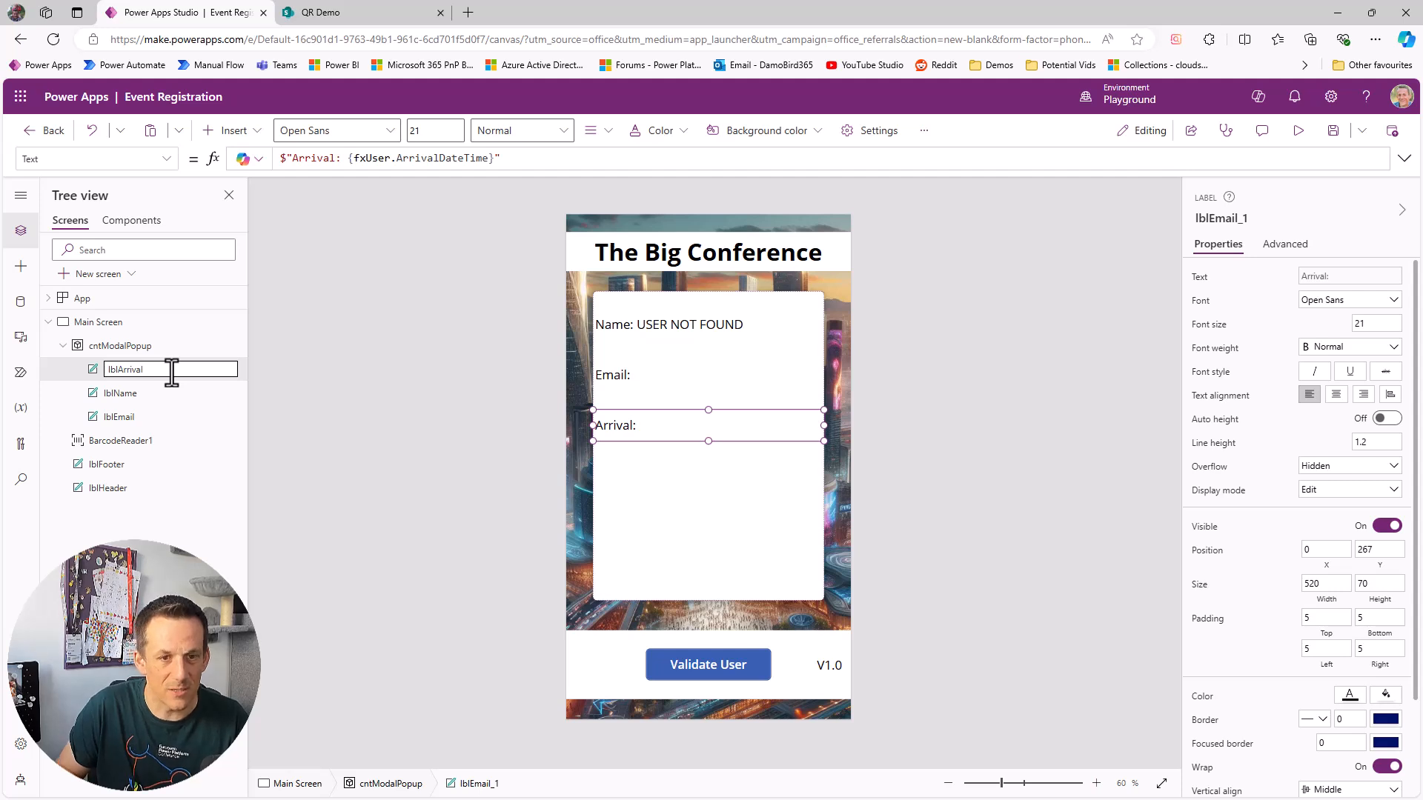
mouse_move(157, 398)
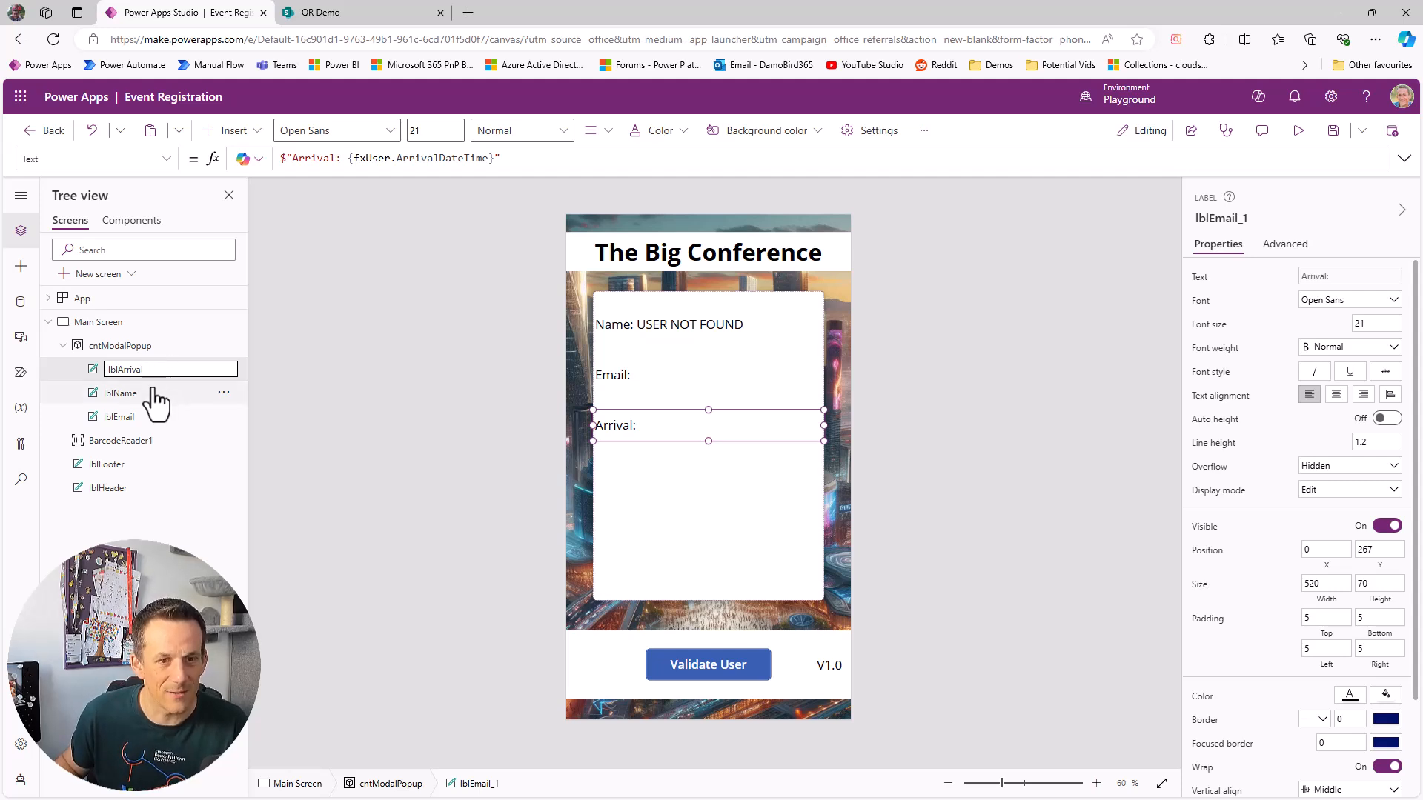
mouse_move(120, 393)
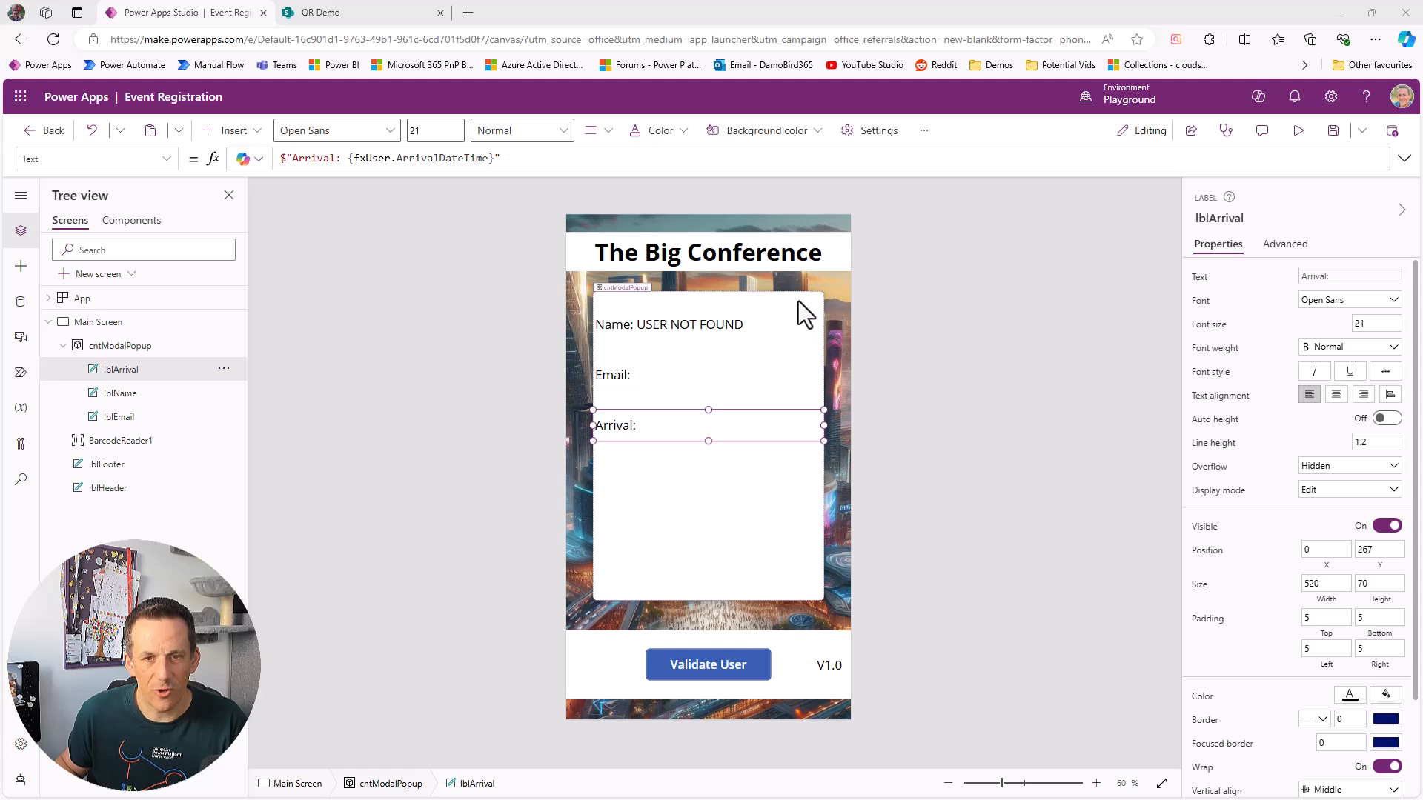
Step: Insert a Cancel icon from the icon search into the popup's top-right corner
click(224, 130)
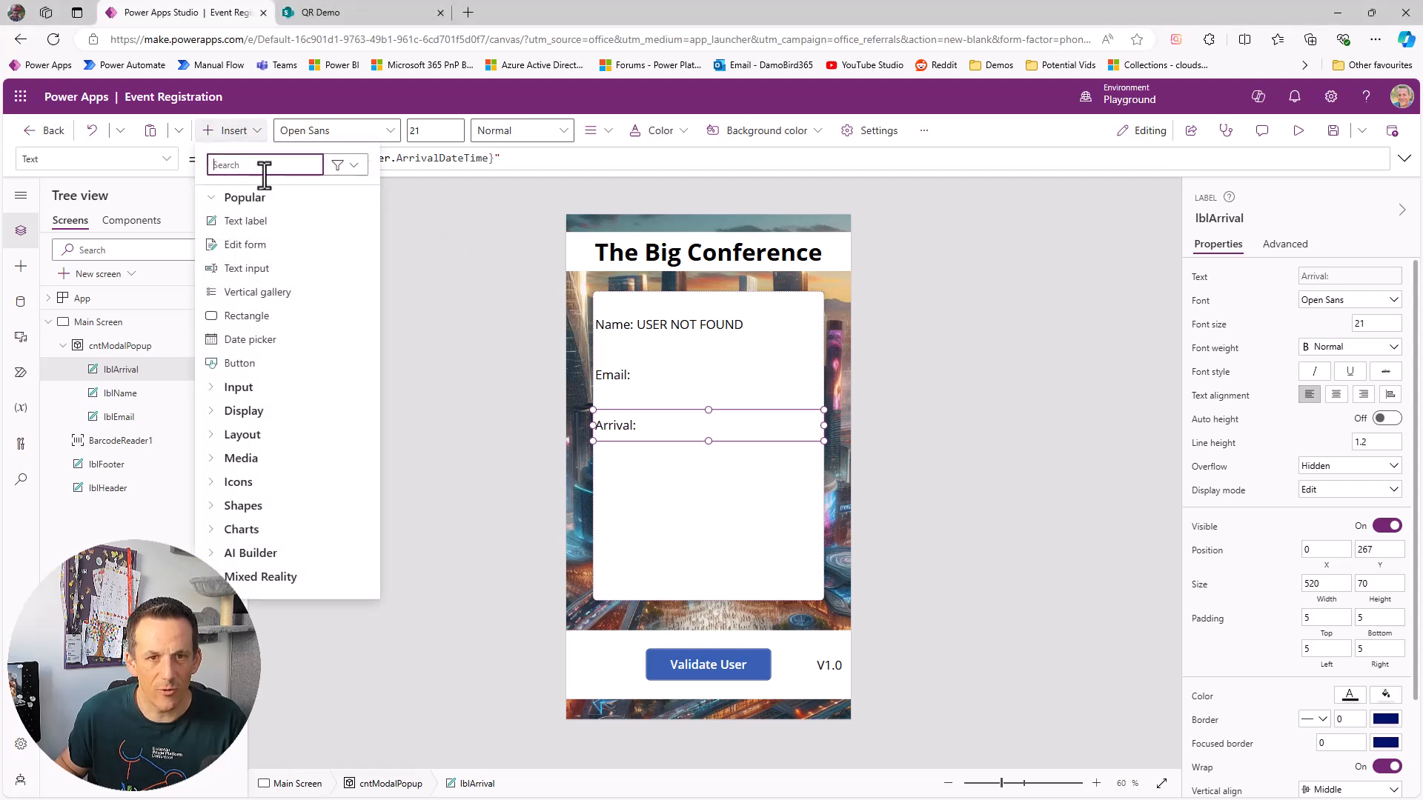
text(icon)
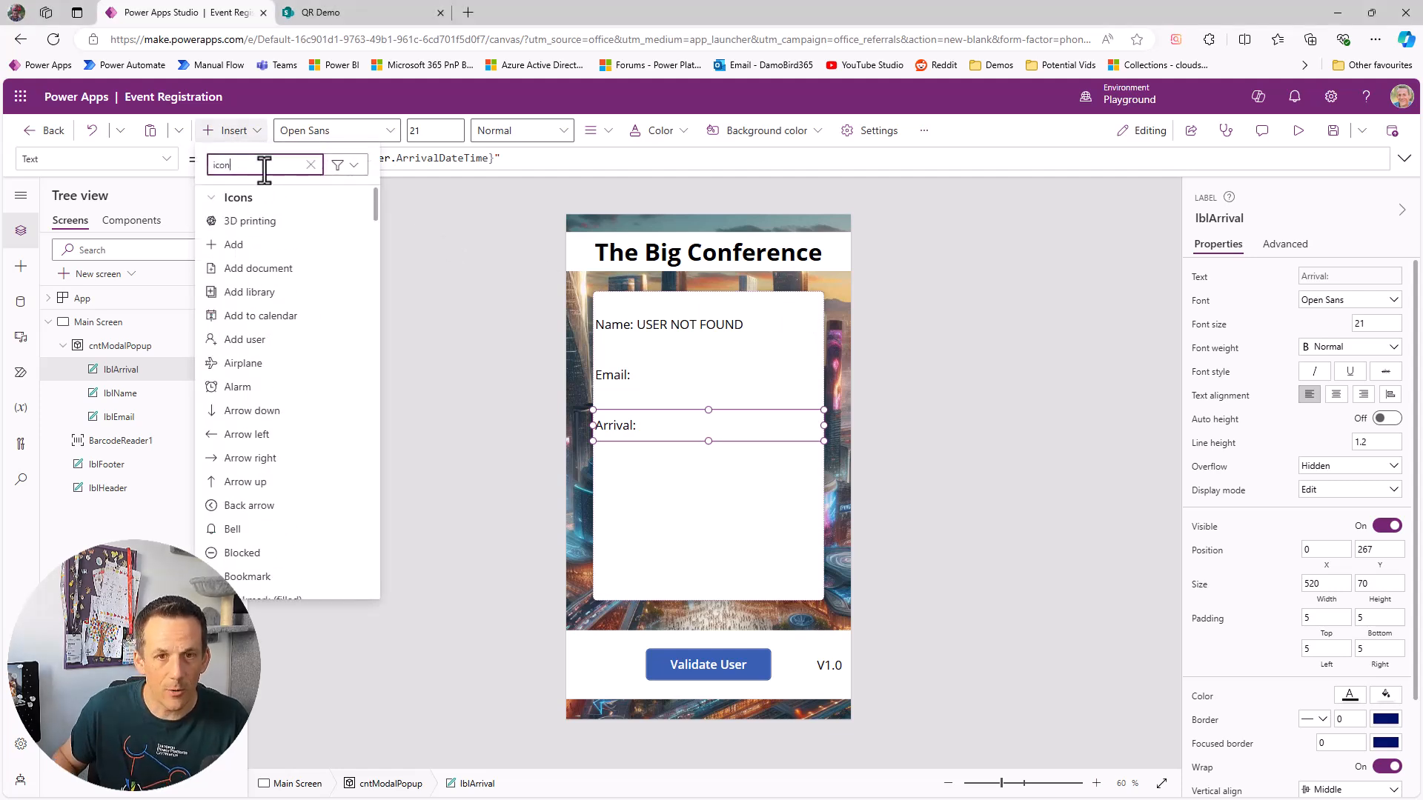
scroll(down, 3)
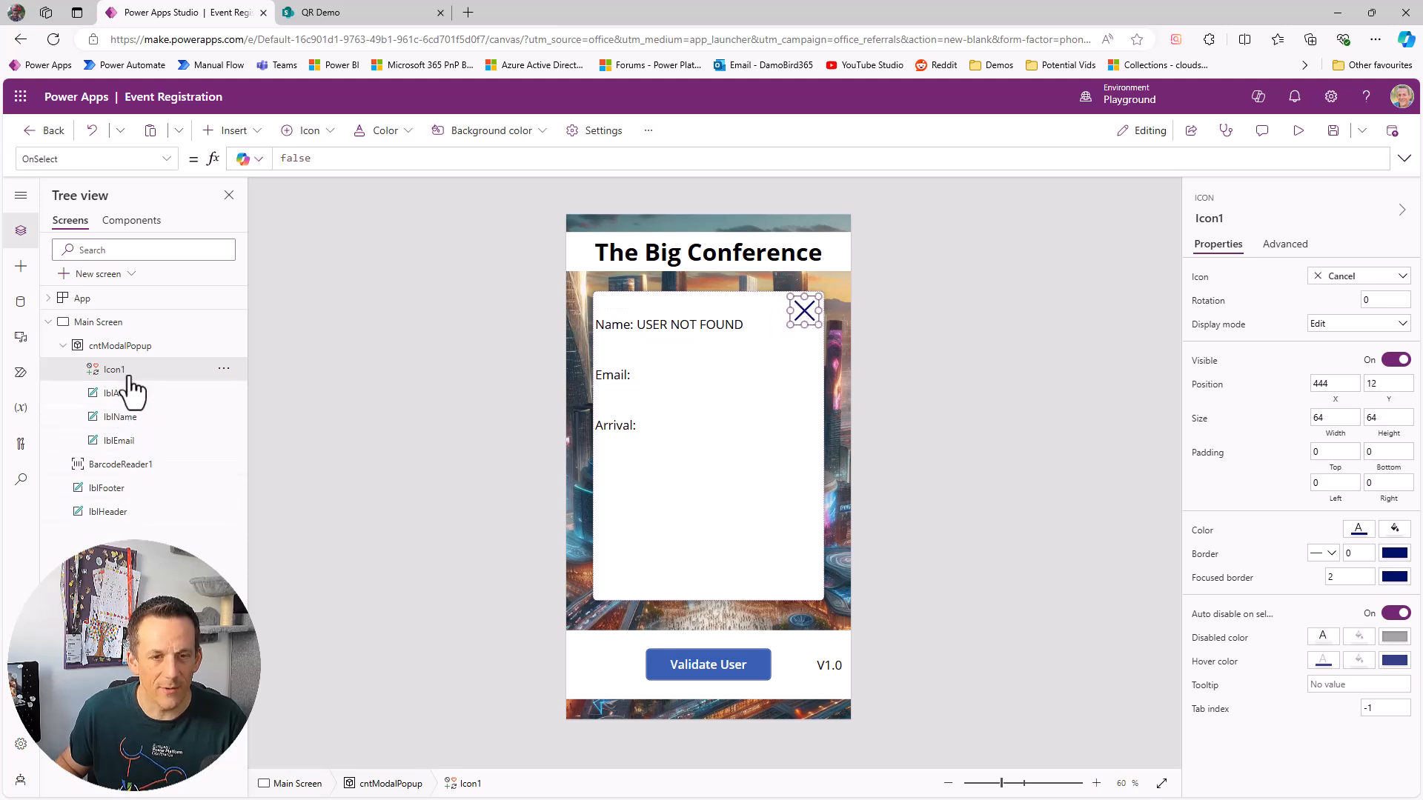
Step: Rename the new cross icon to icoClose
double_click(114, 369)
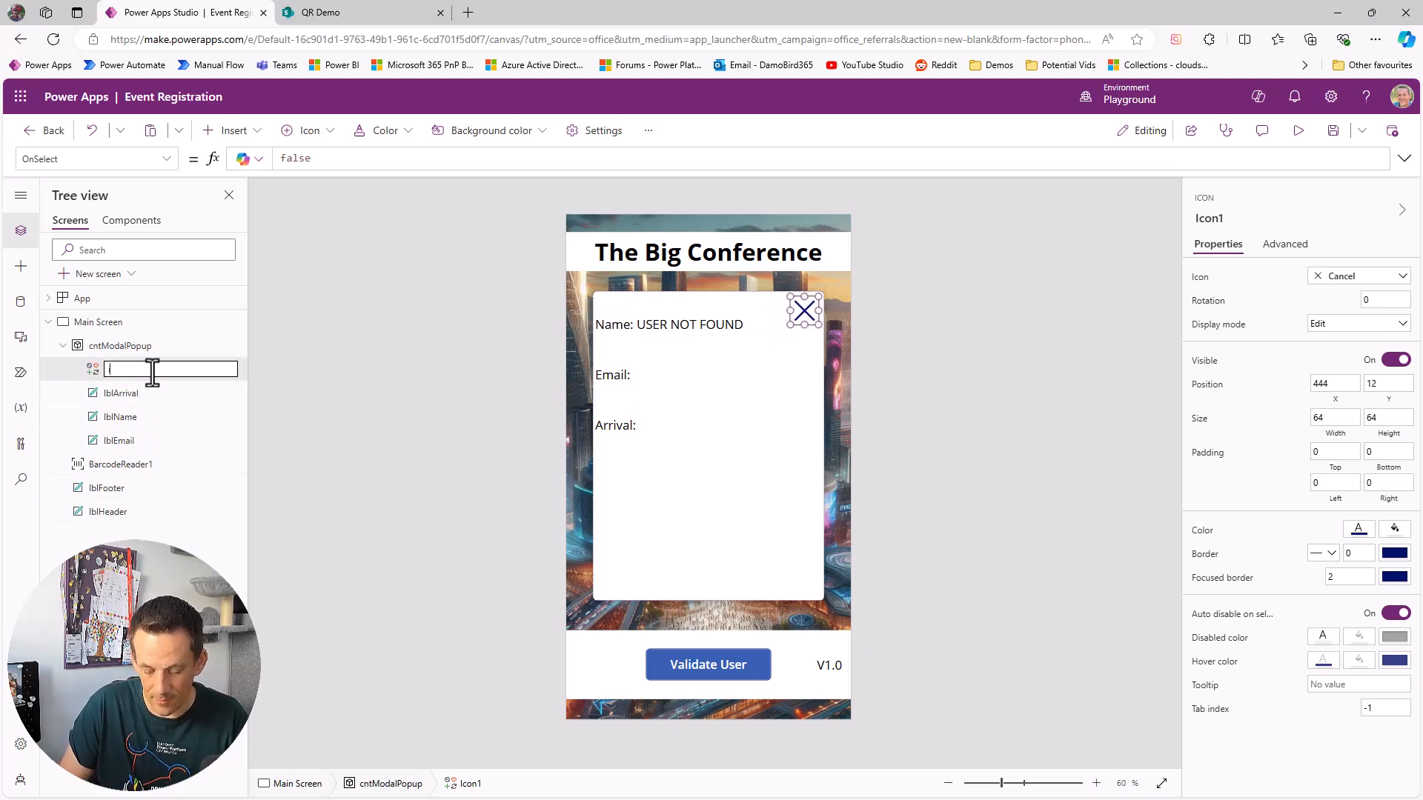
text(icoClose)
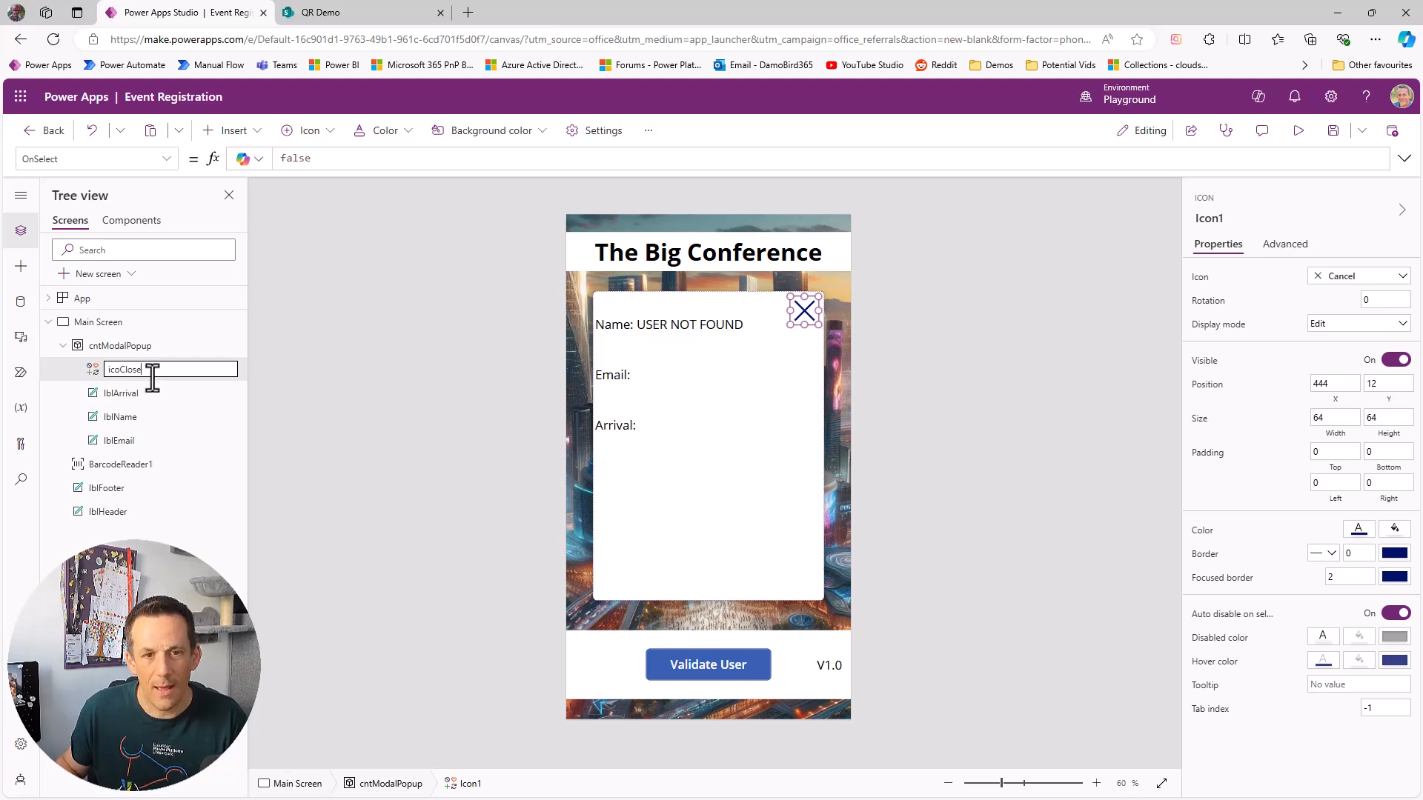
mouse_move(154, 385)
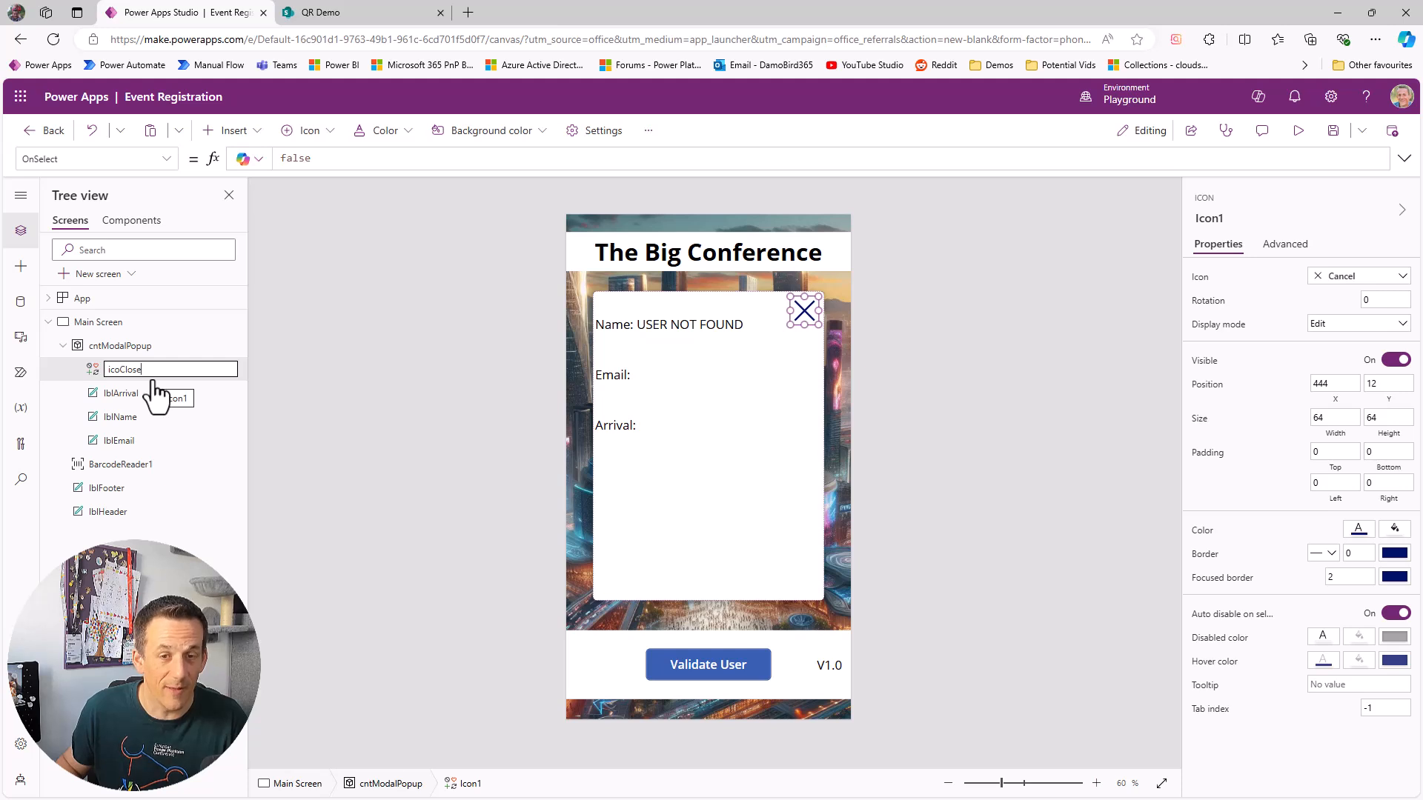
key(Return)
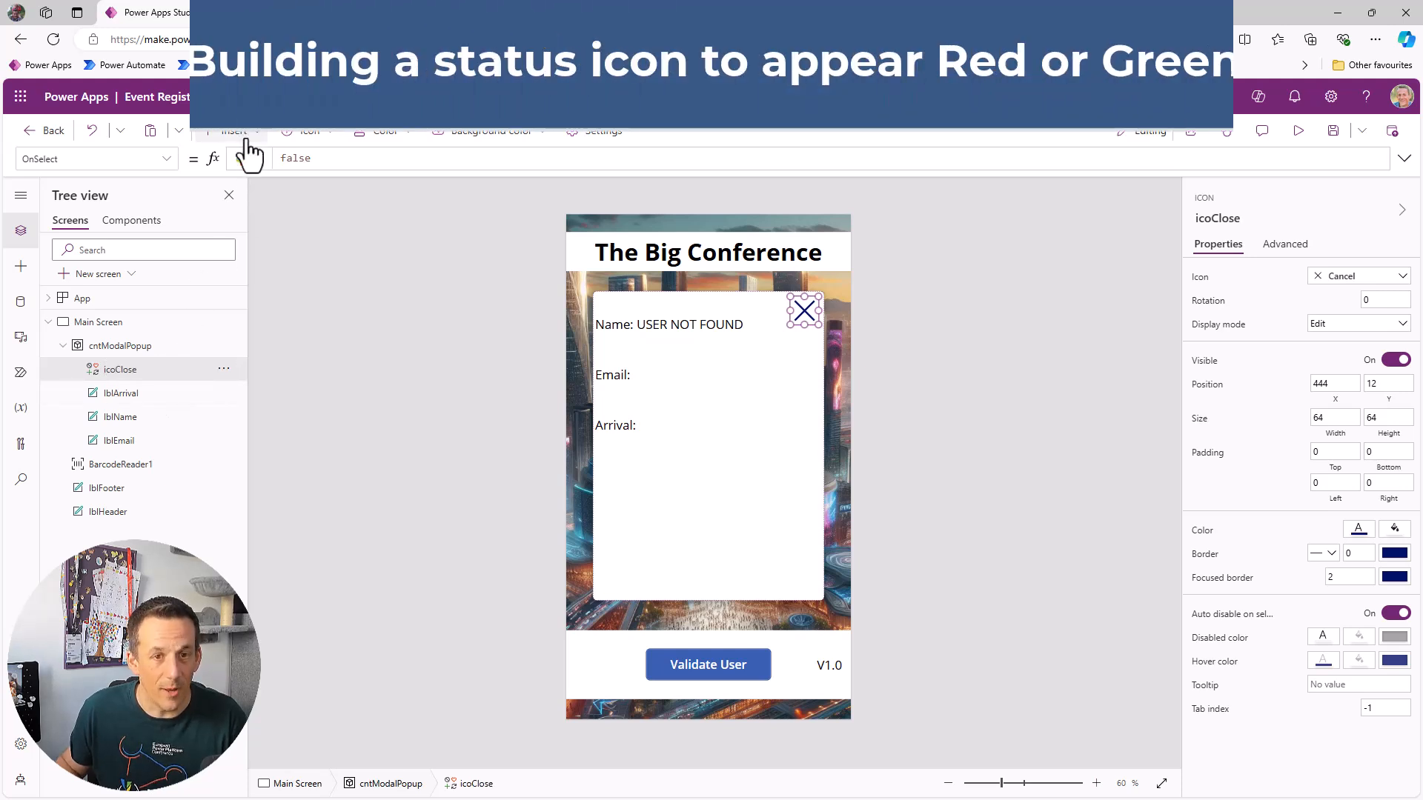
Step: Add a plus icon to the popup, fill it red and select its Fill property for editing
click(235, 131)
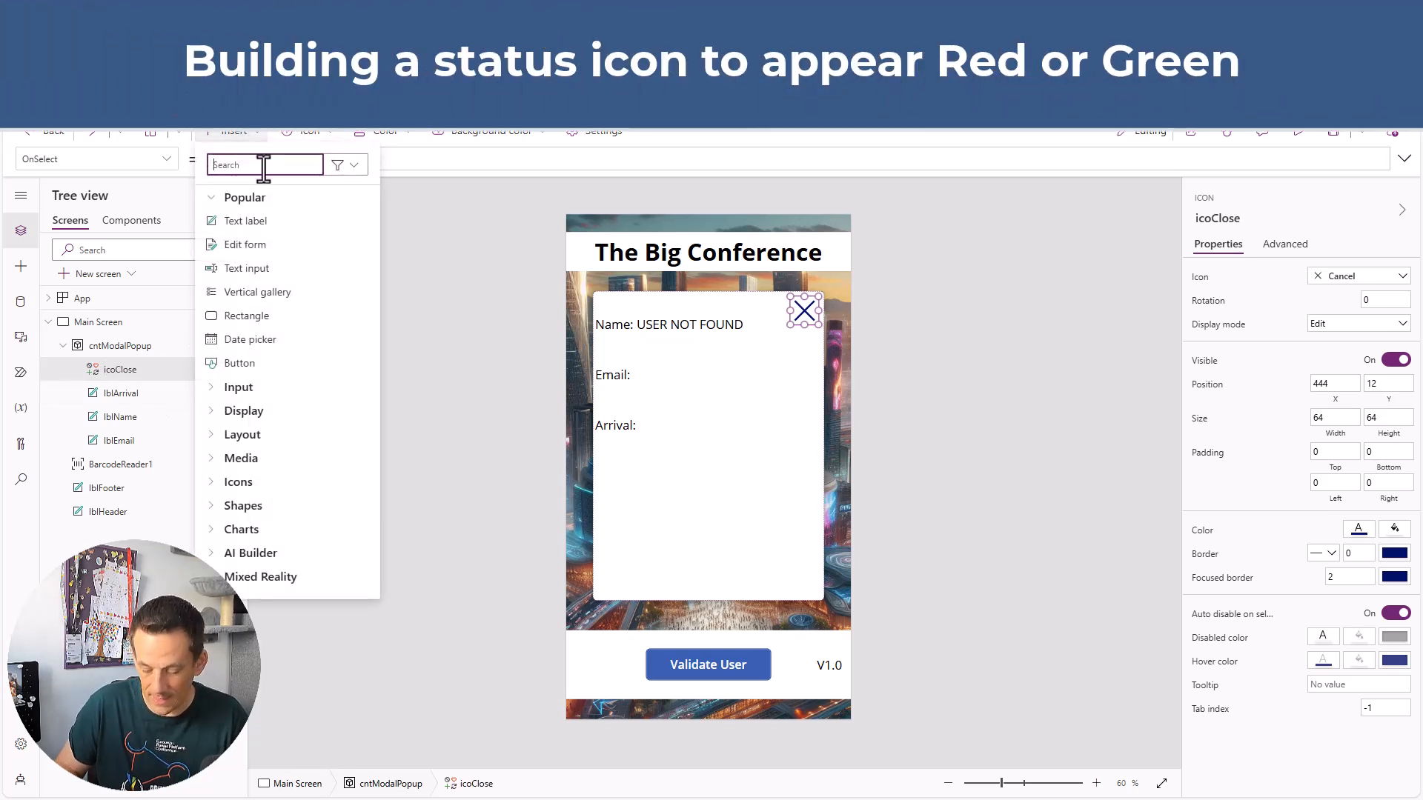
text(icon)
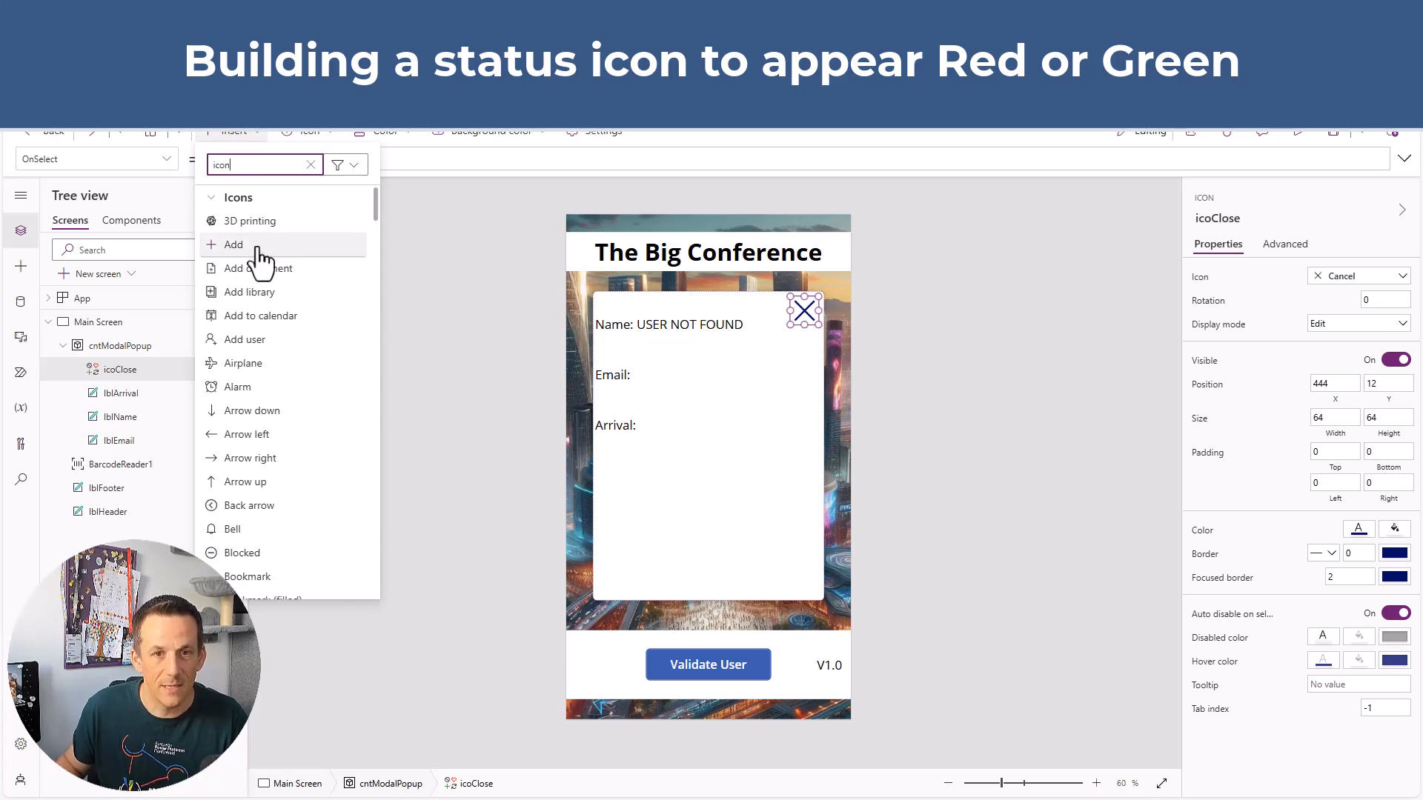
click(232, 245)
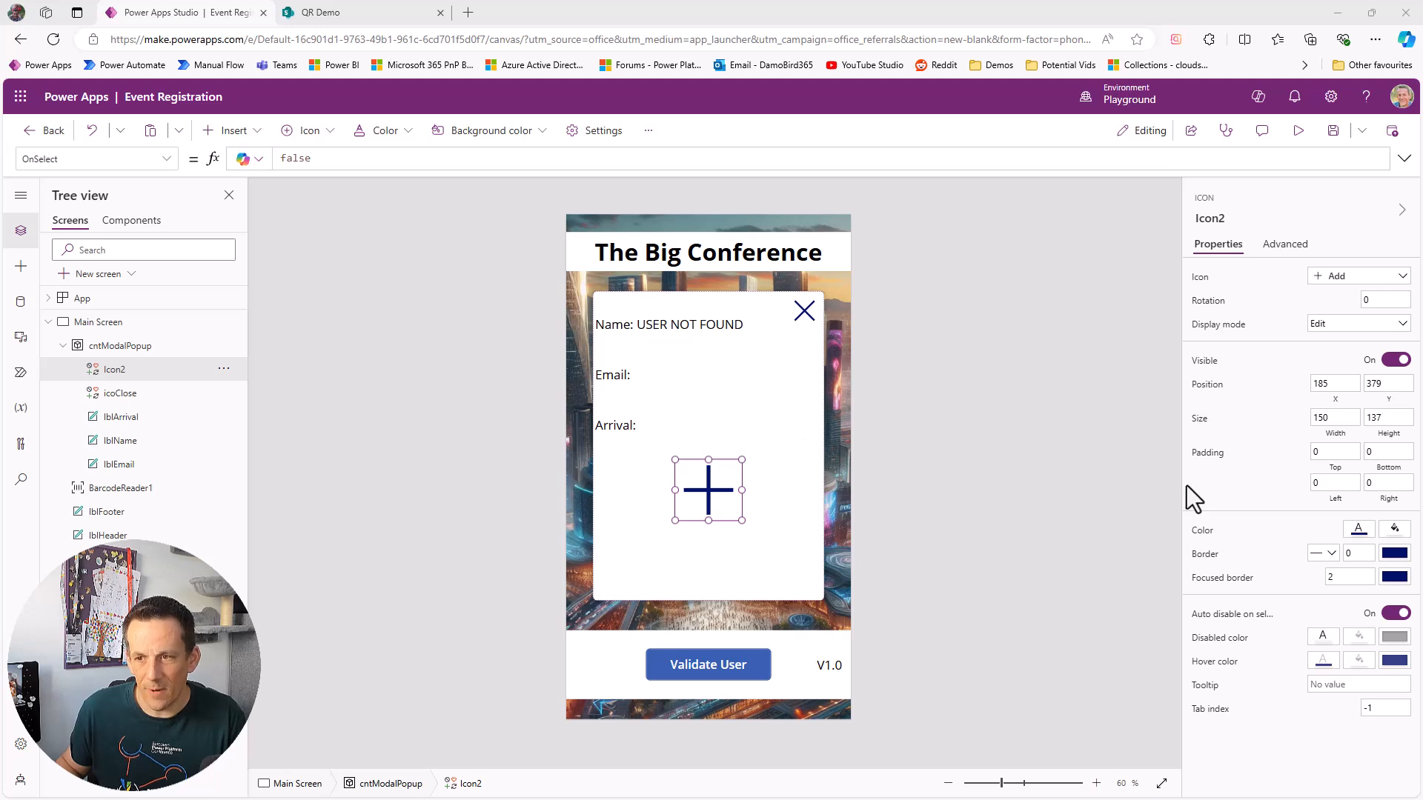
click(1360, 530)
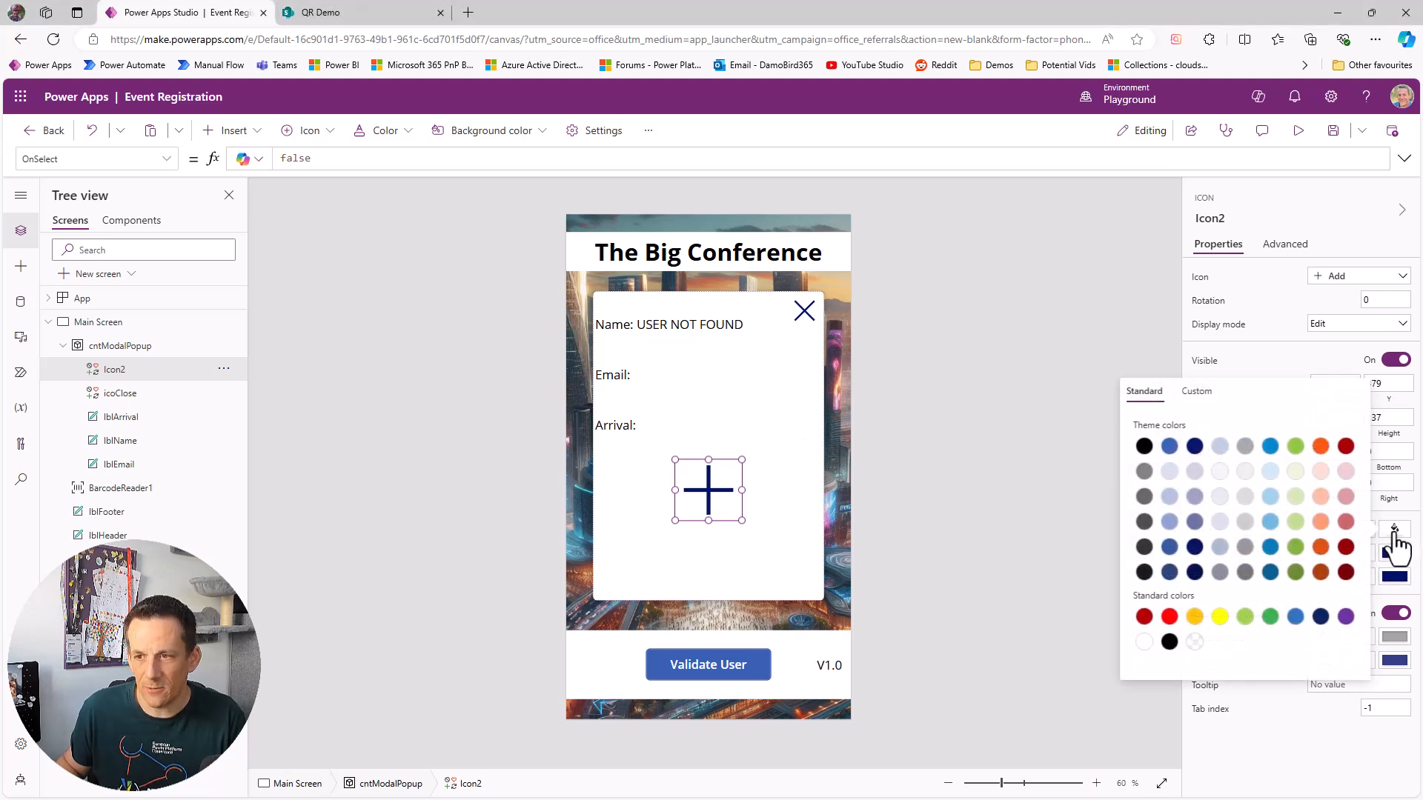
click(1170, 616)
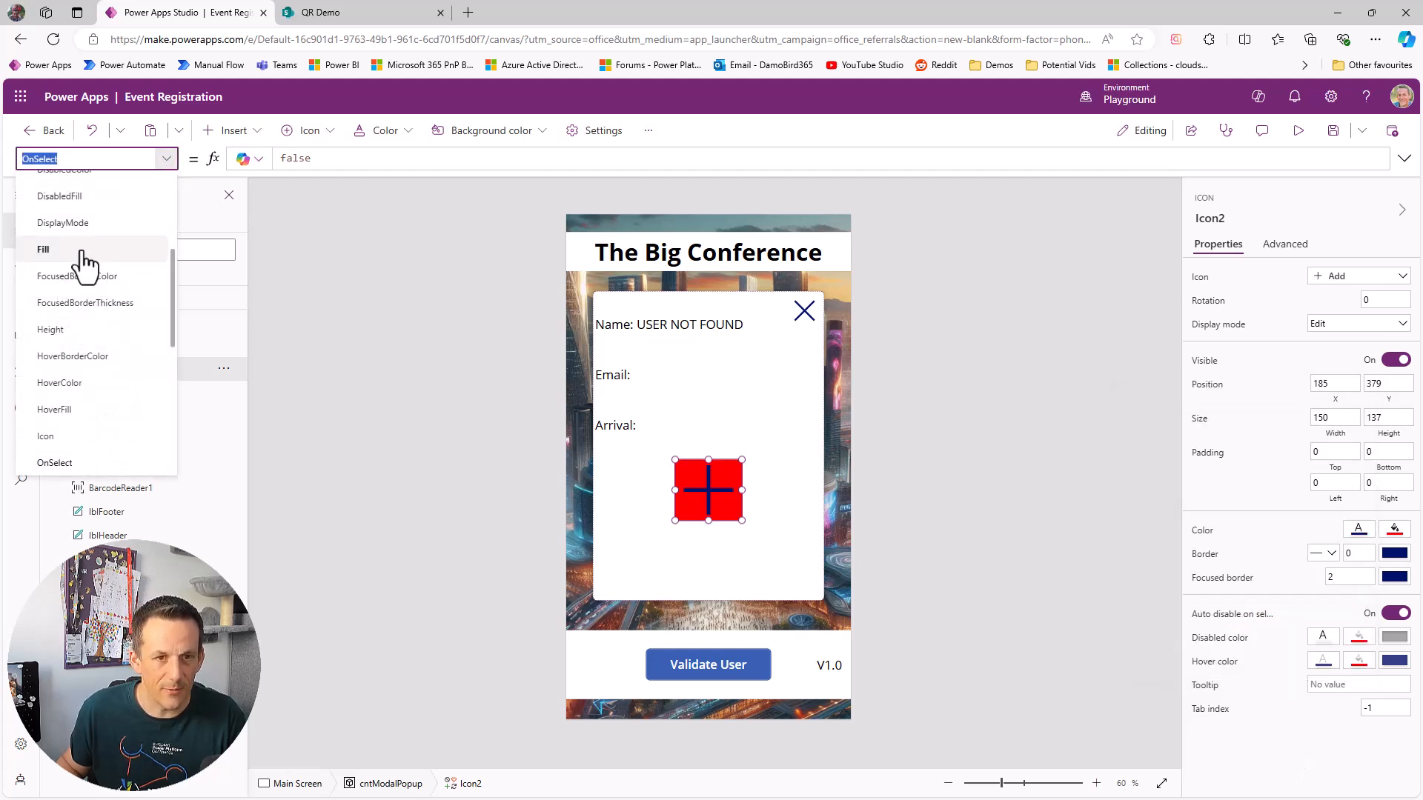
click(43, 249)
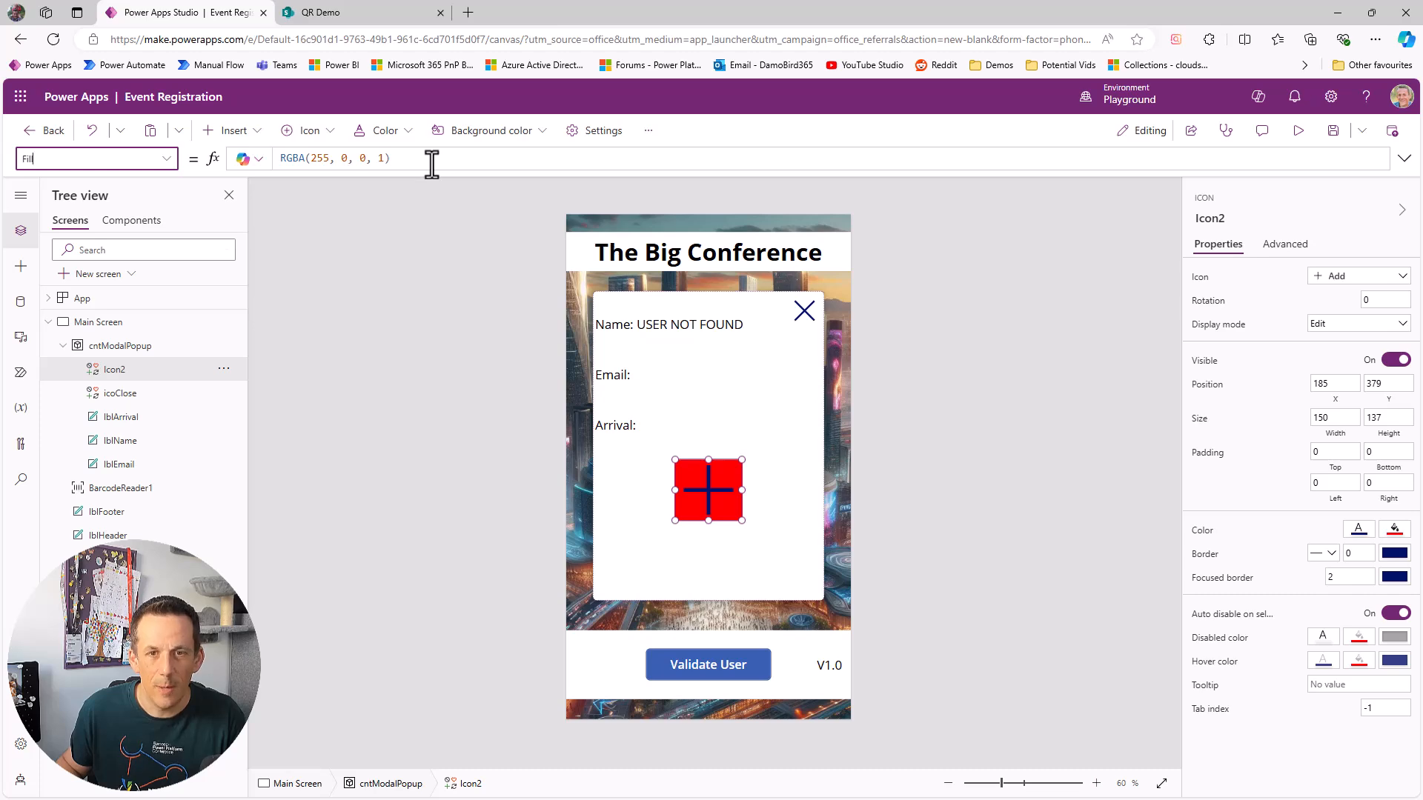
click(333, 158)
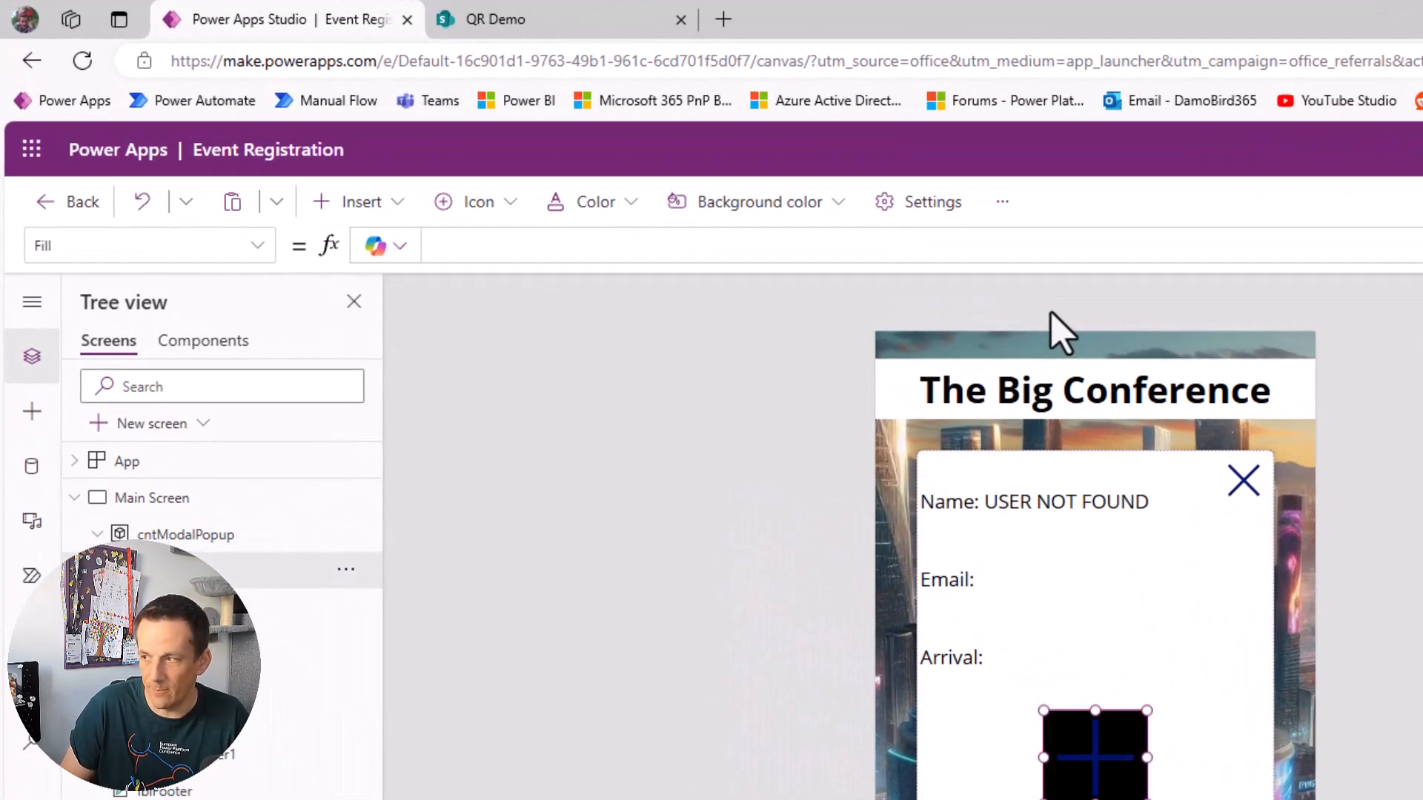
Step: Enter the Fill formula If(IsBlank(fxUser.ArrivalDateTime),Color.Red,Color.Green)
text(If()
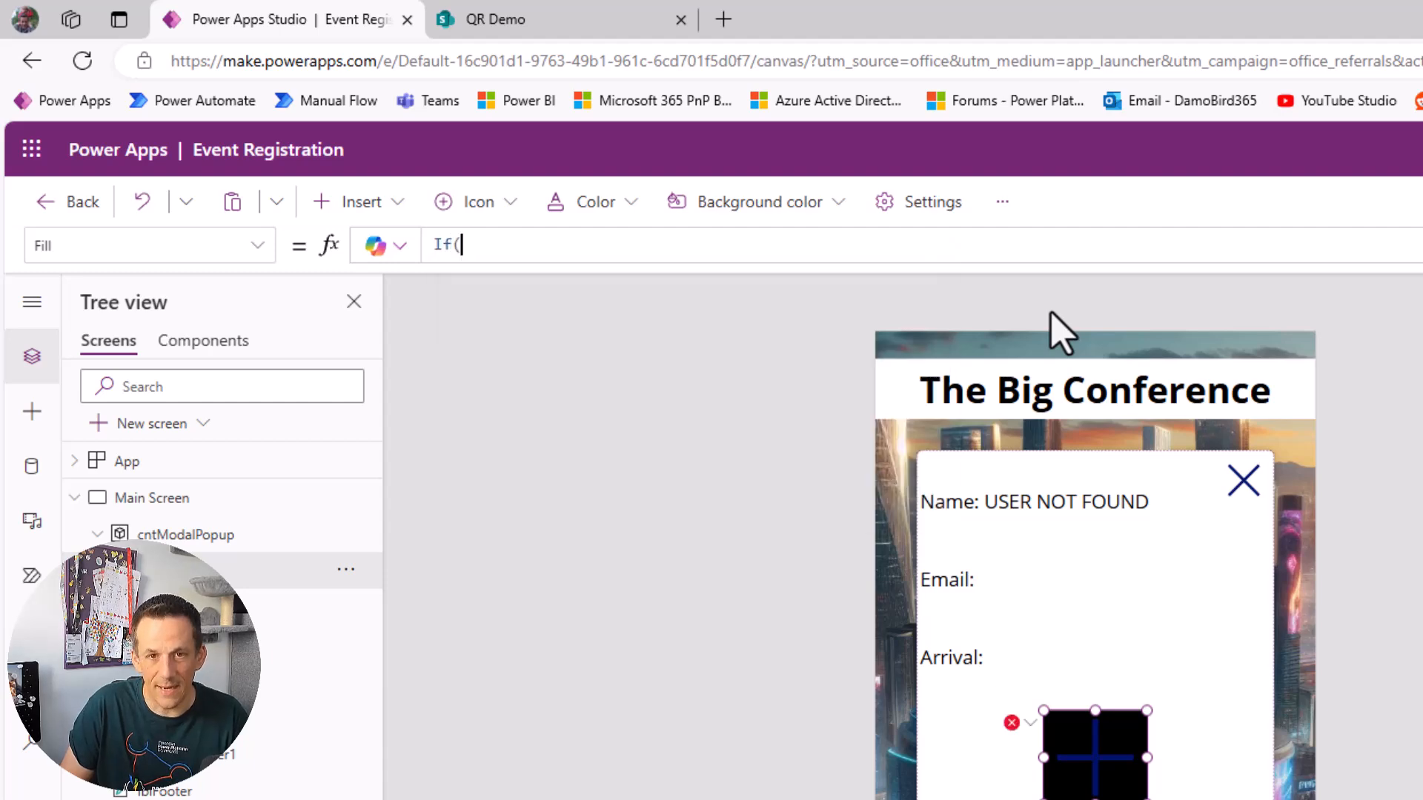
text(IsB)
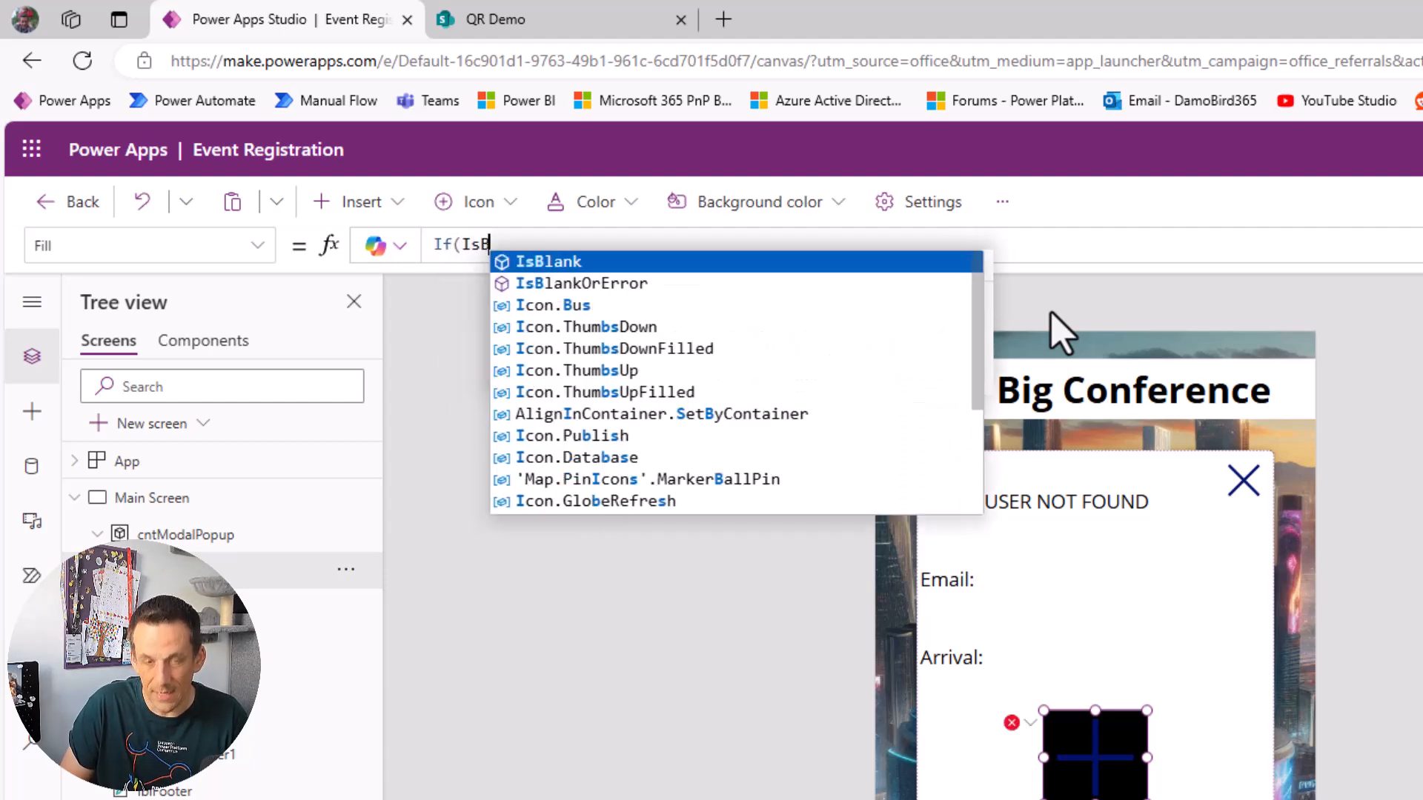
text(l)
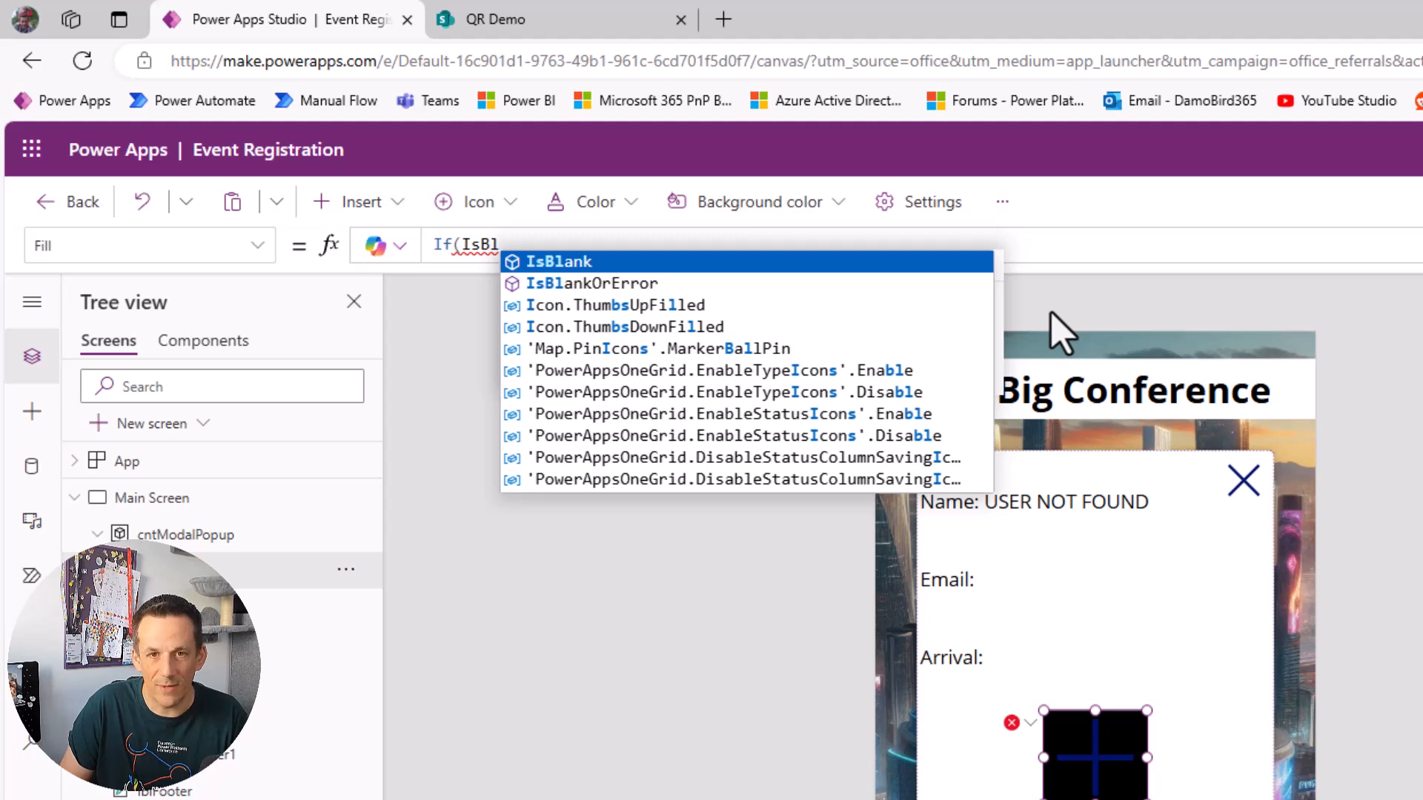
click(559, 261)
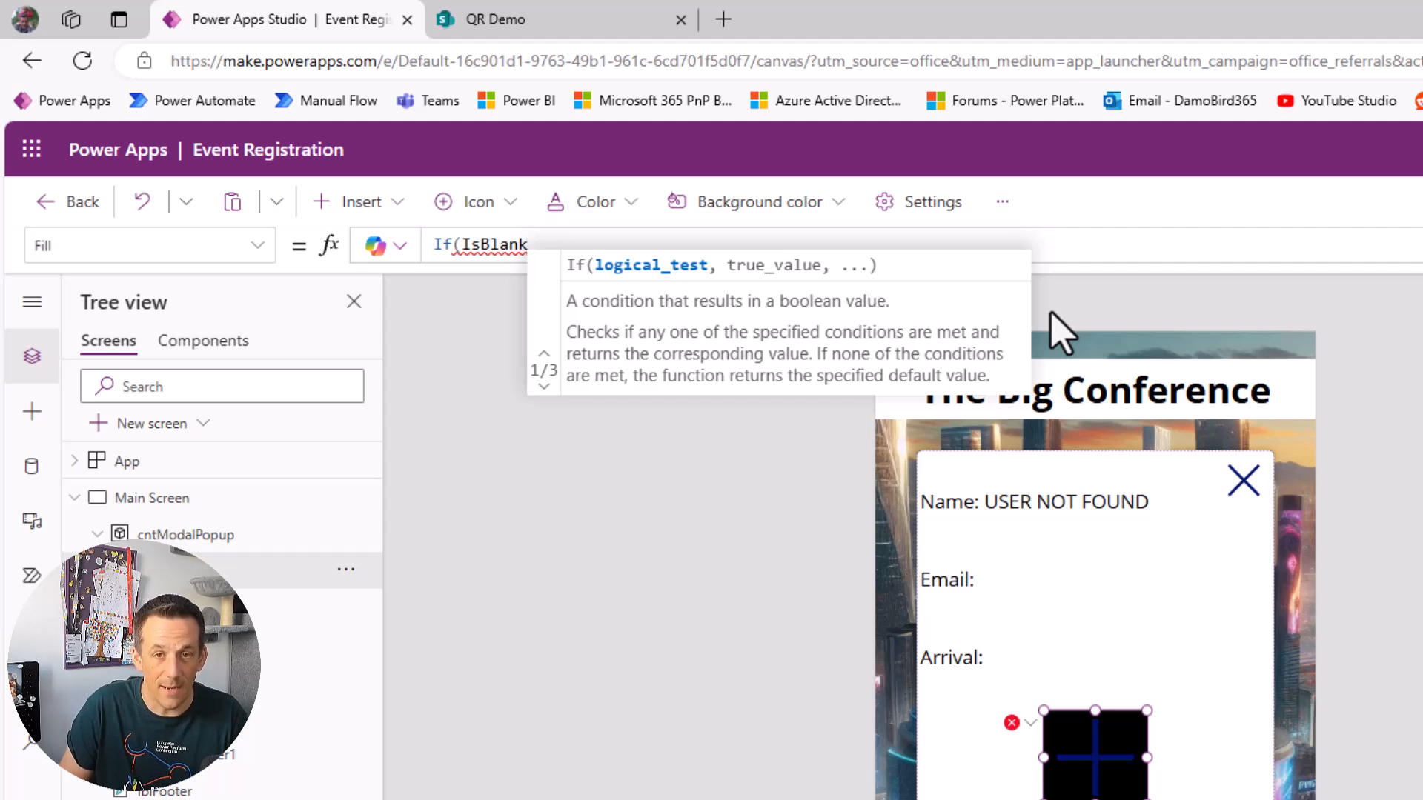
text(()
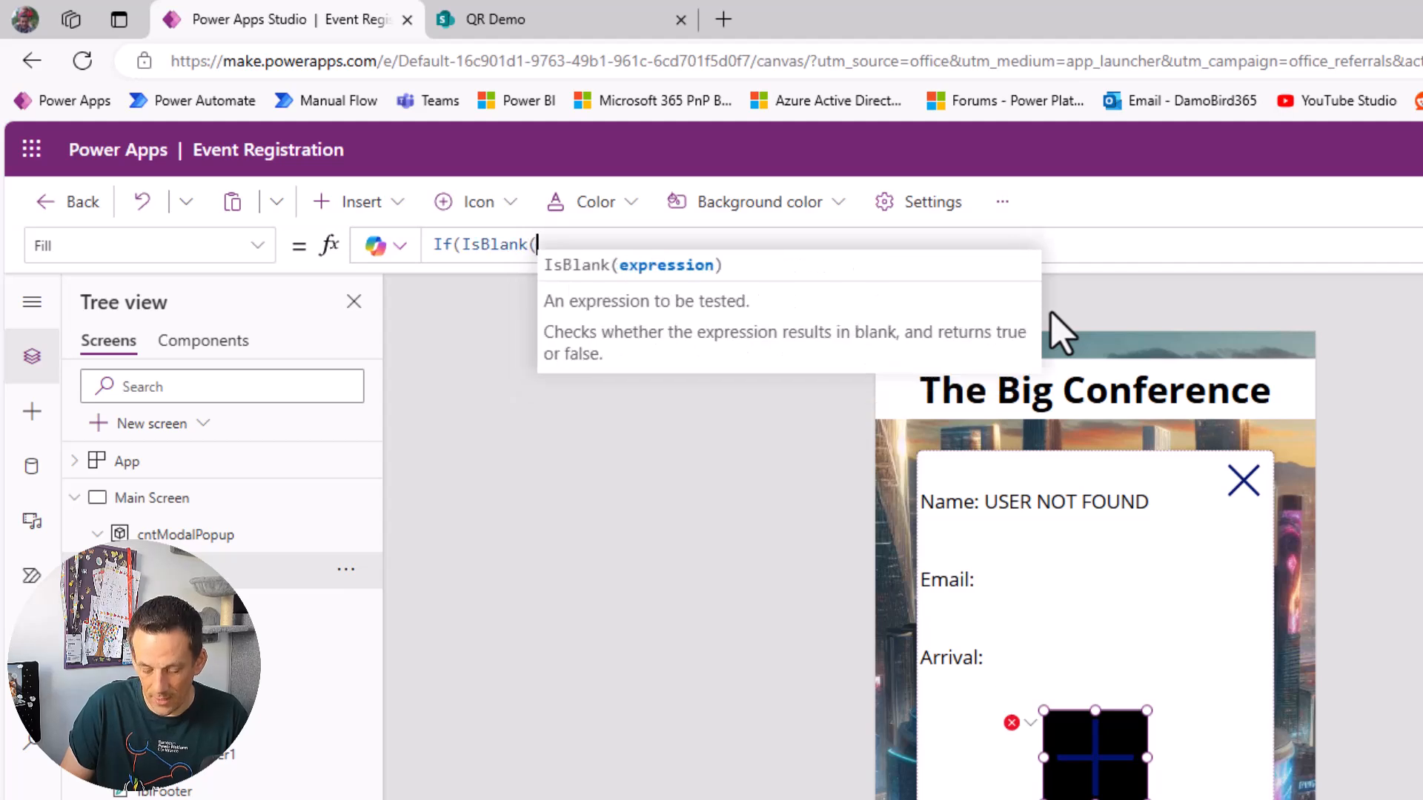
text(User)
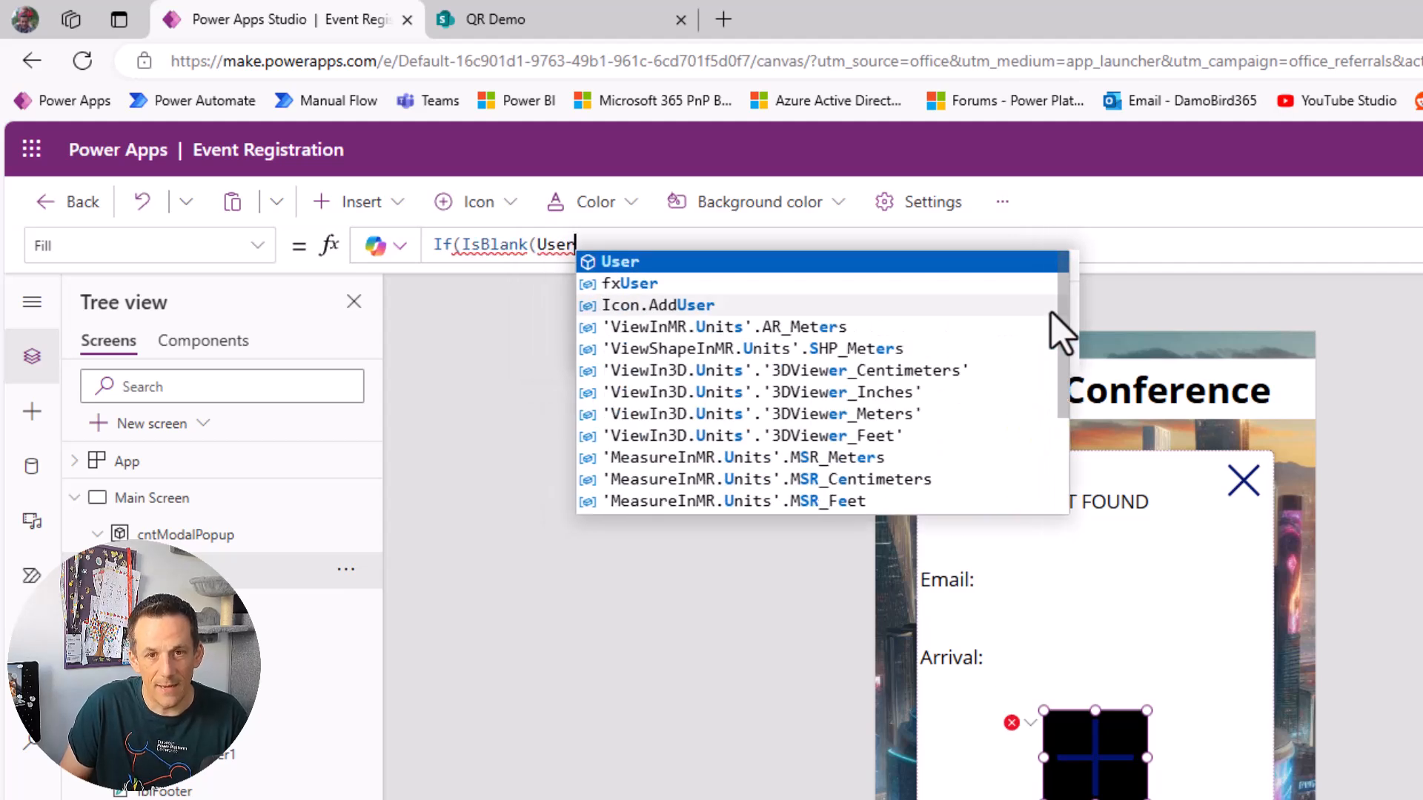
click(630, 283)
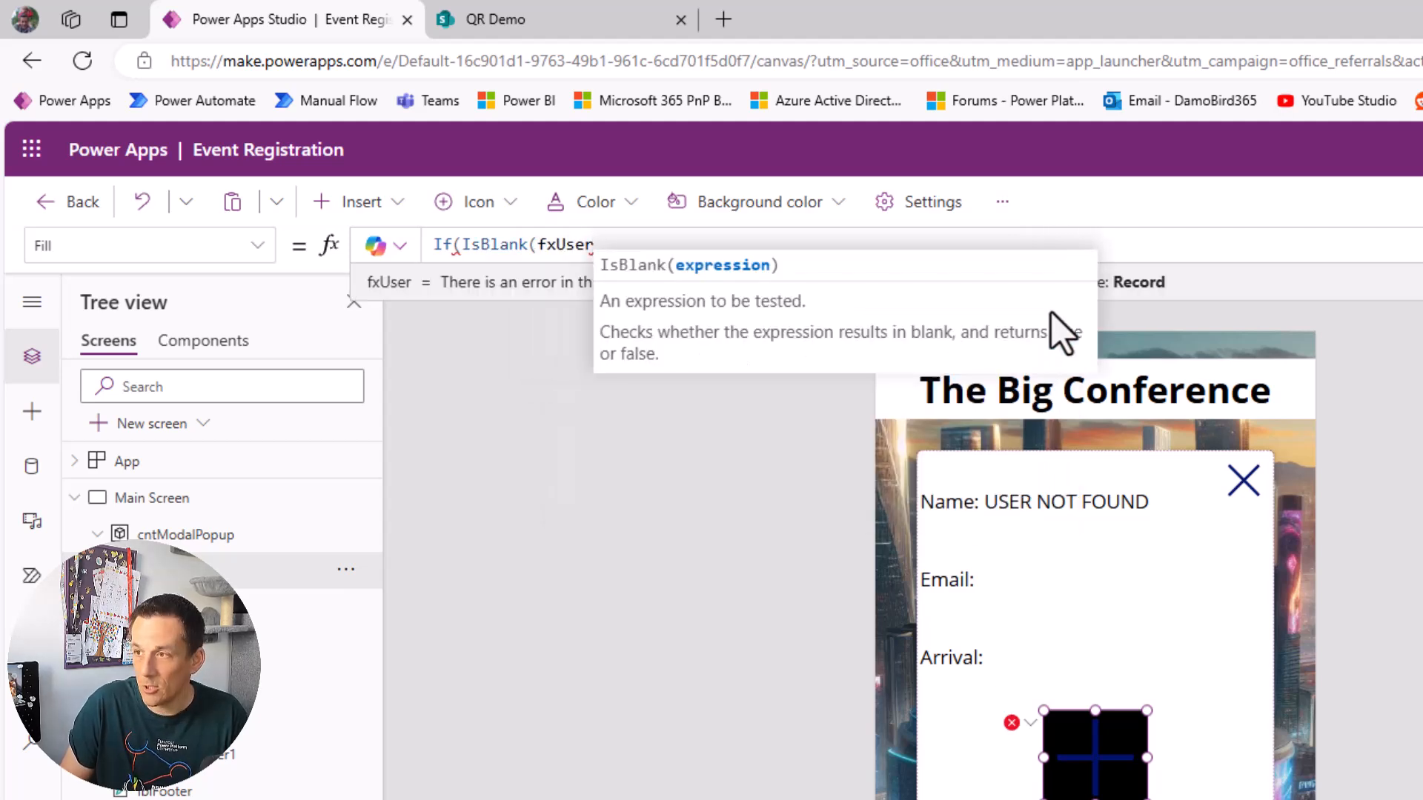
text(.ArrivalDateTime)
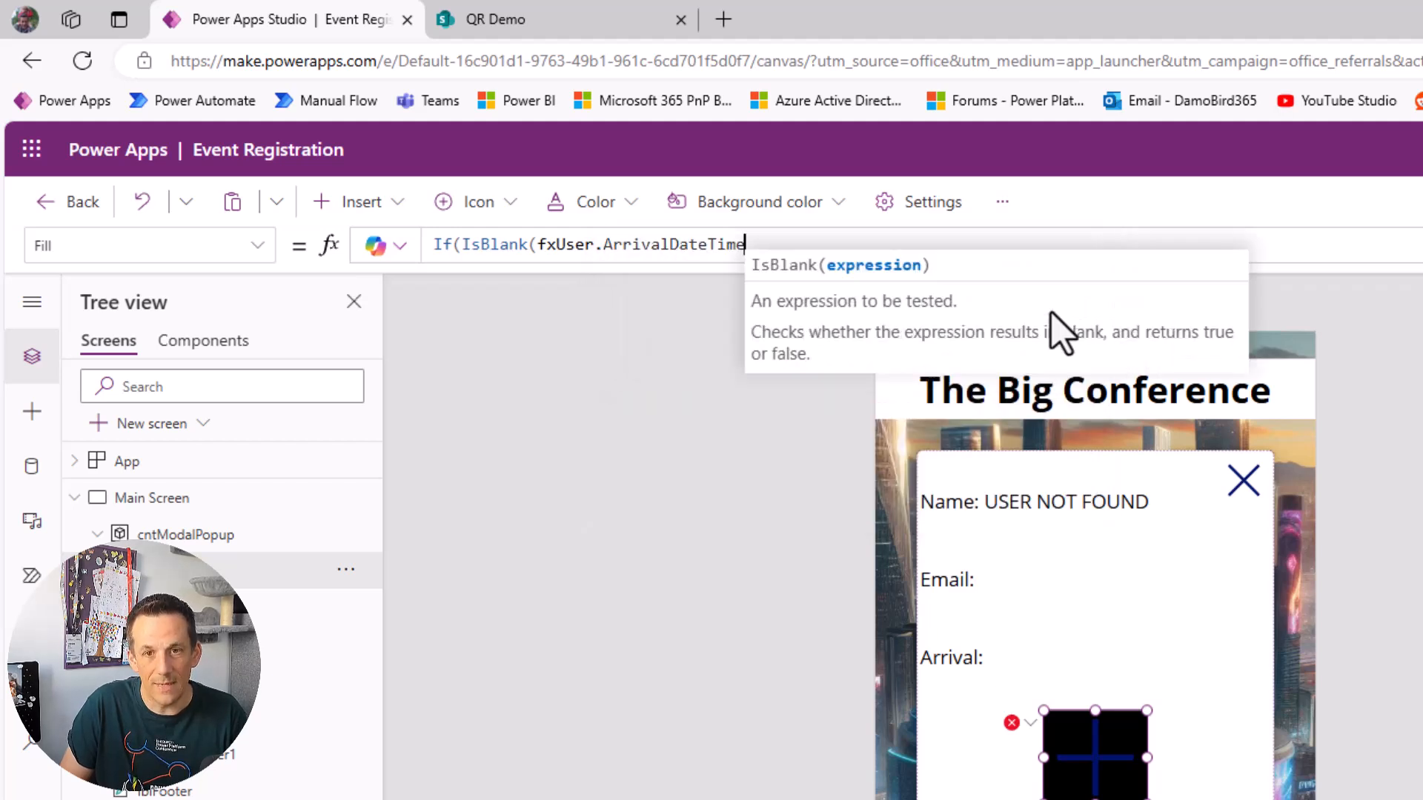
text())
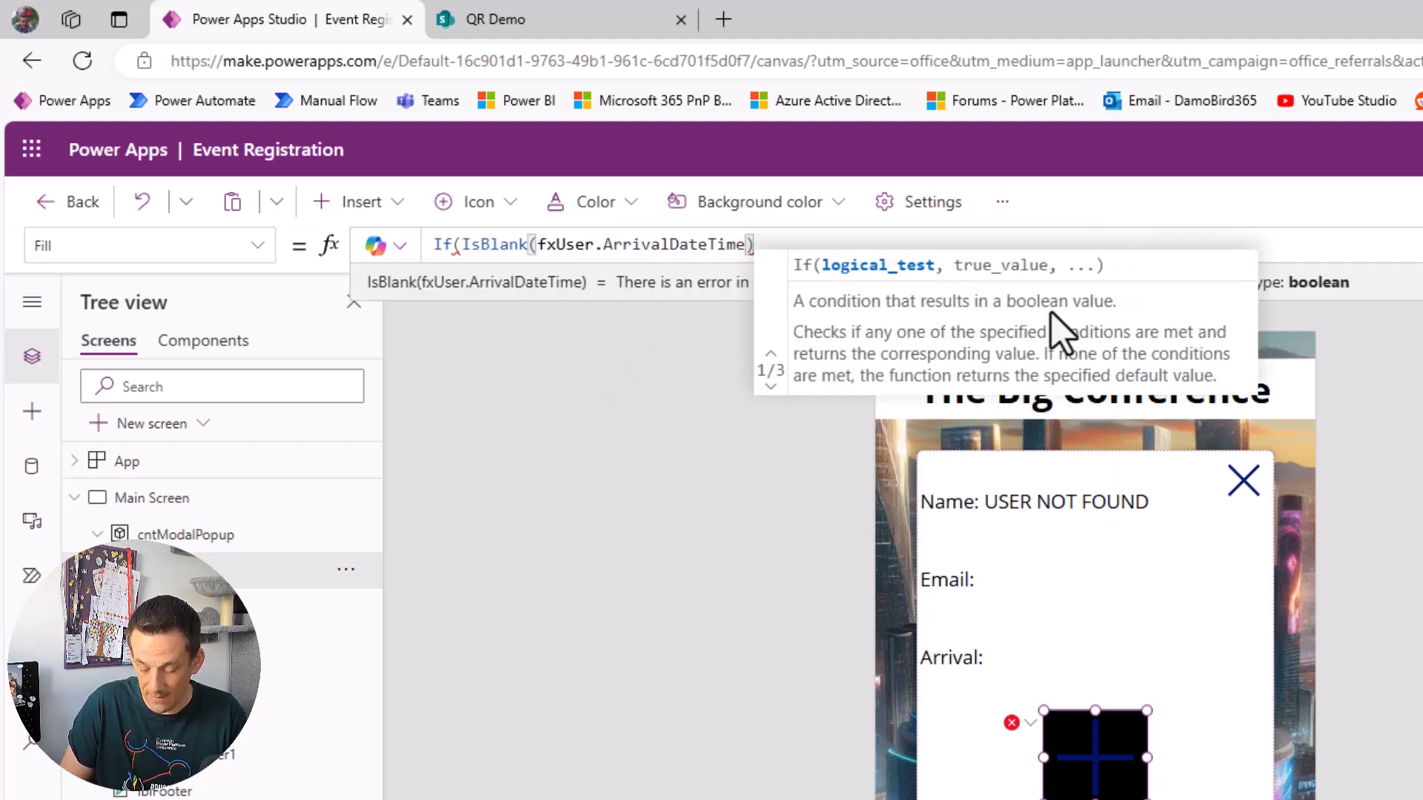
text(,Color.Red)
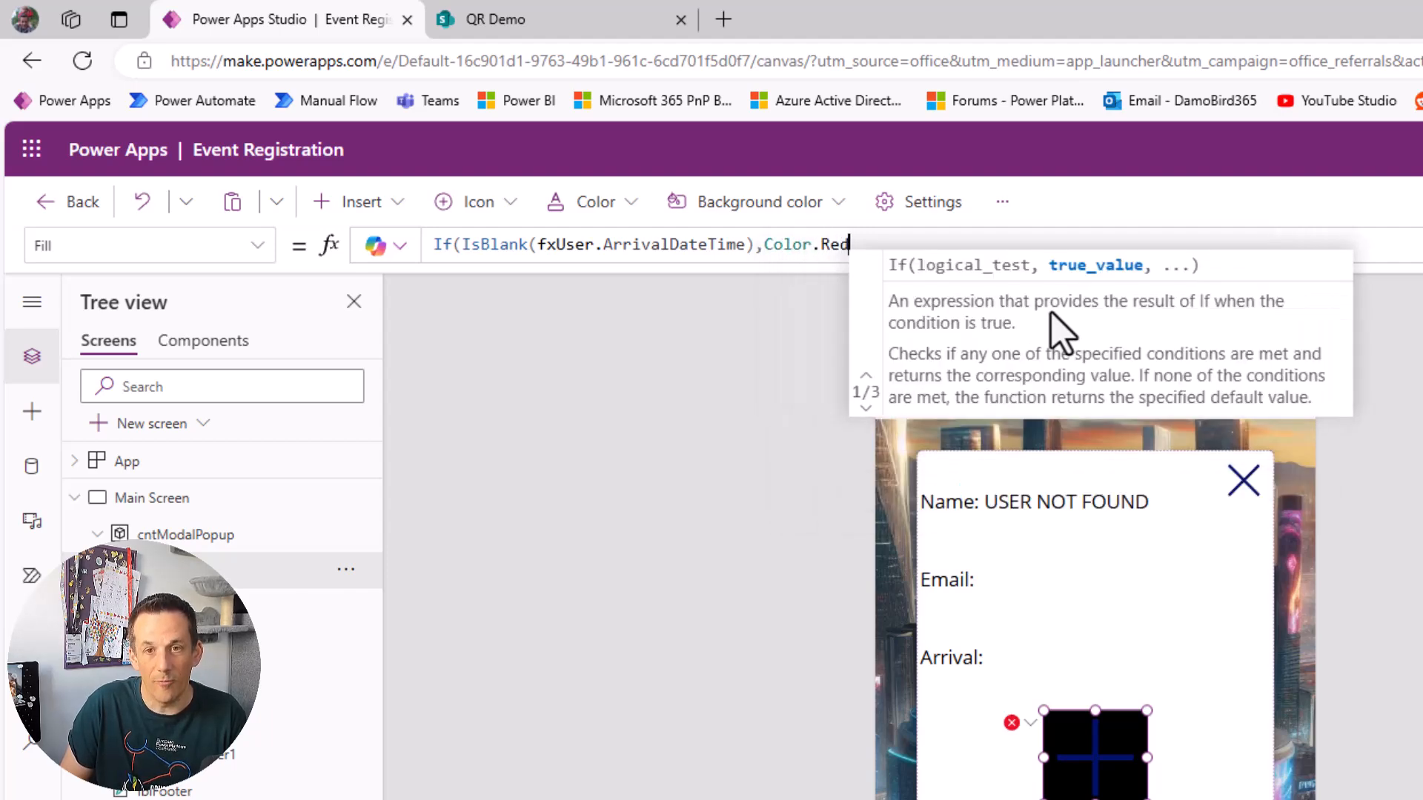
text(,Co)
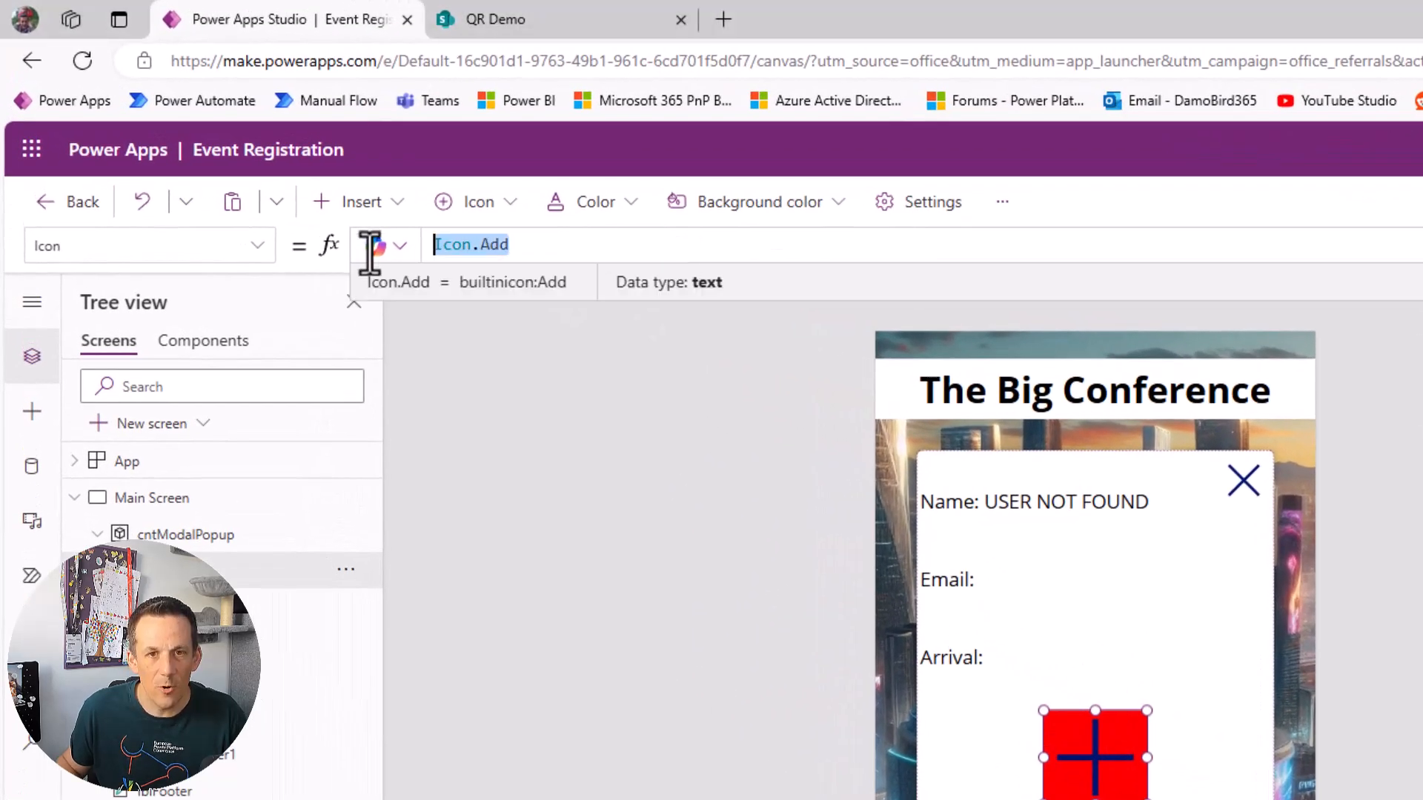
Step: Set the Icon property to If(IsBlank(fxUser.ArrivalDateTime),Icon.Cancel,Icon.Check)
text(If(IsBlank(fxUser.ArrivalDateTime),Color.Red,Color.Green))
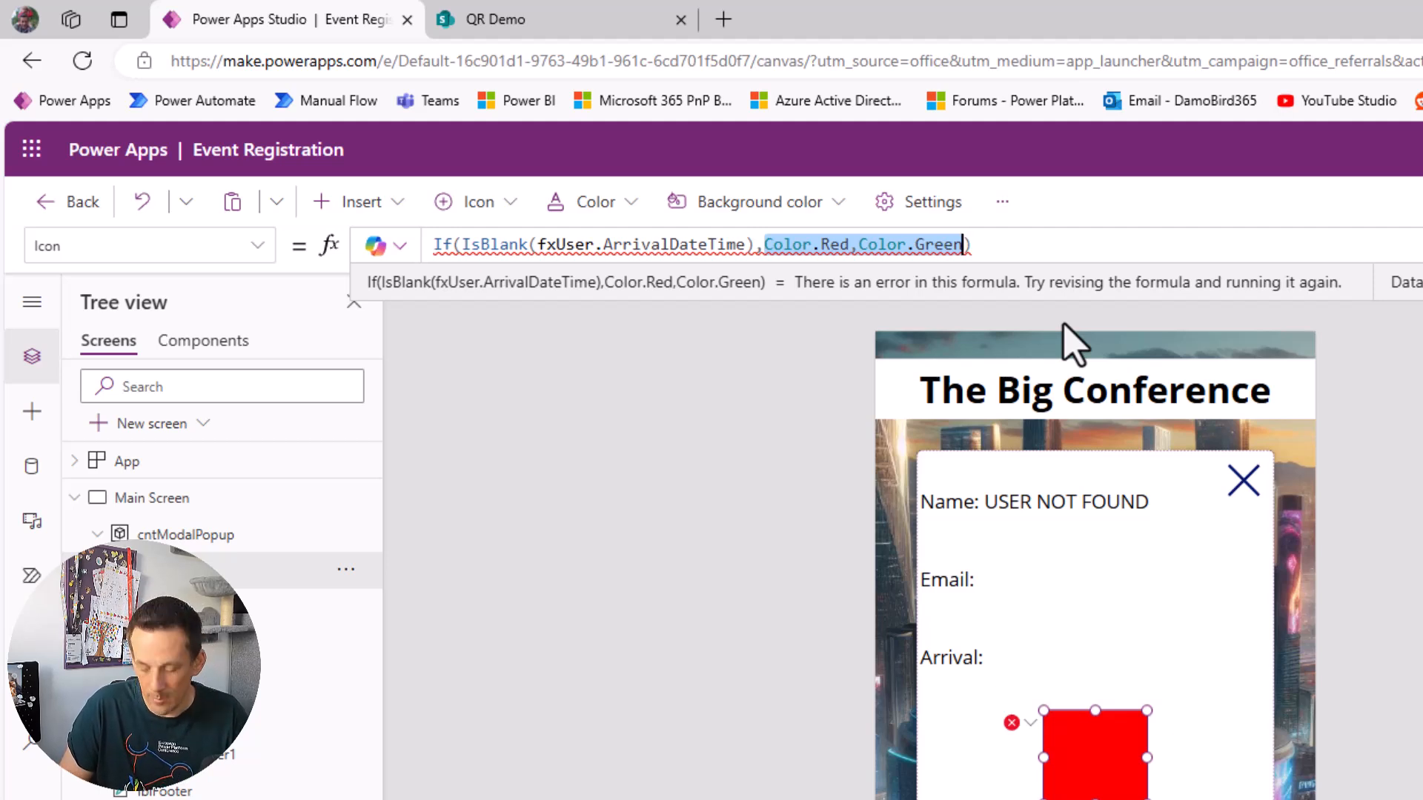
text(Icon.)
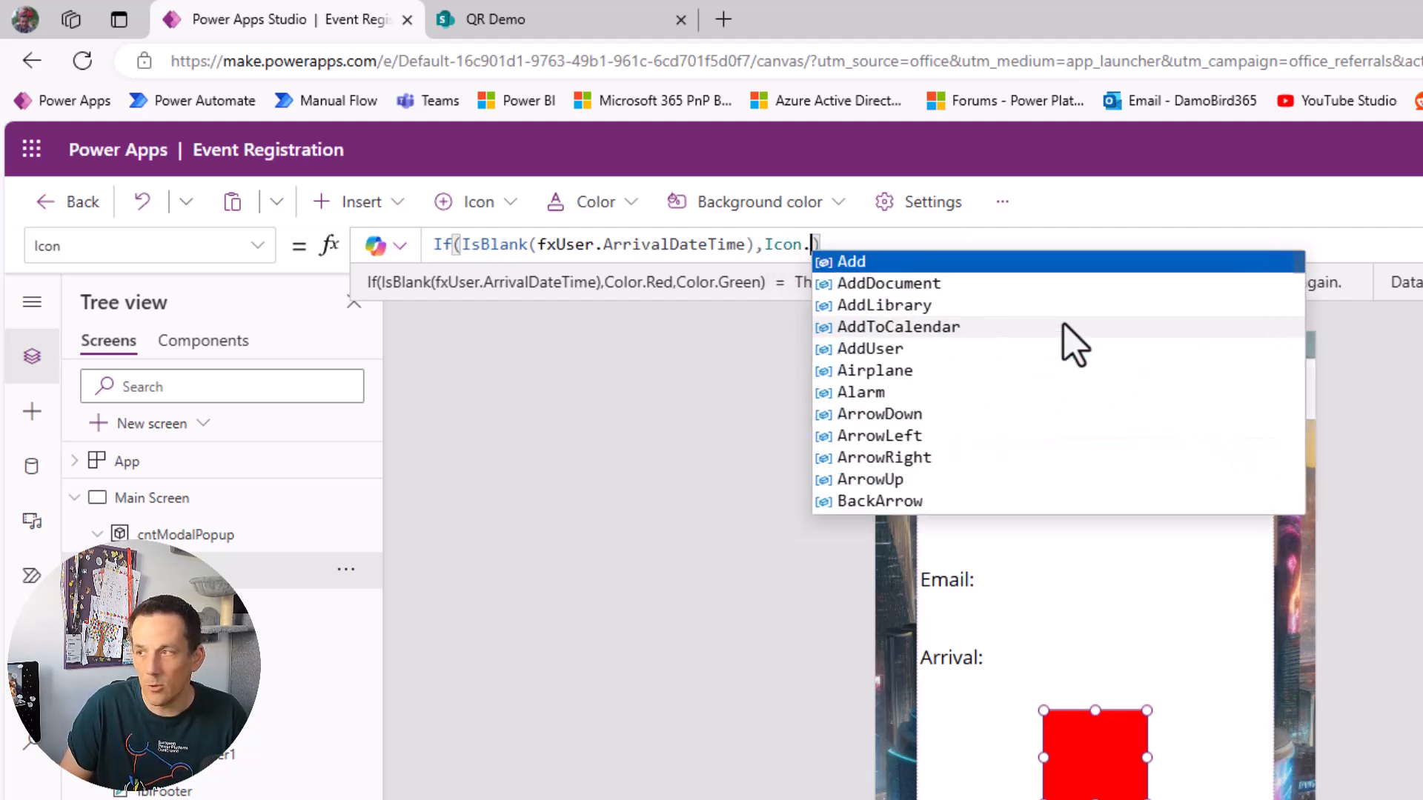
text(Cancel)
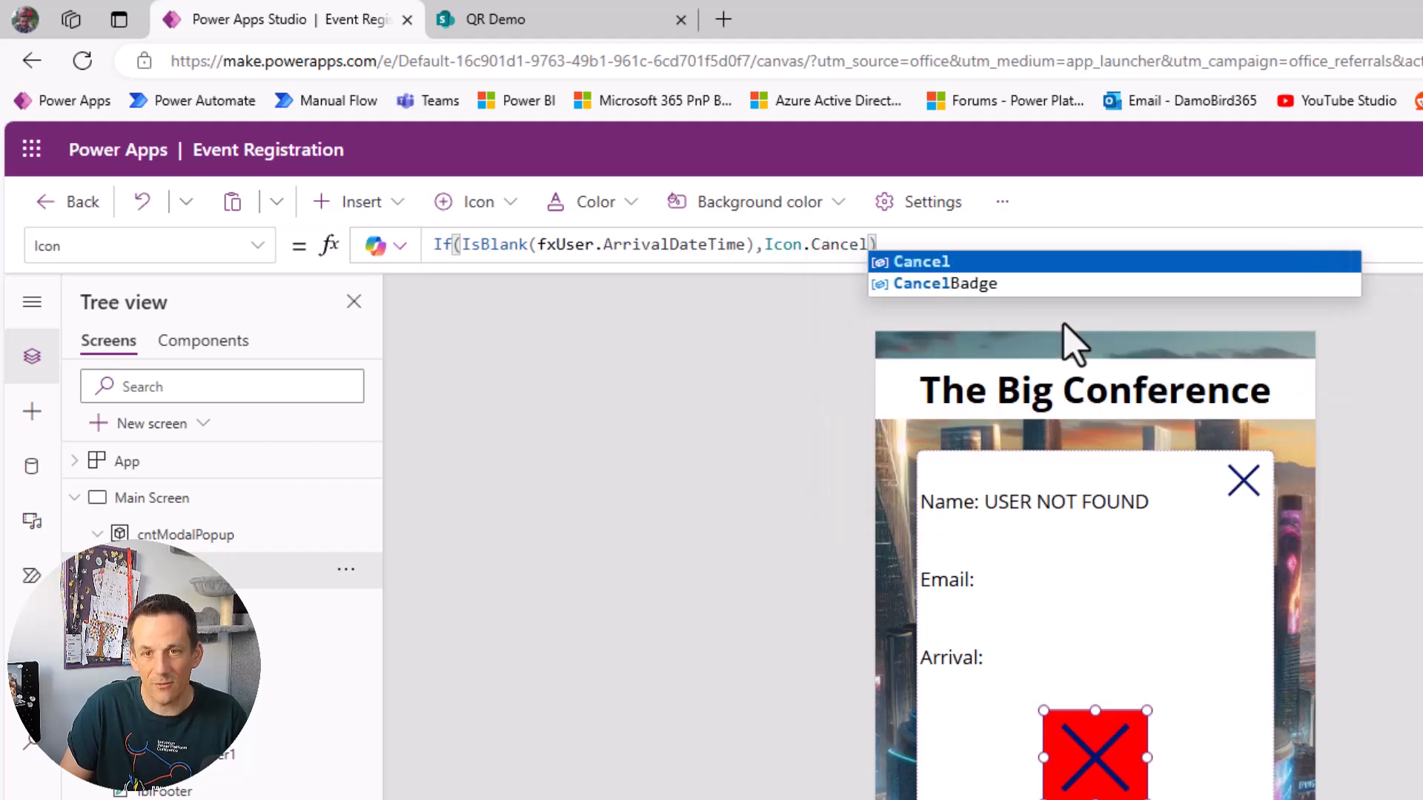
text(,Id)
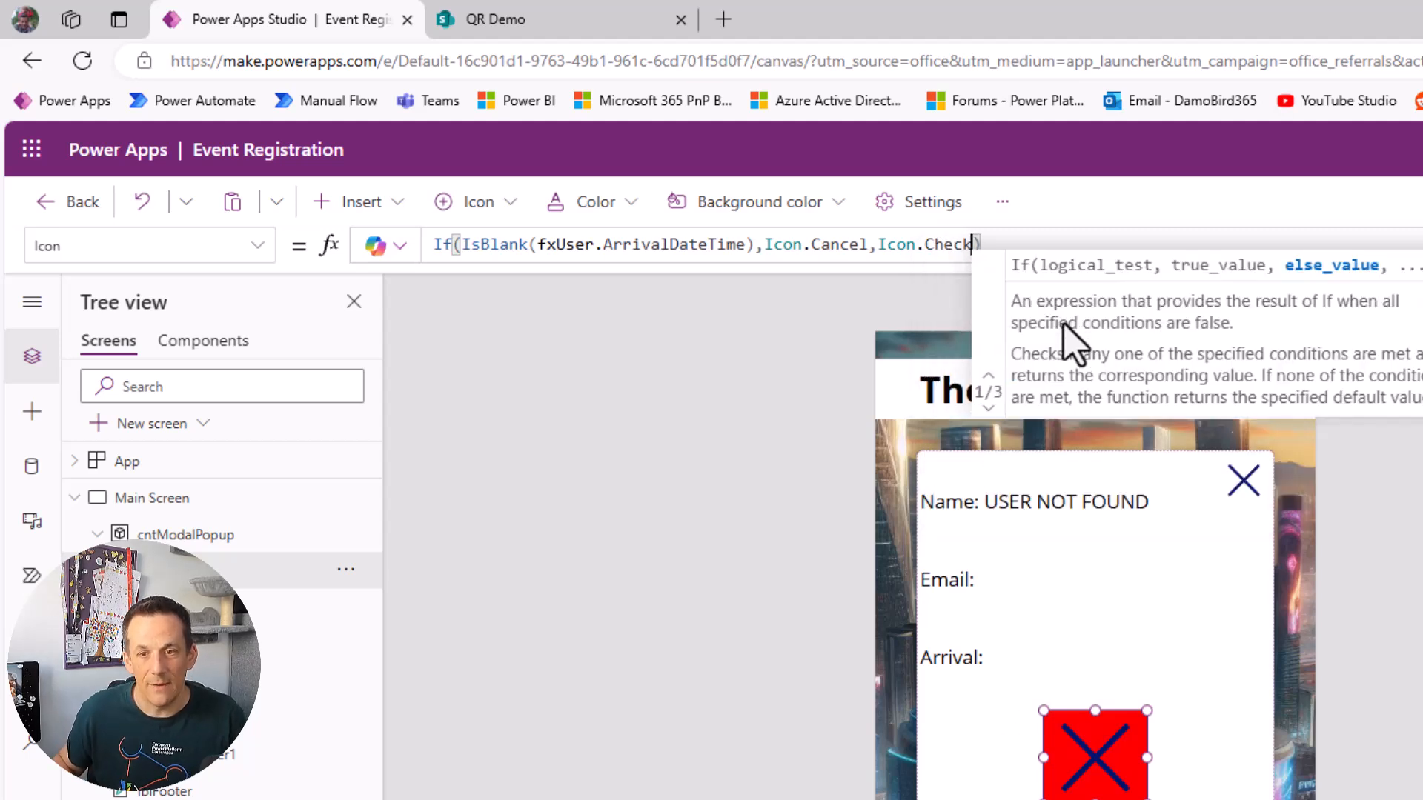
mouse_move(962, 355)
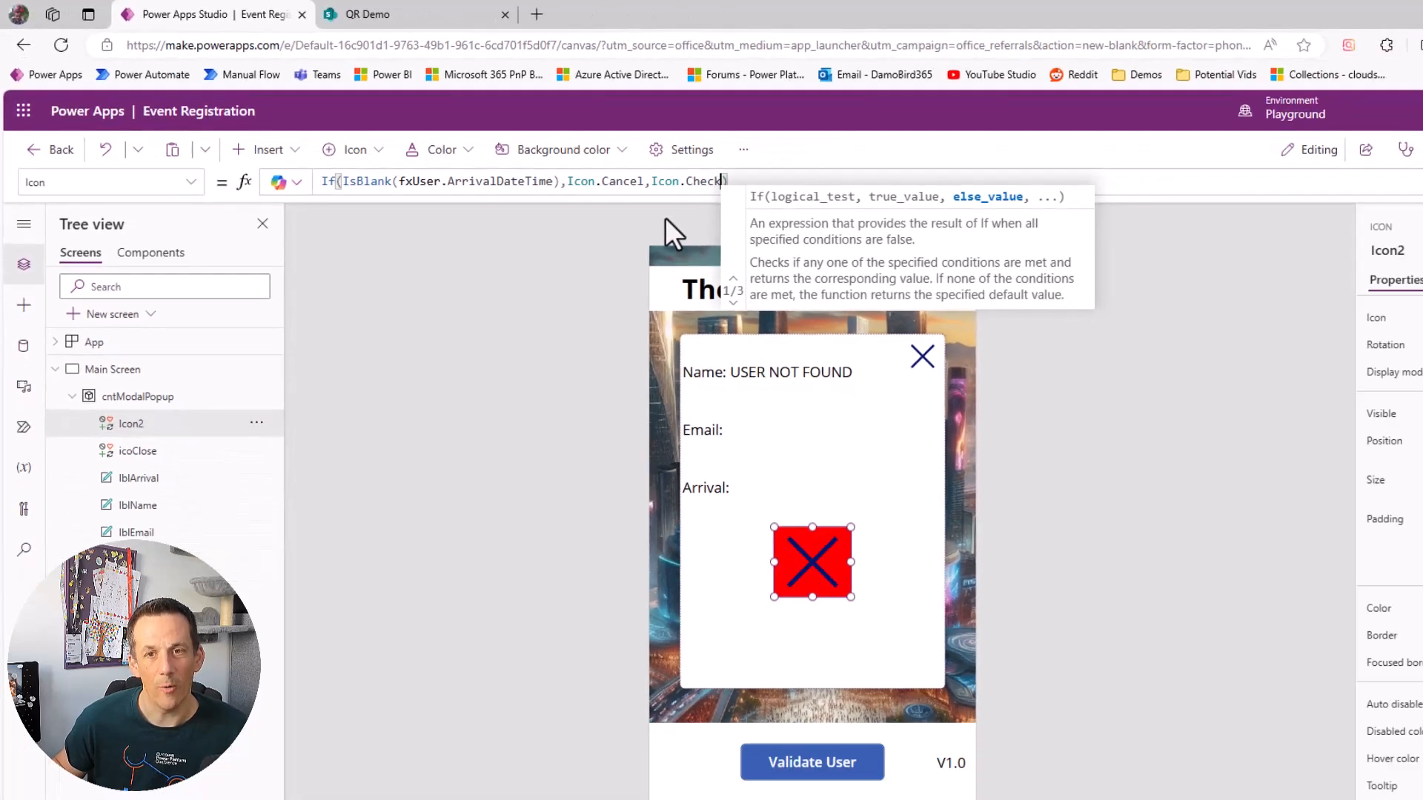
Step: Rename the status icon to icoStatus
double_click(130, 423)
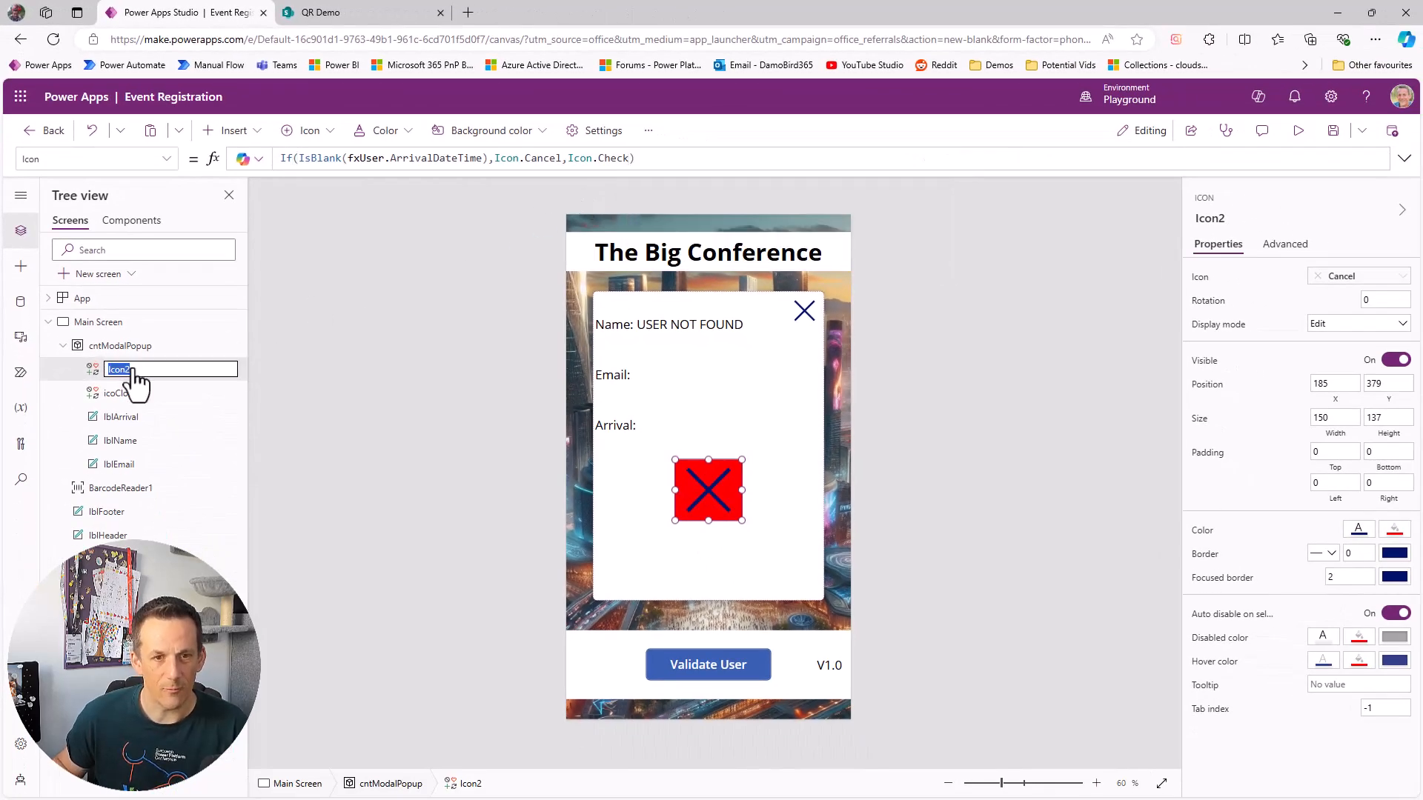
text(ico)
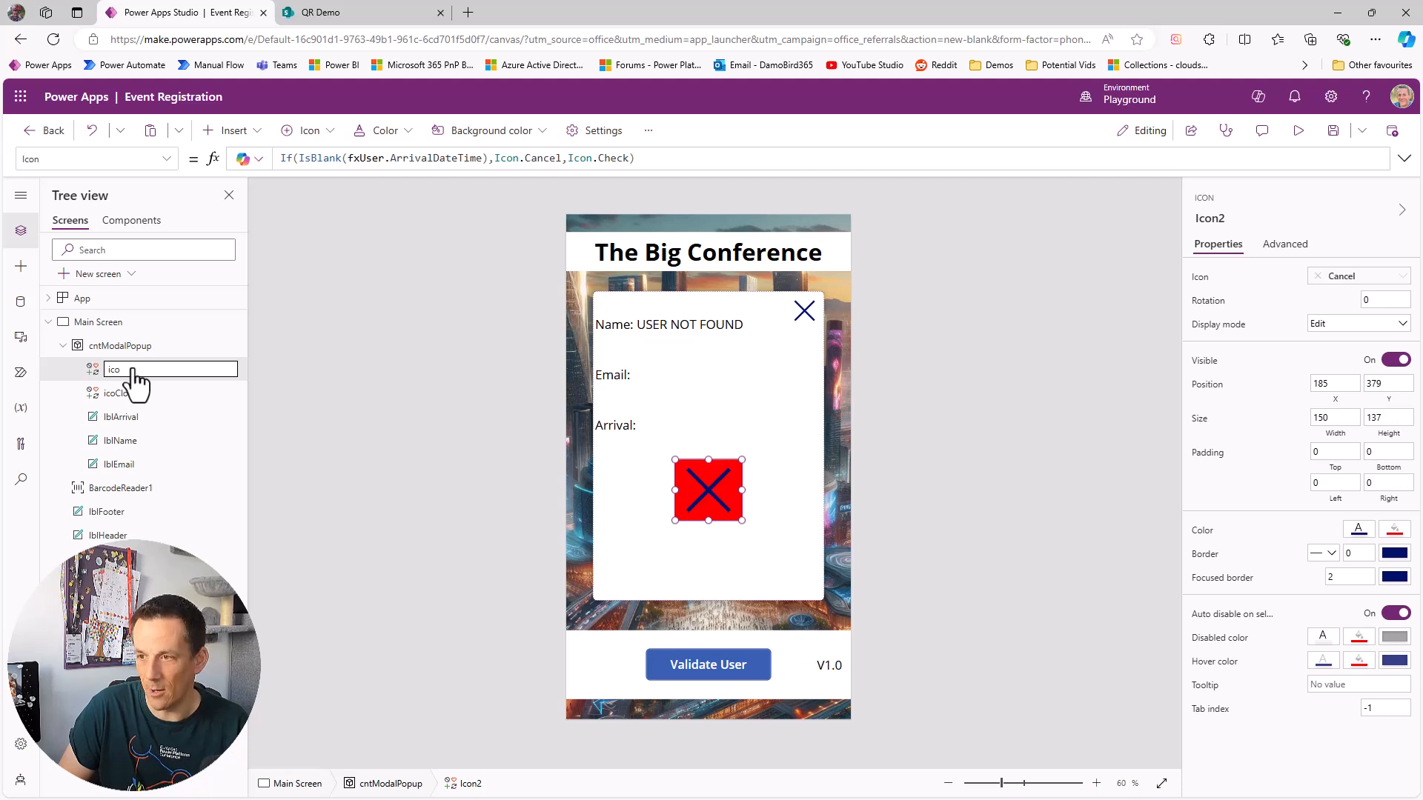
text(icoStatus)
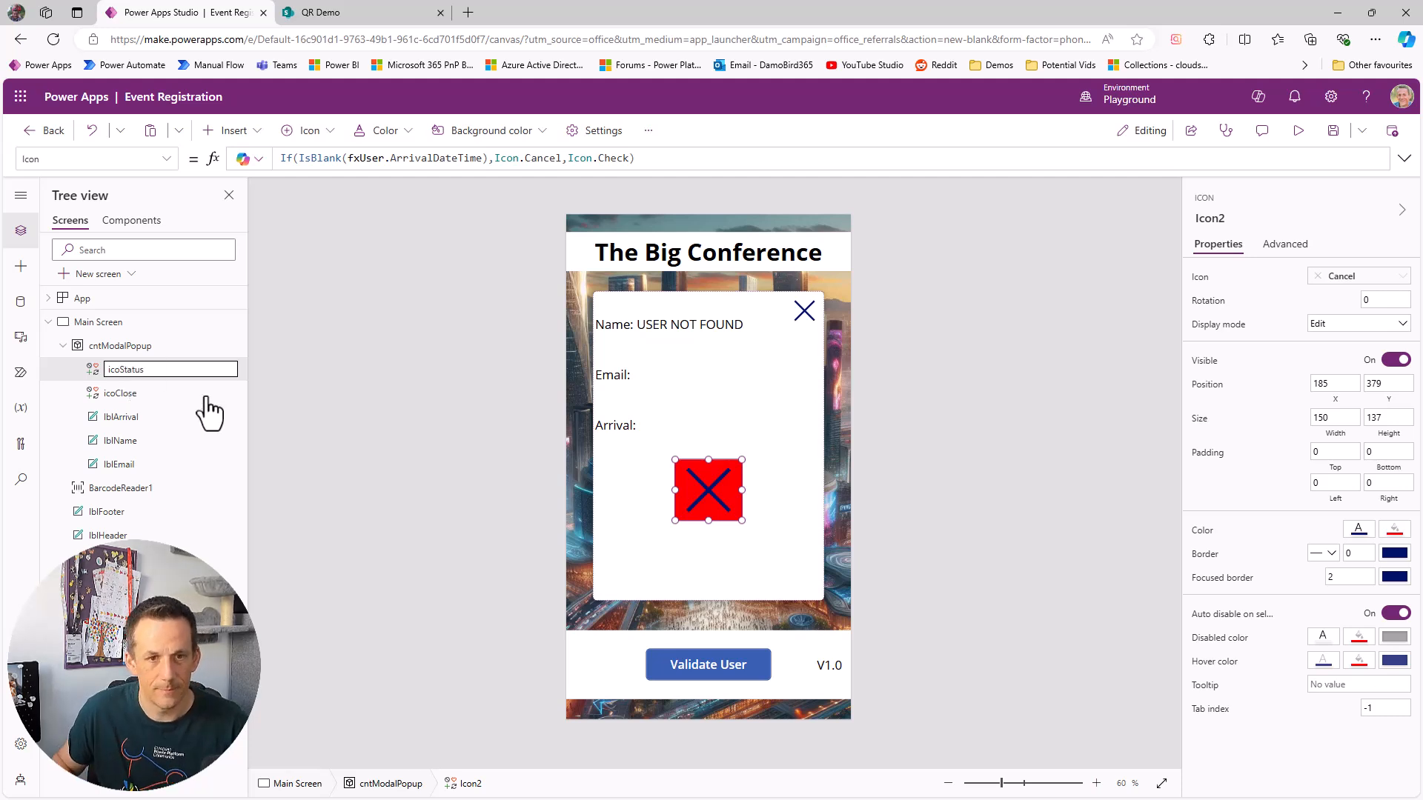
Step: Insert a button into cntModalPopup and set its text to Check In
click(118, 345)
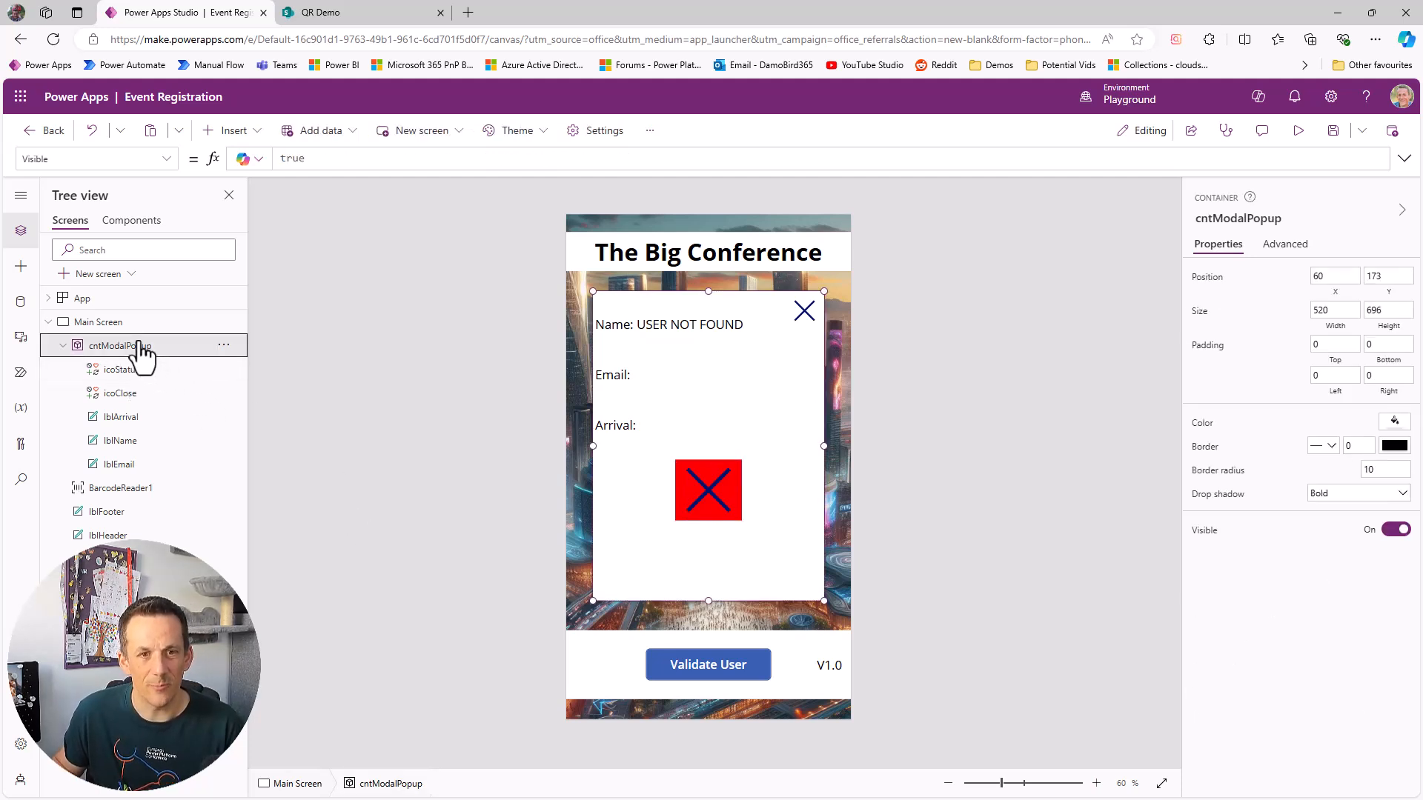
mouse_move(234, 131)
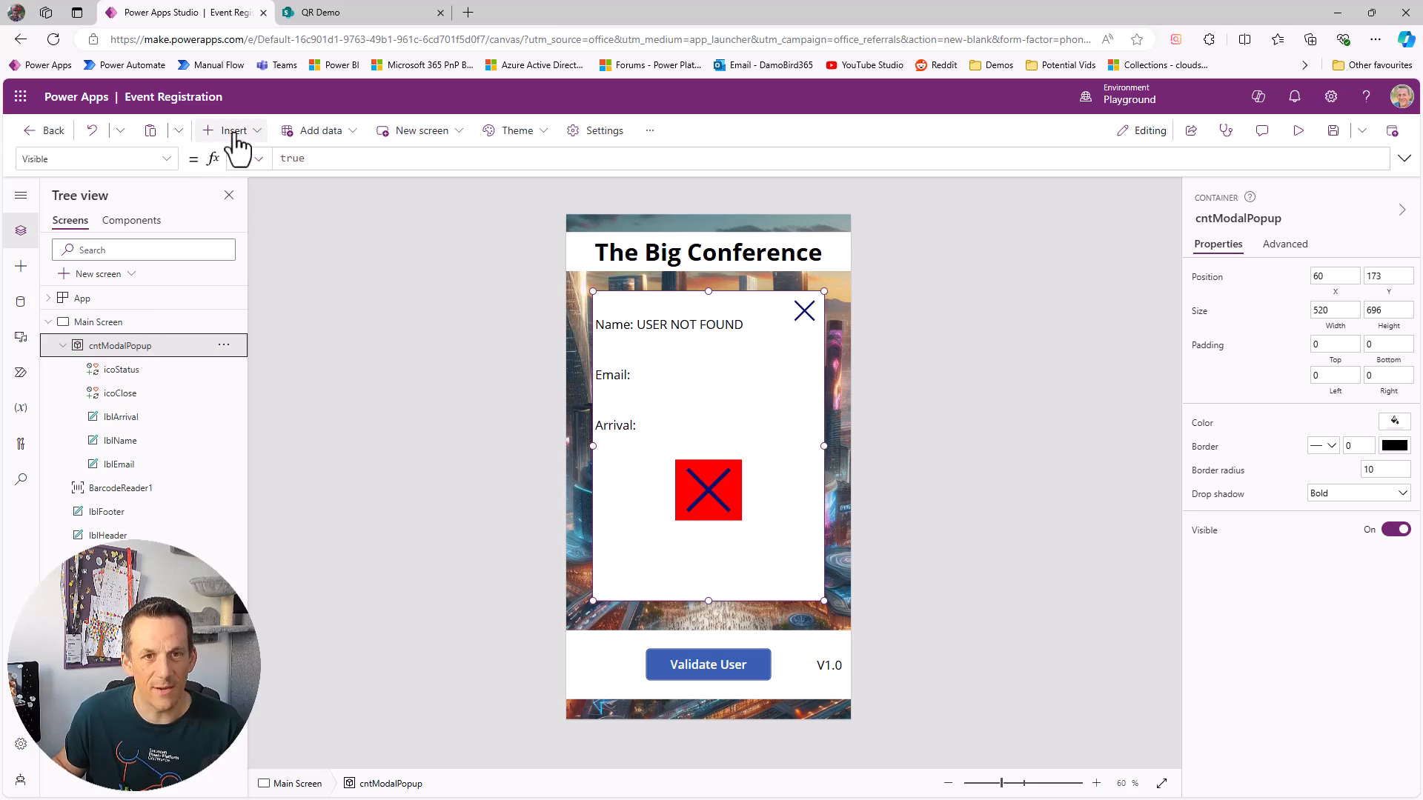
text(butt)
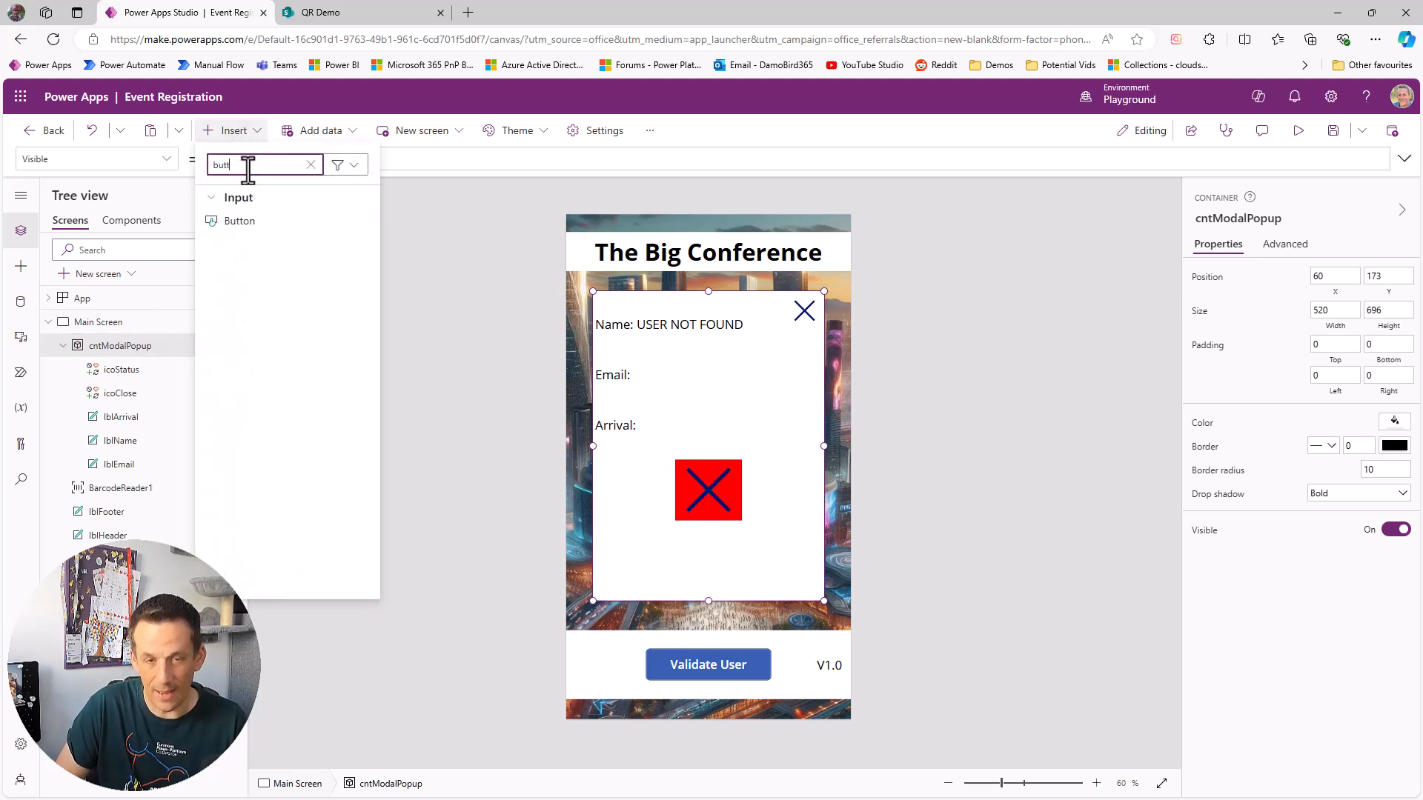
click(240, 221)
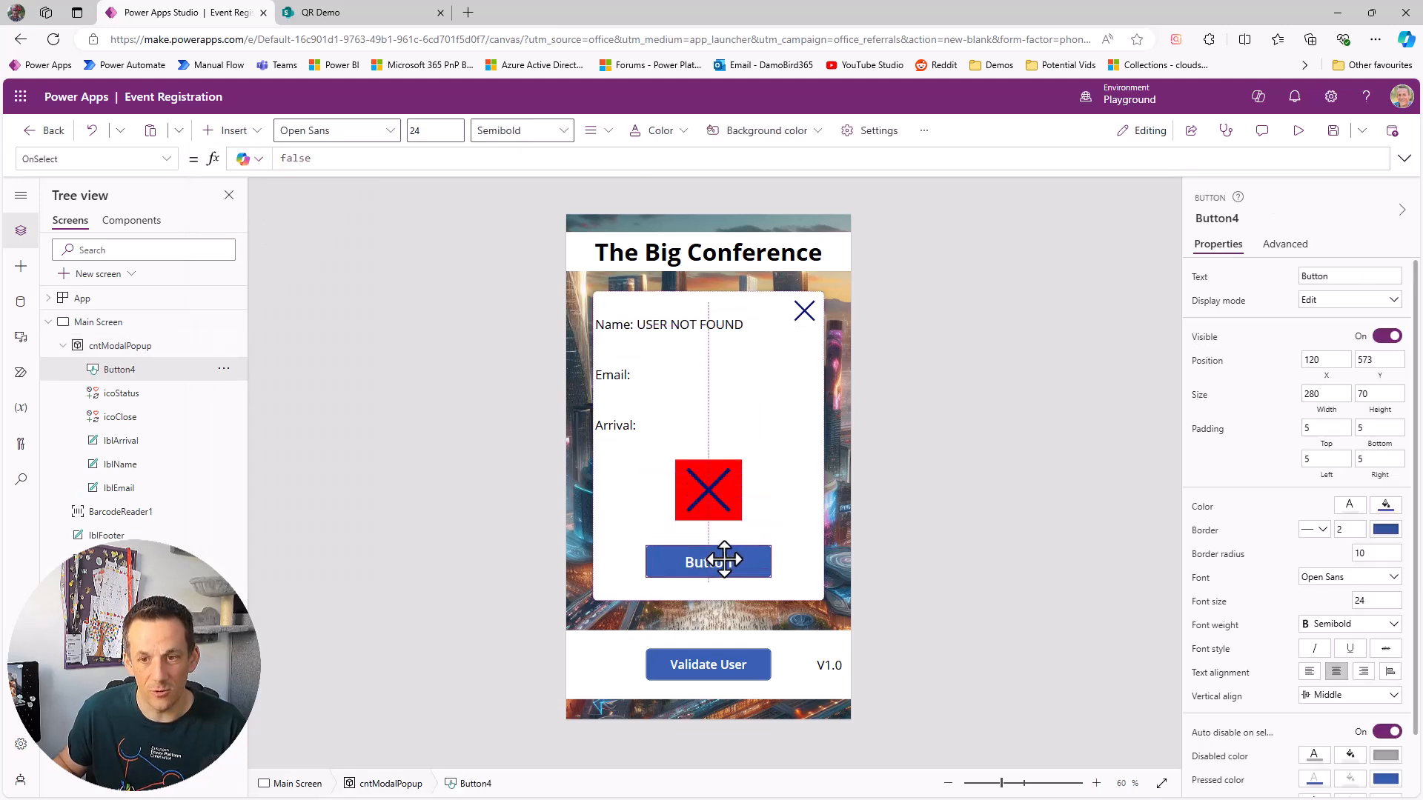
click(709, 560)
text(C)
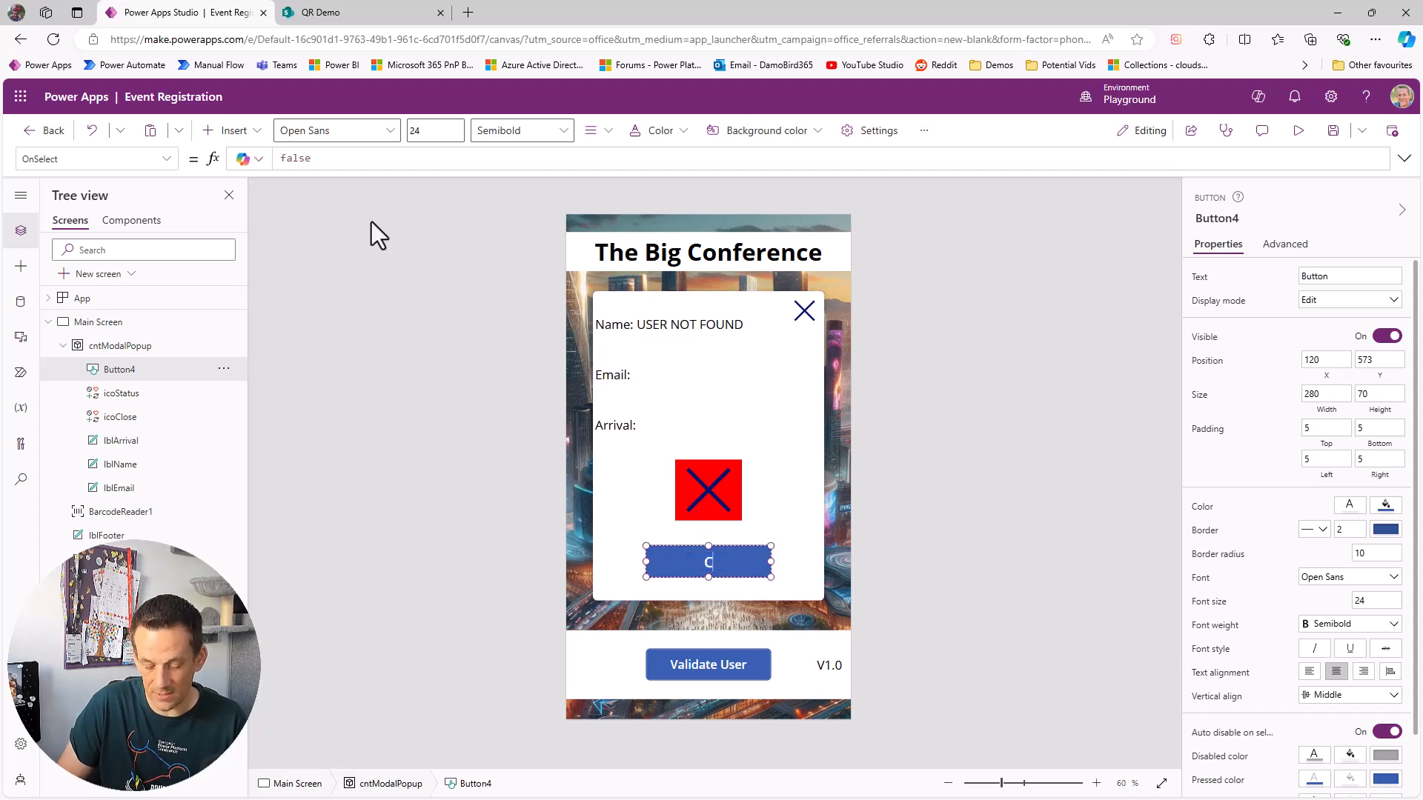
text(heck In)
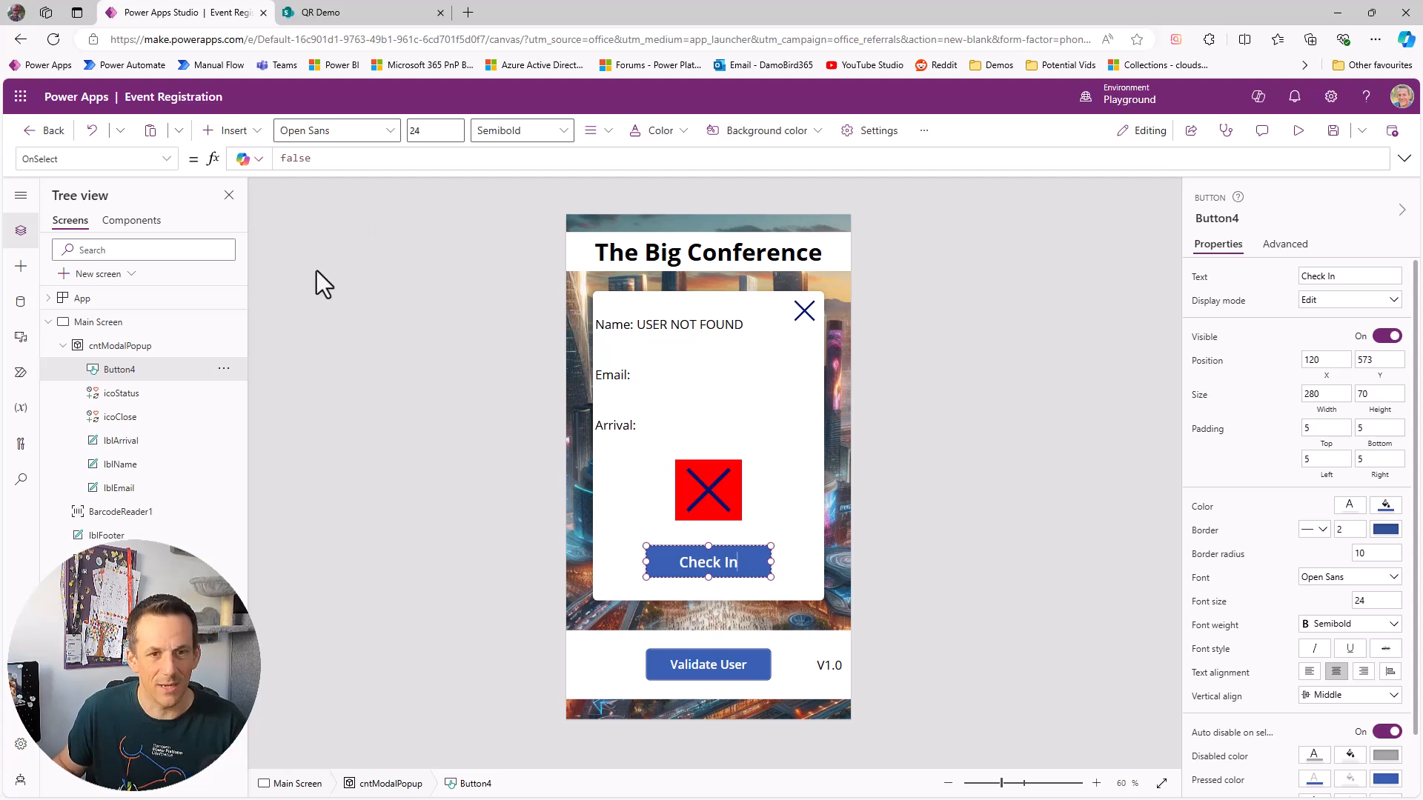
Step: Rename the new button to btnCheckIn
double_click(118, 369)
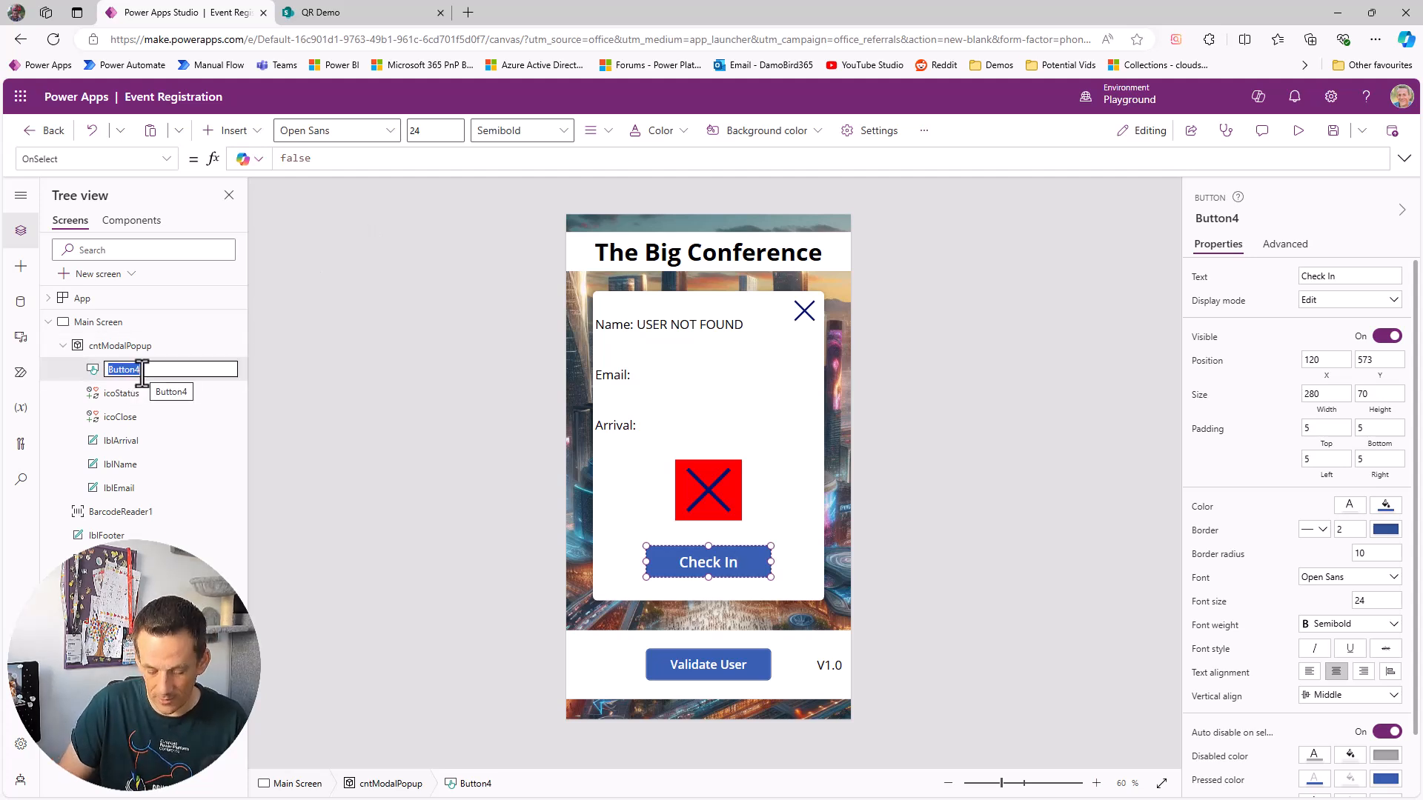
text(btnCheckIn)
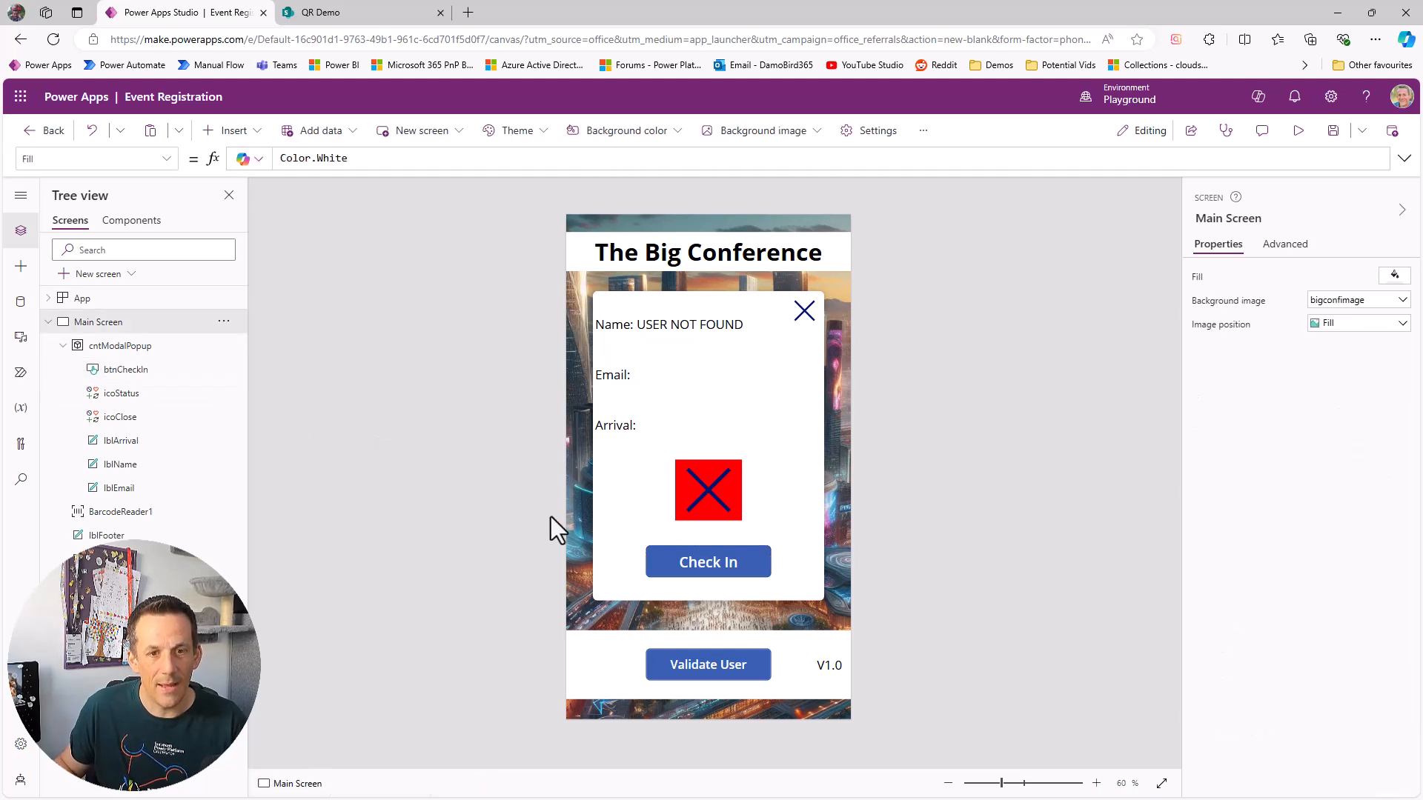
Step: Set btnCheckIn's OnSelect to Patch(Registrants,fxUser,{ArrivalDateTime:Now()})
click(707, 561)
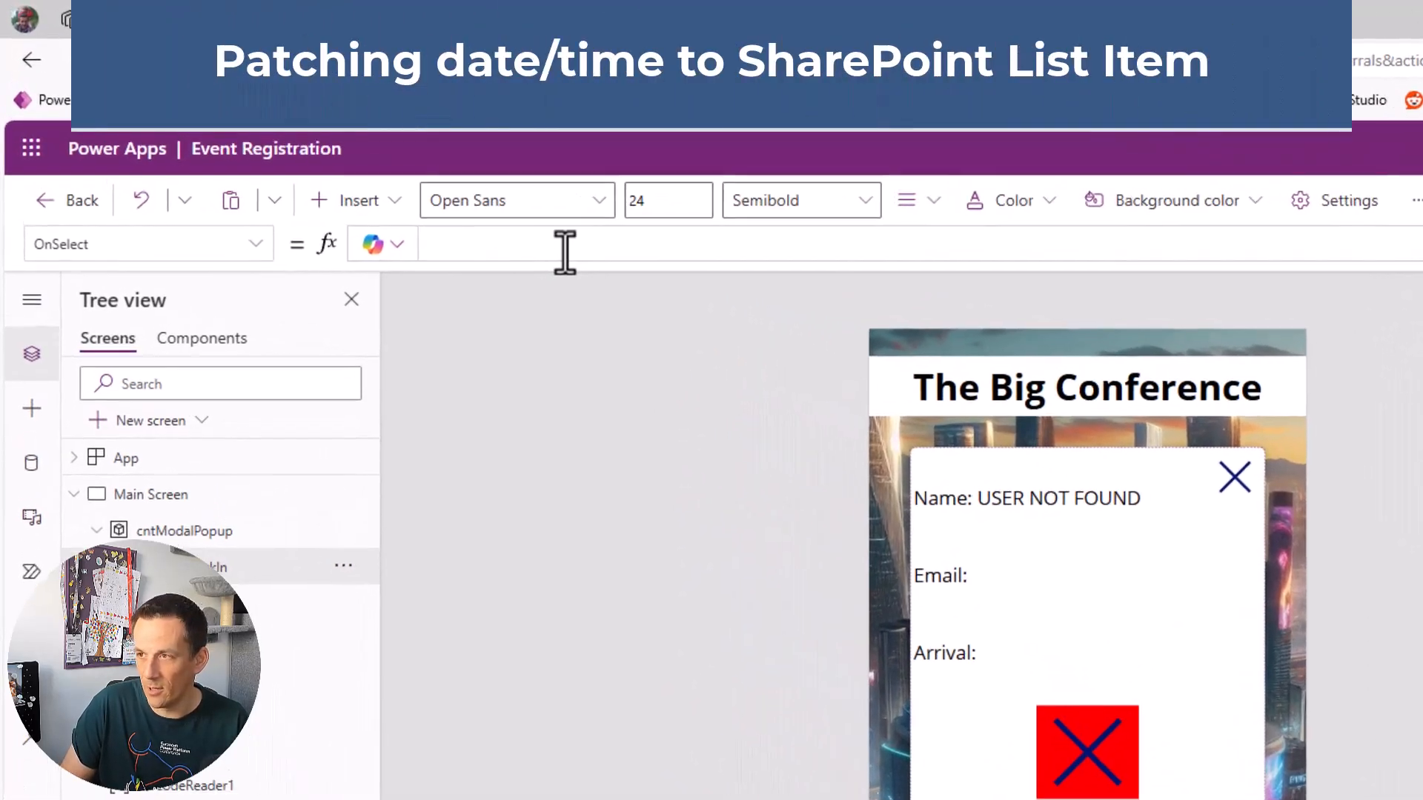
text(Patch(Registrants)
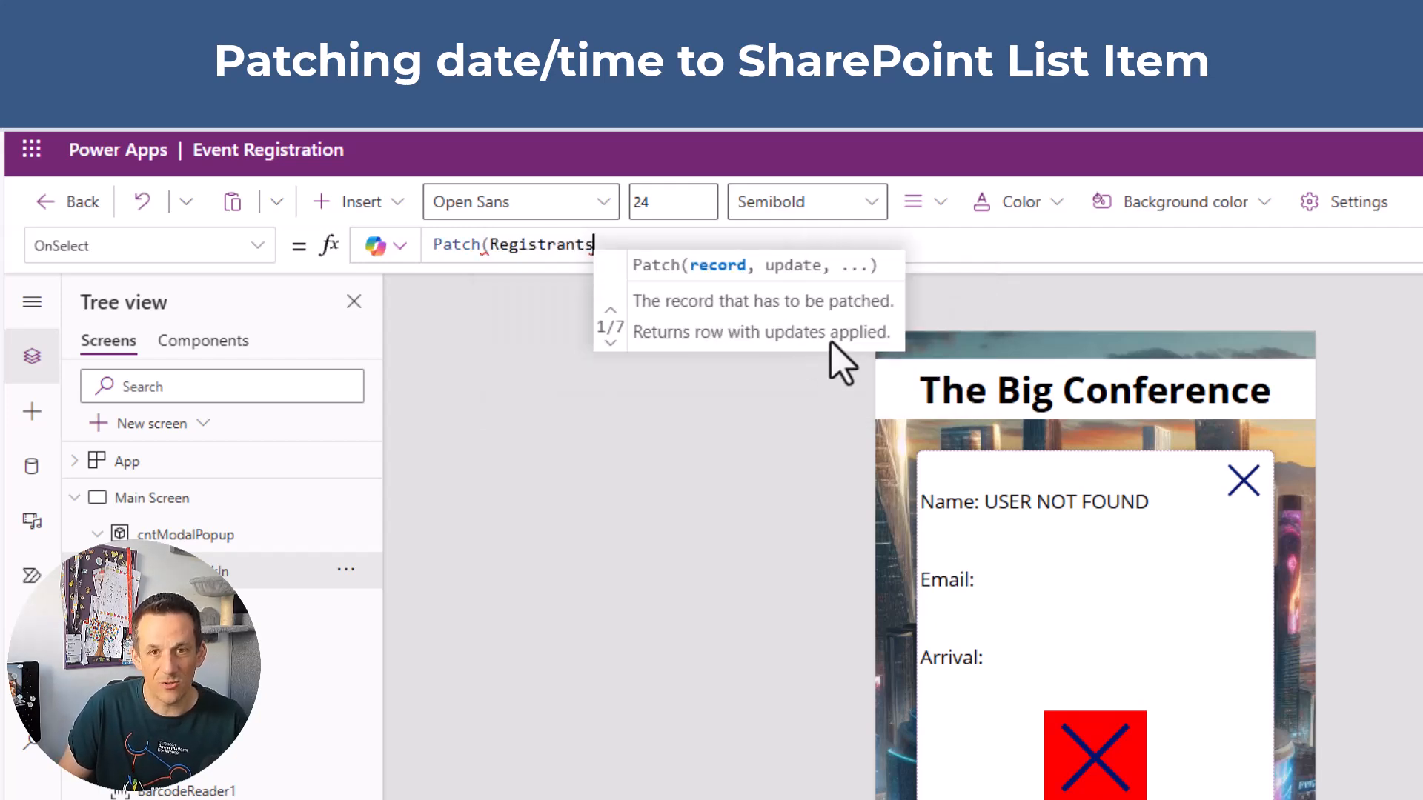
text(,)
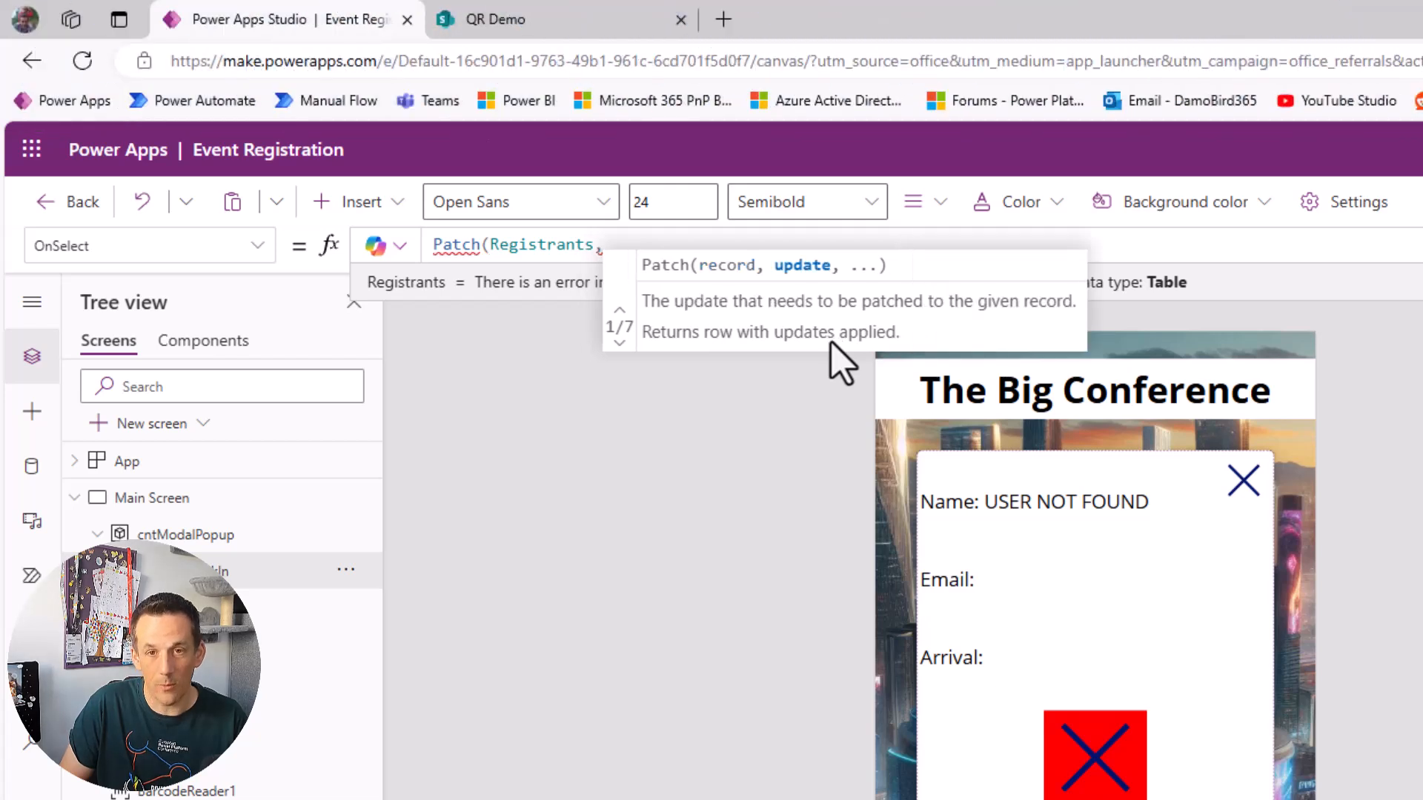
text(fxUser)
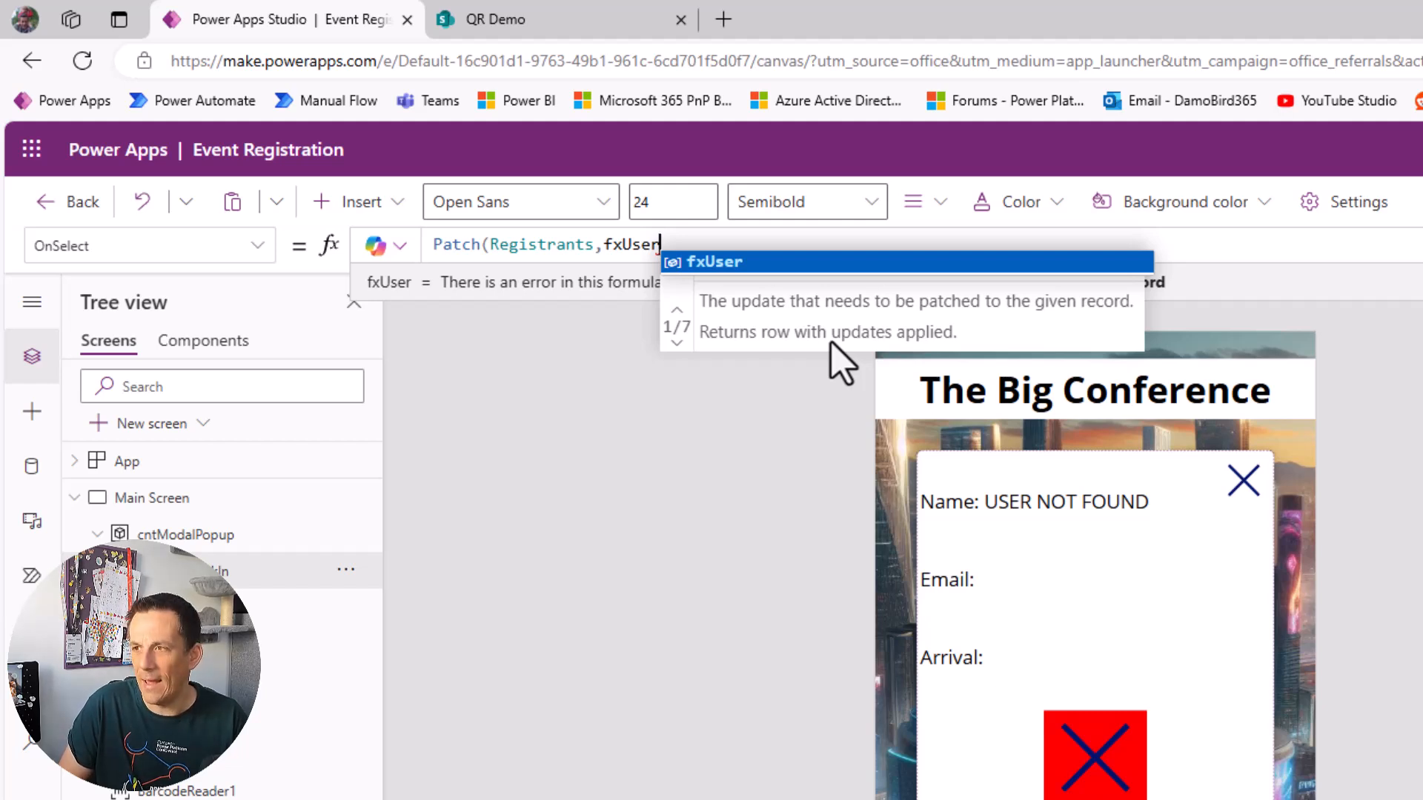
text(,{ArrivalDateTime:)
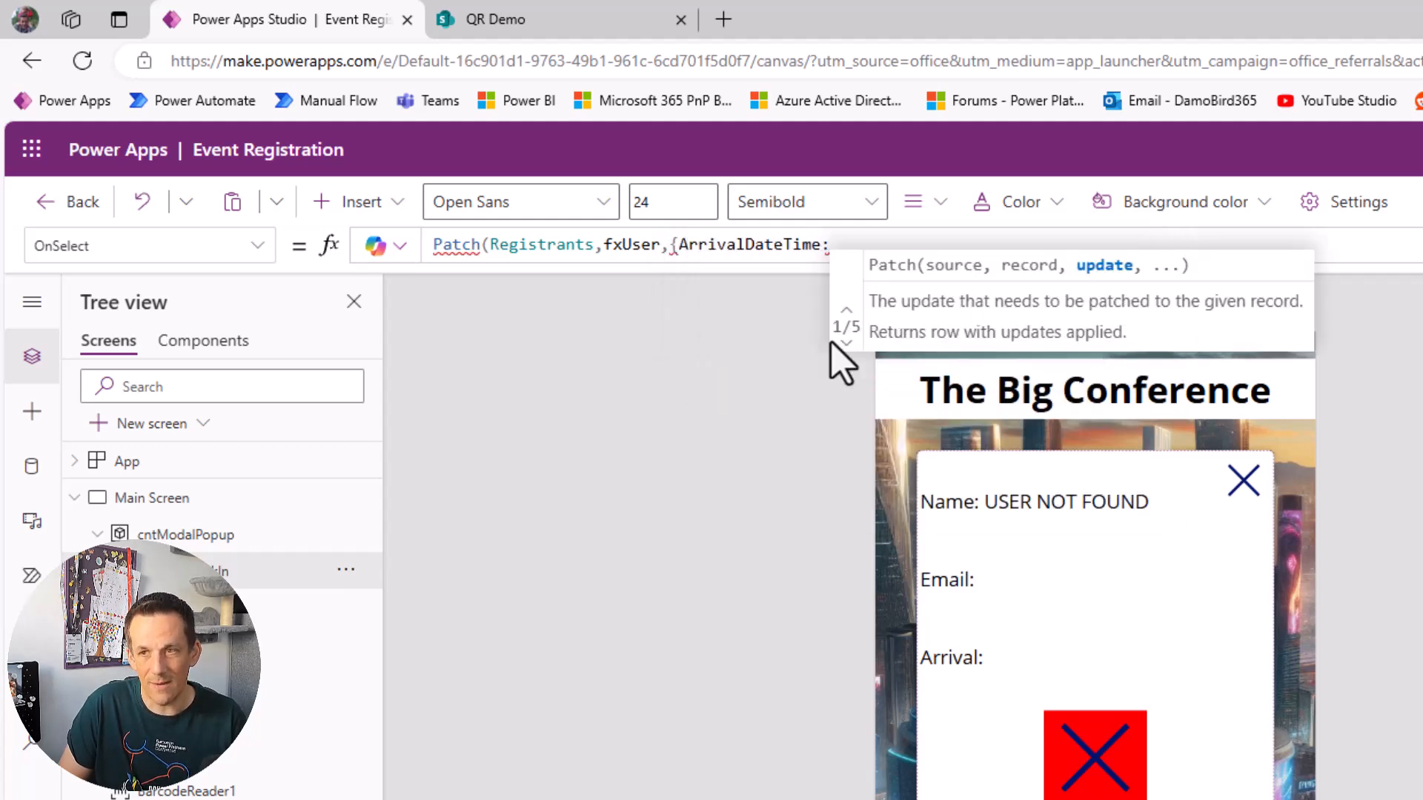
text(Now()
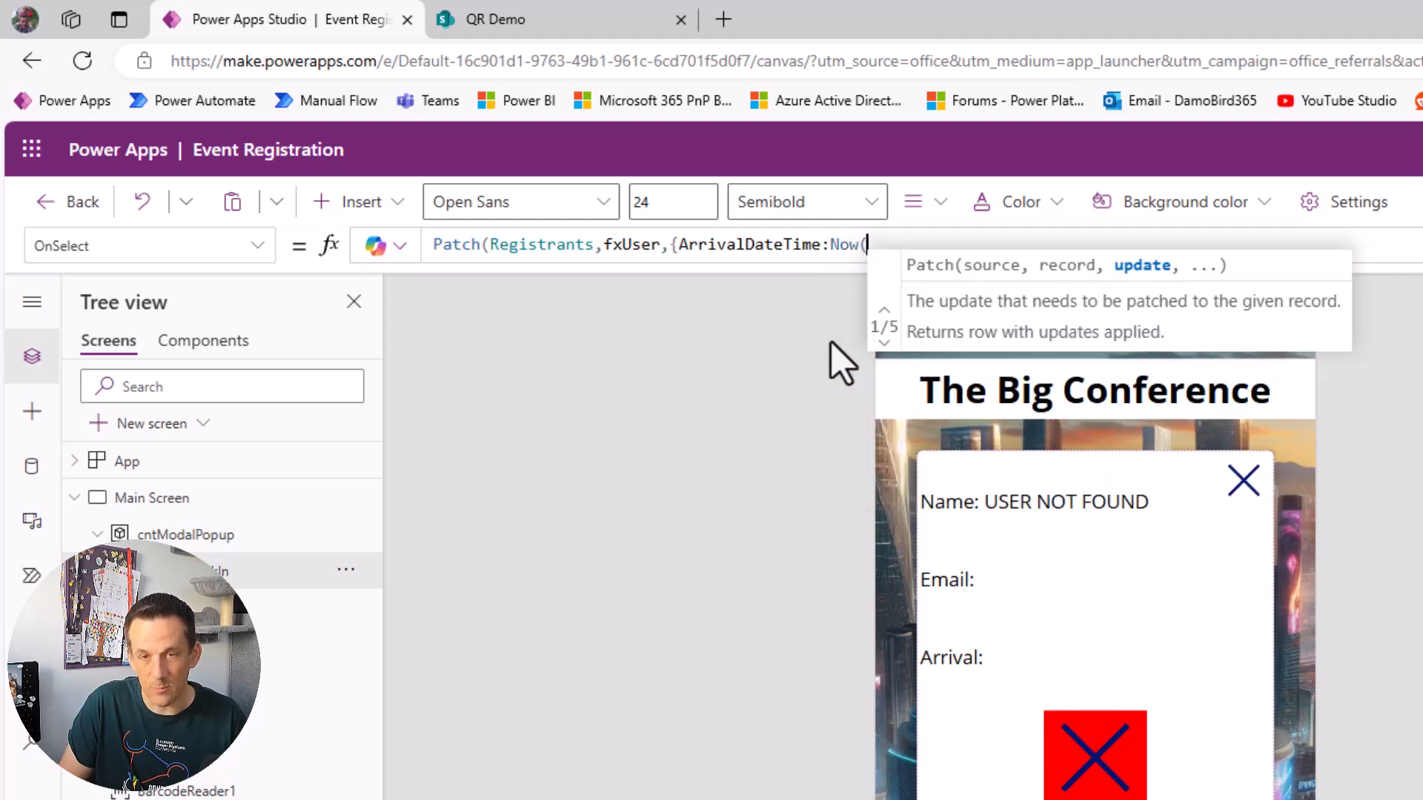
text()}))
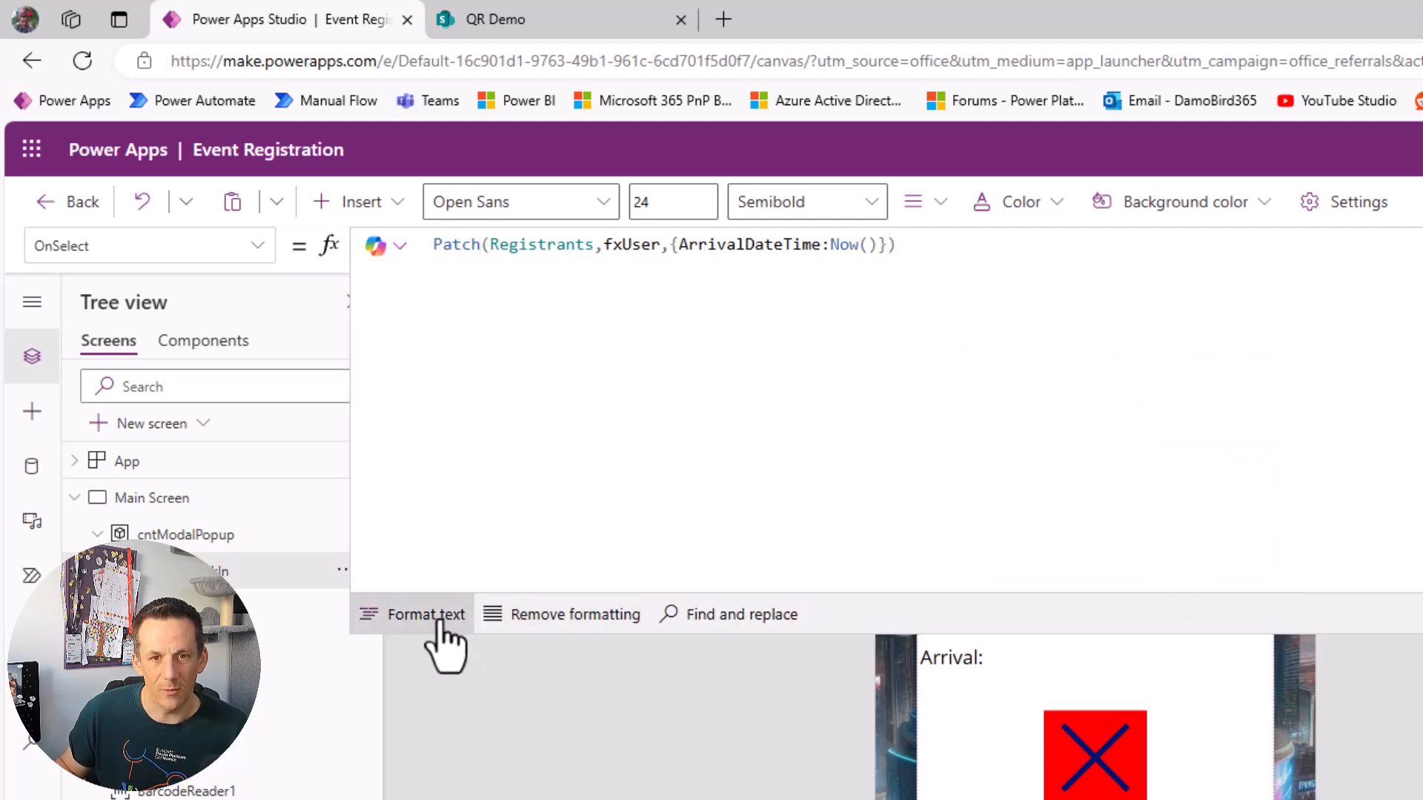
Step: Format the Patch formula into readable lines and collapse the formula editor
click(424, 614)
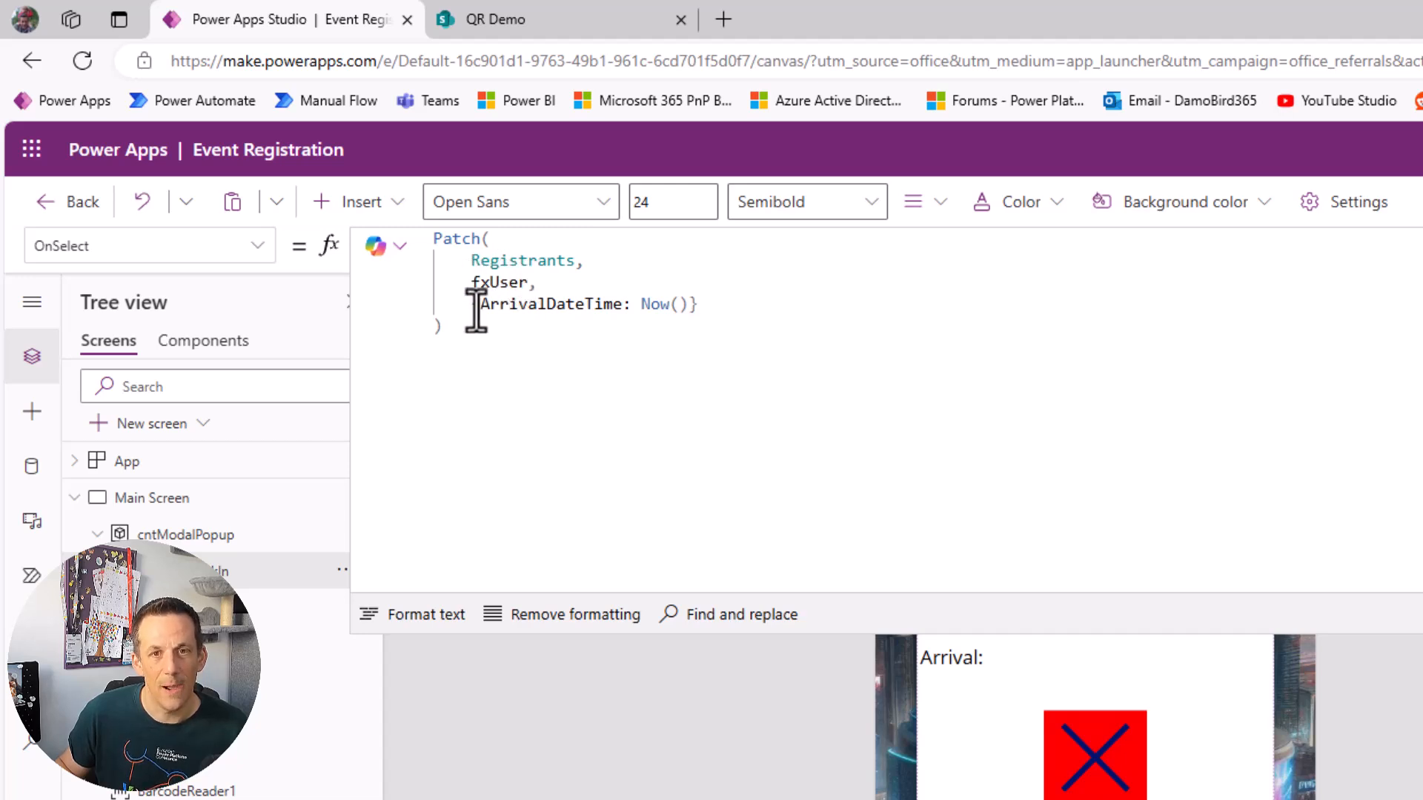
click(633, 304)
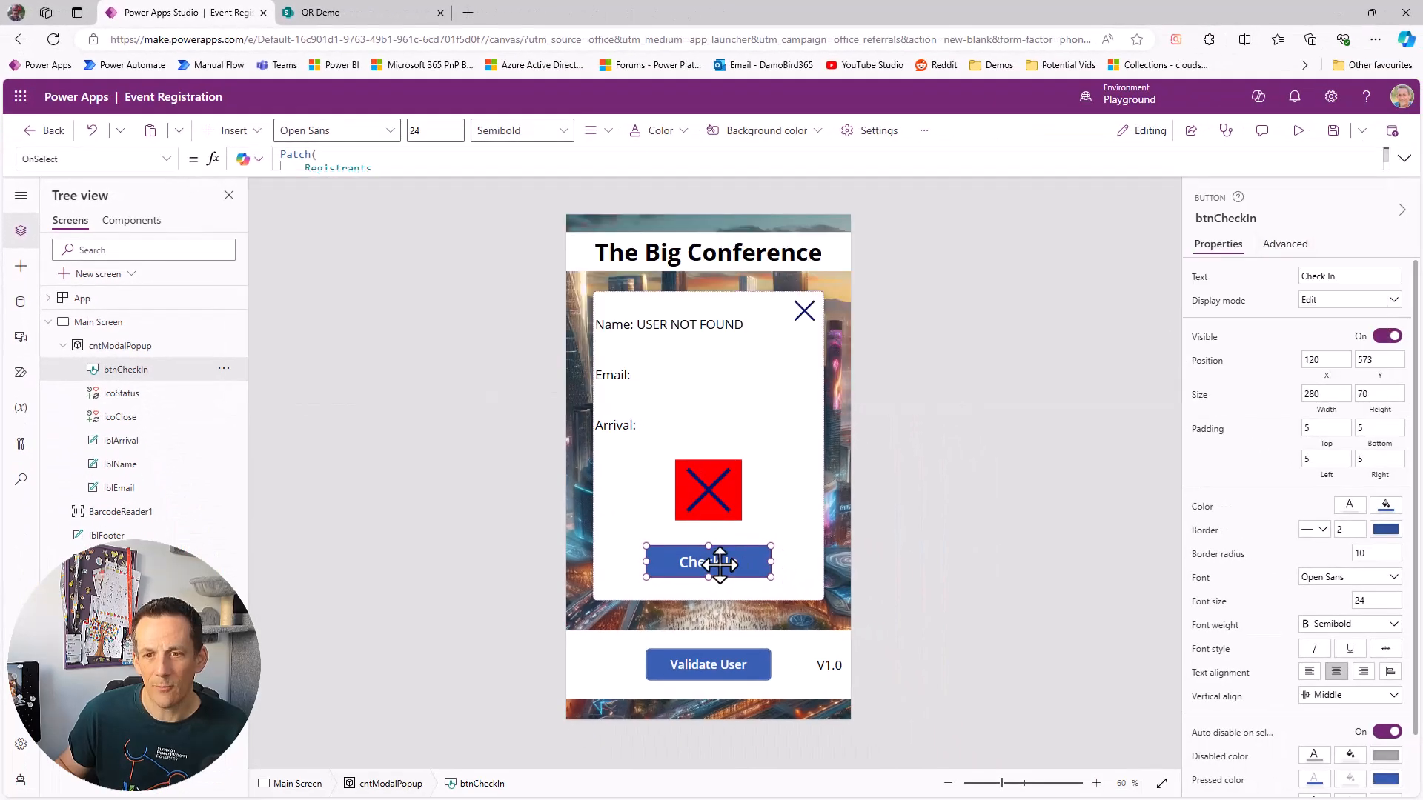
mouse_move(709, 560)
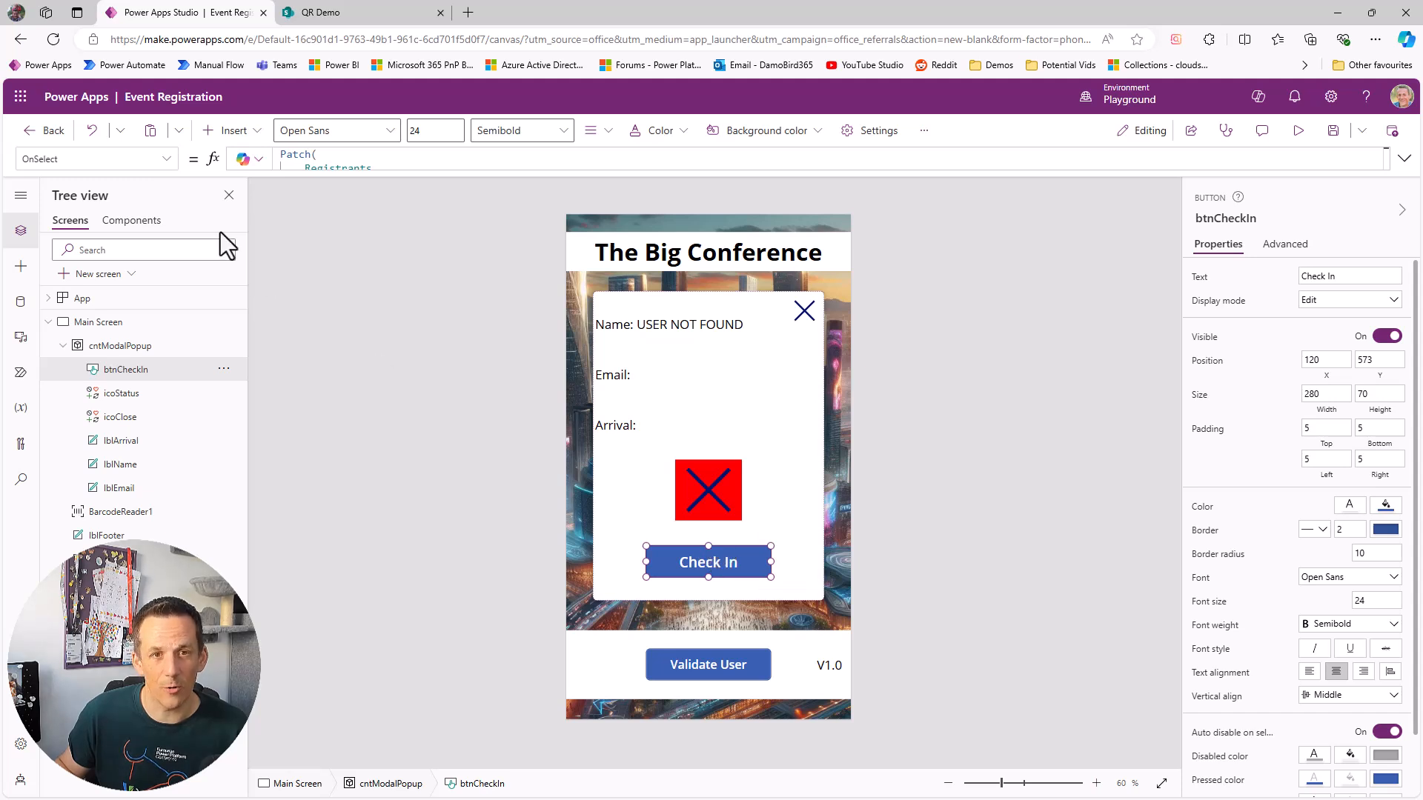
Step: Select the Check In button's Visible property for editing
click(95, 159)
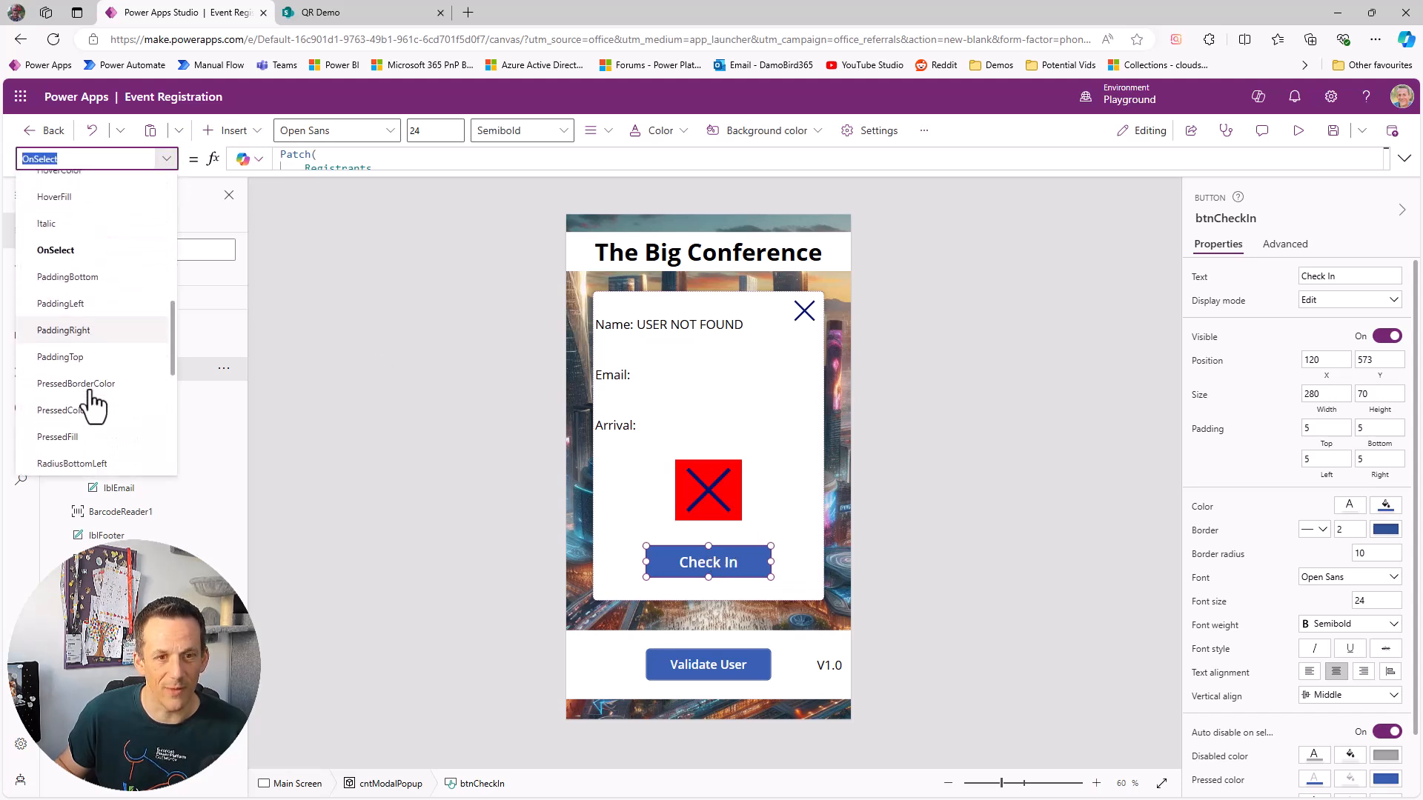
scroll(down, 3)
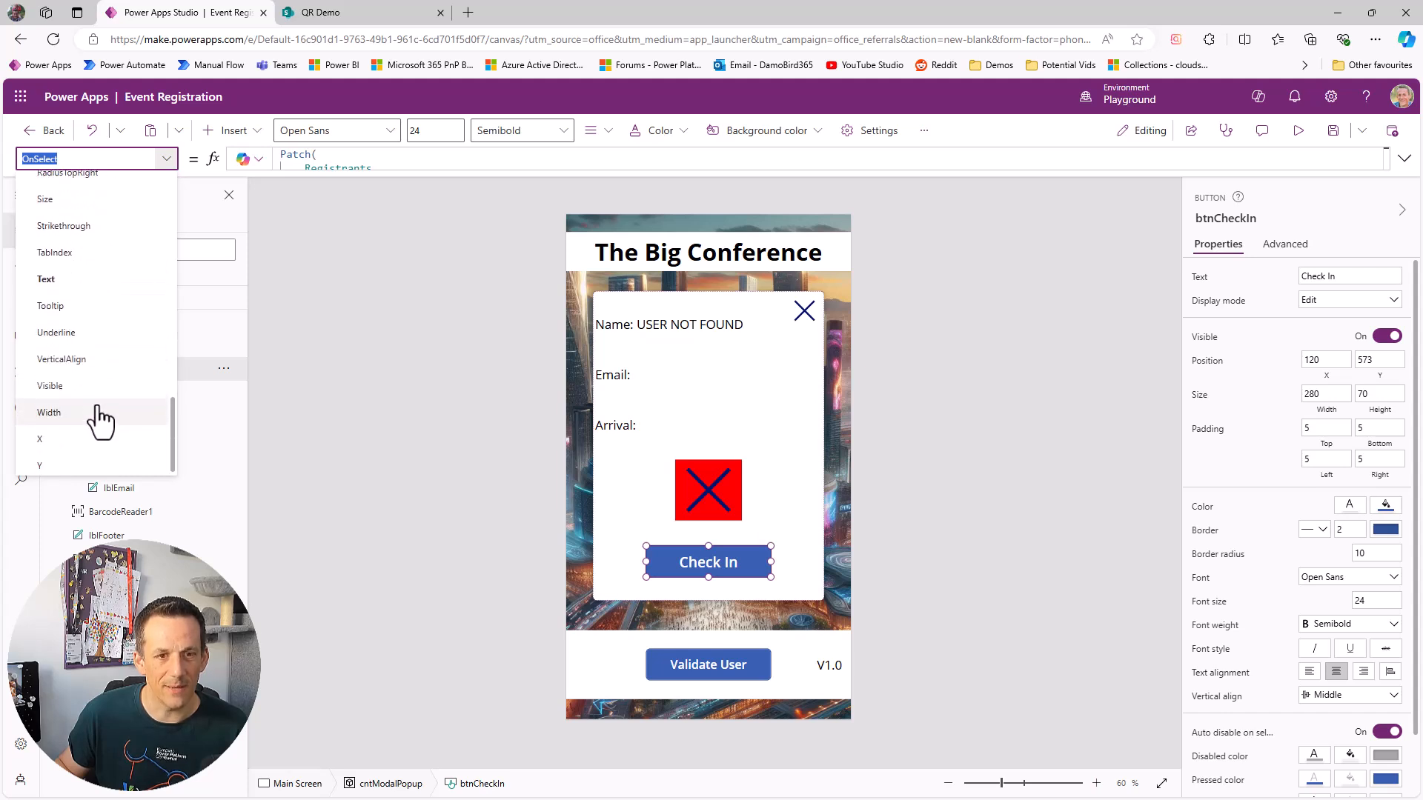
click(49, 385)
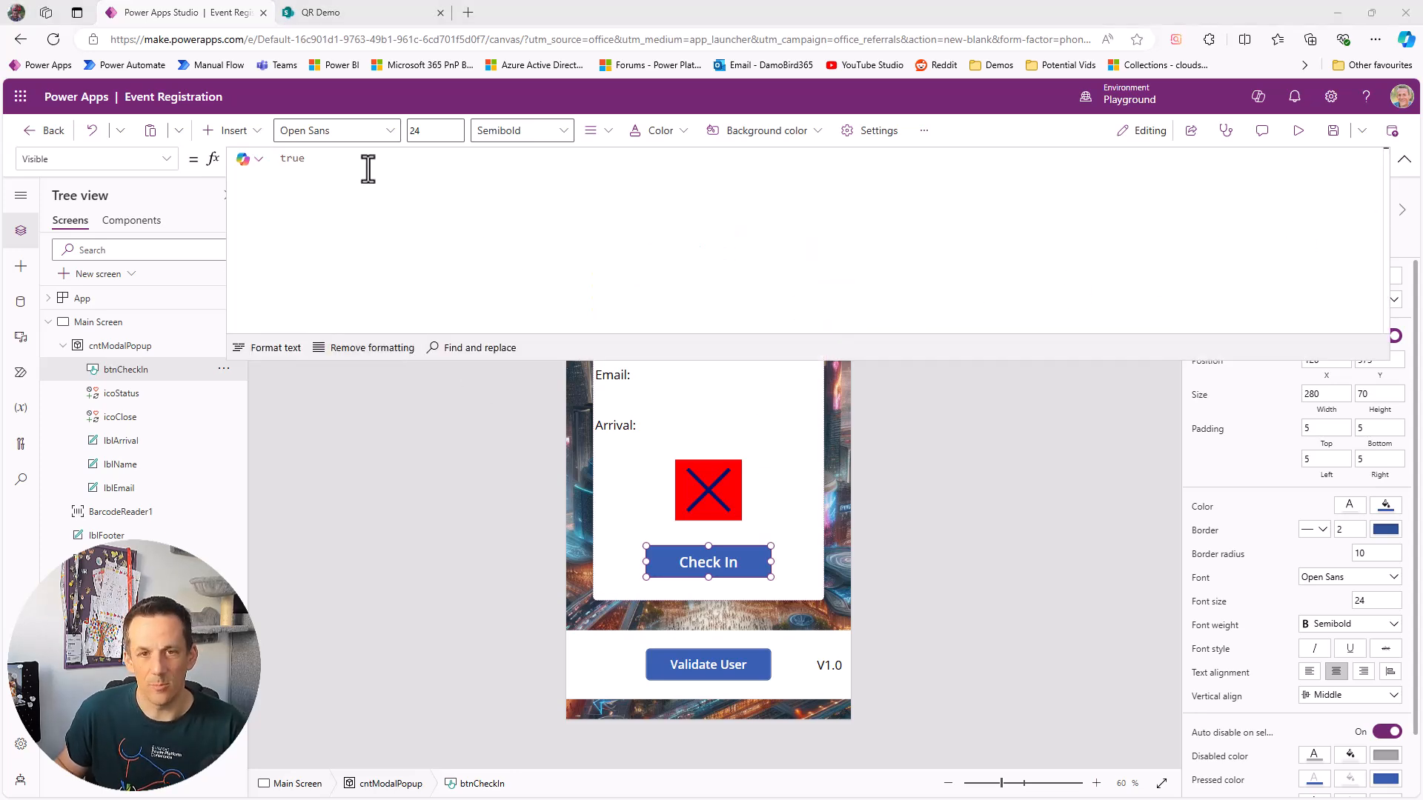
Step: Enter IsBlank(fxUser.ArrivalDateTime) && !IsBlank(fxUser.Title) as the Visible formula
text(Is)
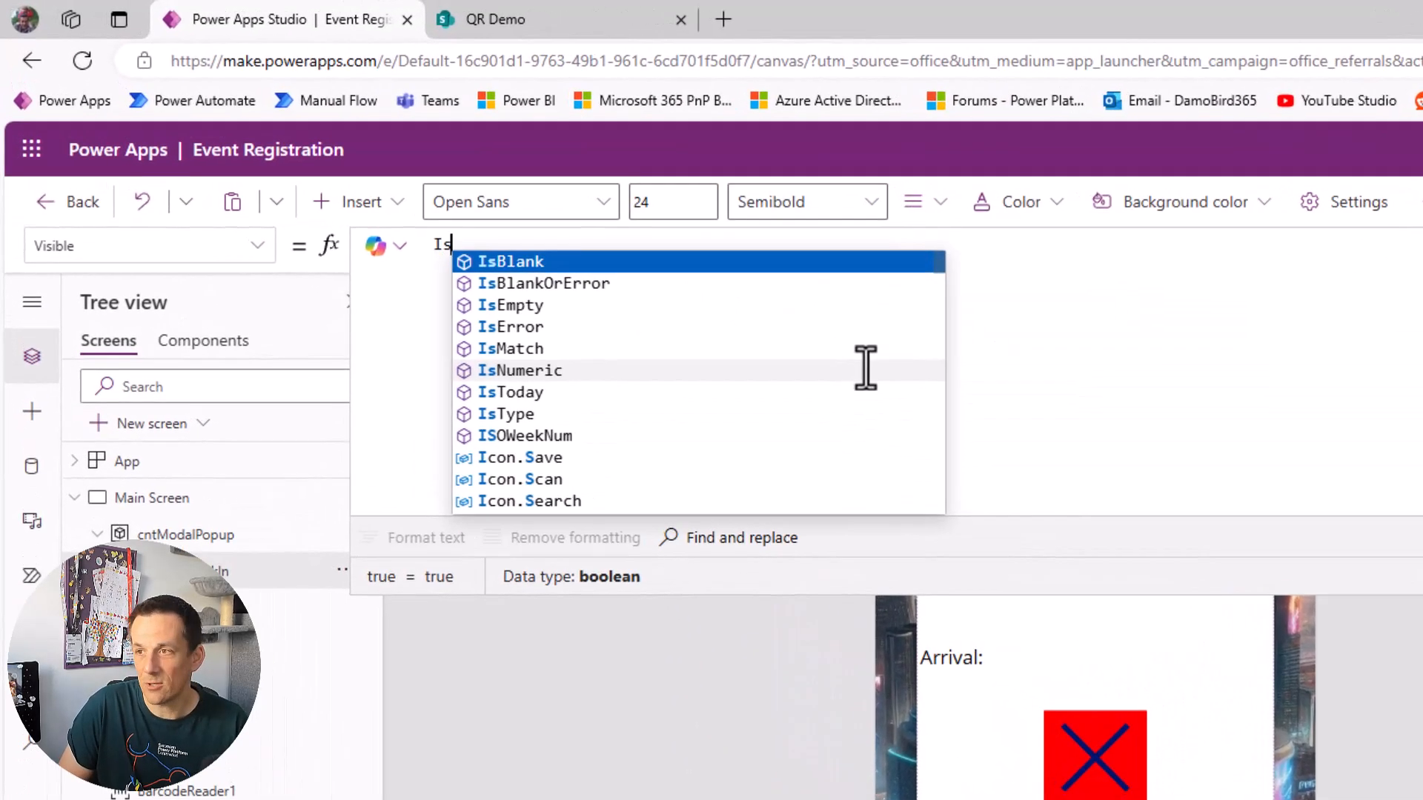
click(512, 261)
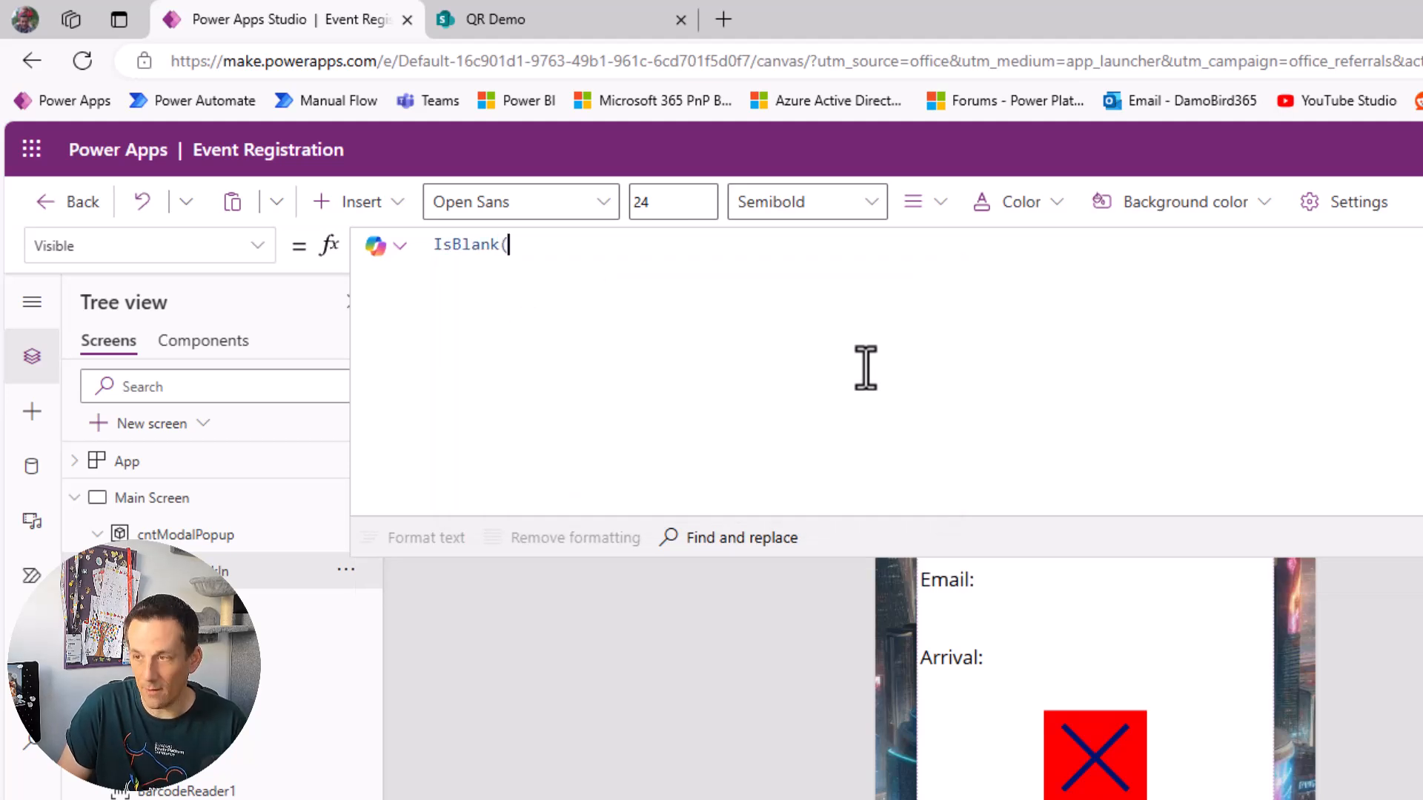
text(fx)
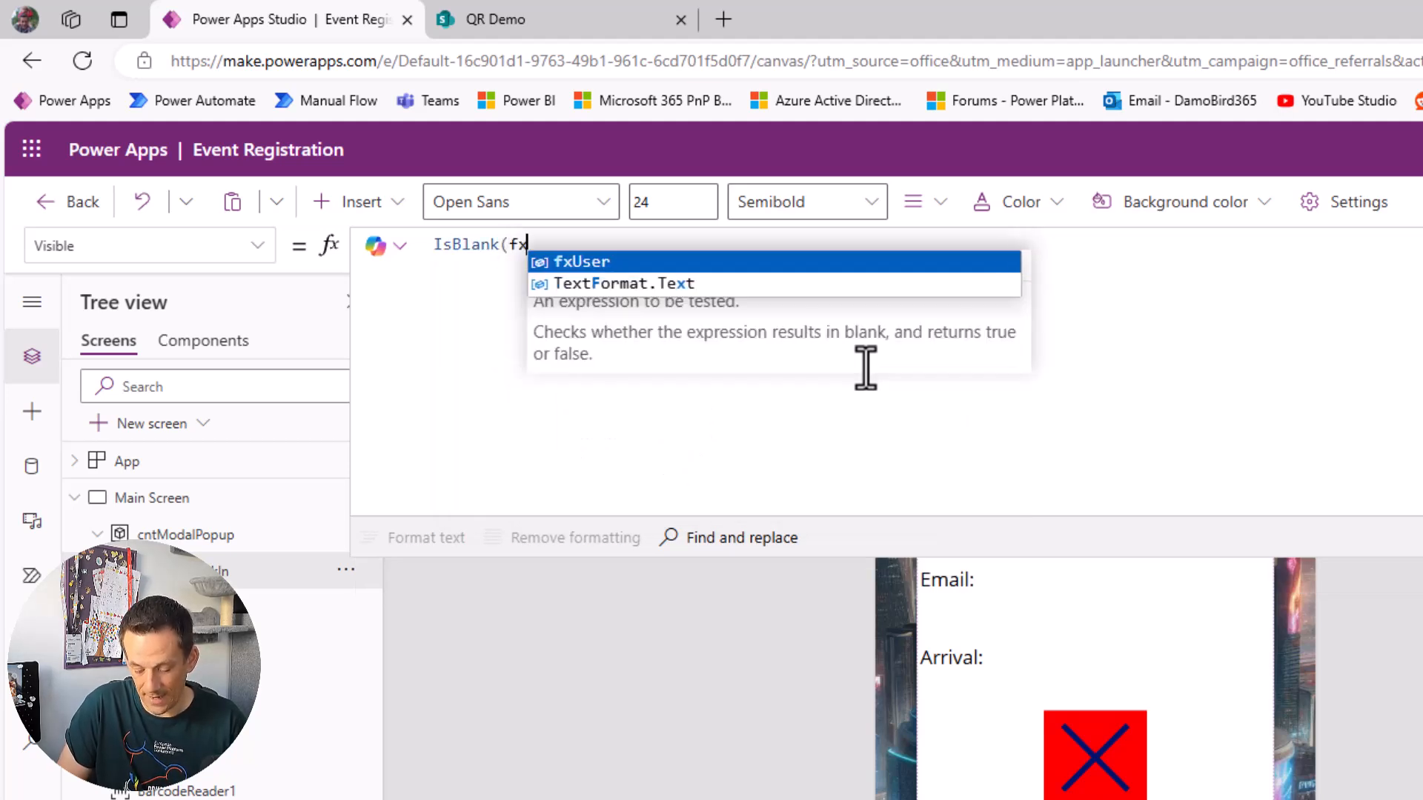
text(User.Ar)
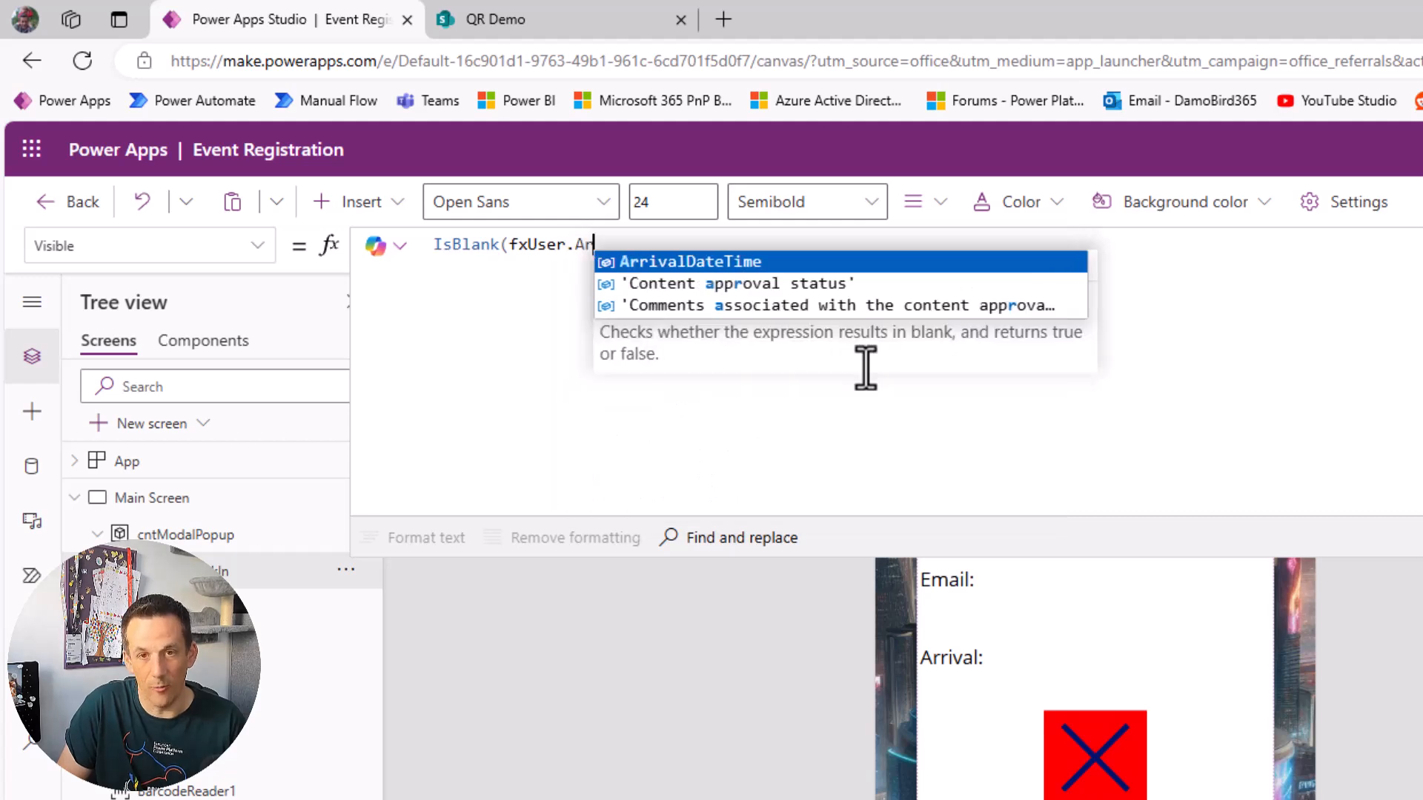
click(691, 261)
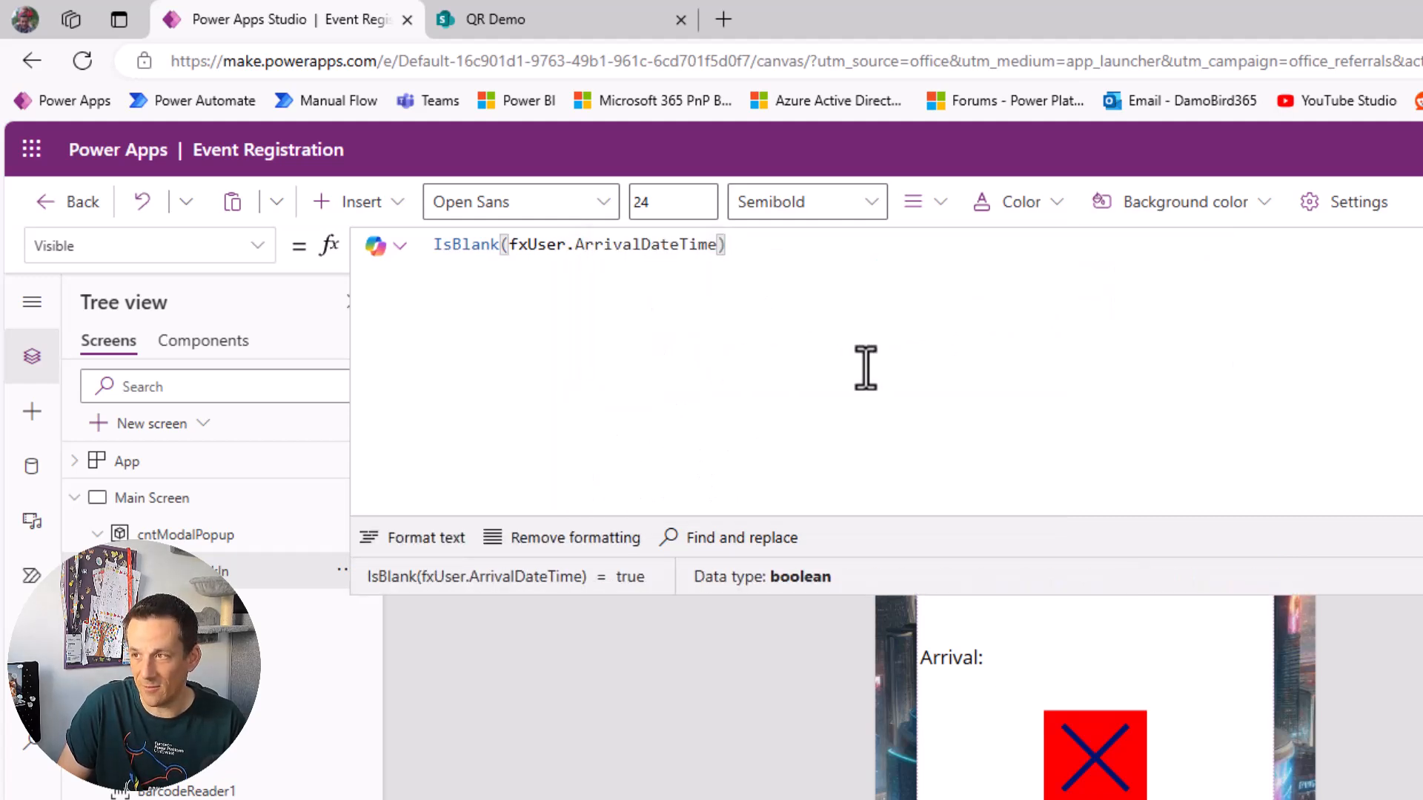
text(&&)
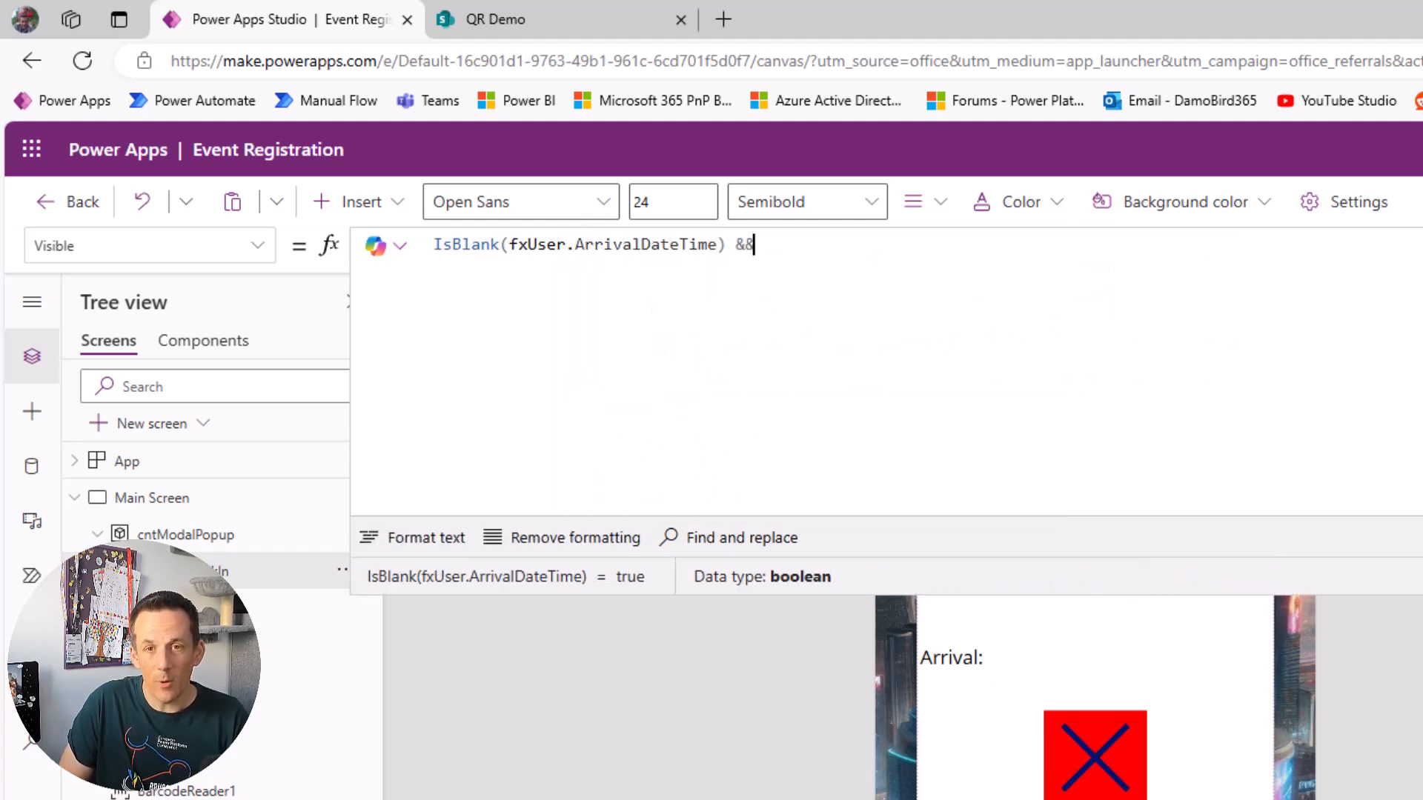
text(!)
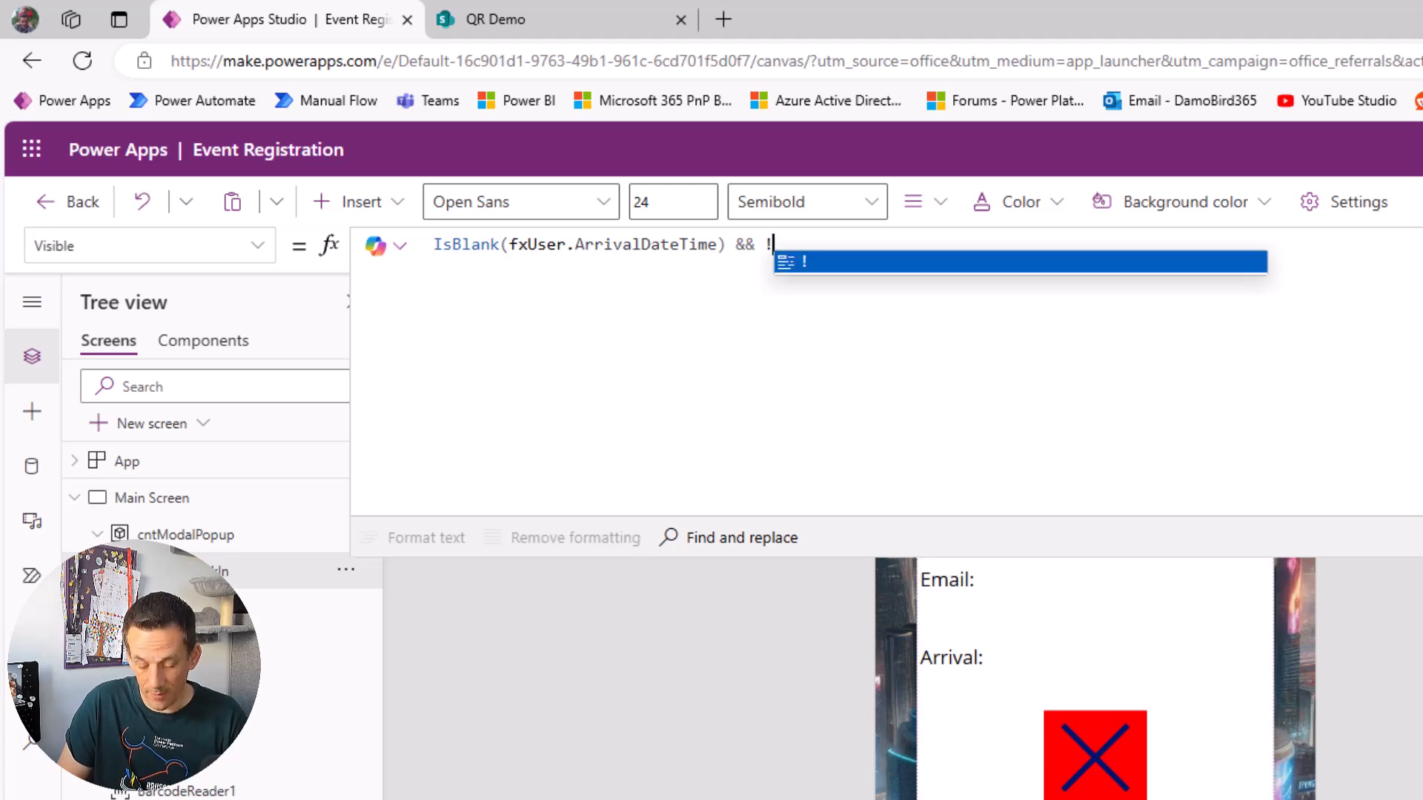
text(IsBlank)
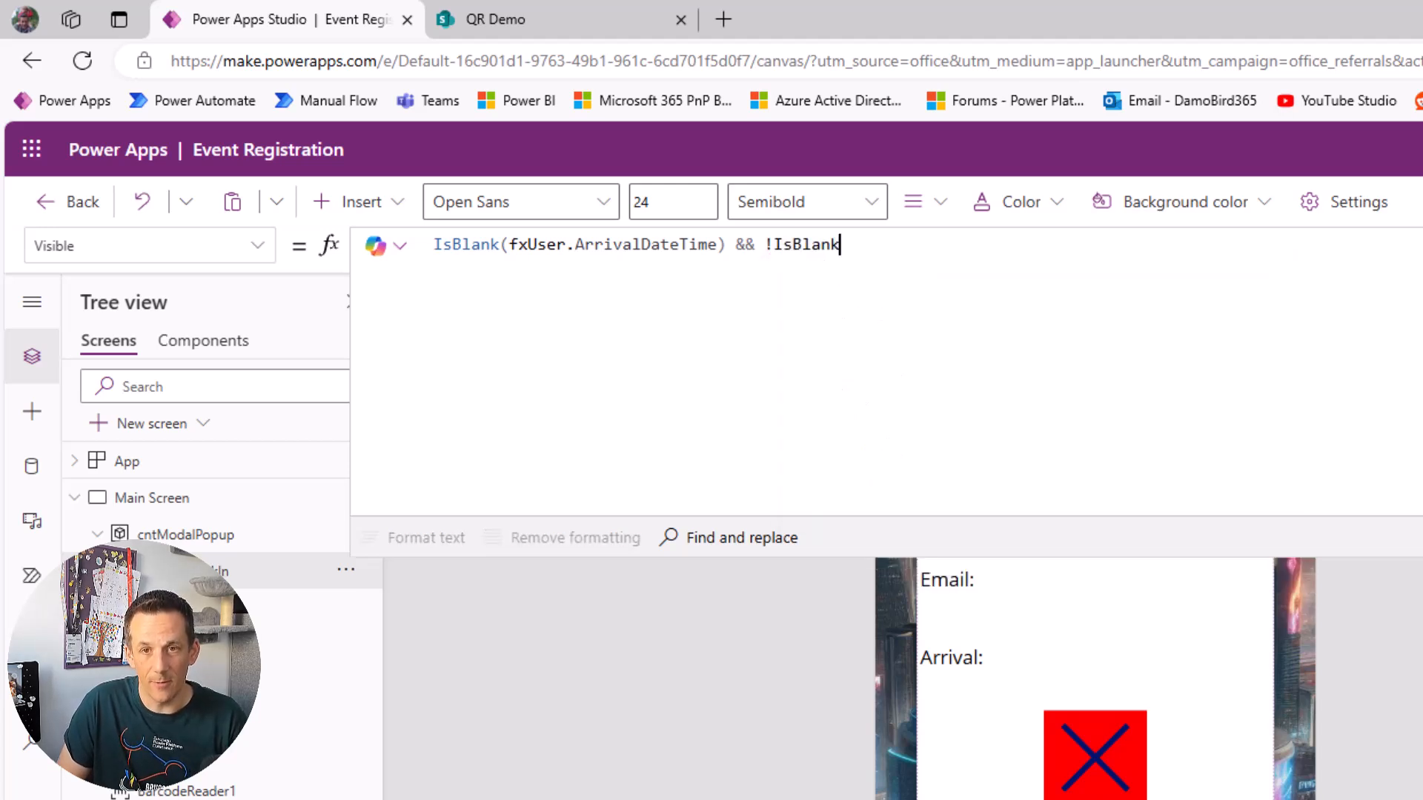
text(()
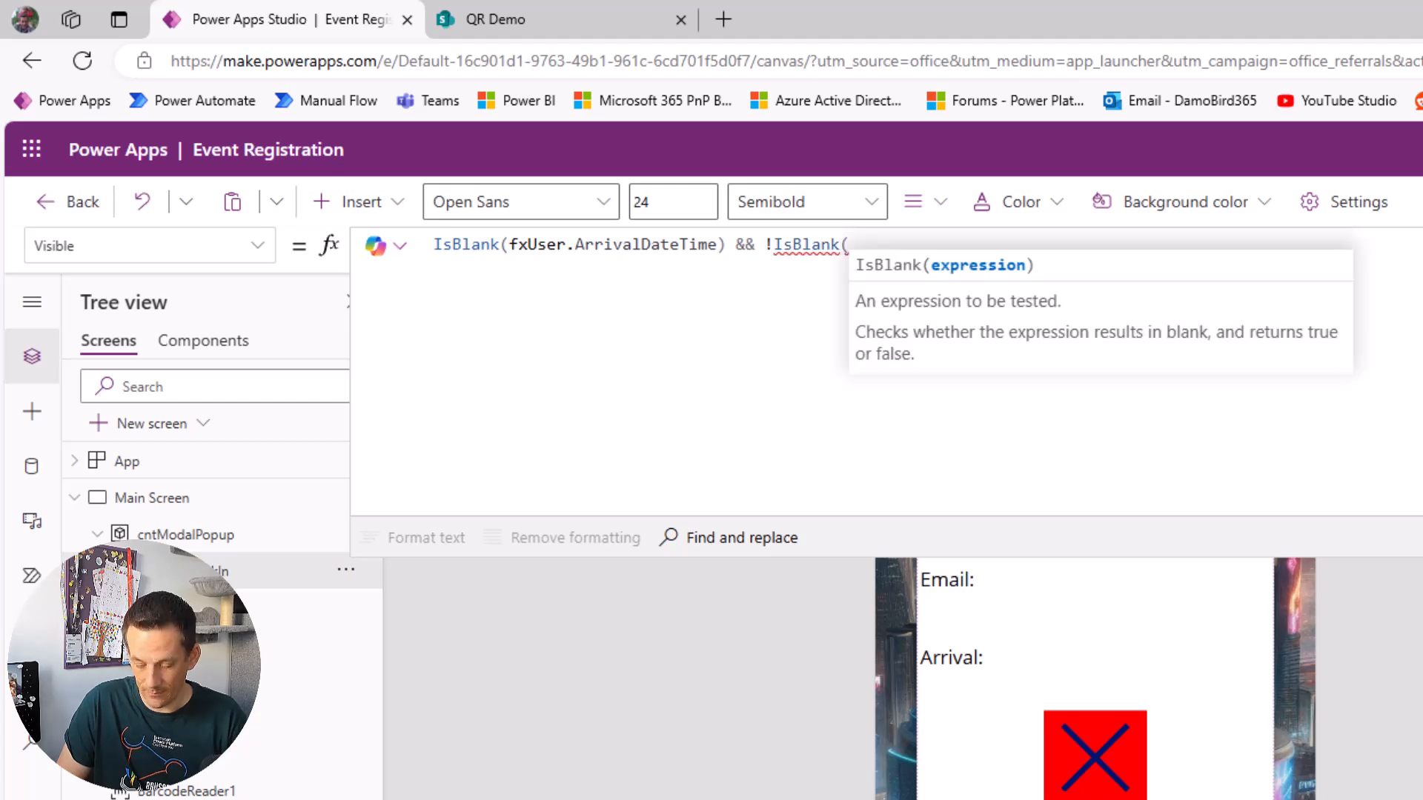
text(fxUser.)
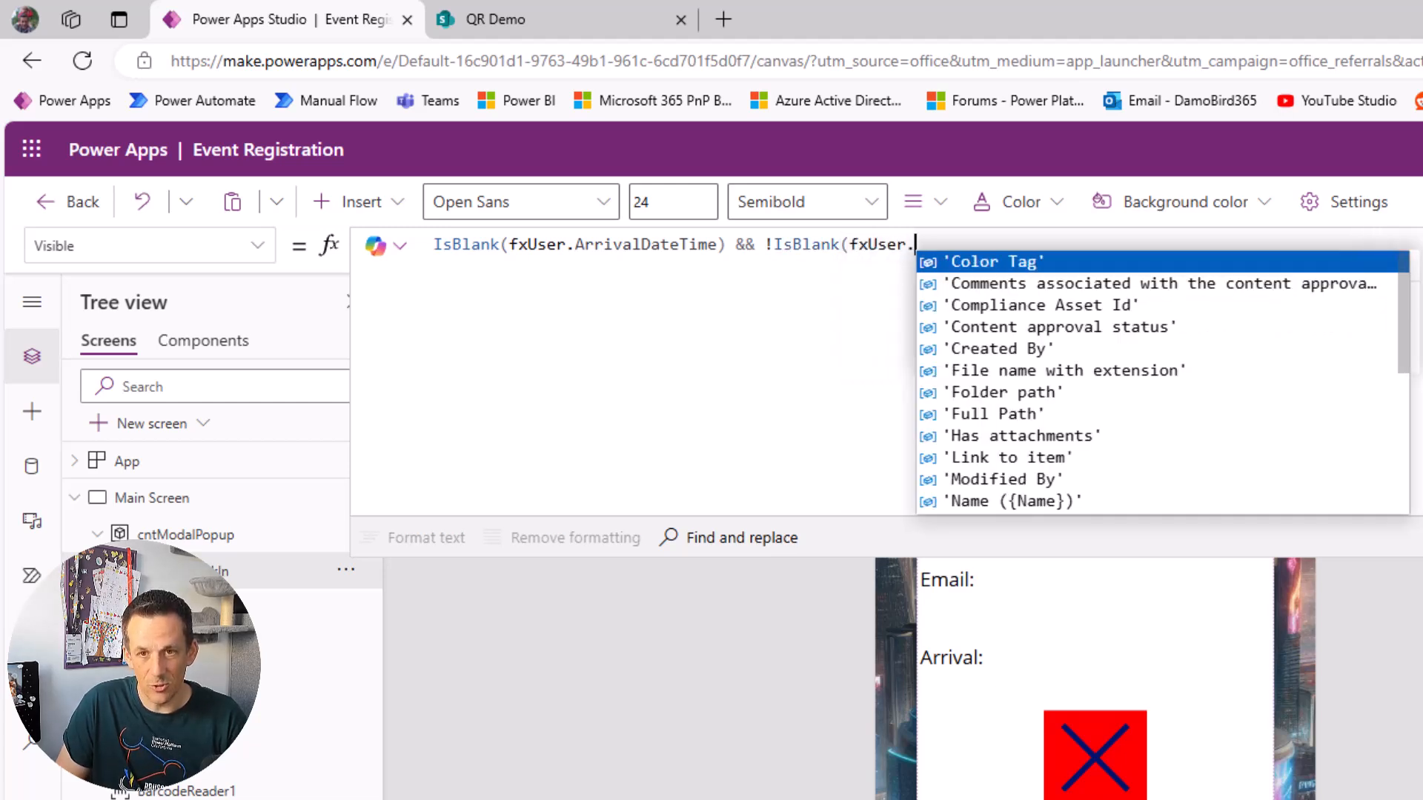
text(Title)
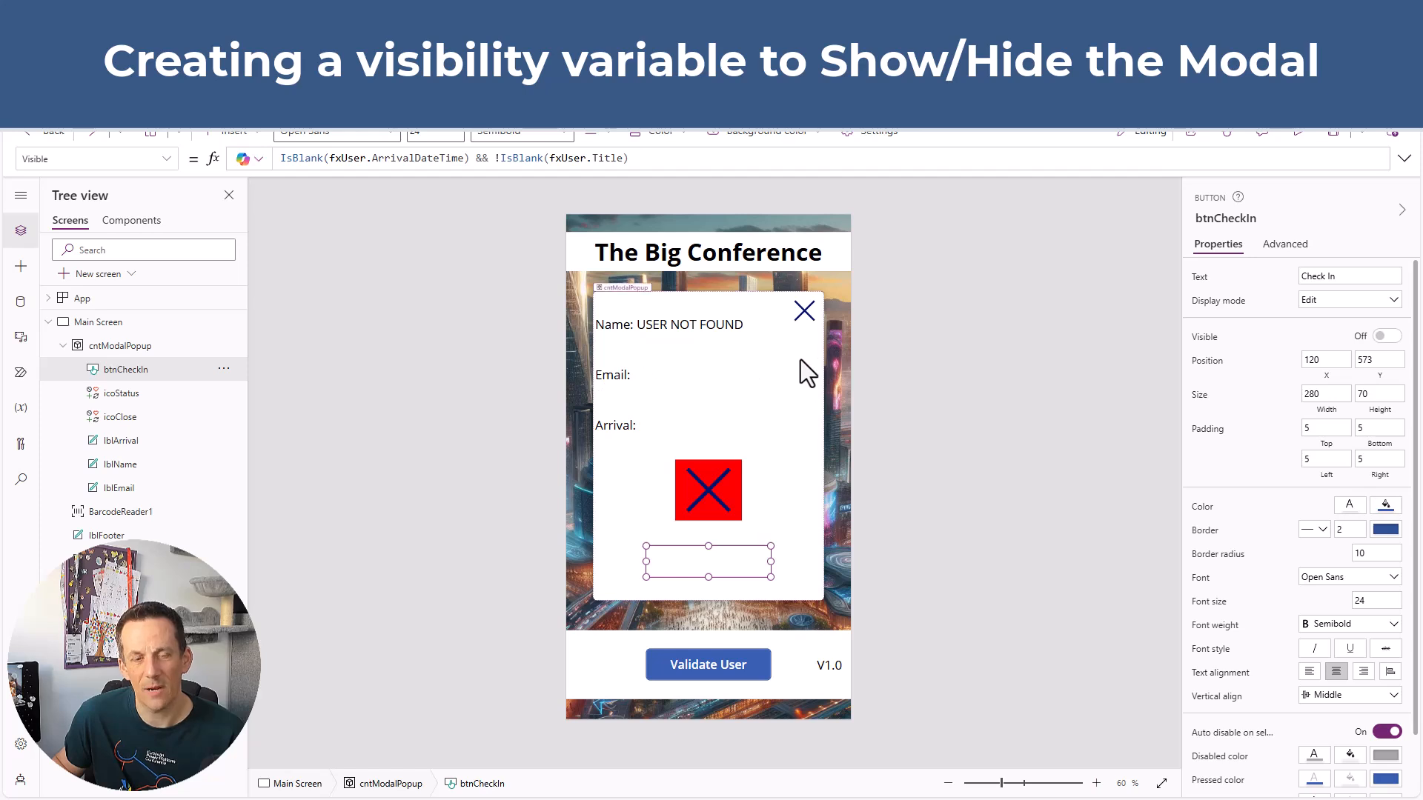
mouse_move(802, 368)
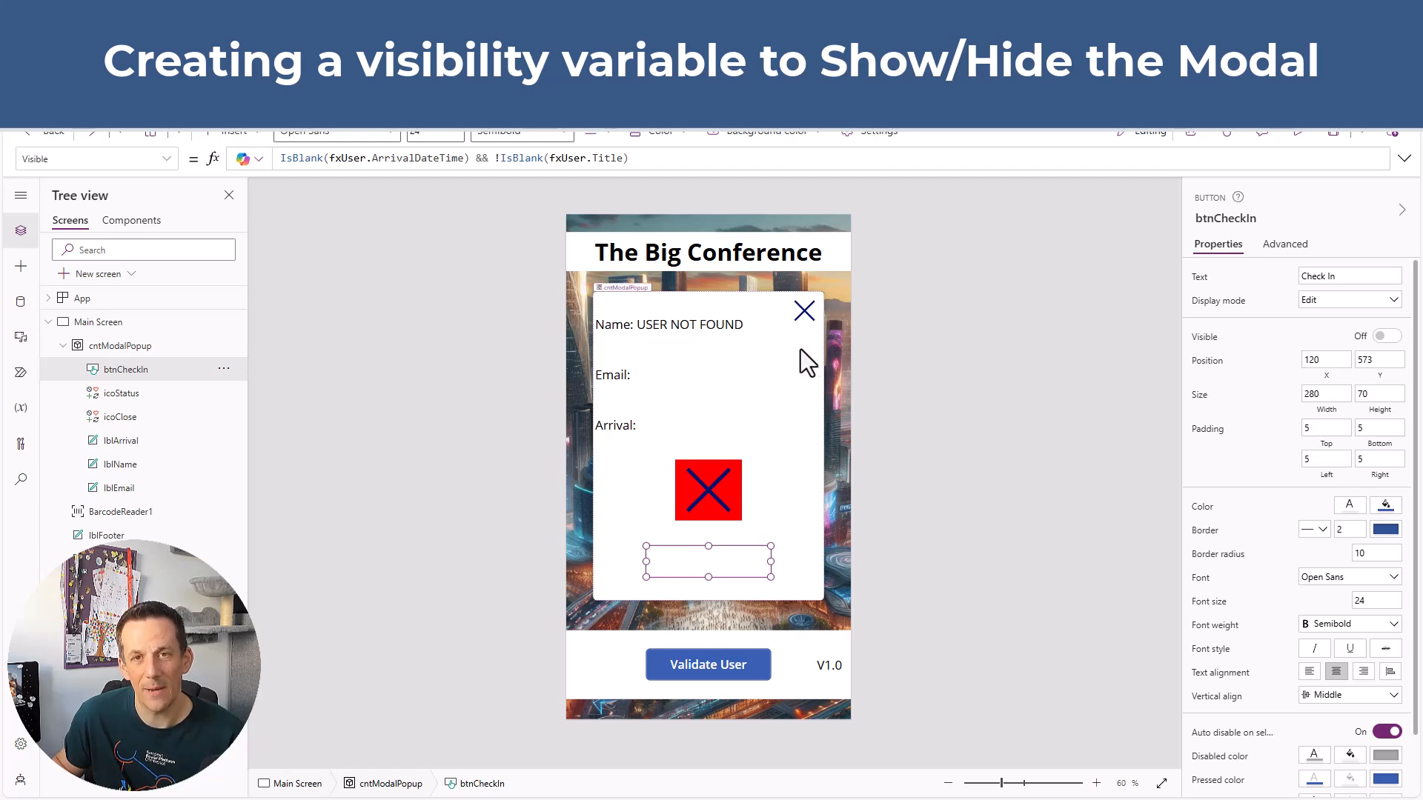
mouse_move(808, 317)
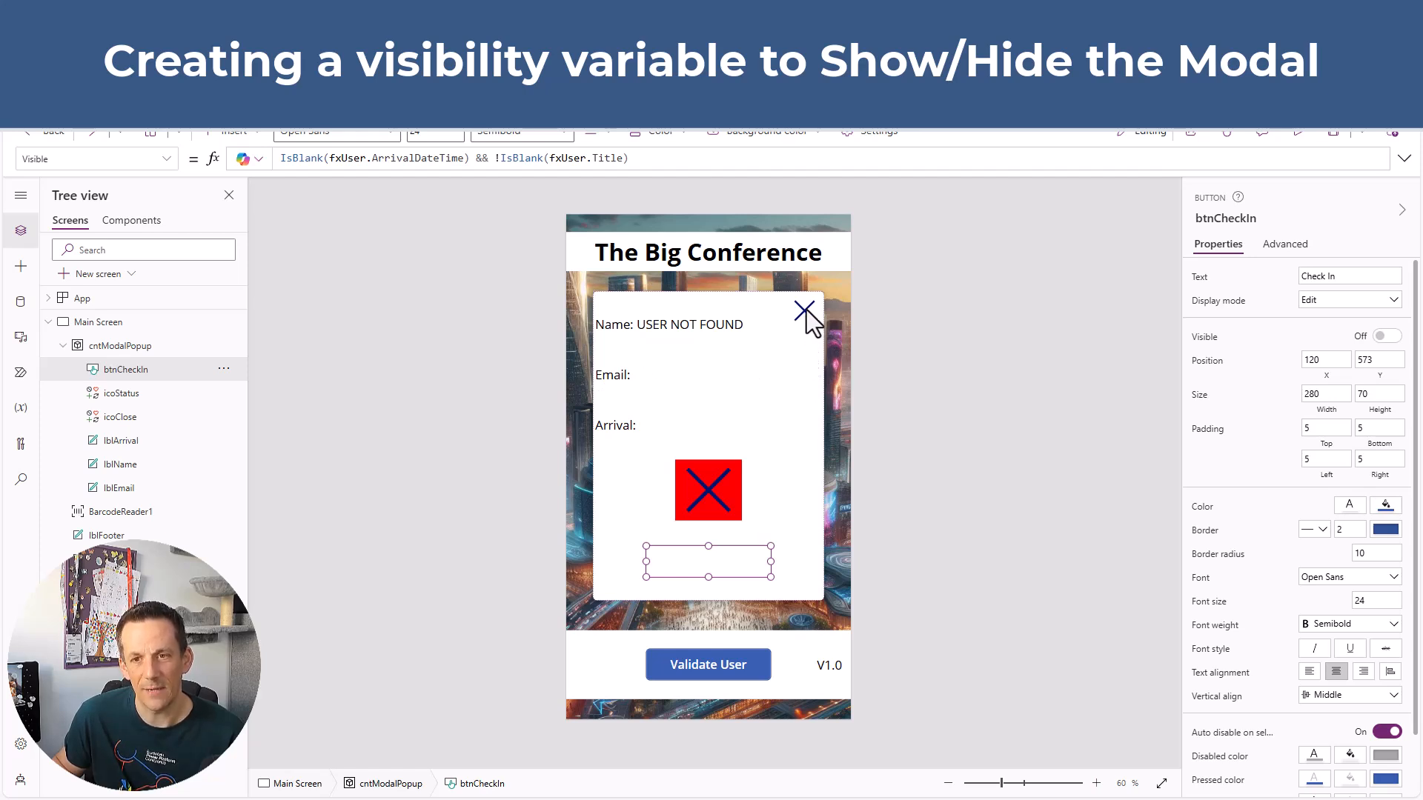
click(803, 312)
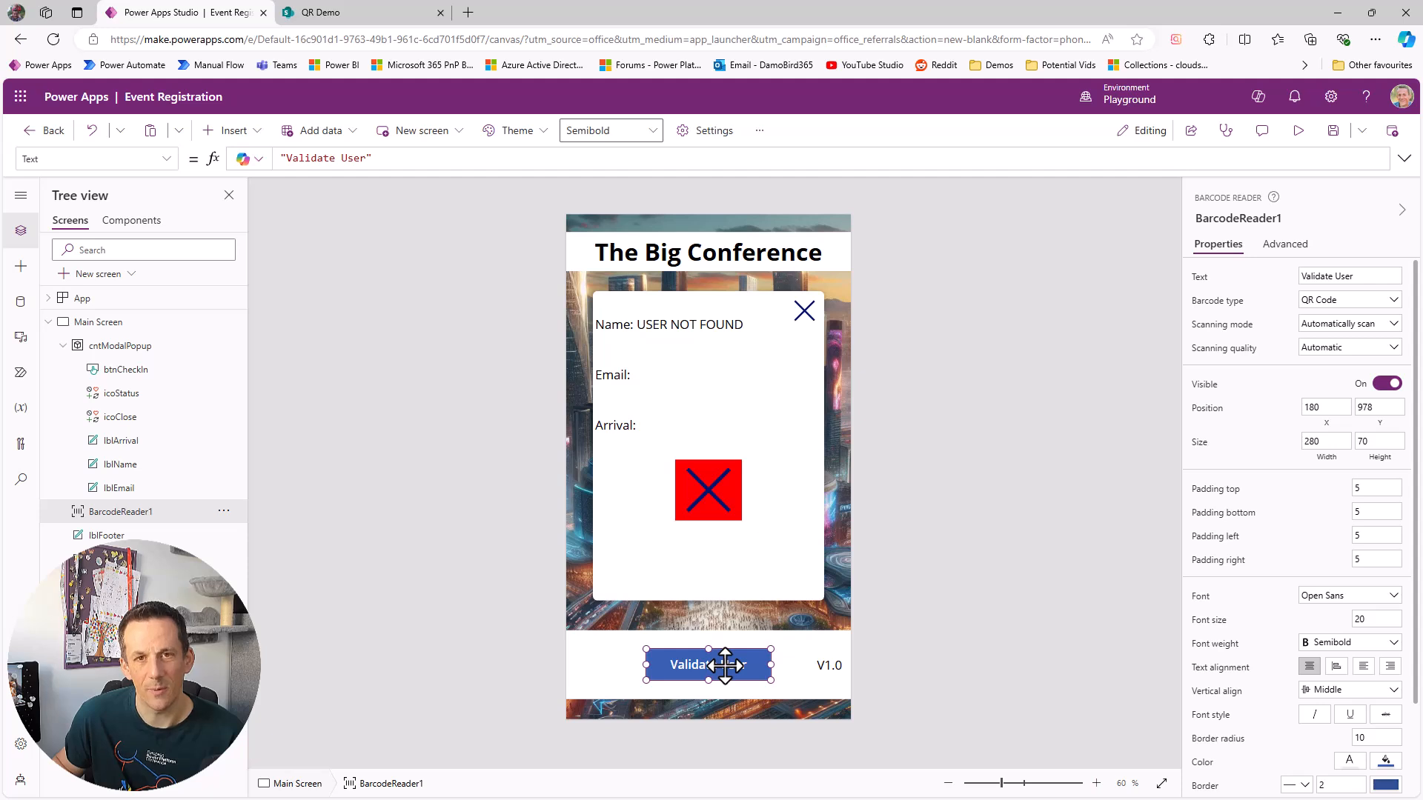
mouse_move(736, 654)
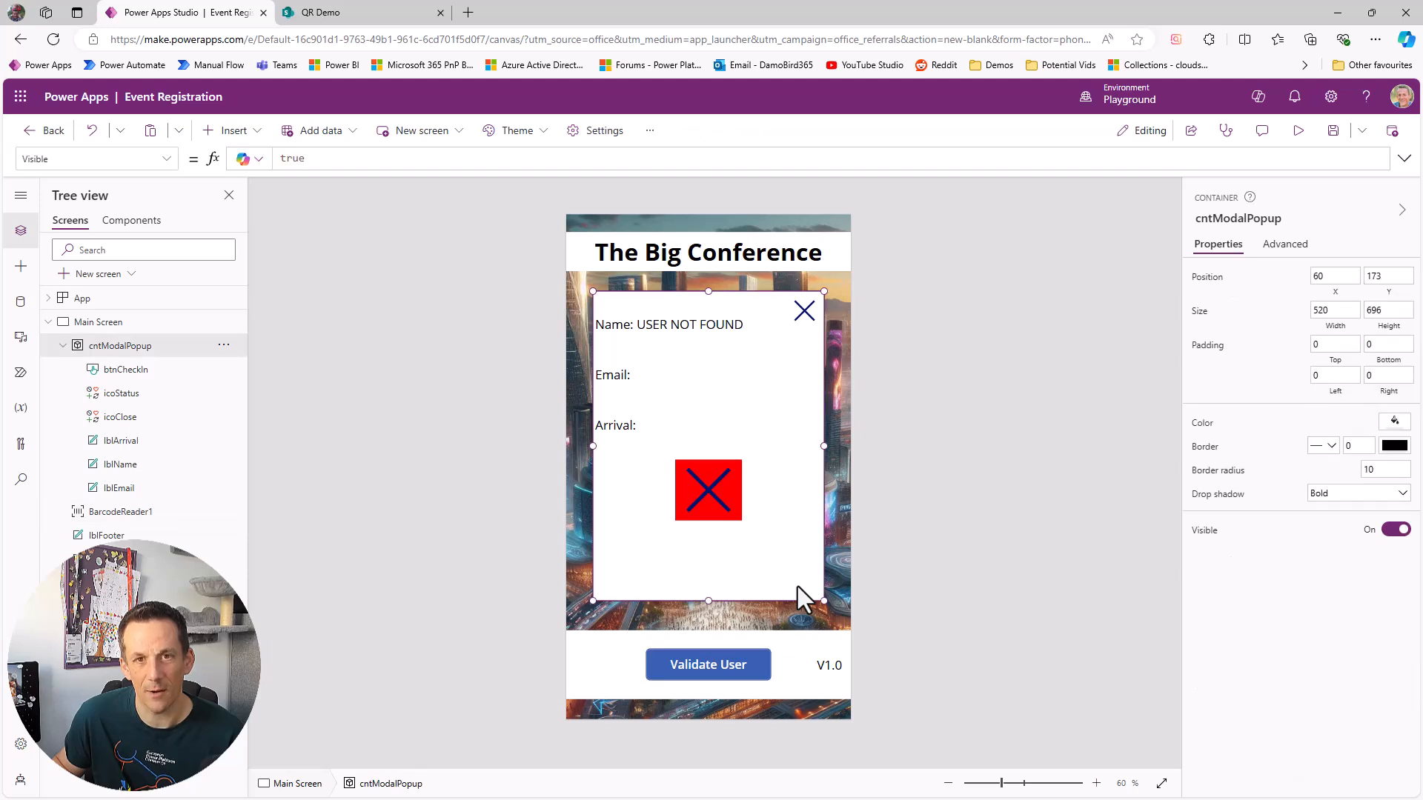
mouse_move(1396, 531)
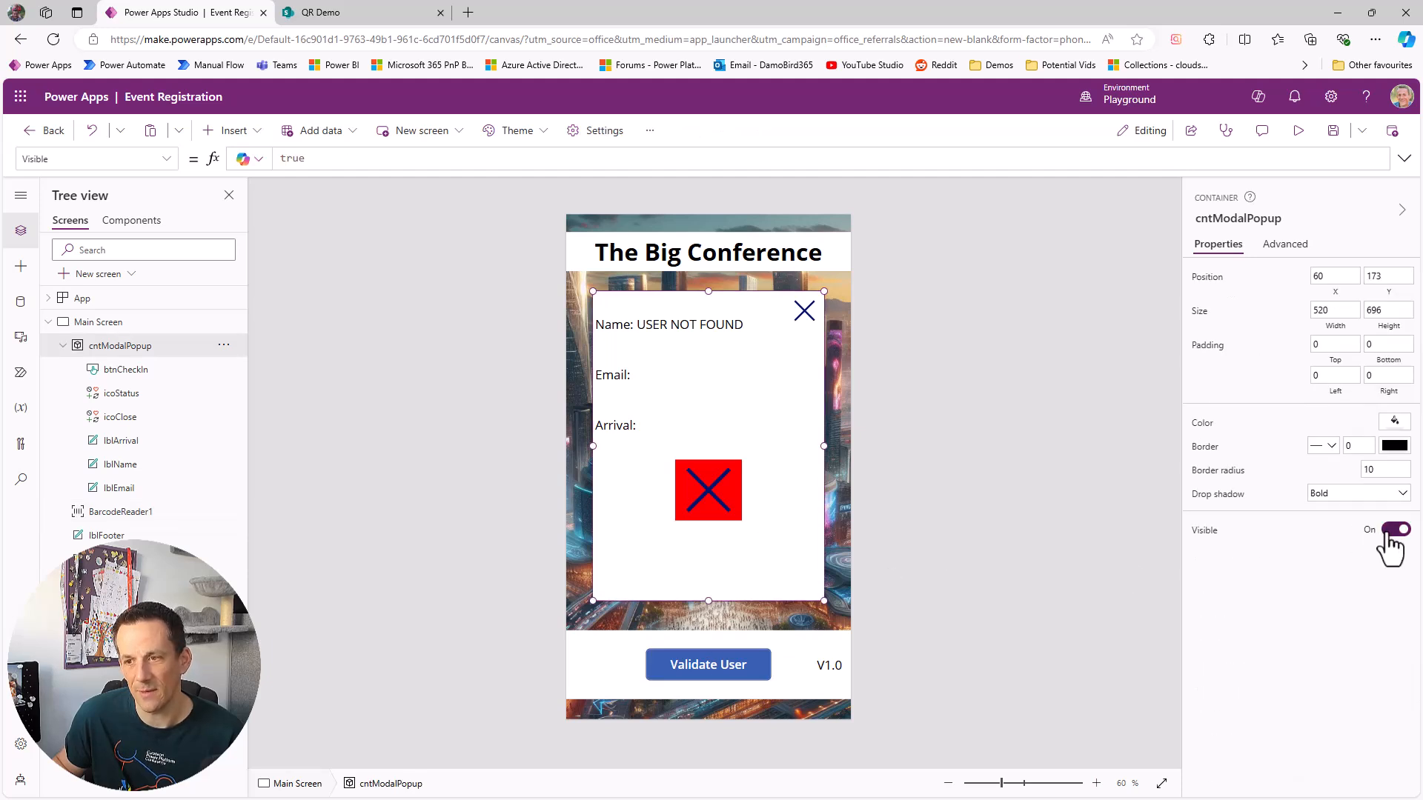
click(292, 159)
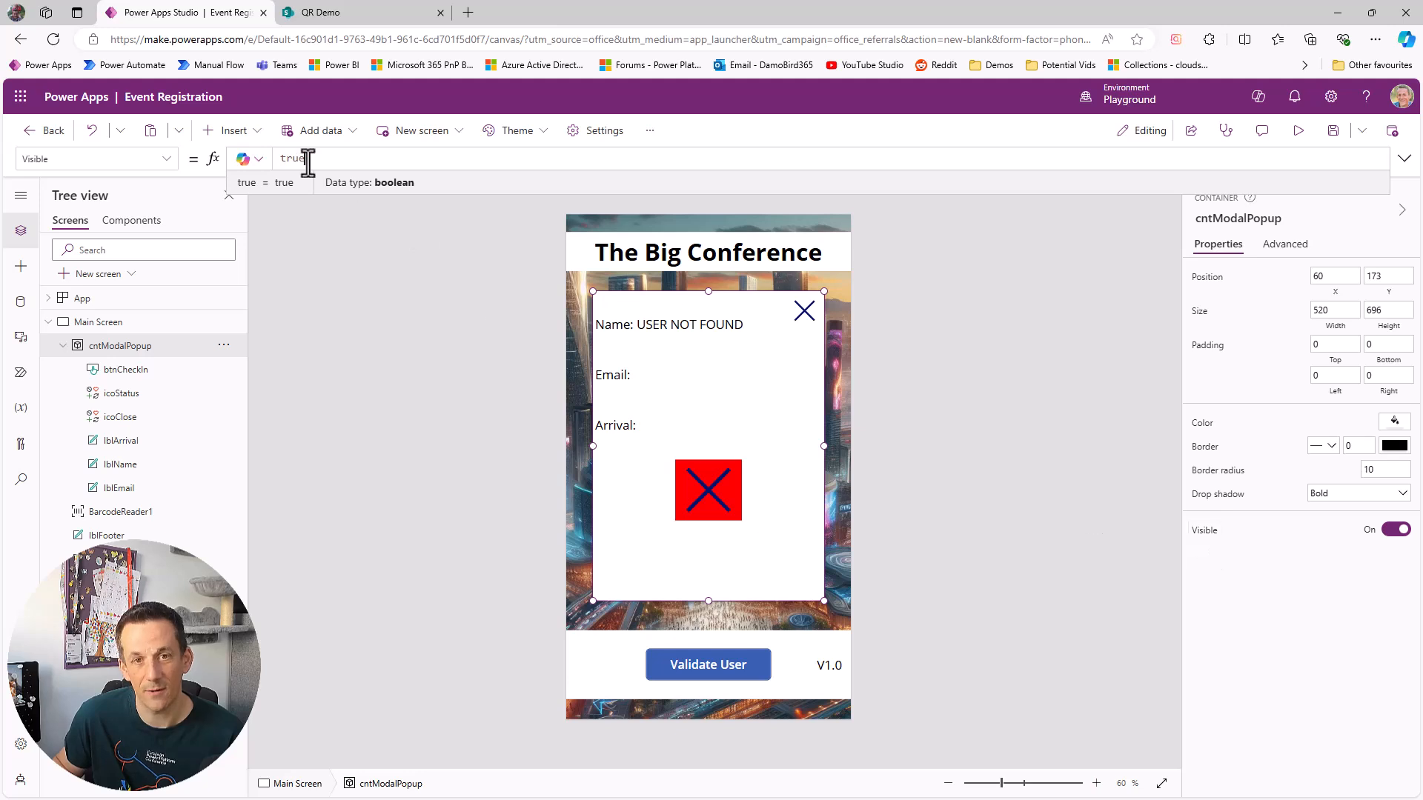
mouse_move(274, 248)
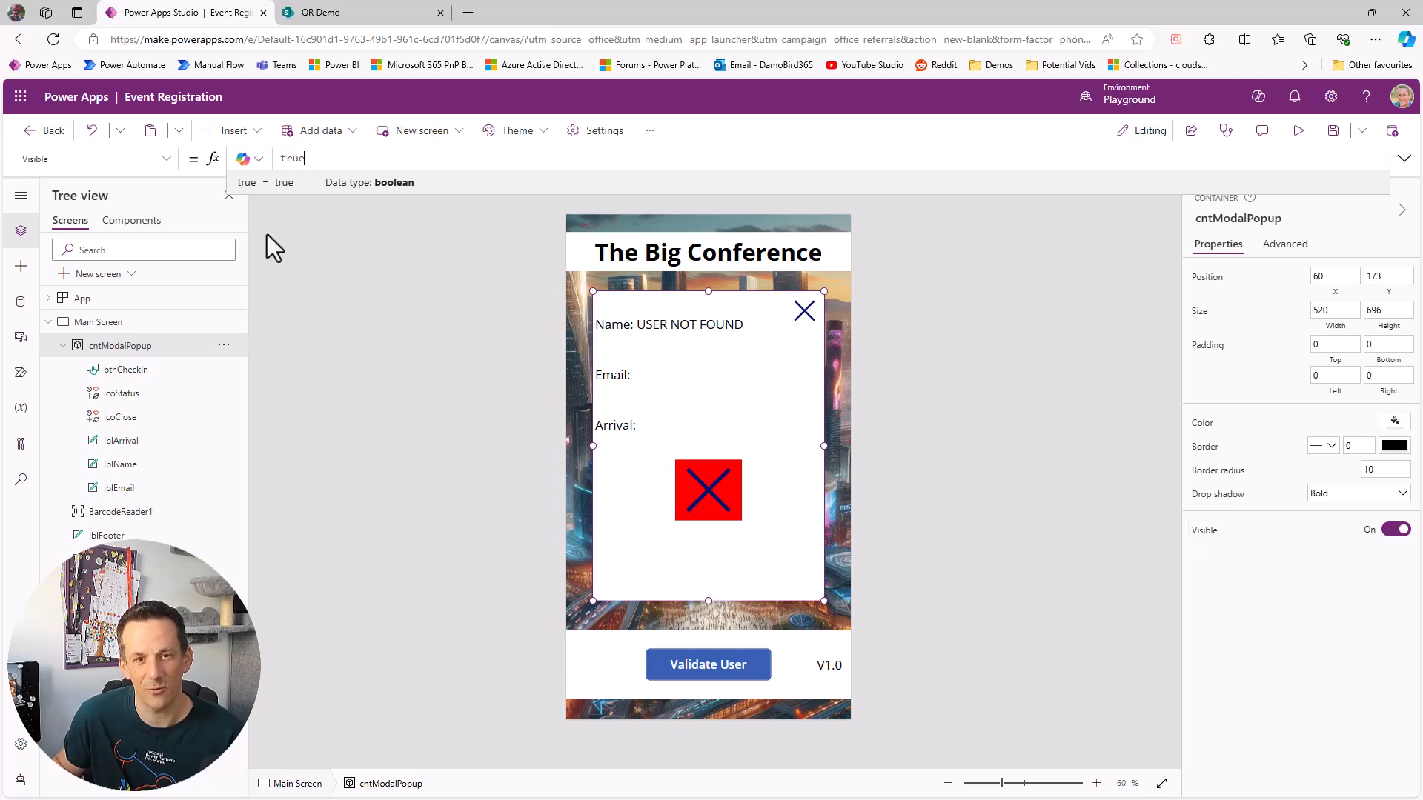
mouse_move(709, 664)
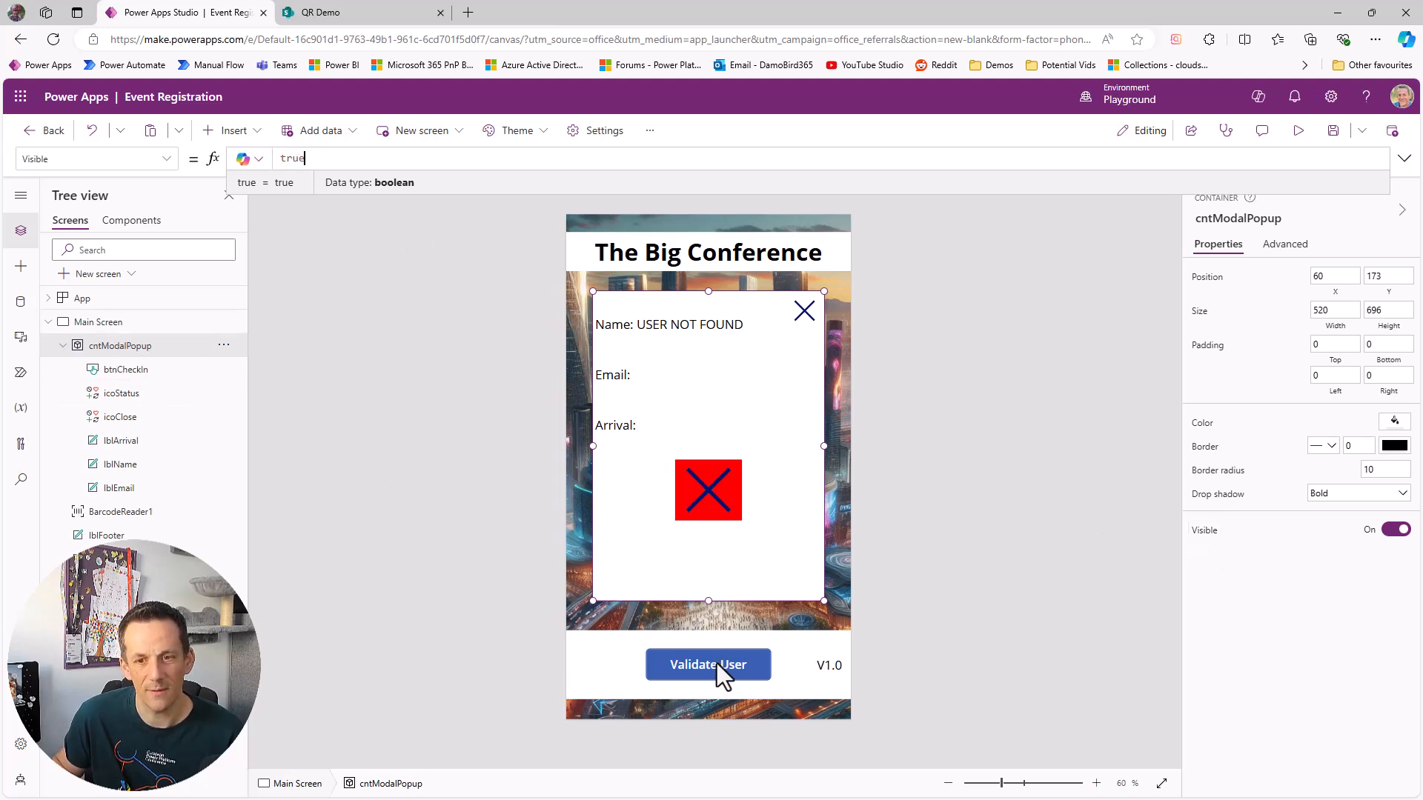
click(708, 664)
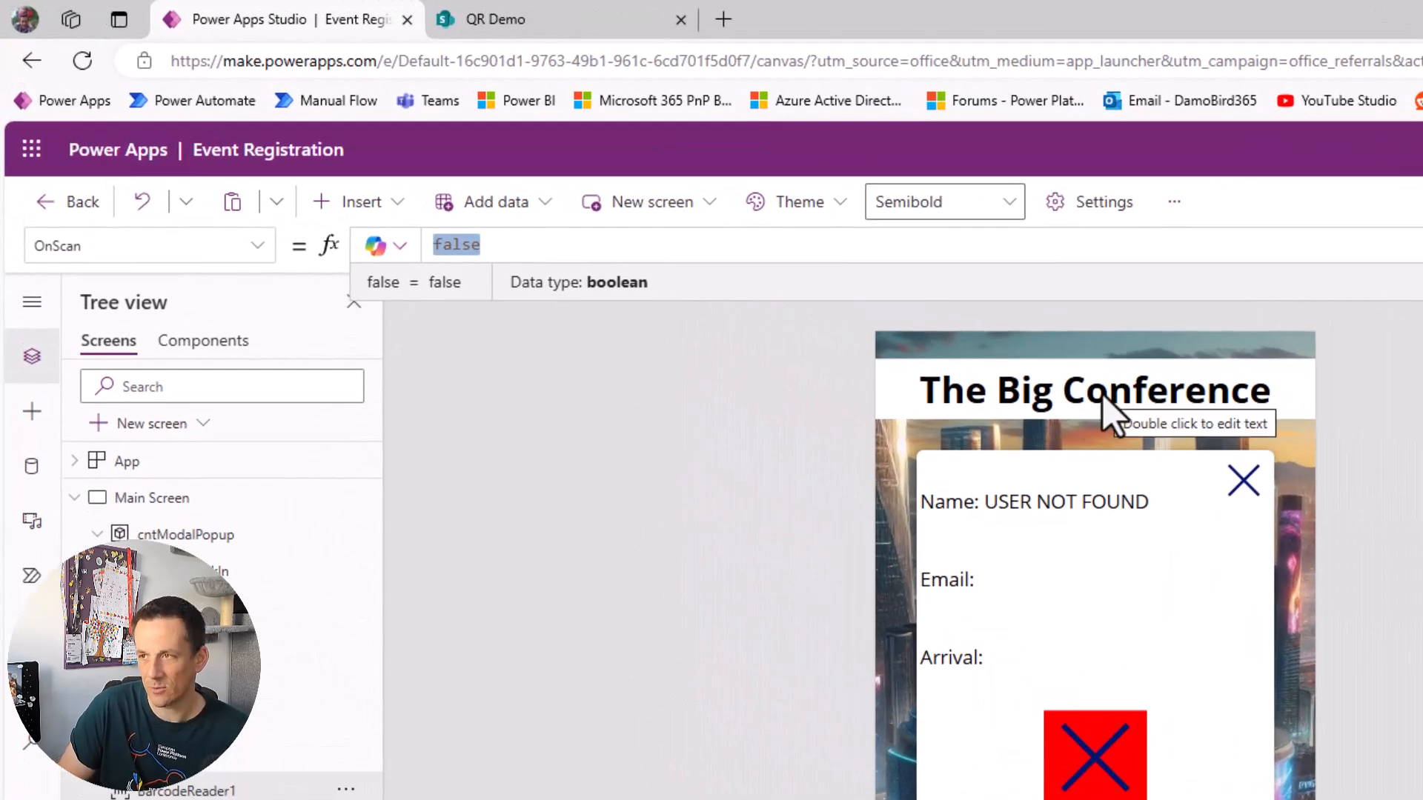
Step: Enter UpdateContext({locVisible:true}) as the barcode reader's OnScan formula
text(UpdateContext()
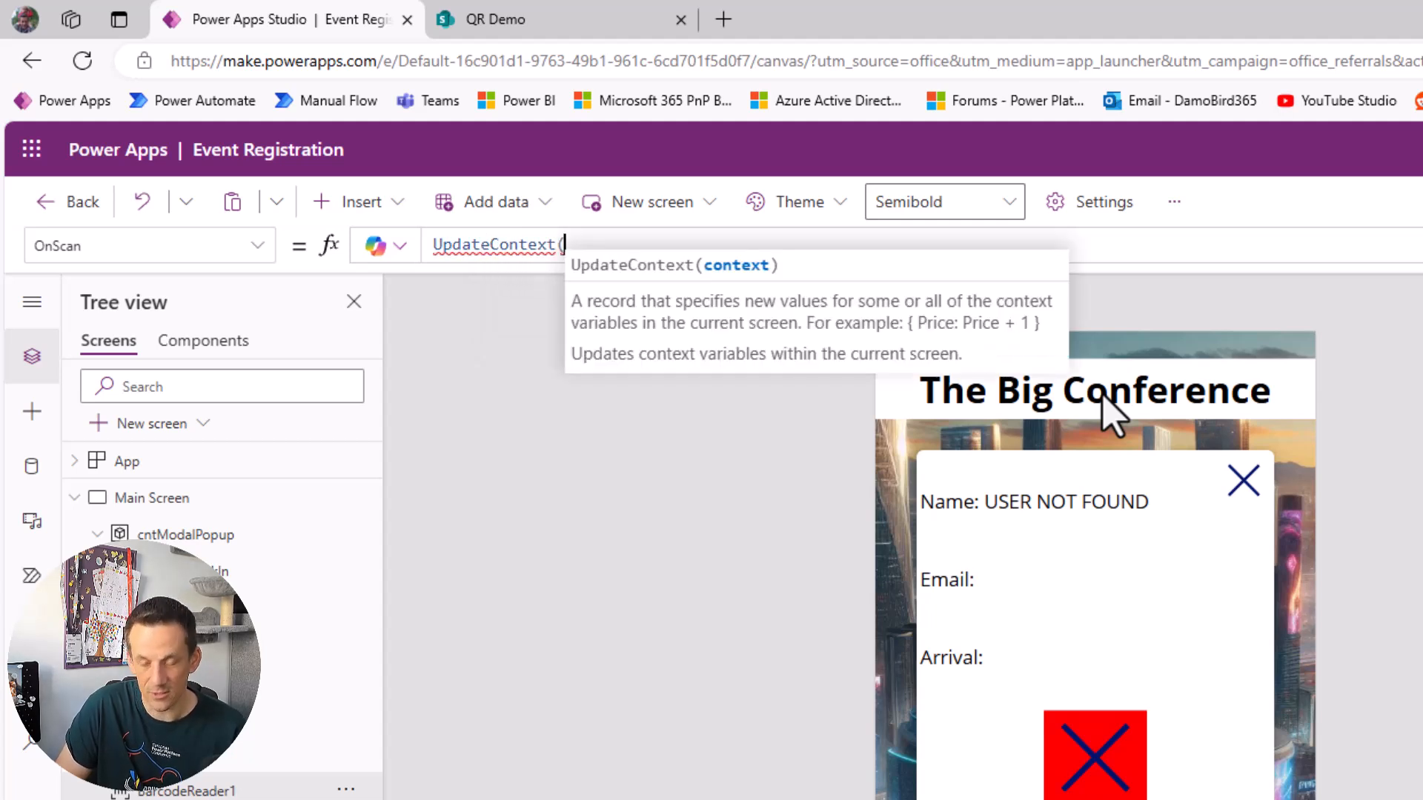
text({)
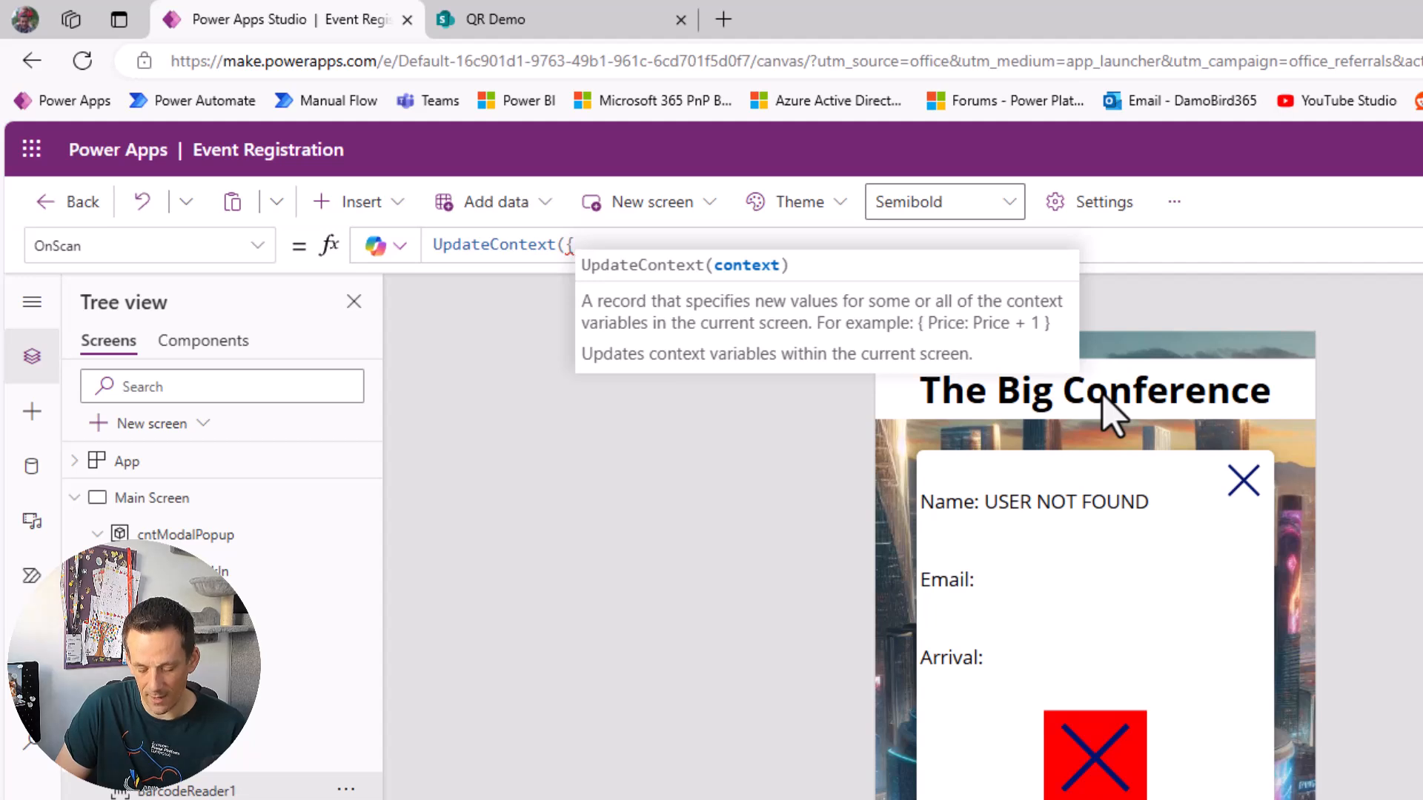
text(log)
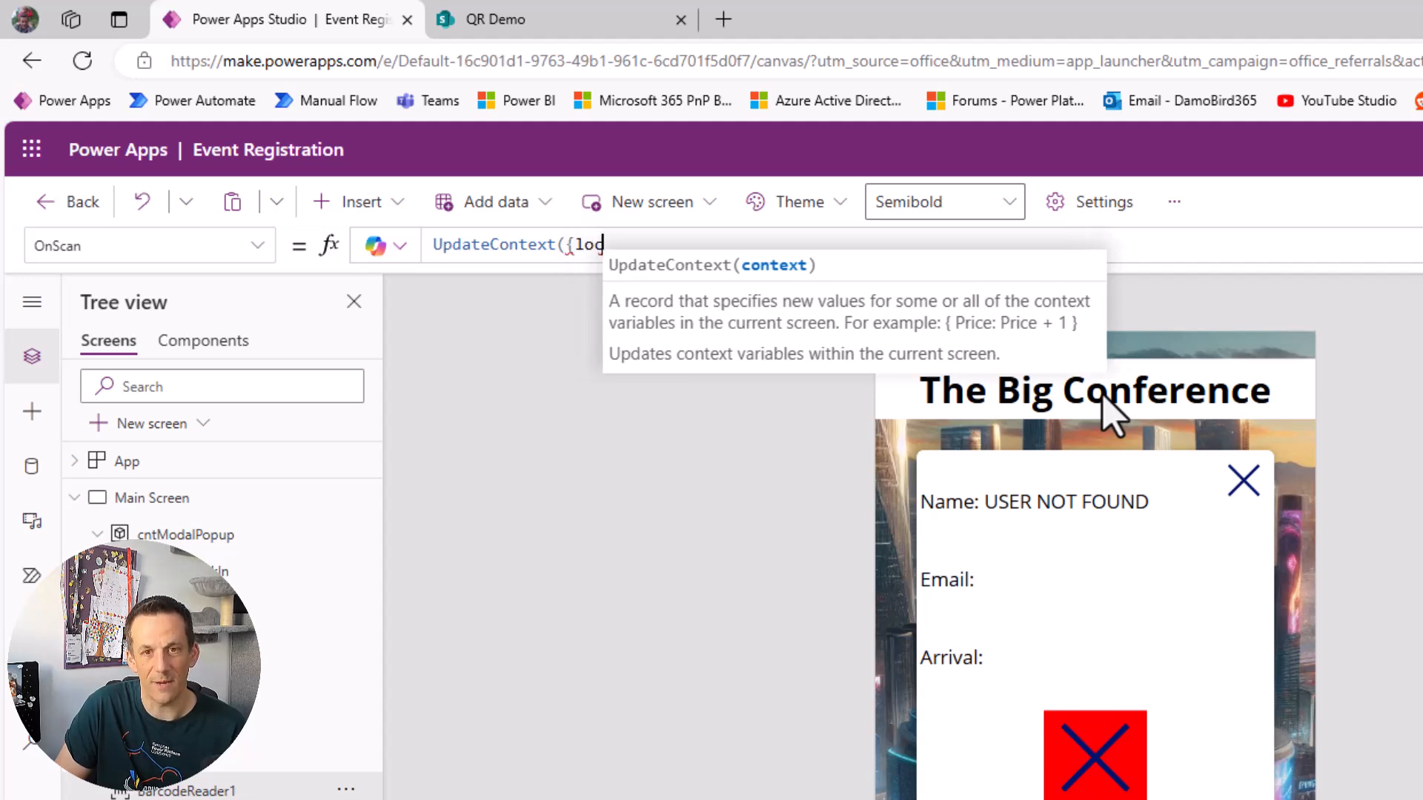
text(locVi)
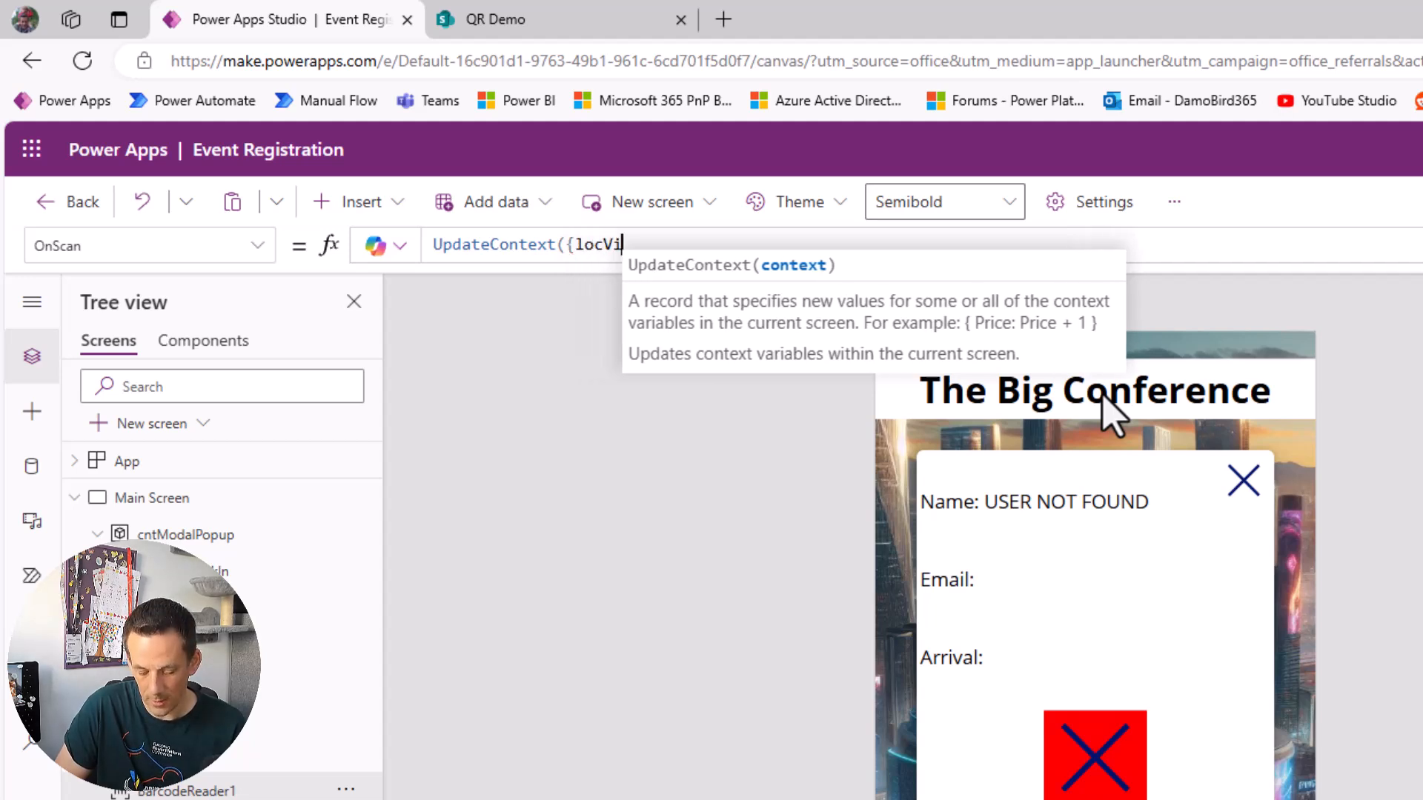
text(sible)
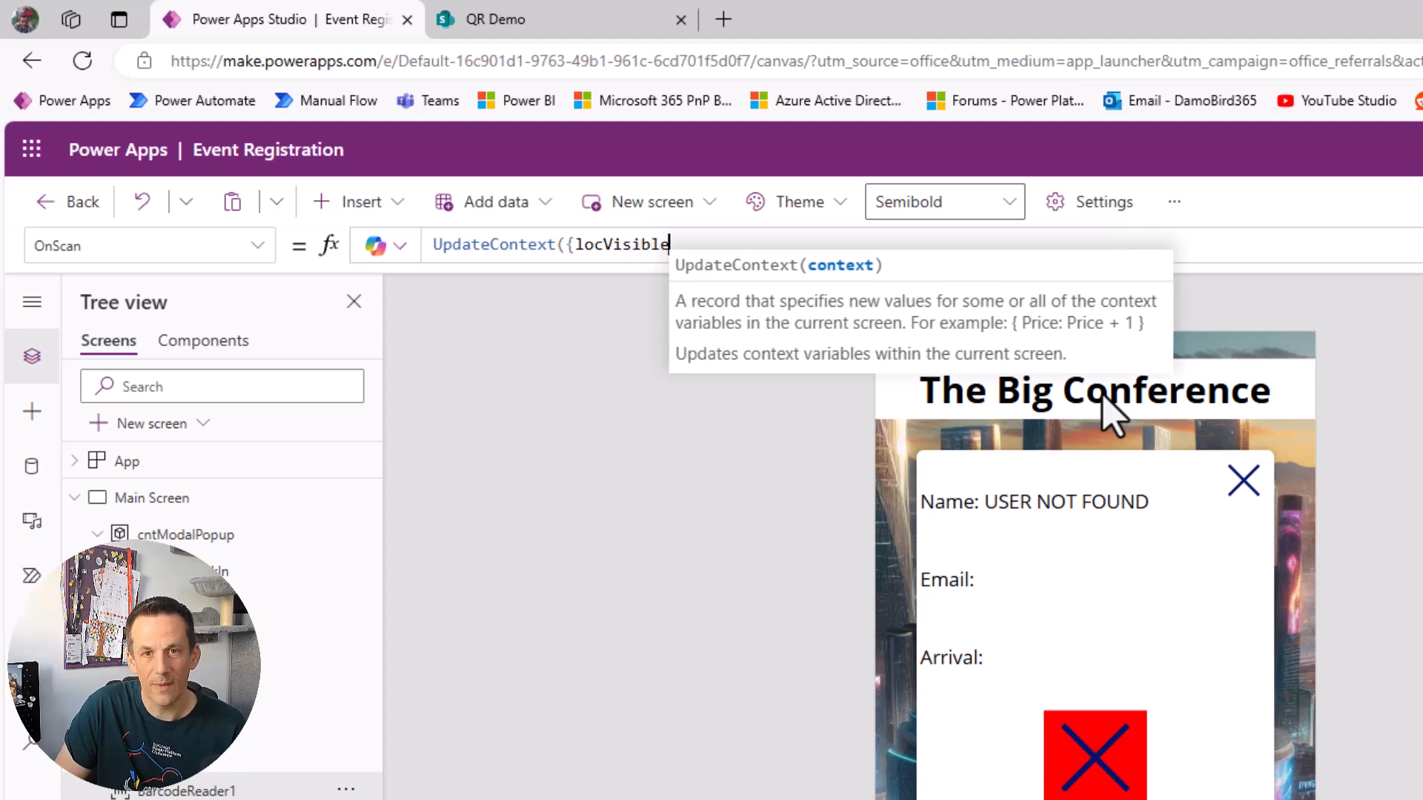
text(:true}))
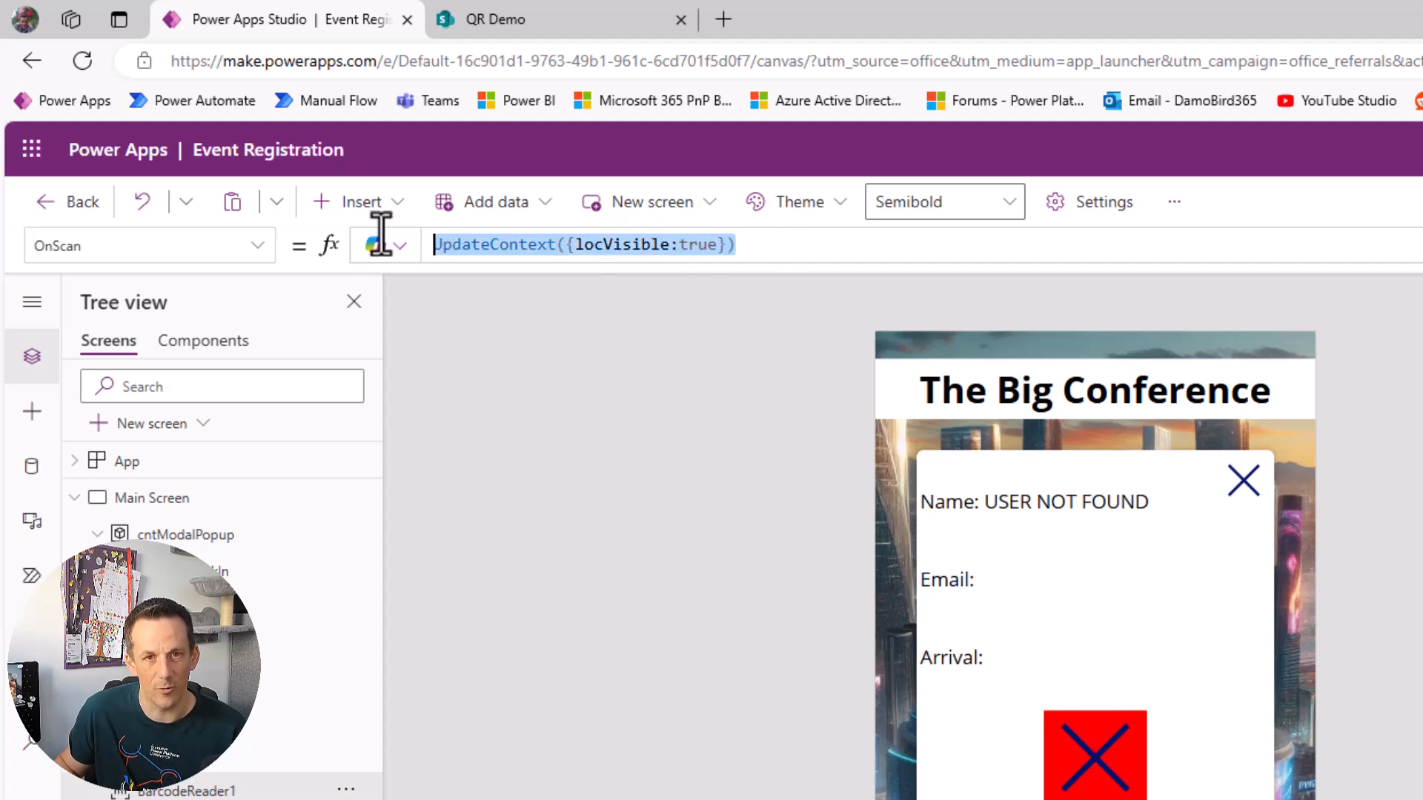
mouse_move(1248, 504)
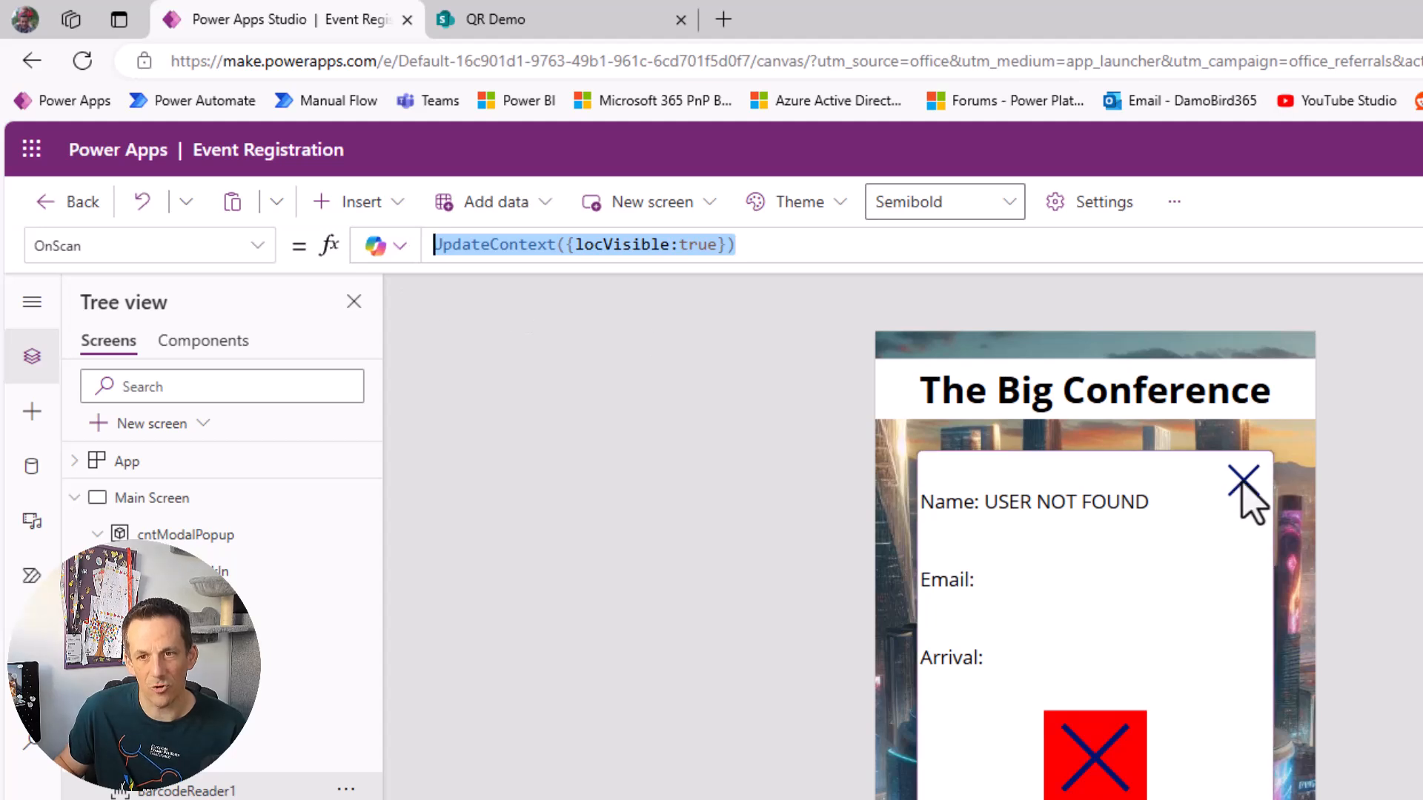
Step: Set the close icon's OnSelect to UpdateContext({locVisible:false})
click(1244, 479)
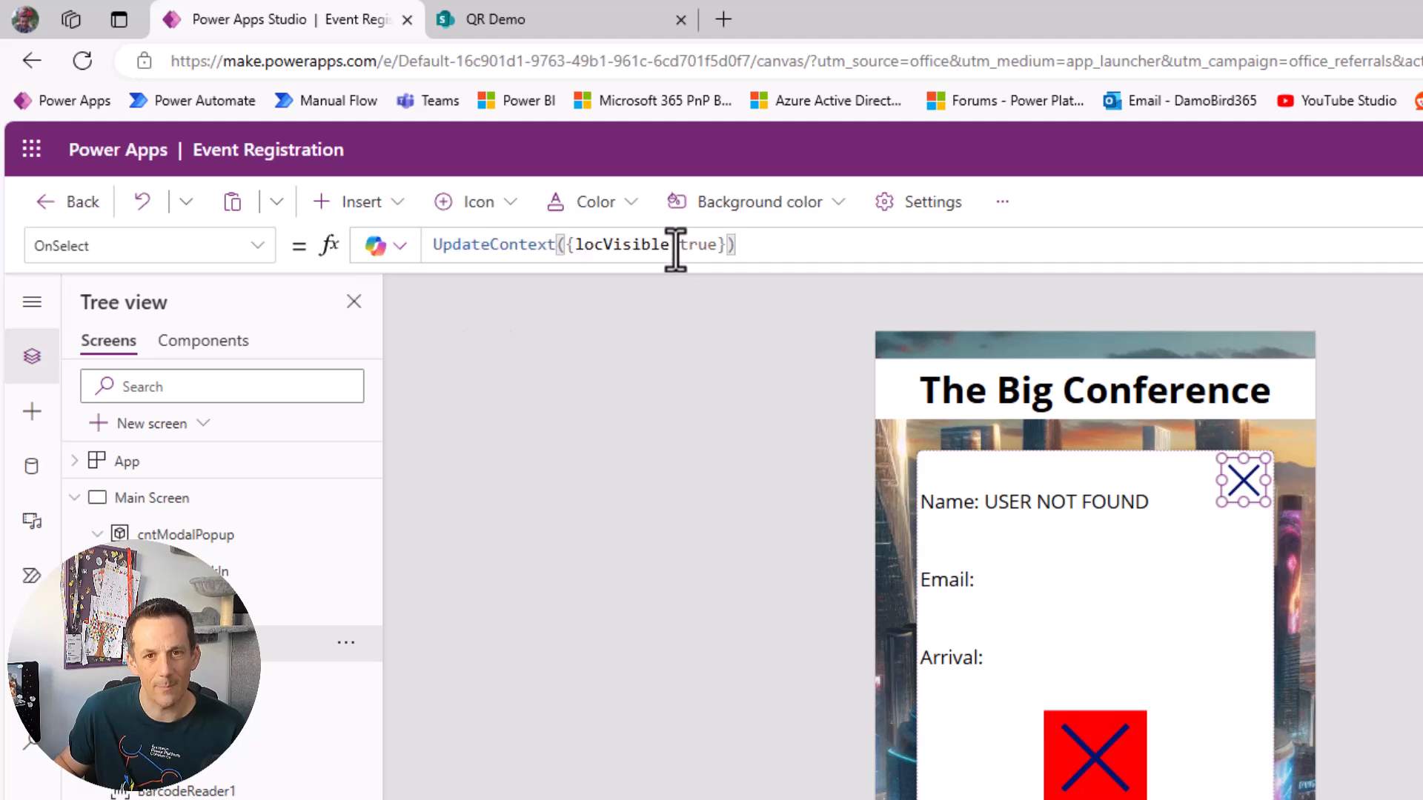
double_click(696, 244)
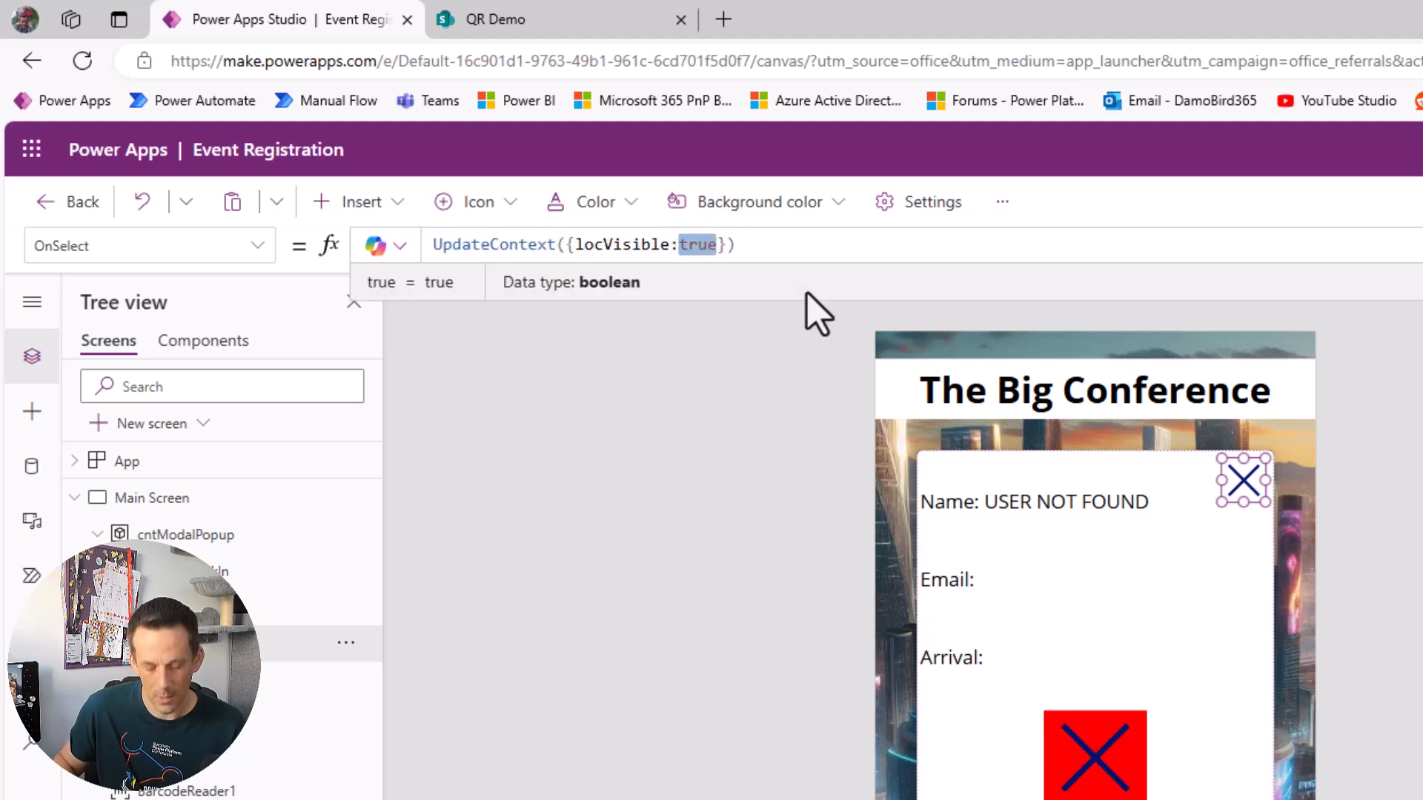
text(false)
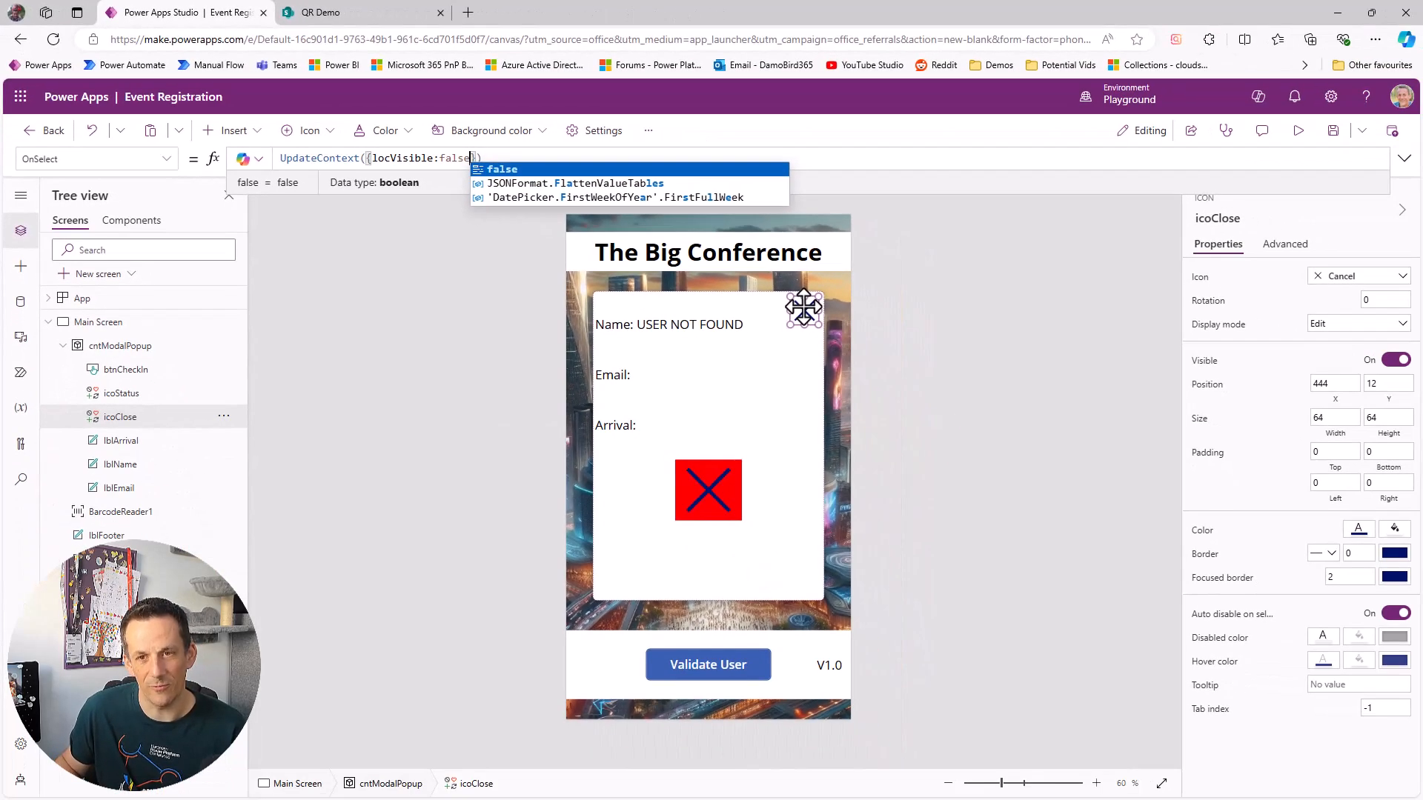
mouse_move(761, 424)
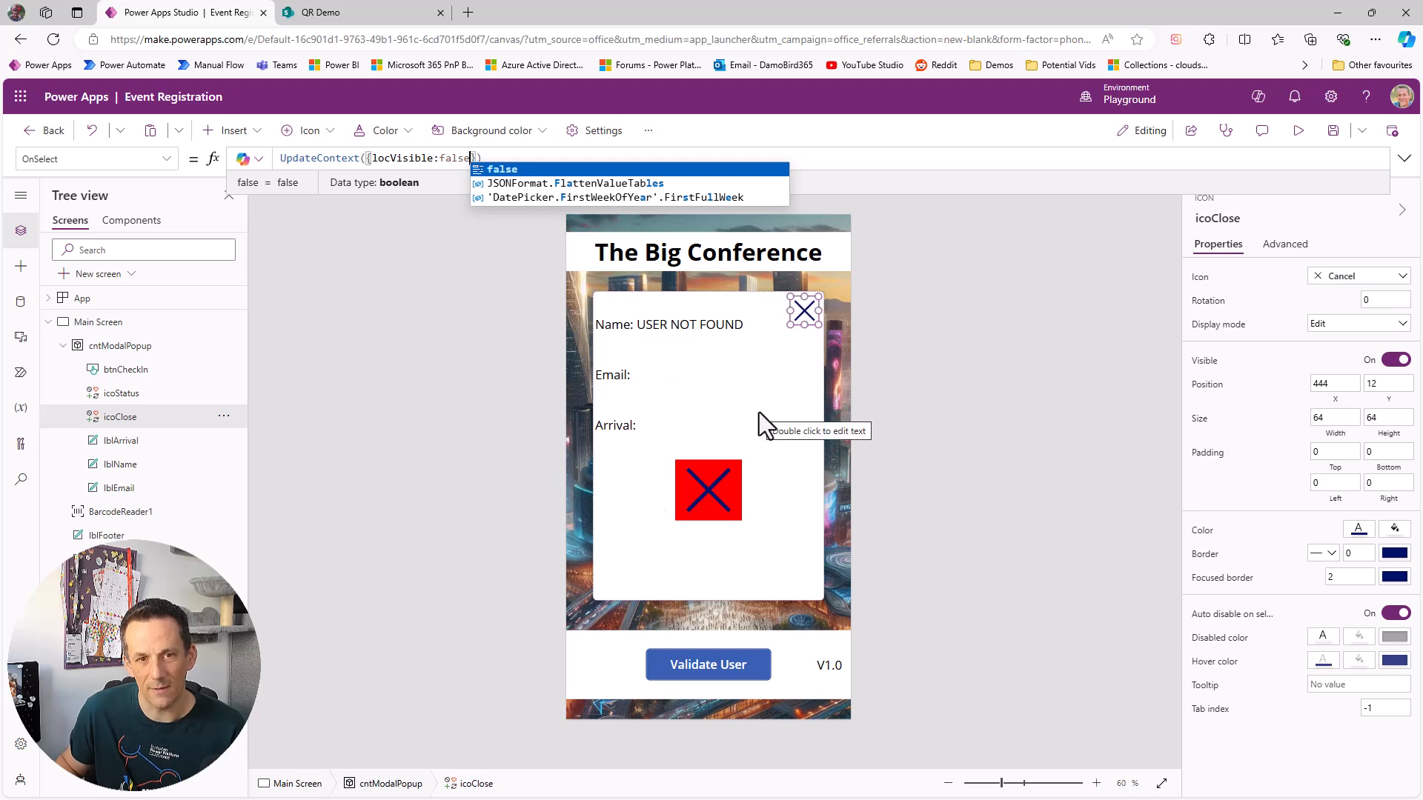
mouse_move(807, 590)
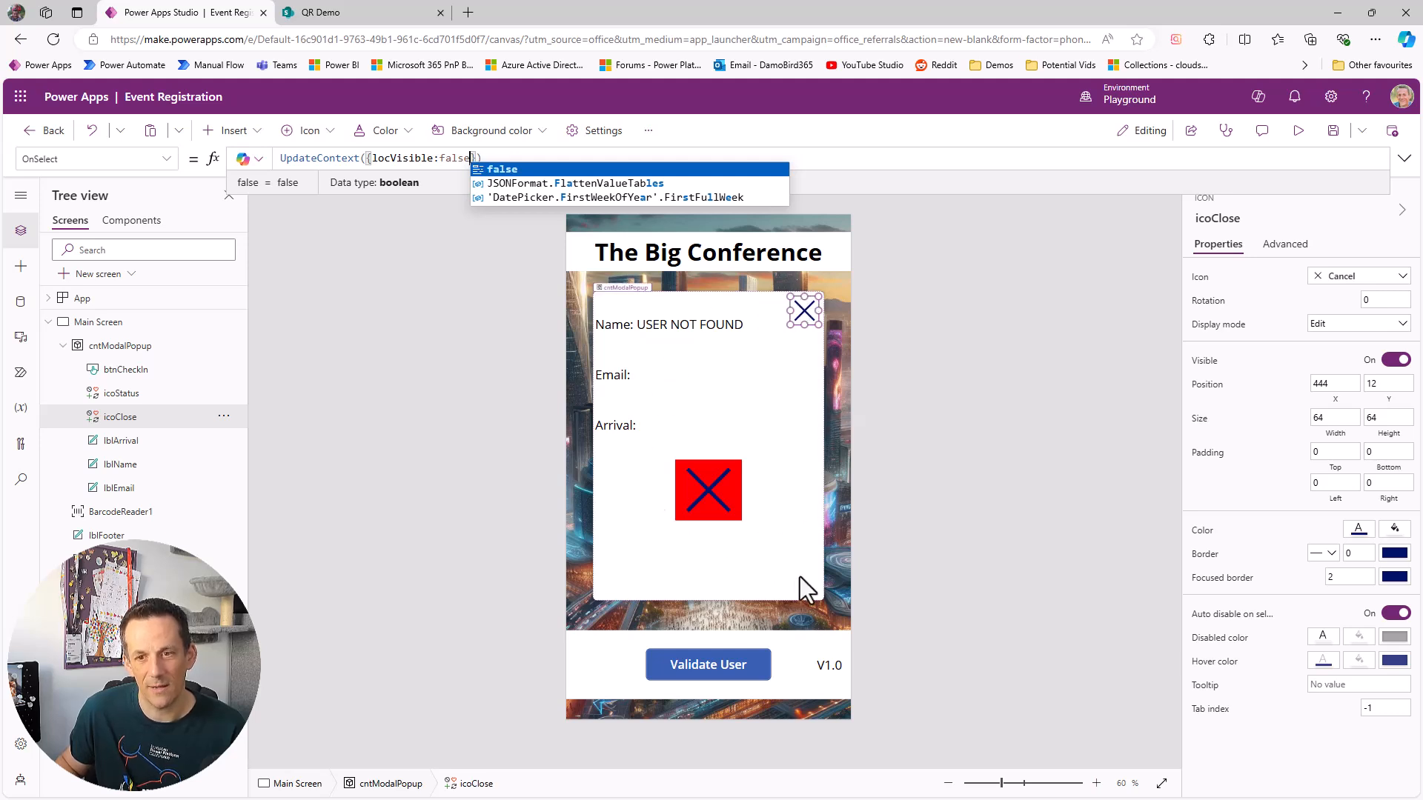
Step: Set the cntModalPopup container's Visible property to locVisible
click(119, 345)
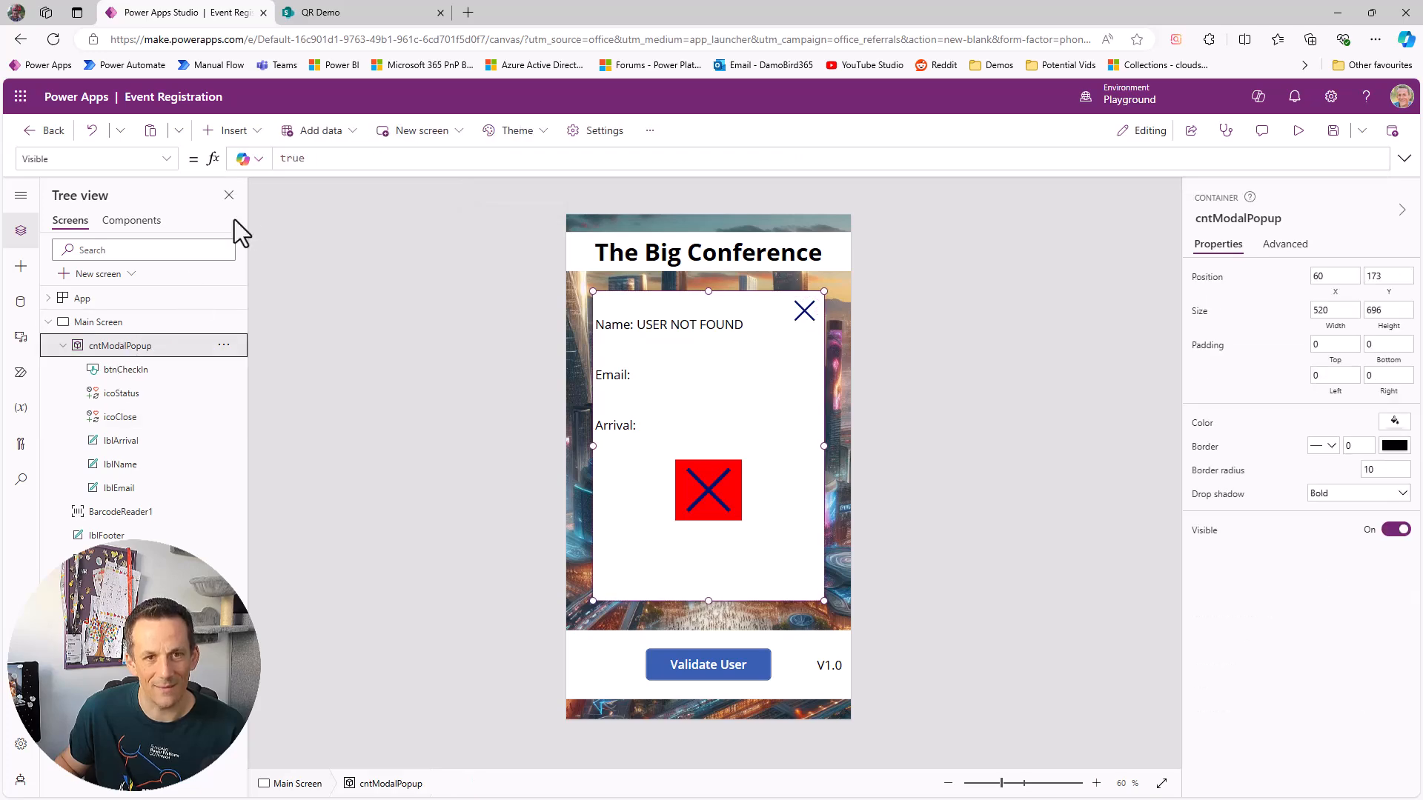
click(292, 158)
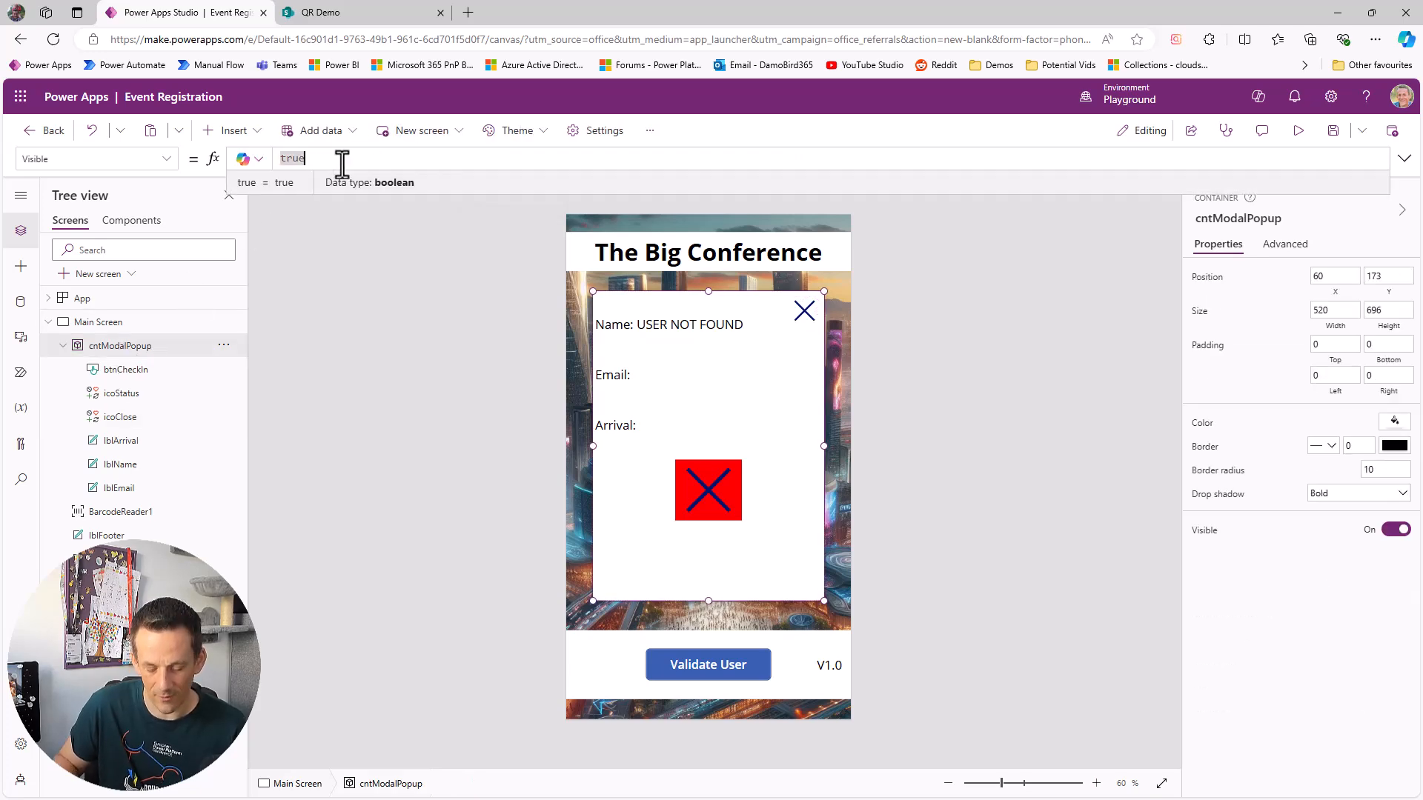
text(locVisible)
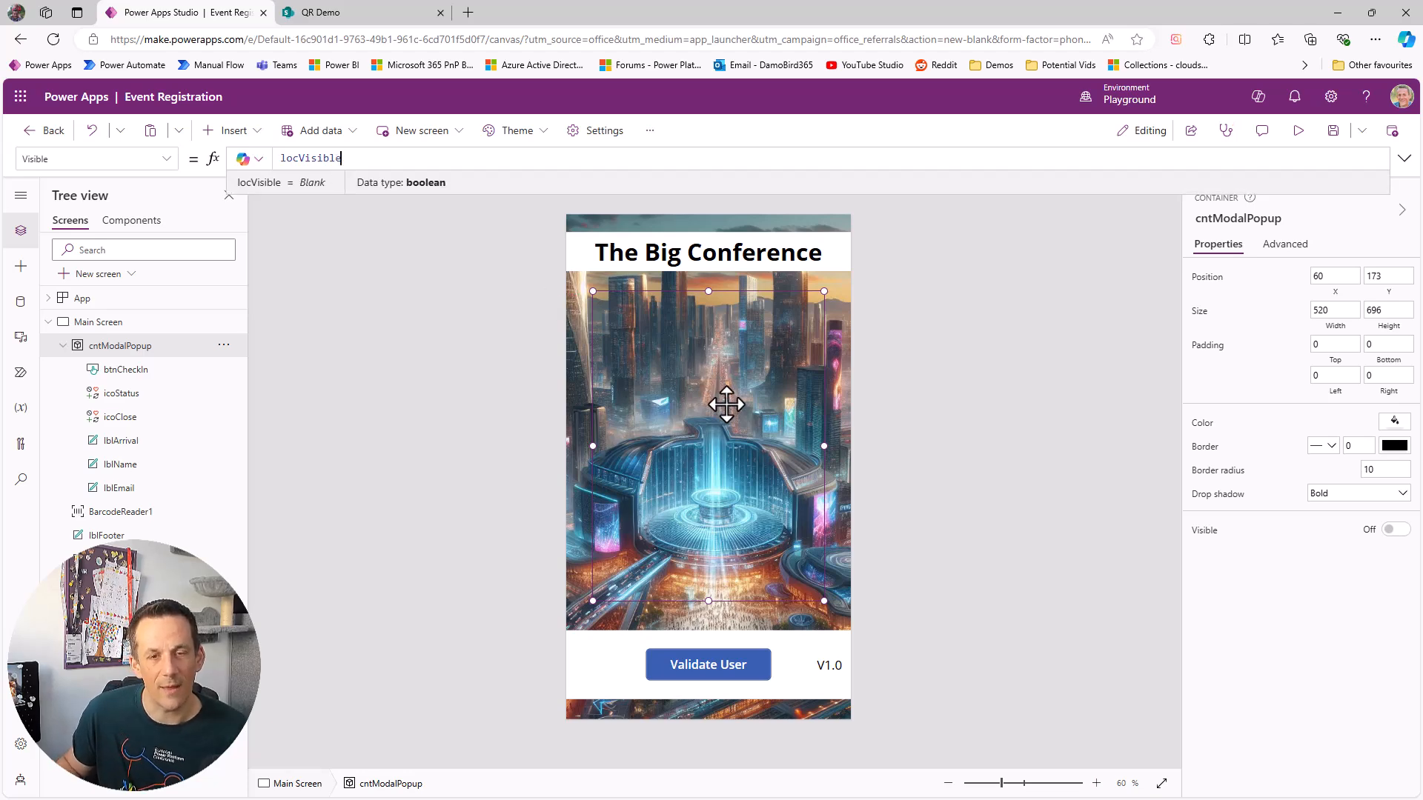
mouse_move(1190, 221)
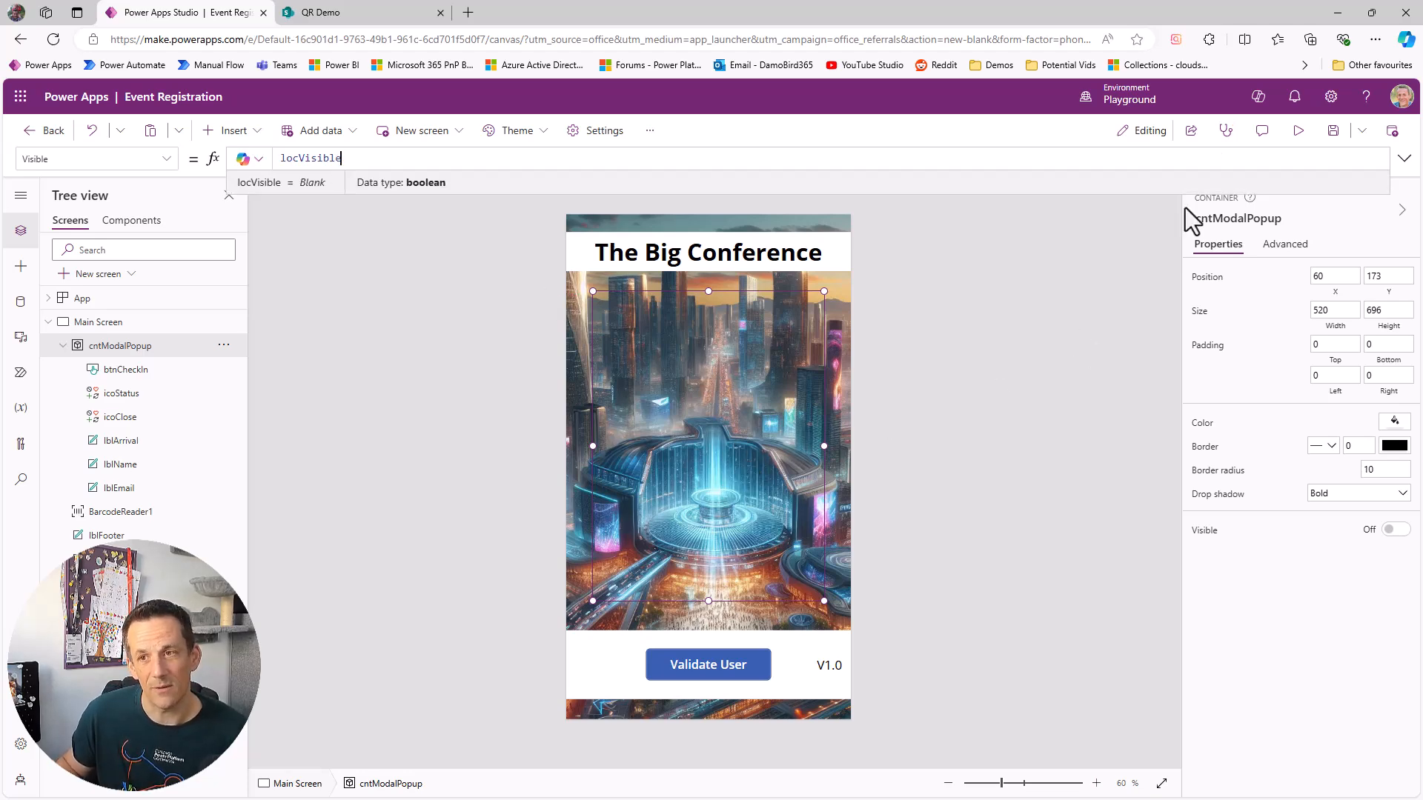
Step: Preview the app, validate a user to show the popup, then close it
click(1298, 130)
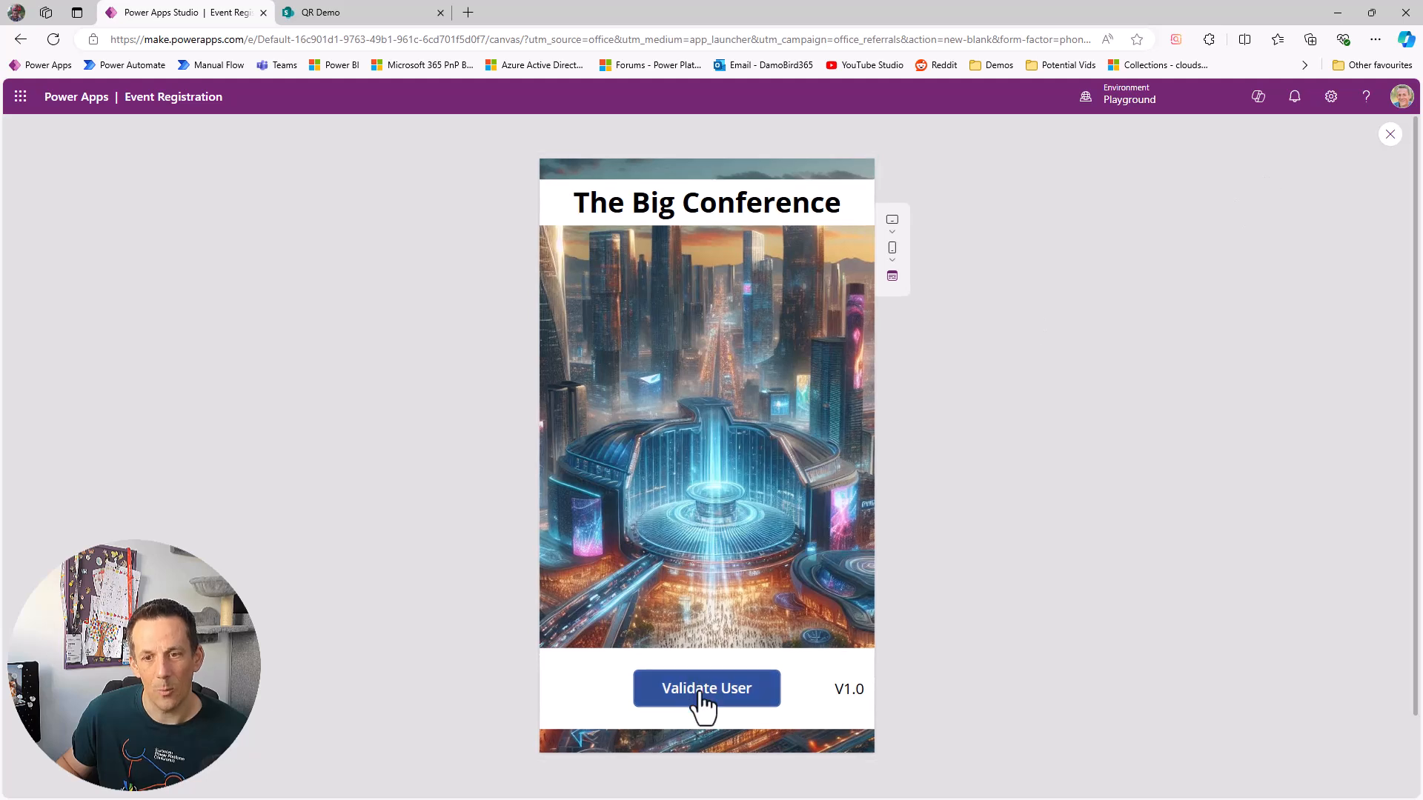
click(706, 688)
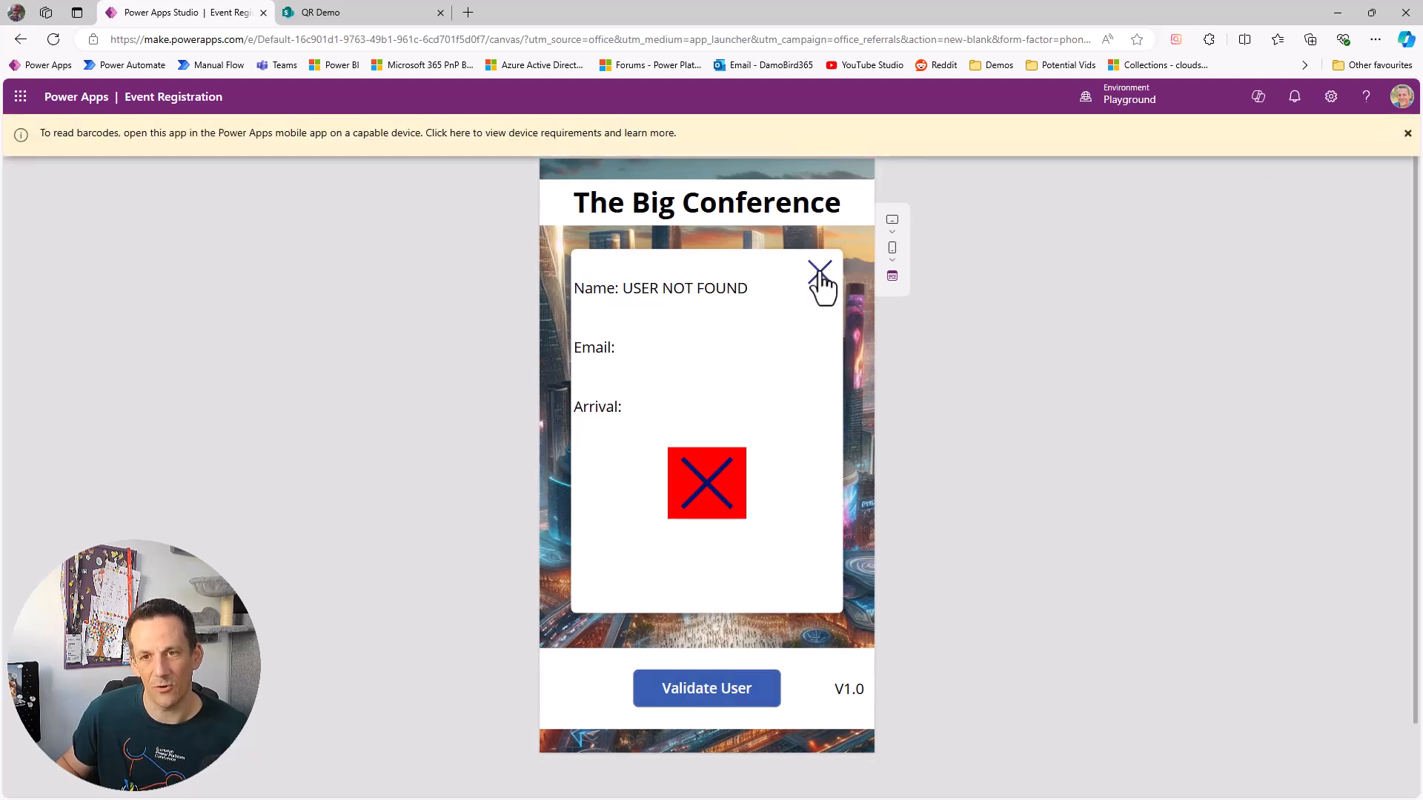
click(820, 274)
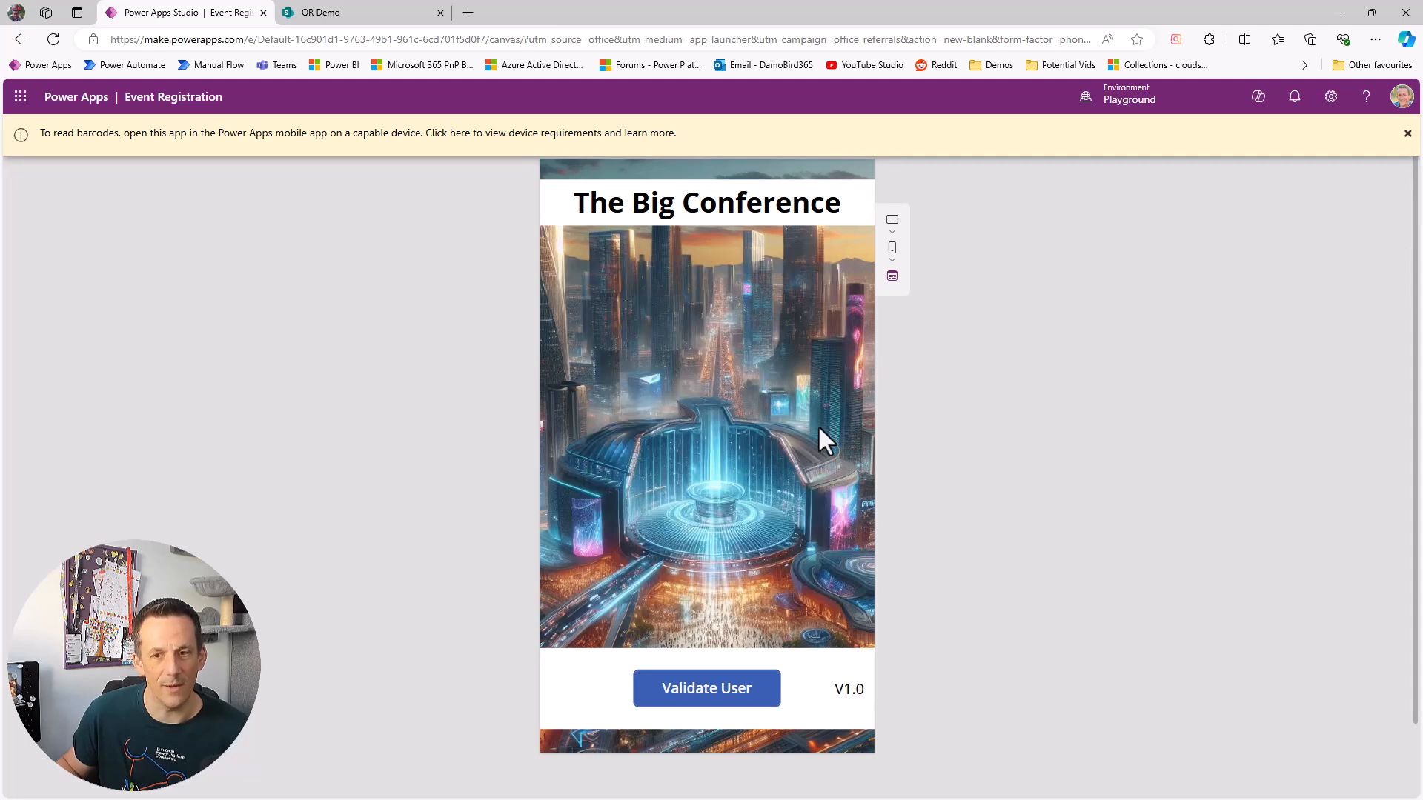
mouse_move(479, 239)
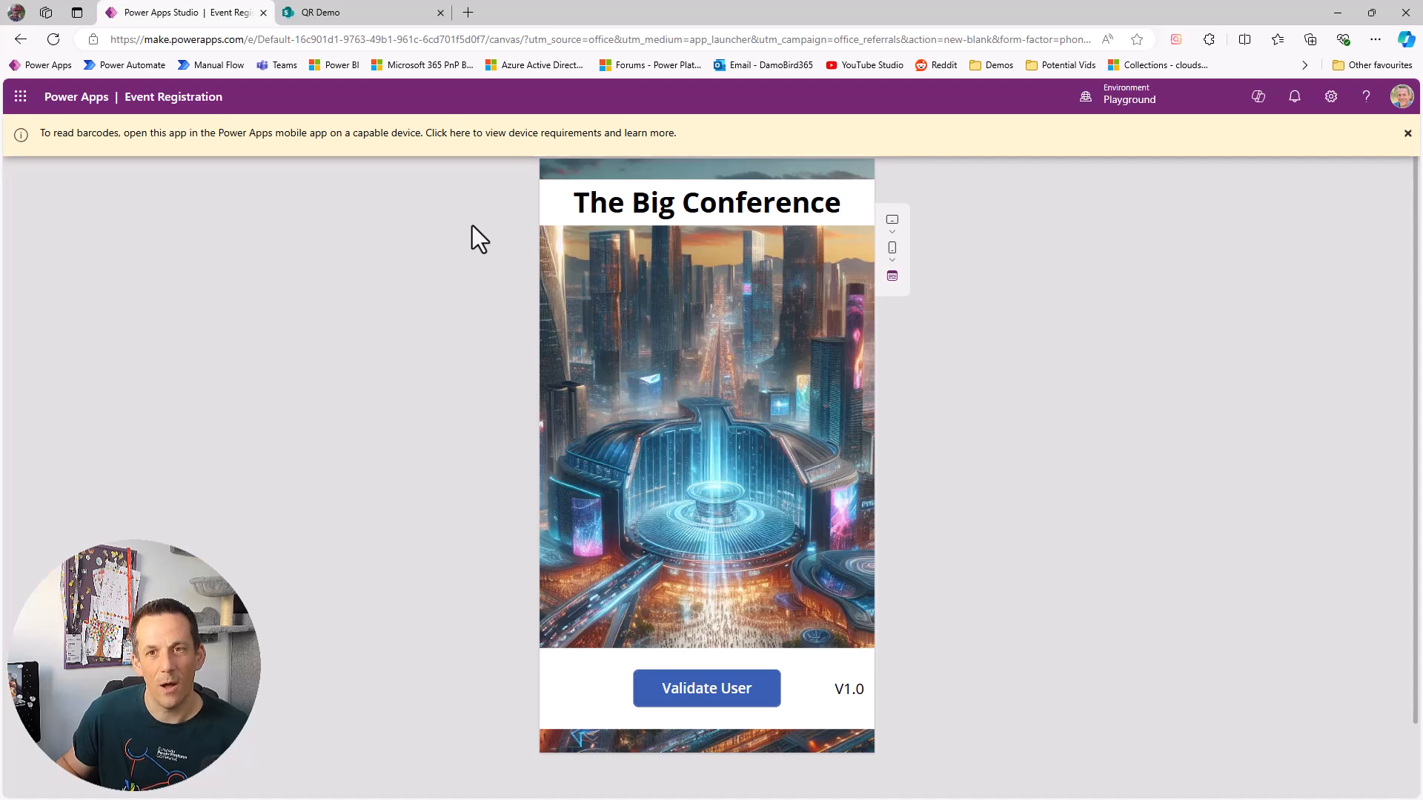
mouse_move(470, 240)
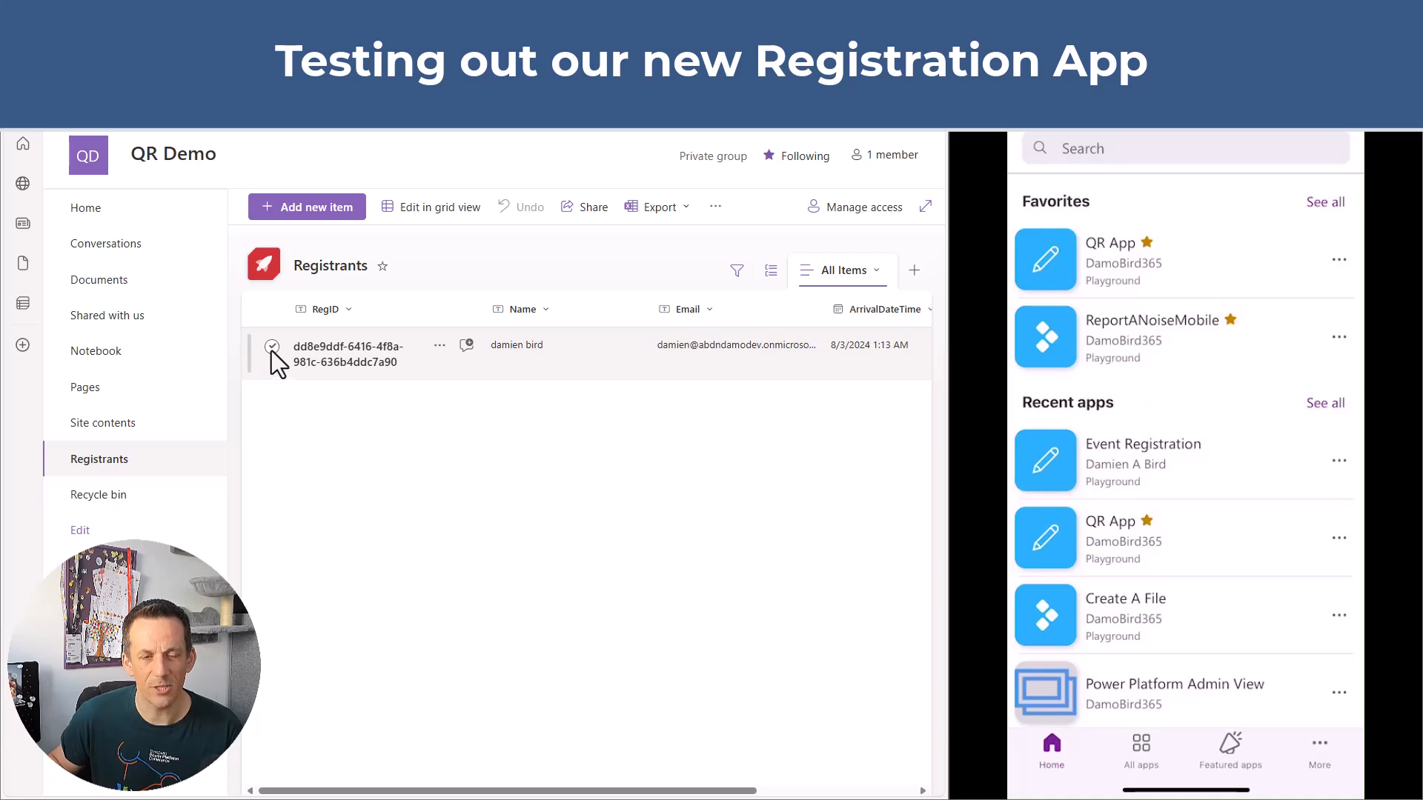
Step: Clear the registrant's ArrivalDateTime in the Registrants list and save
click(272, 346)
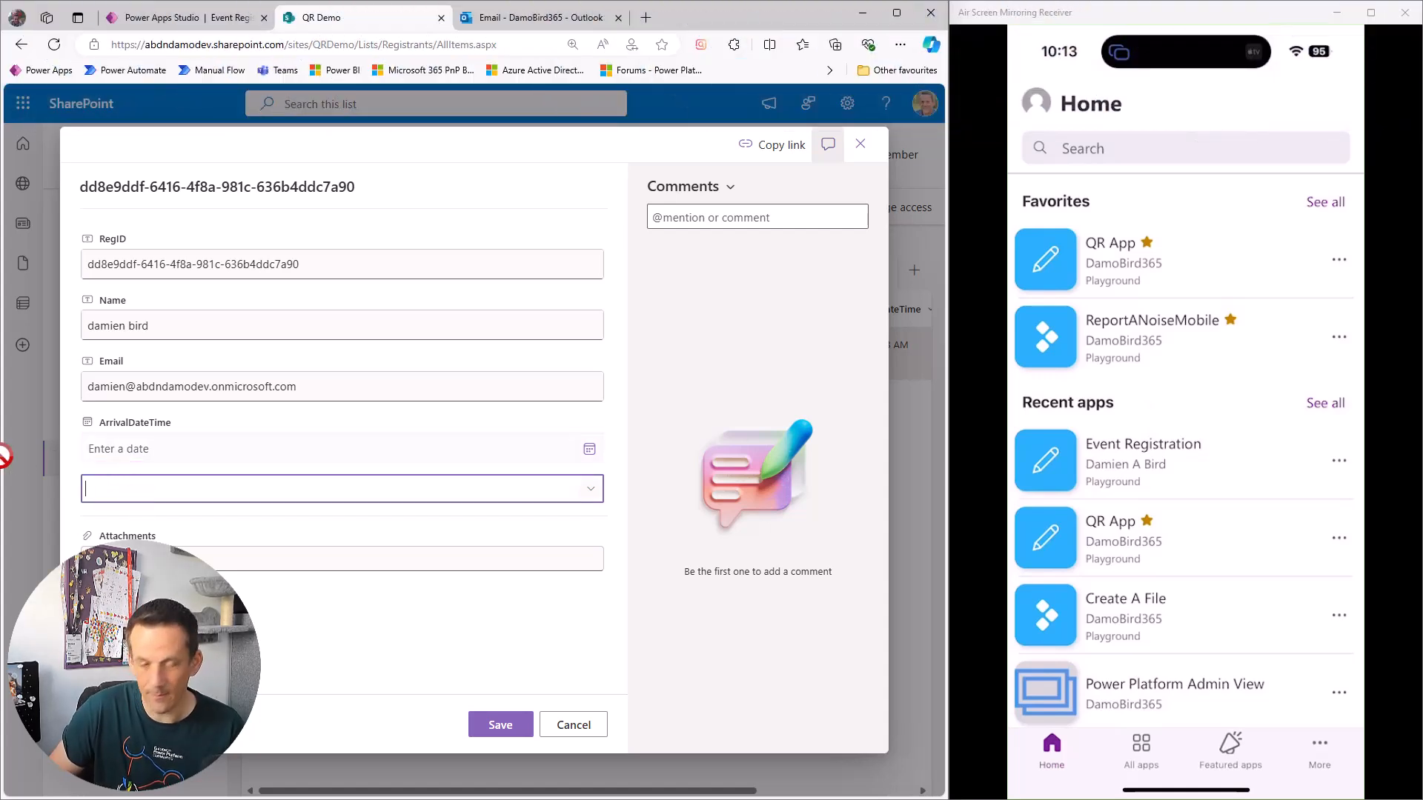
click(573, 725)
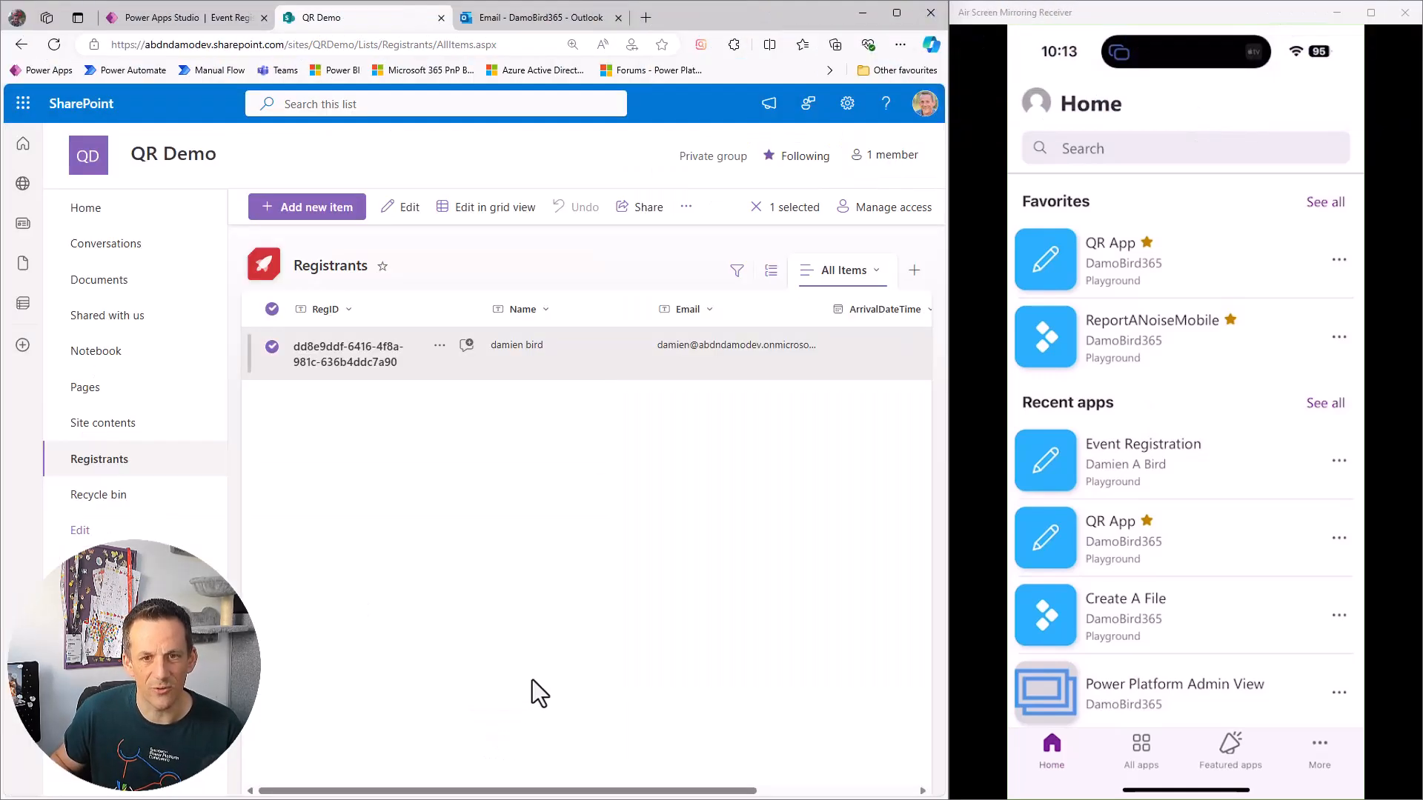
click(535, 18)
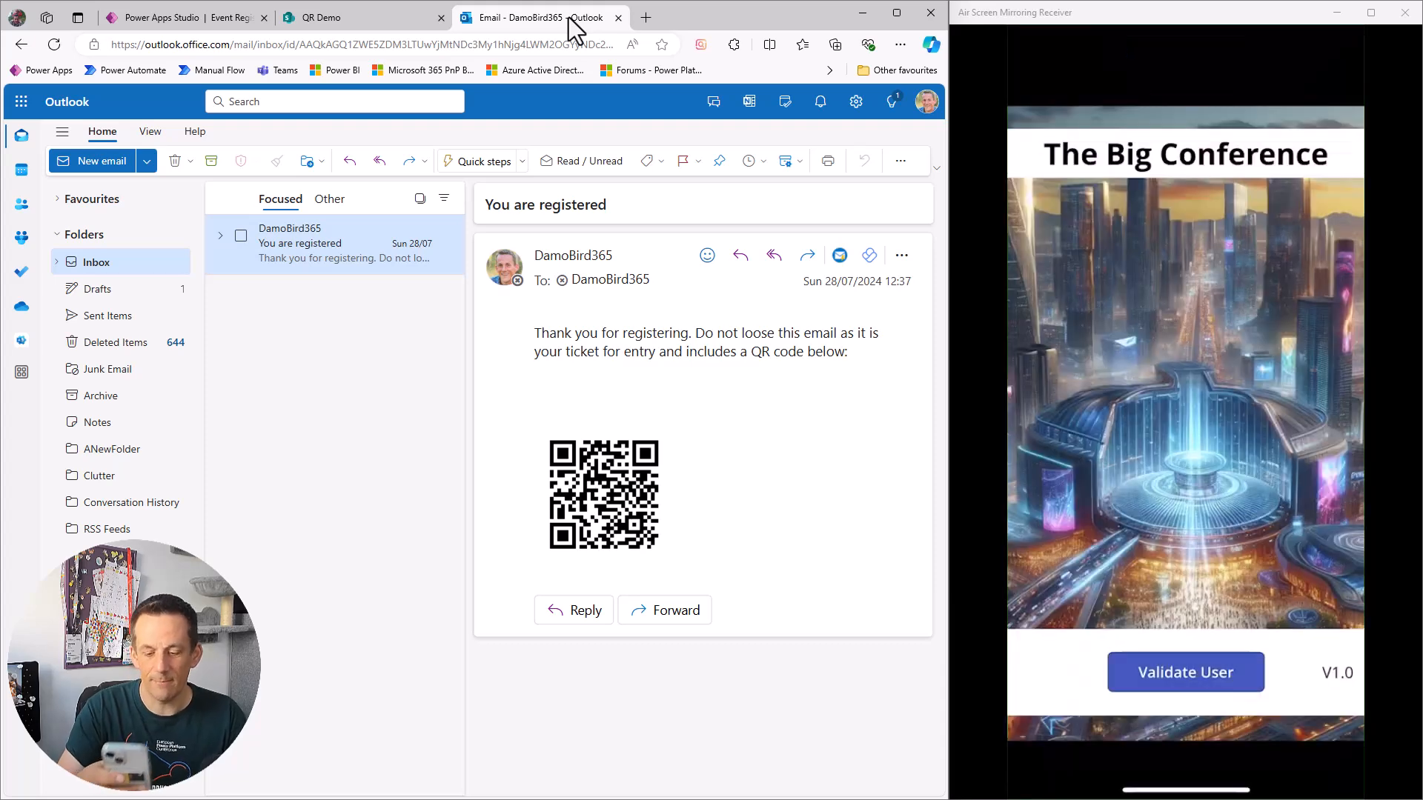
Step: Scan the emailed QR ticket on the phone and check the registrant in
click(1185, 673)
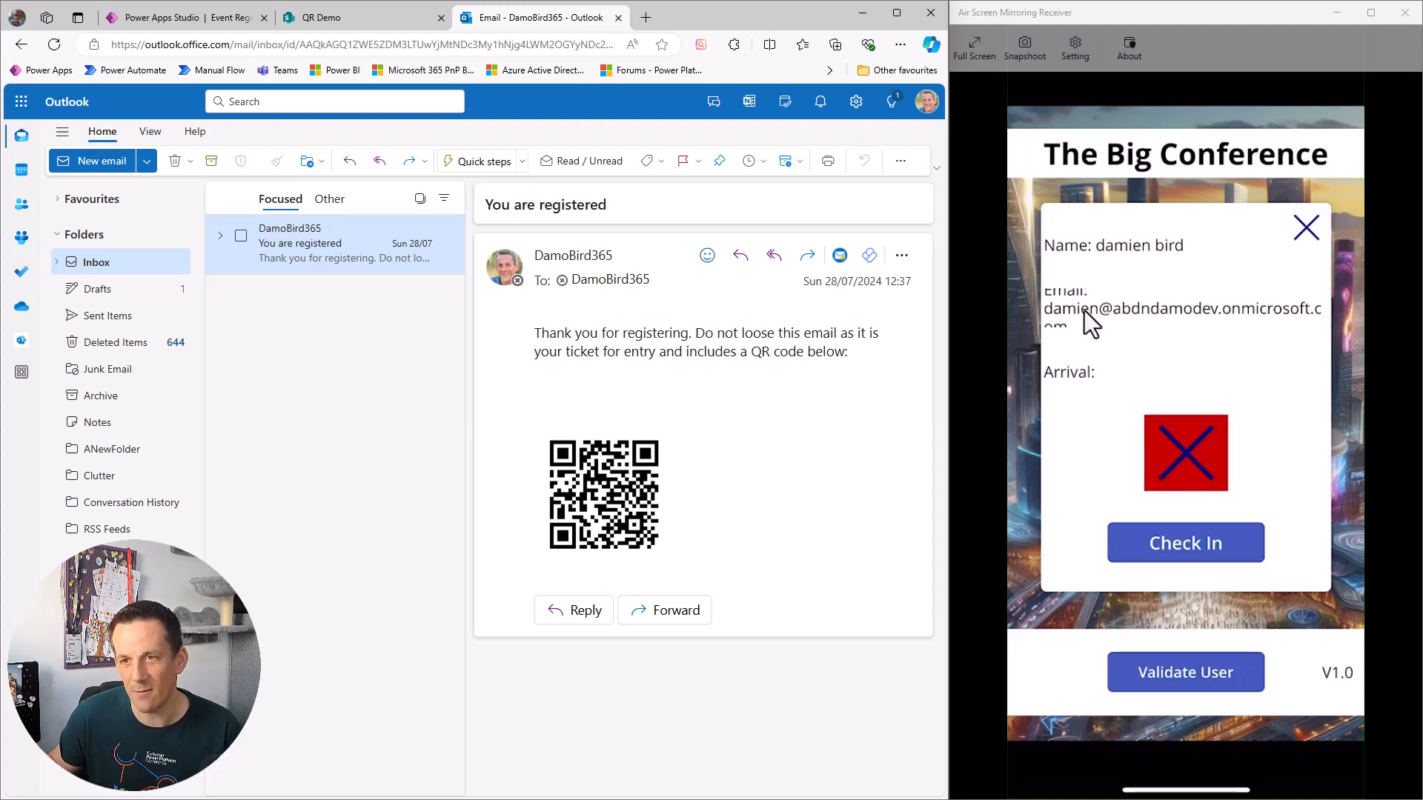
click(1090, 309)
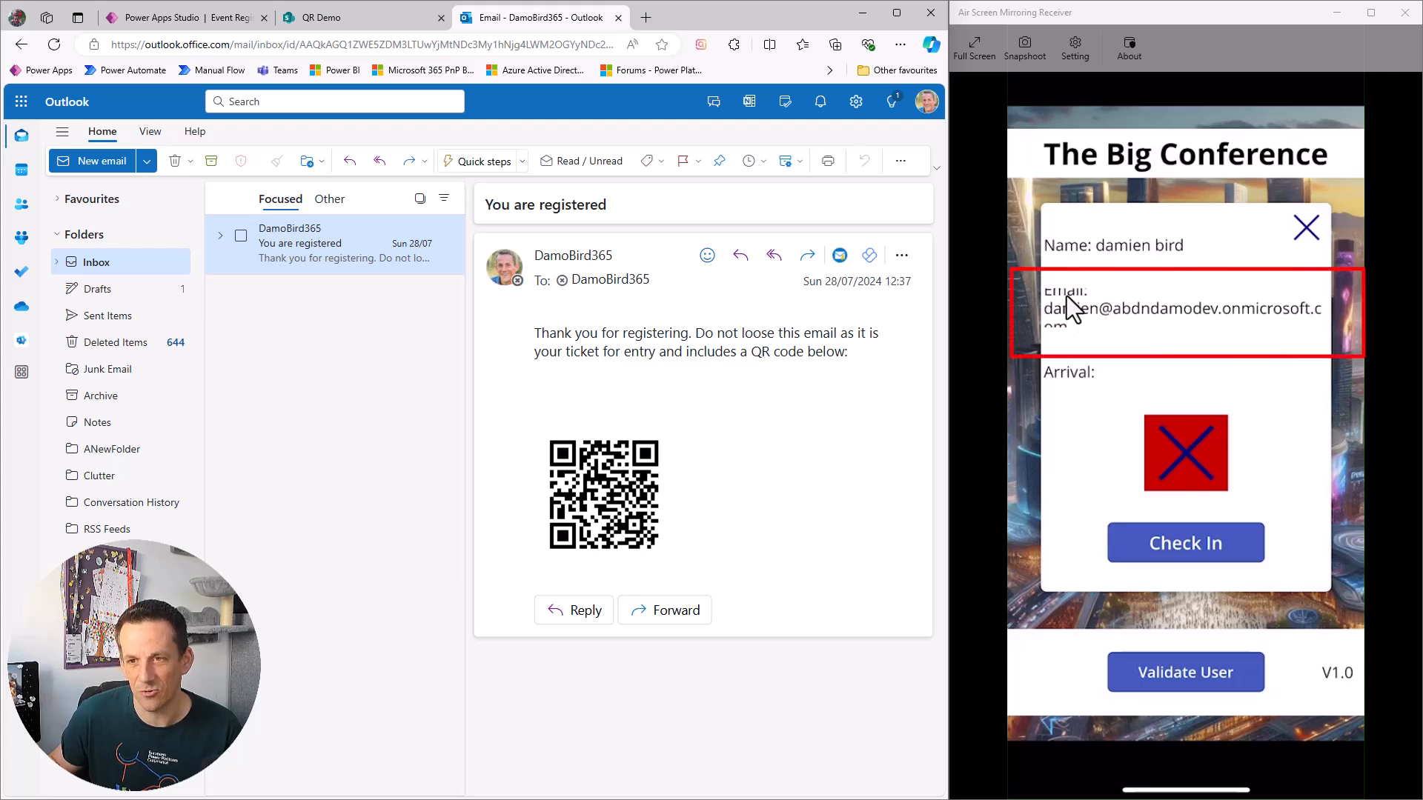
mouse_move(1140, 458)
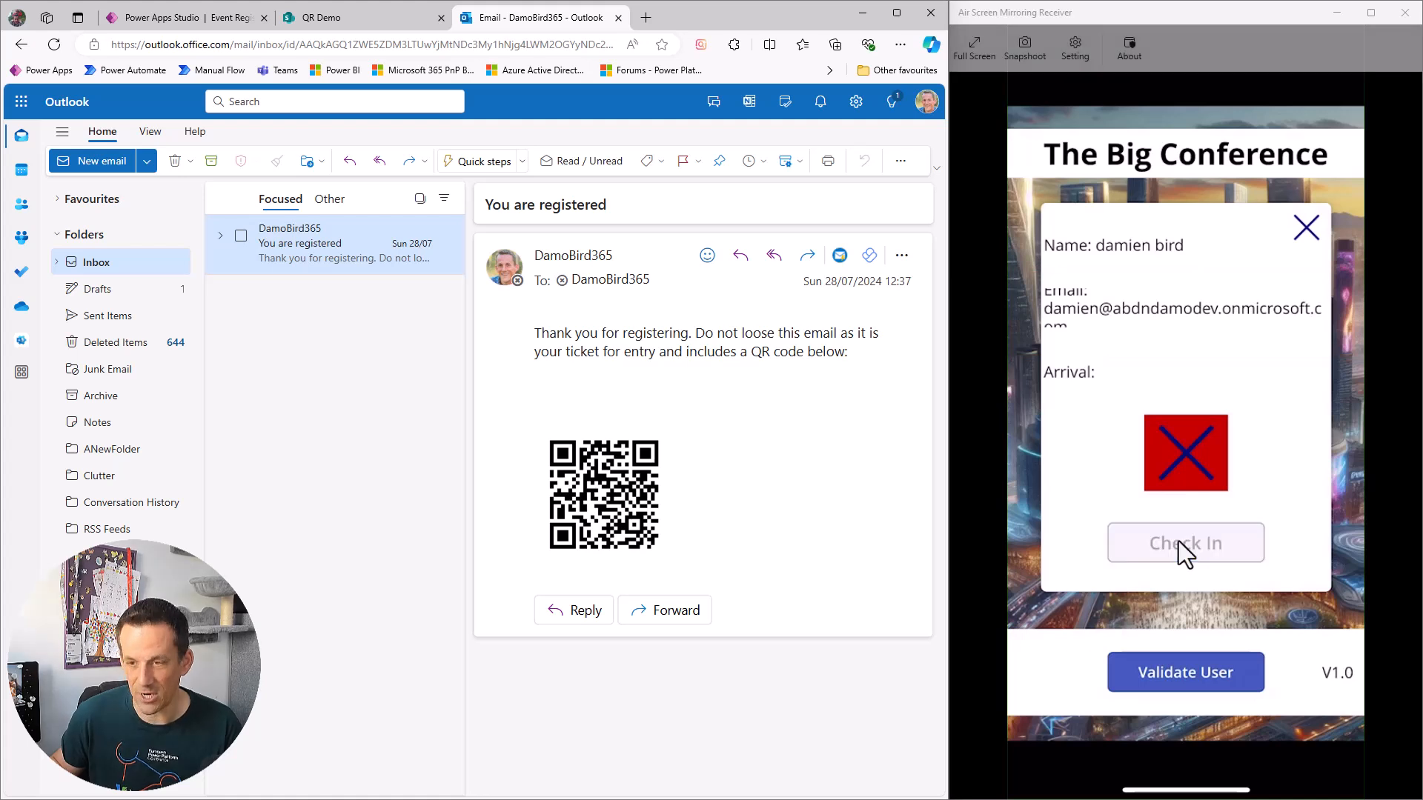
click(1184, 543)
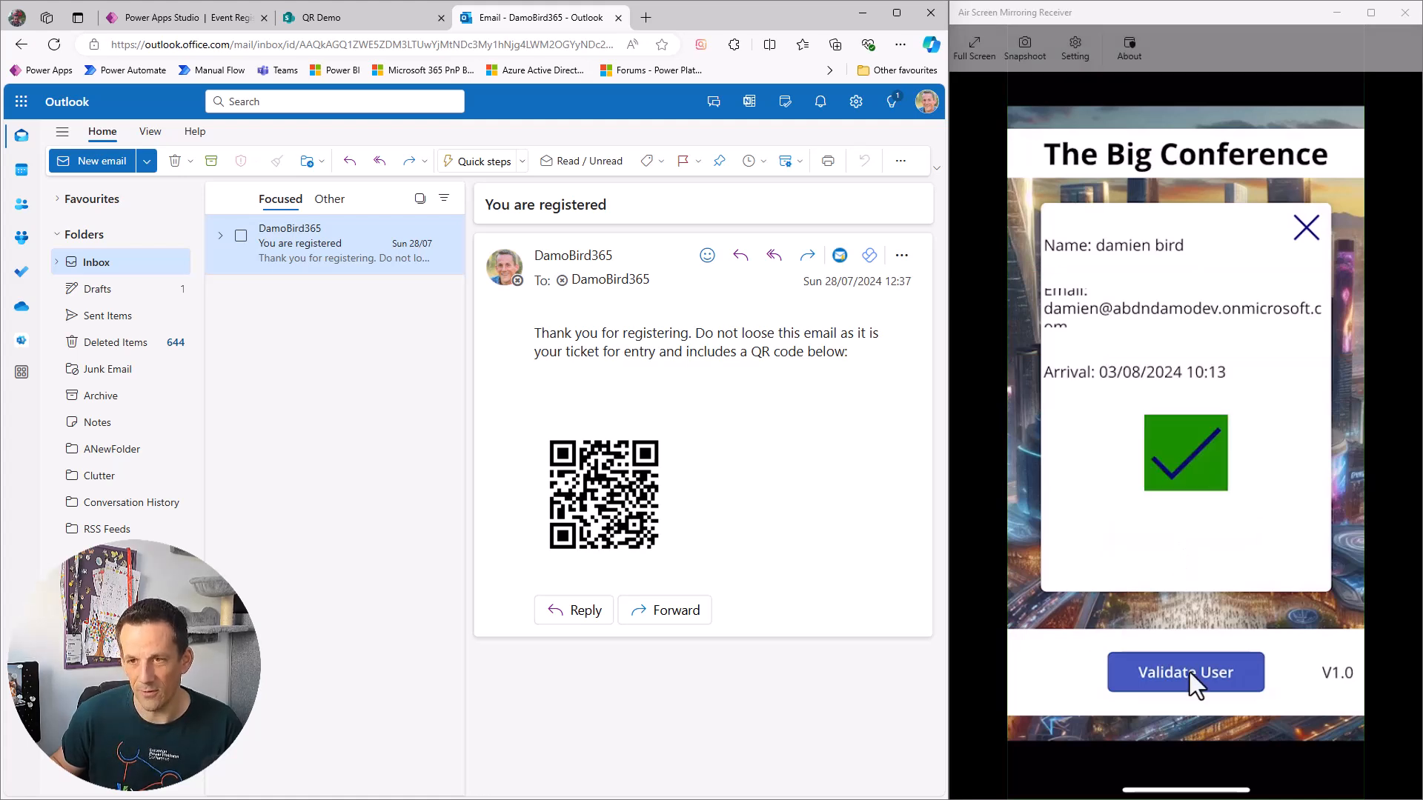
Step: Close the popup and validate the user again, reopening the barcode scanner
click(1305, 227)
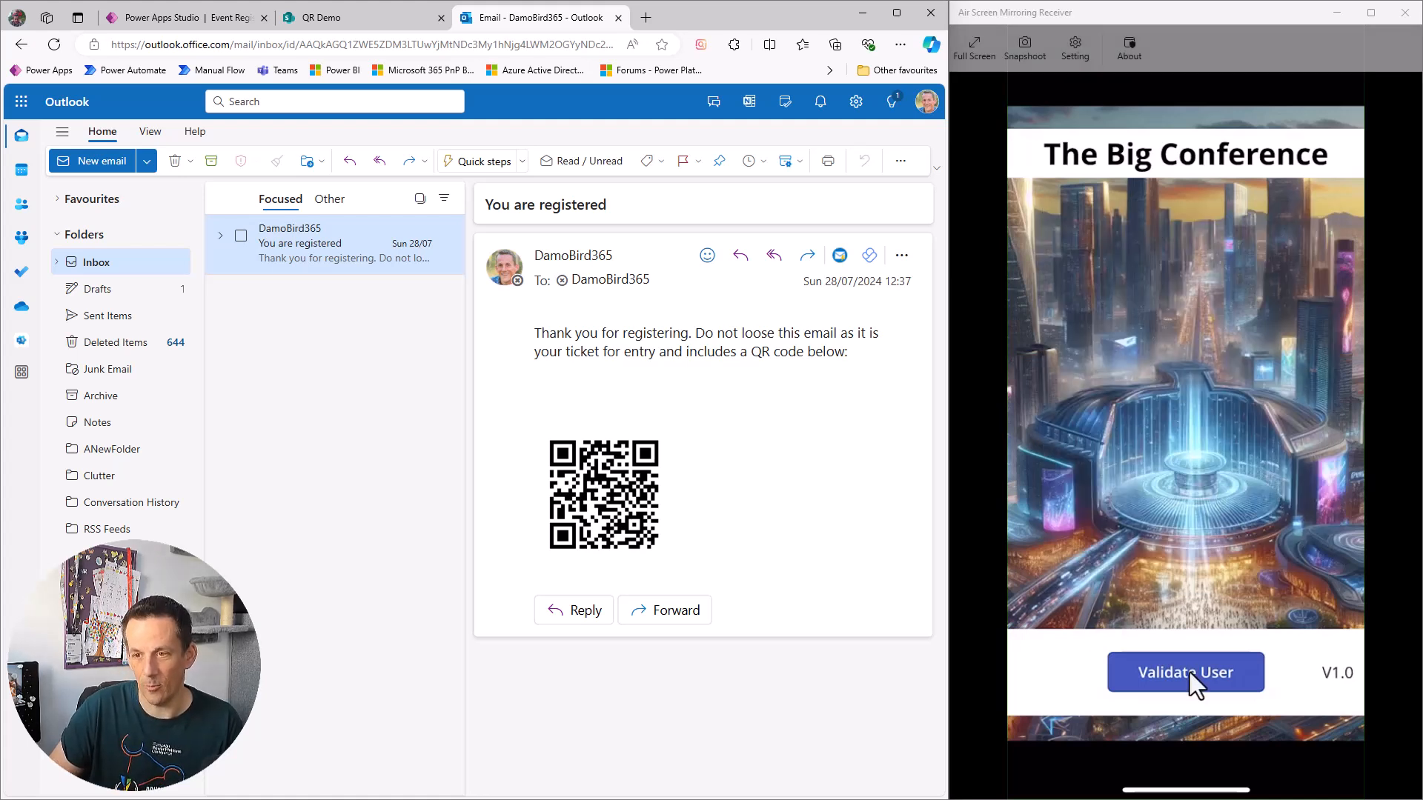
click(1184, 673)
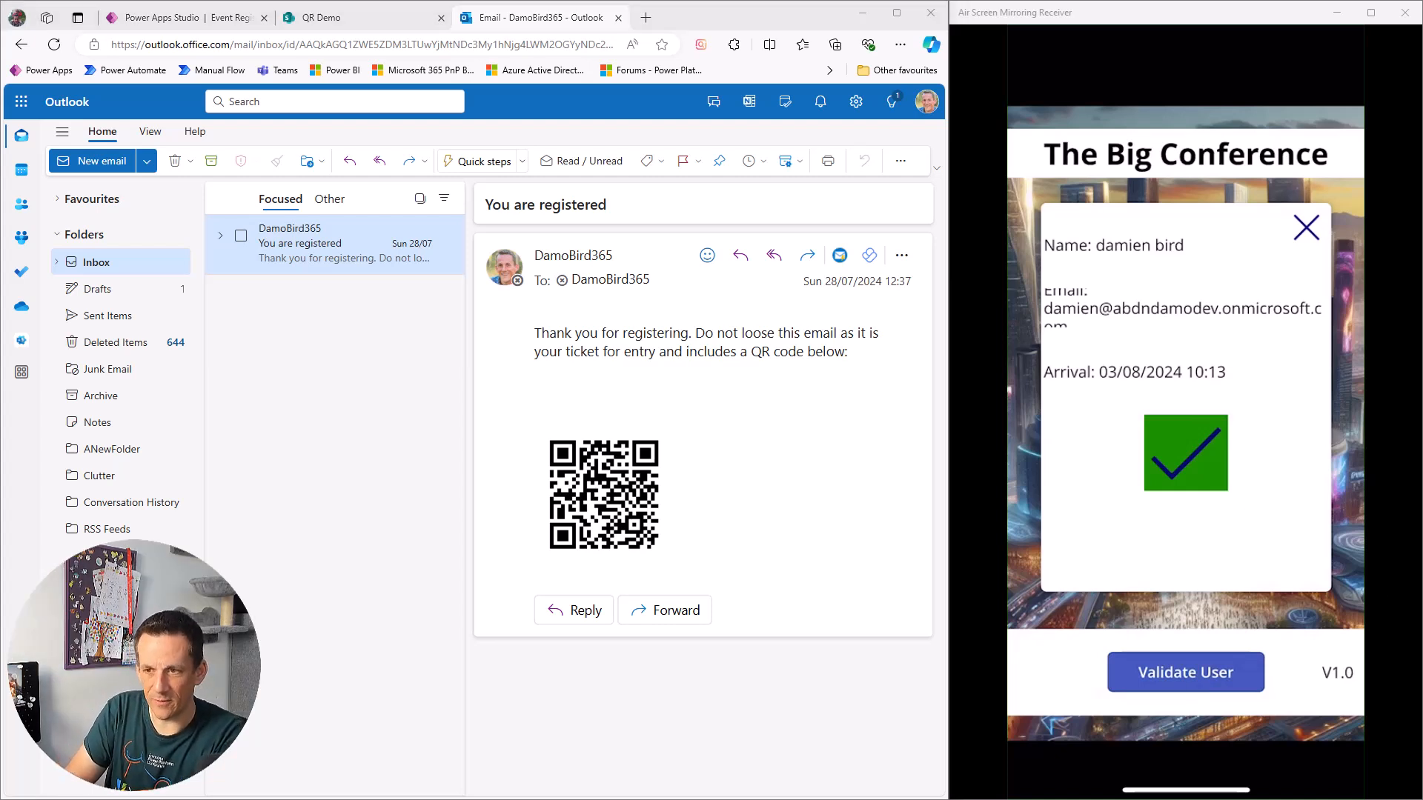
click(1304, 226)
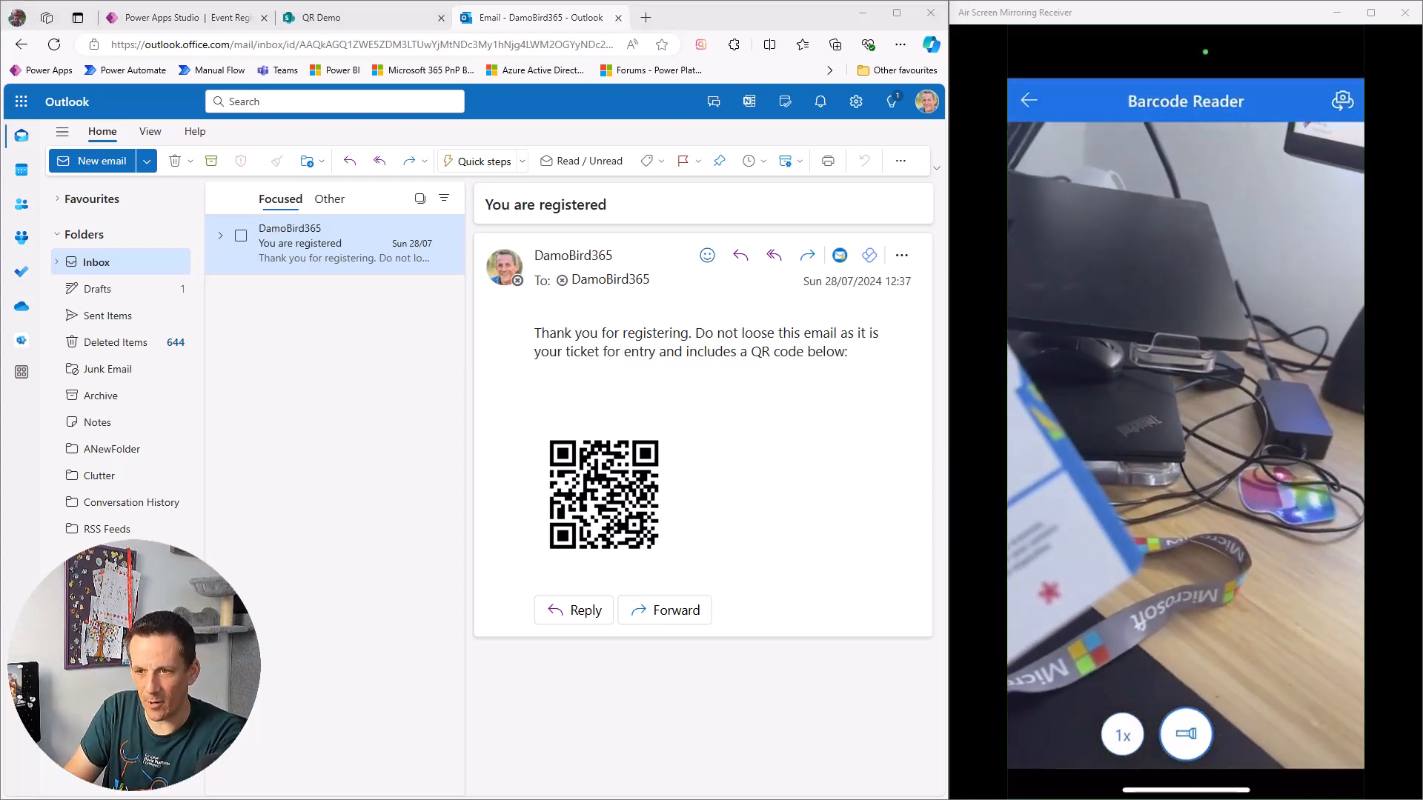